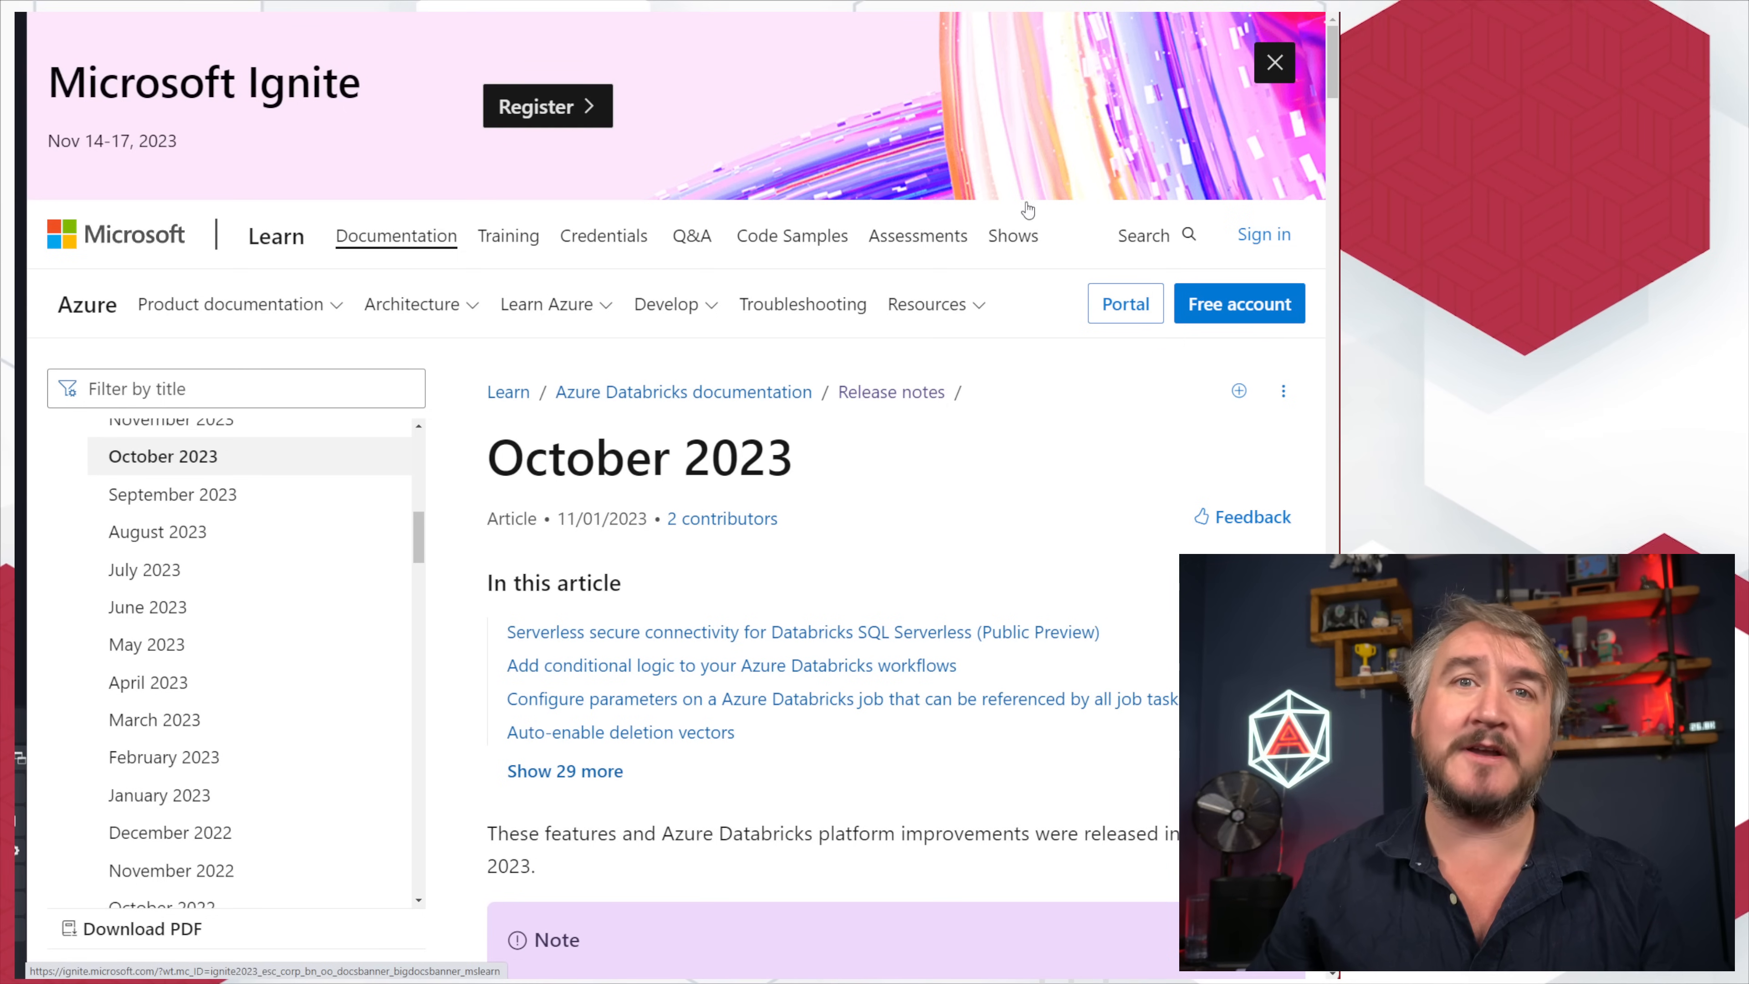
# Step: Scroll back up through the page, past the deletion vectors warning, to its top
pyautogui.scroll(-3)
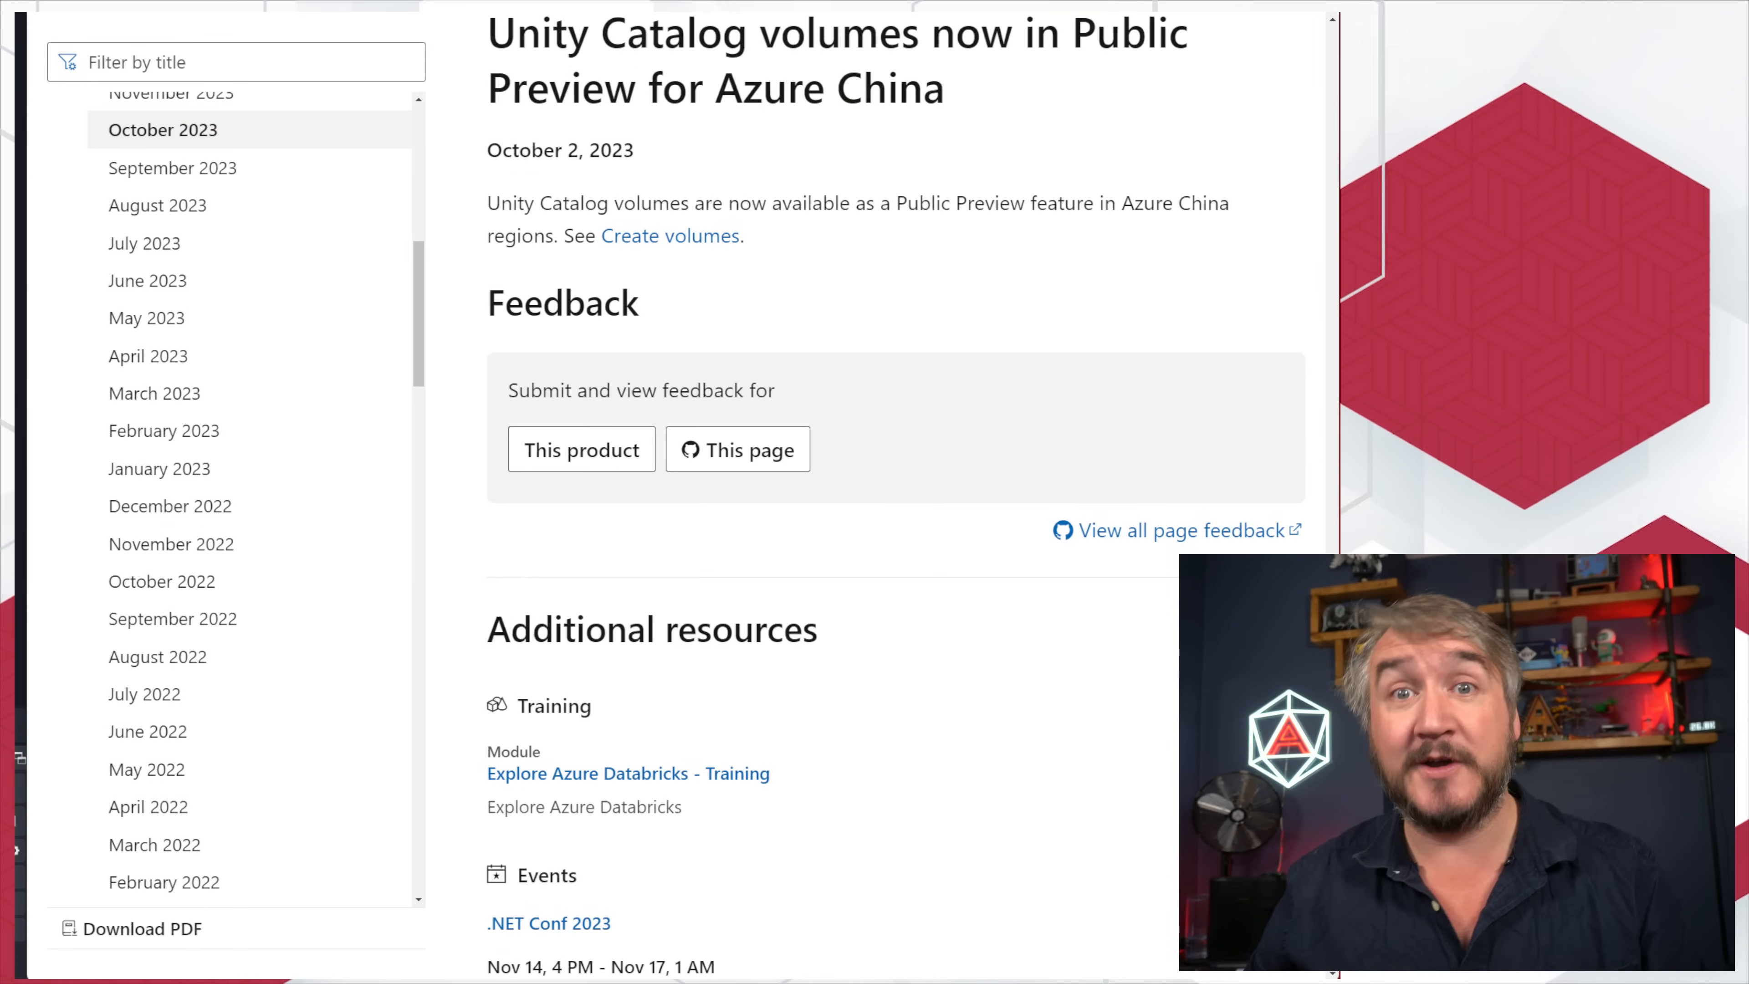
pyautogui.scroll(3)
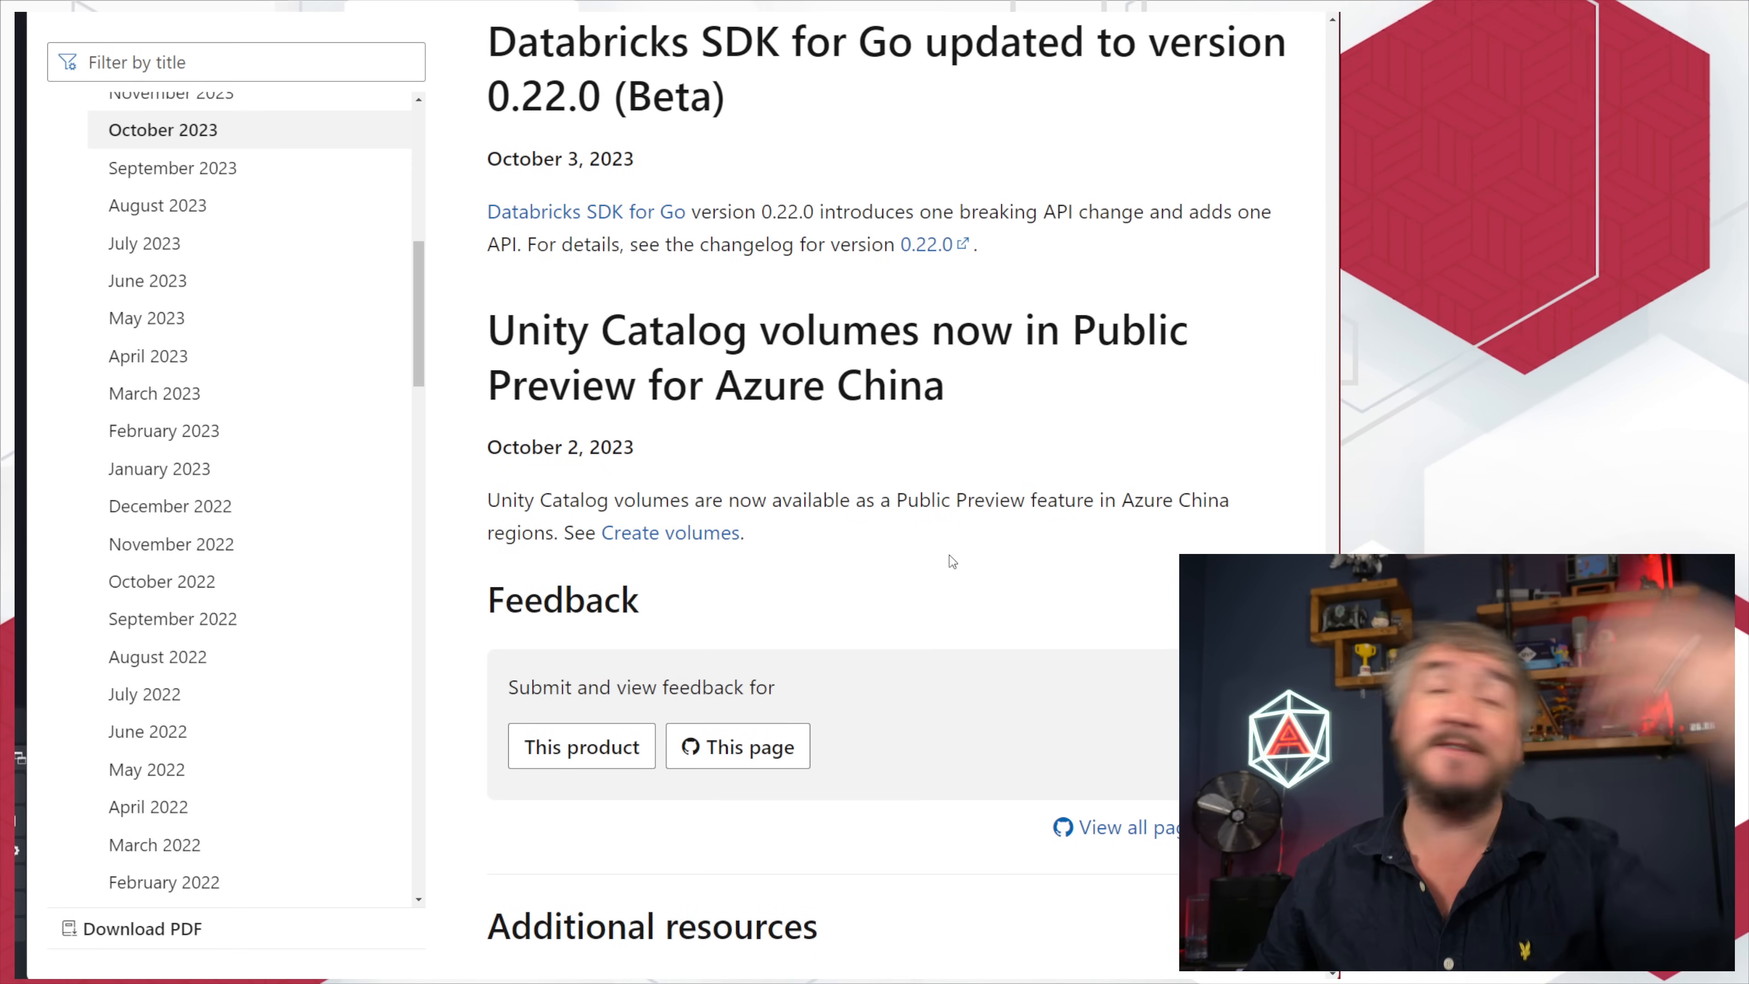
pyautogui.moveTo(1122, 601)
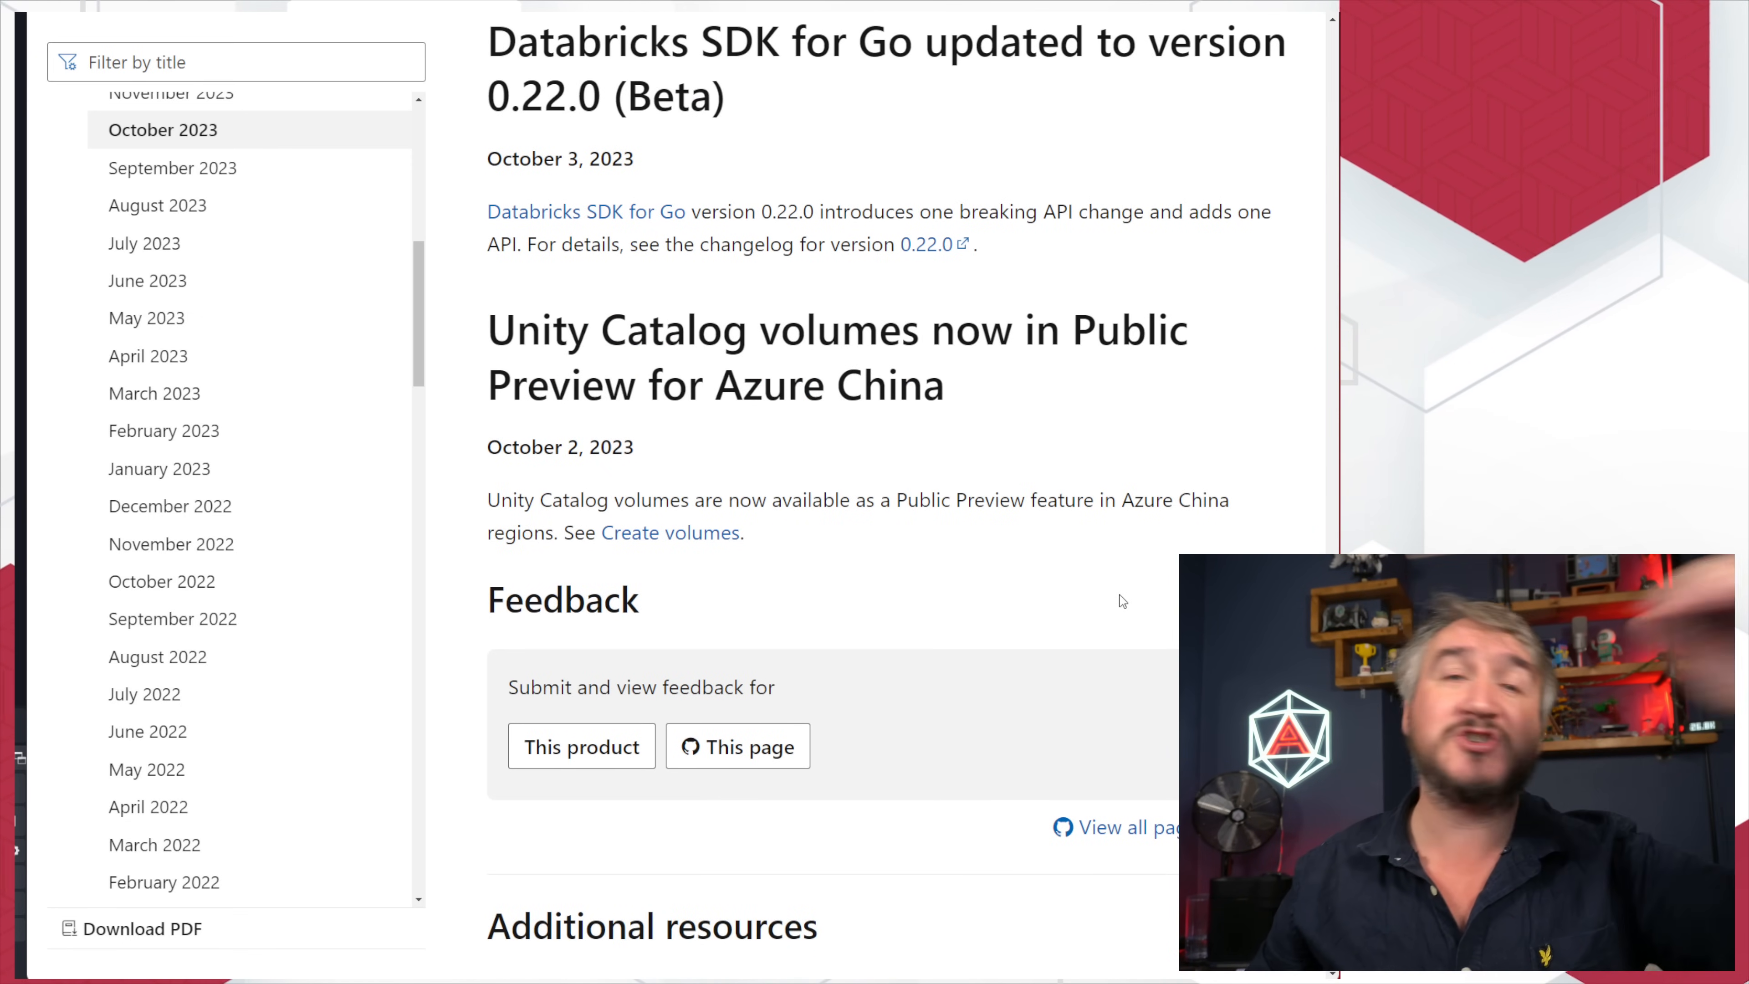
pyautogui.scroll(3)
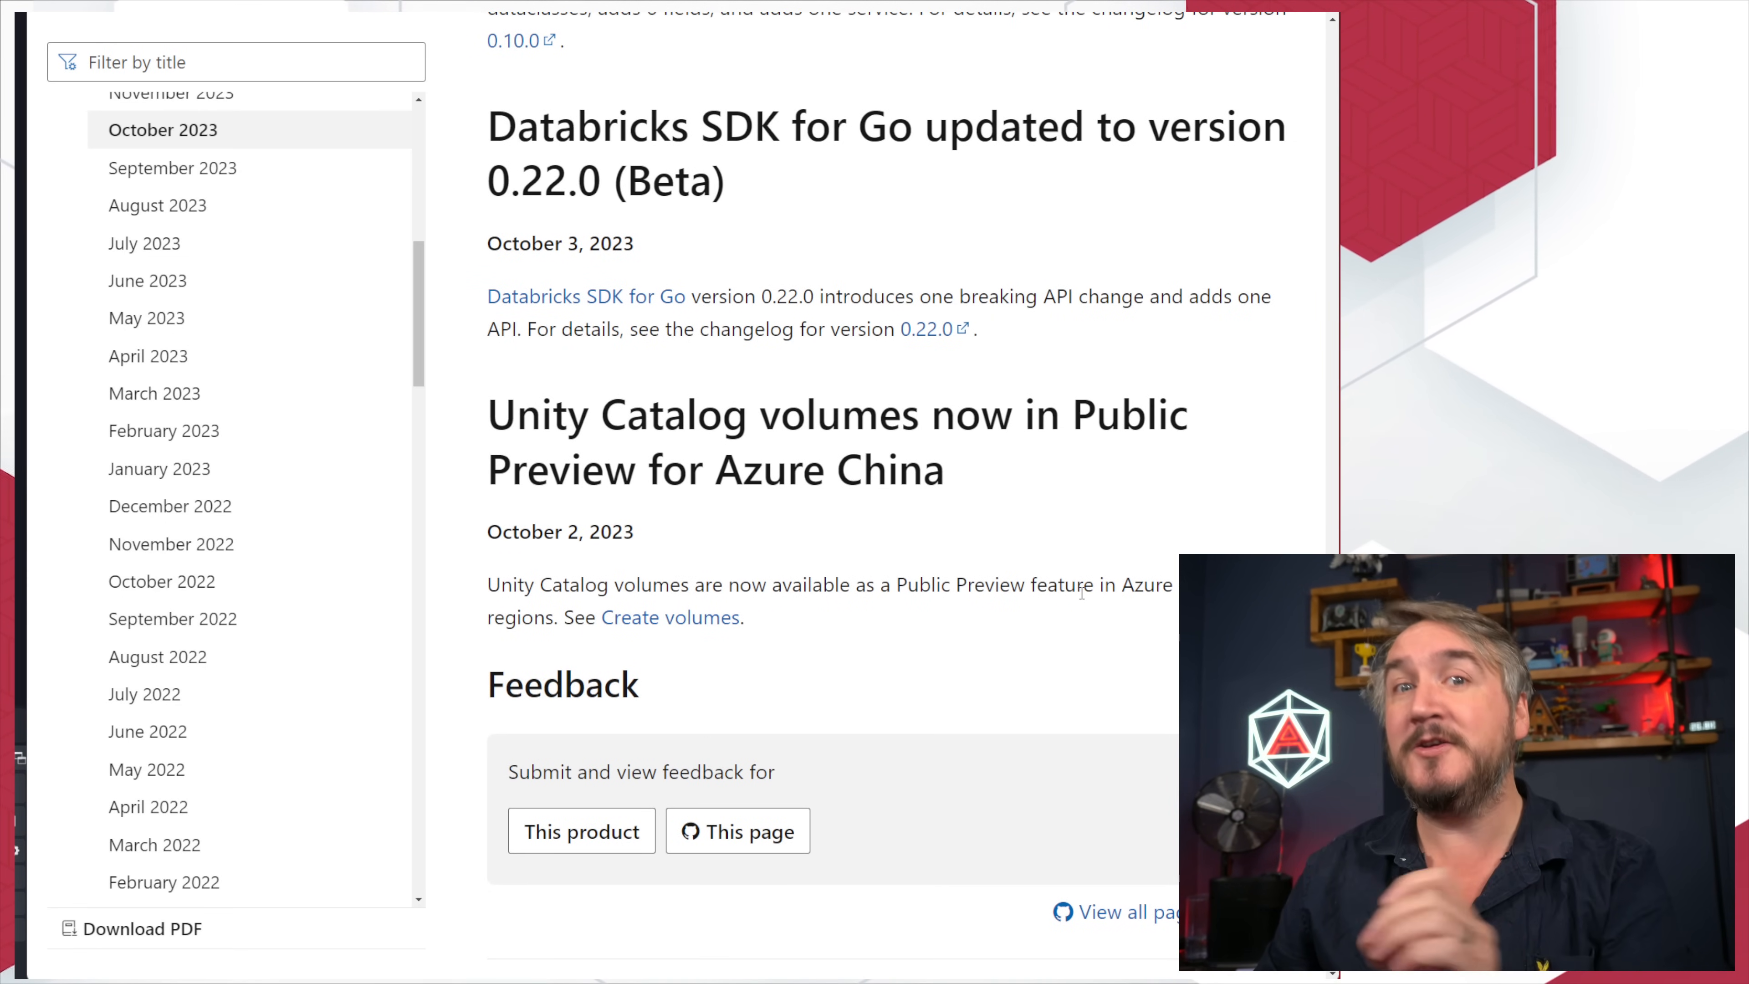
pyautogui.moveTo(1123, 558)
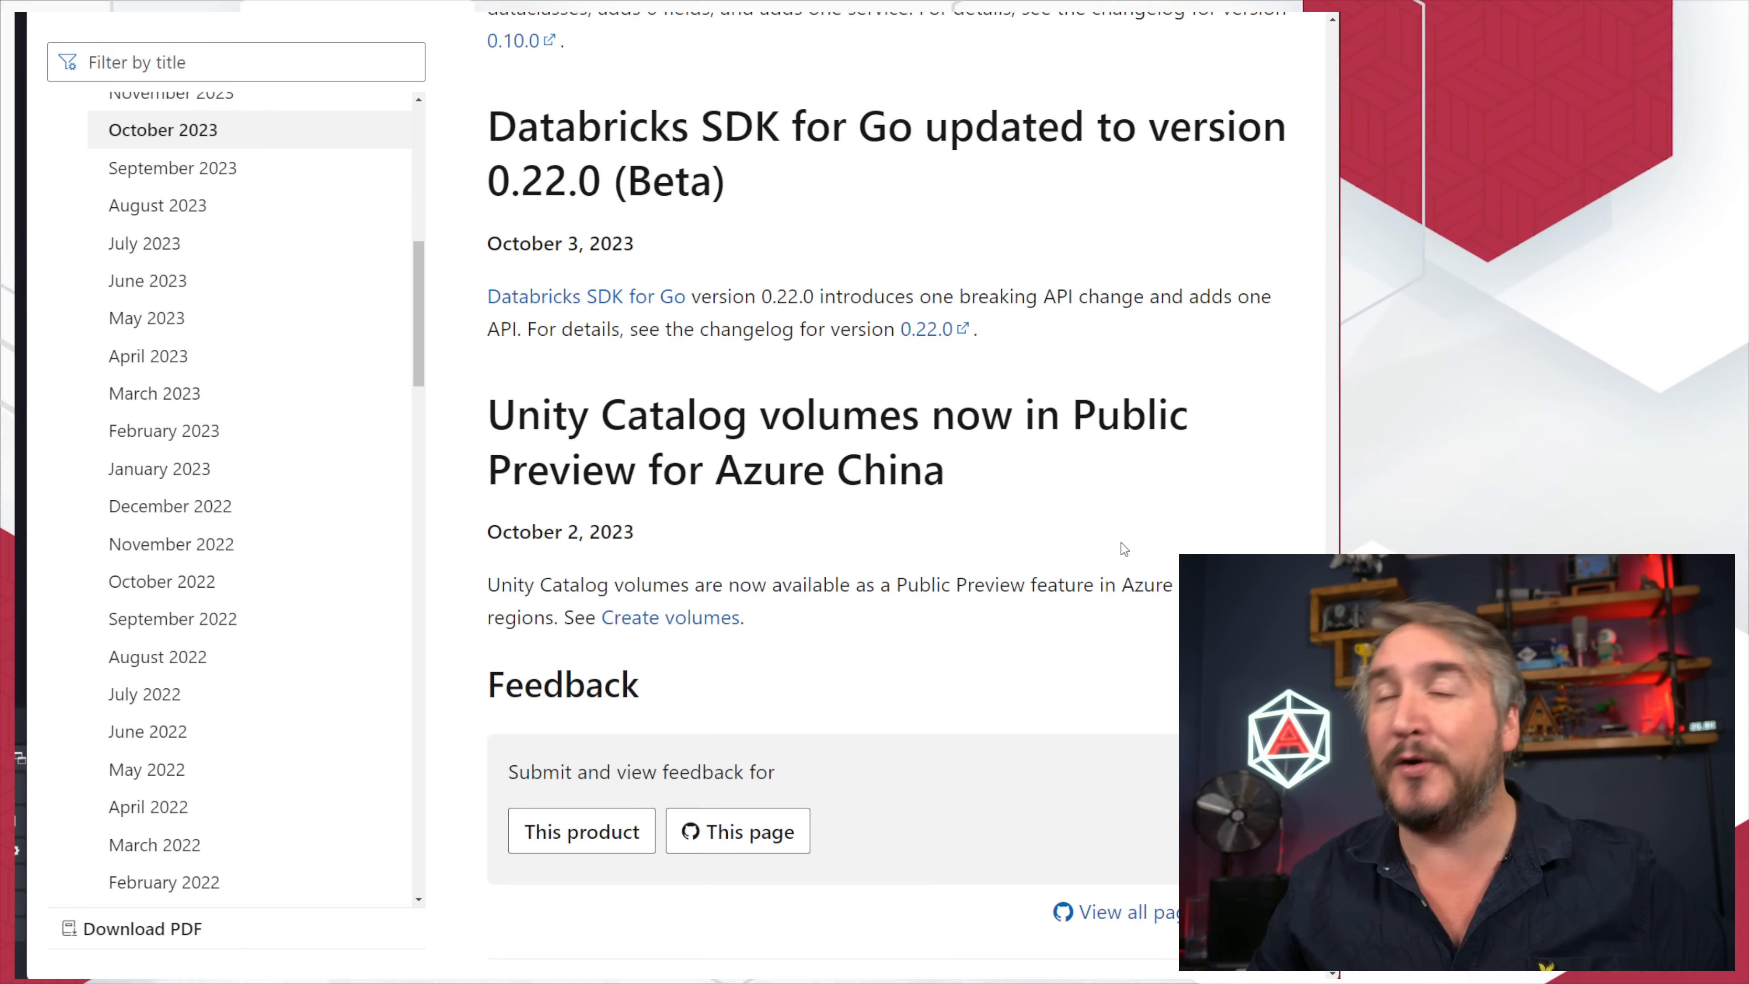
pyautogui.moveTo(1091, 519)
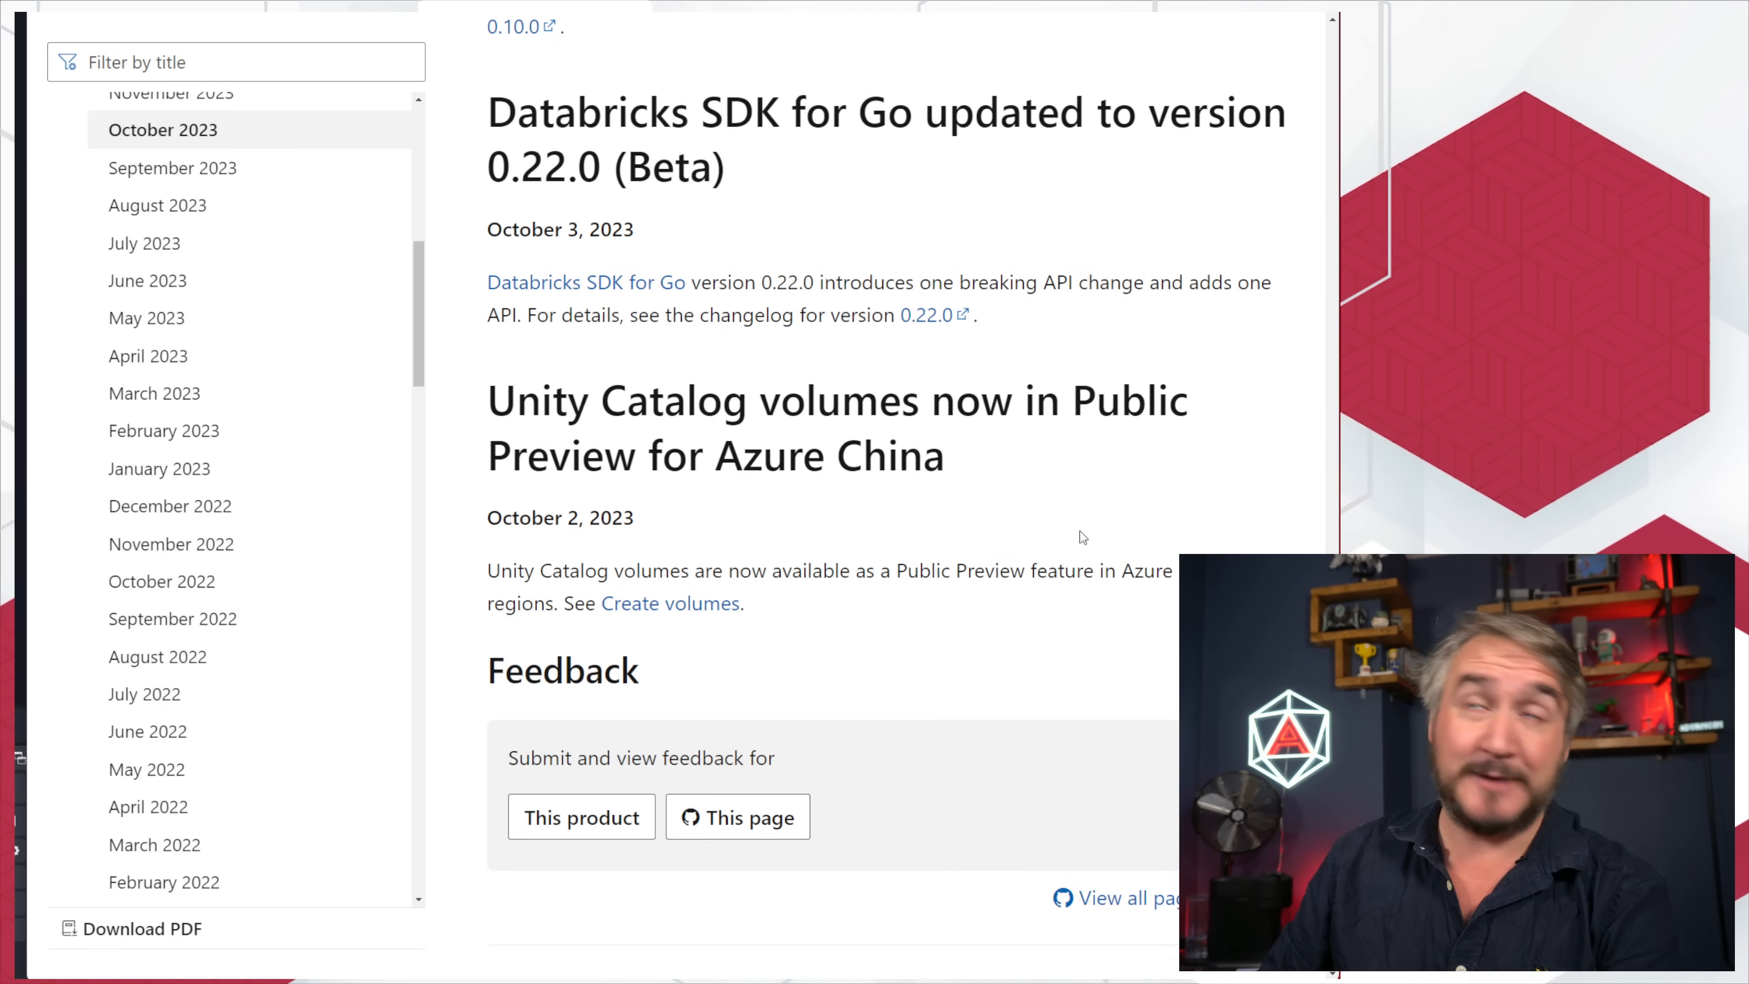
pyautogui.scroll(3)
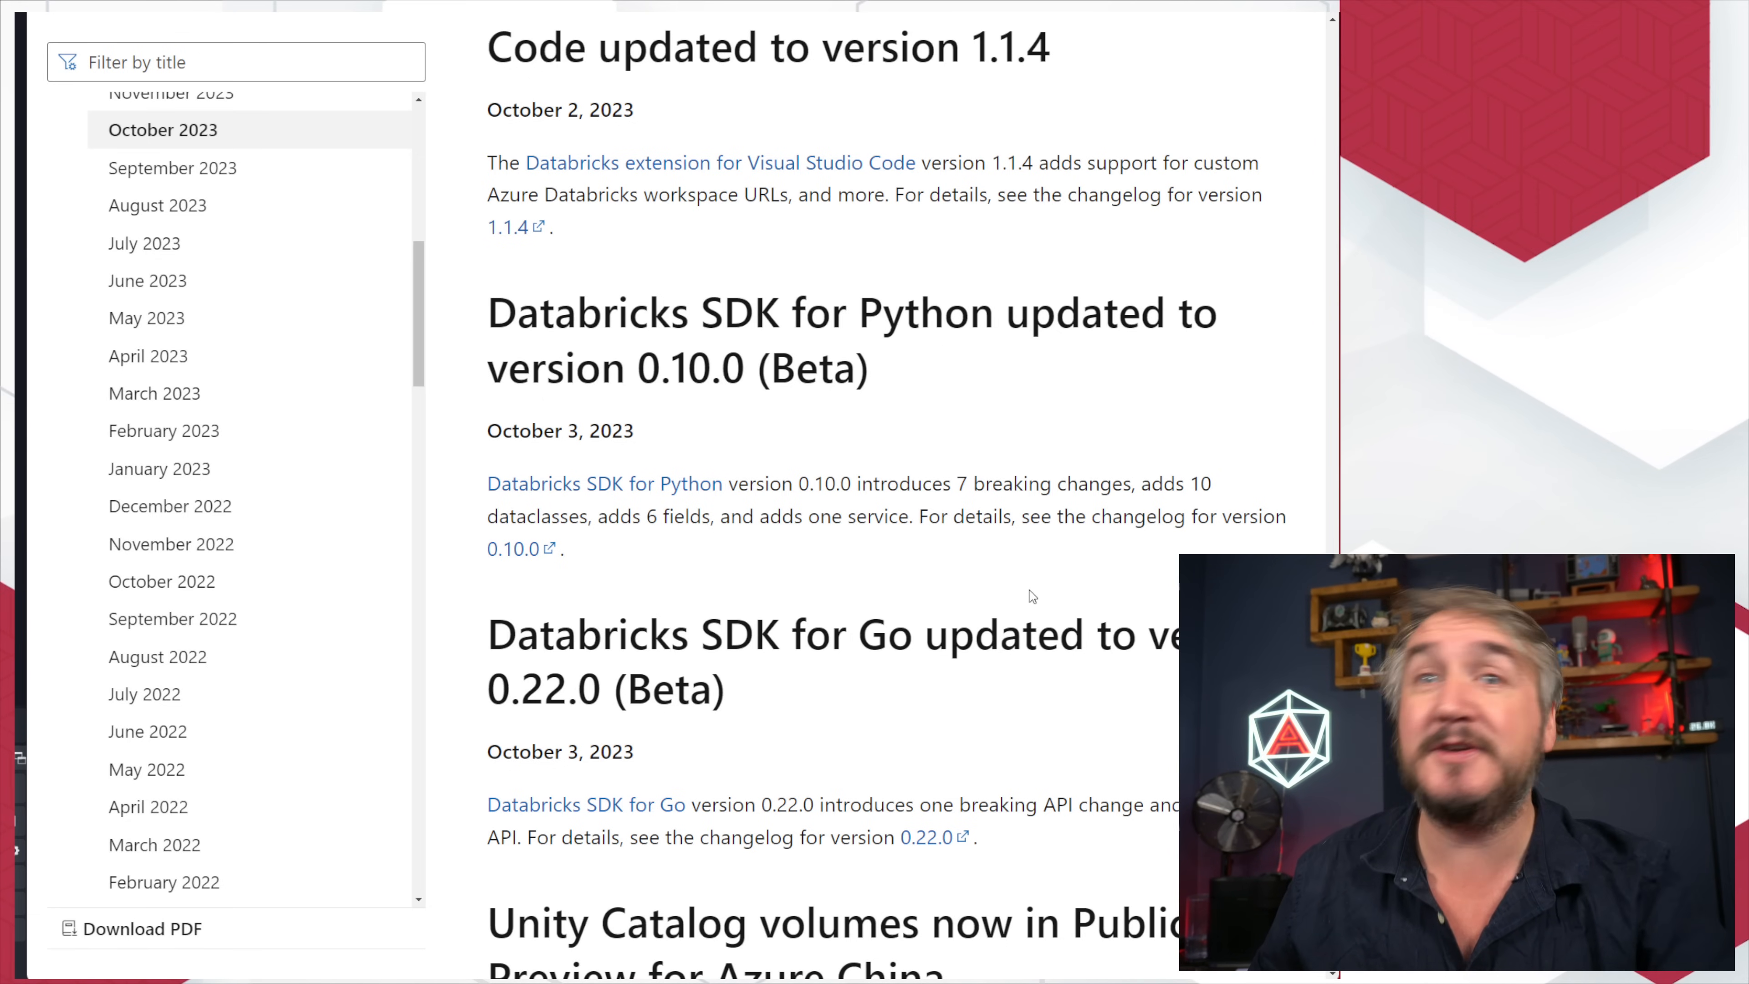
pyautogui.scroll(3)
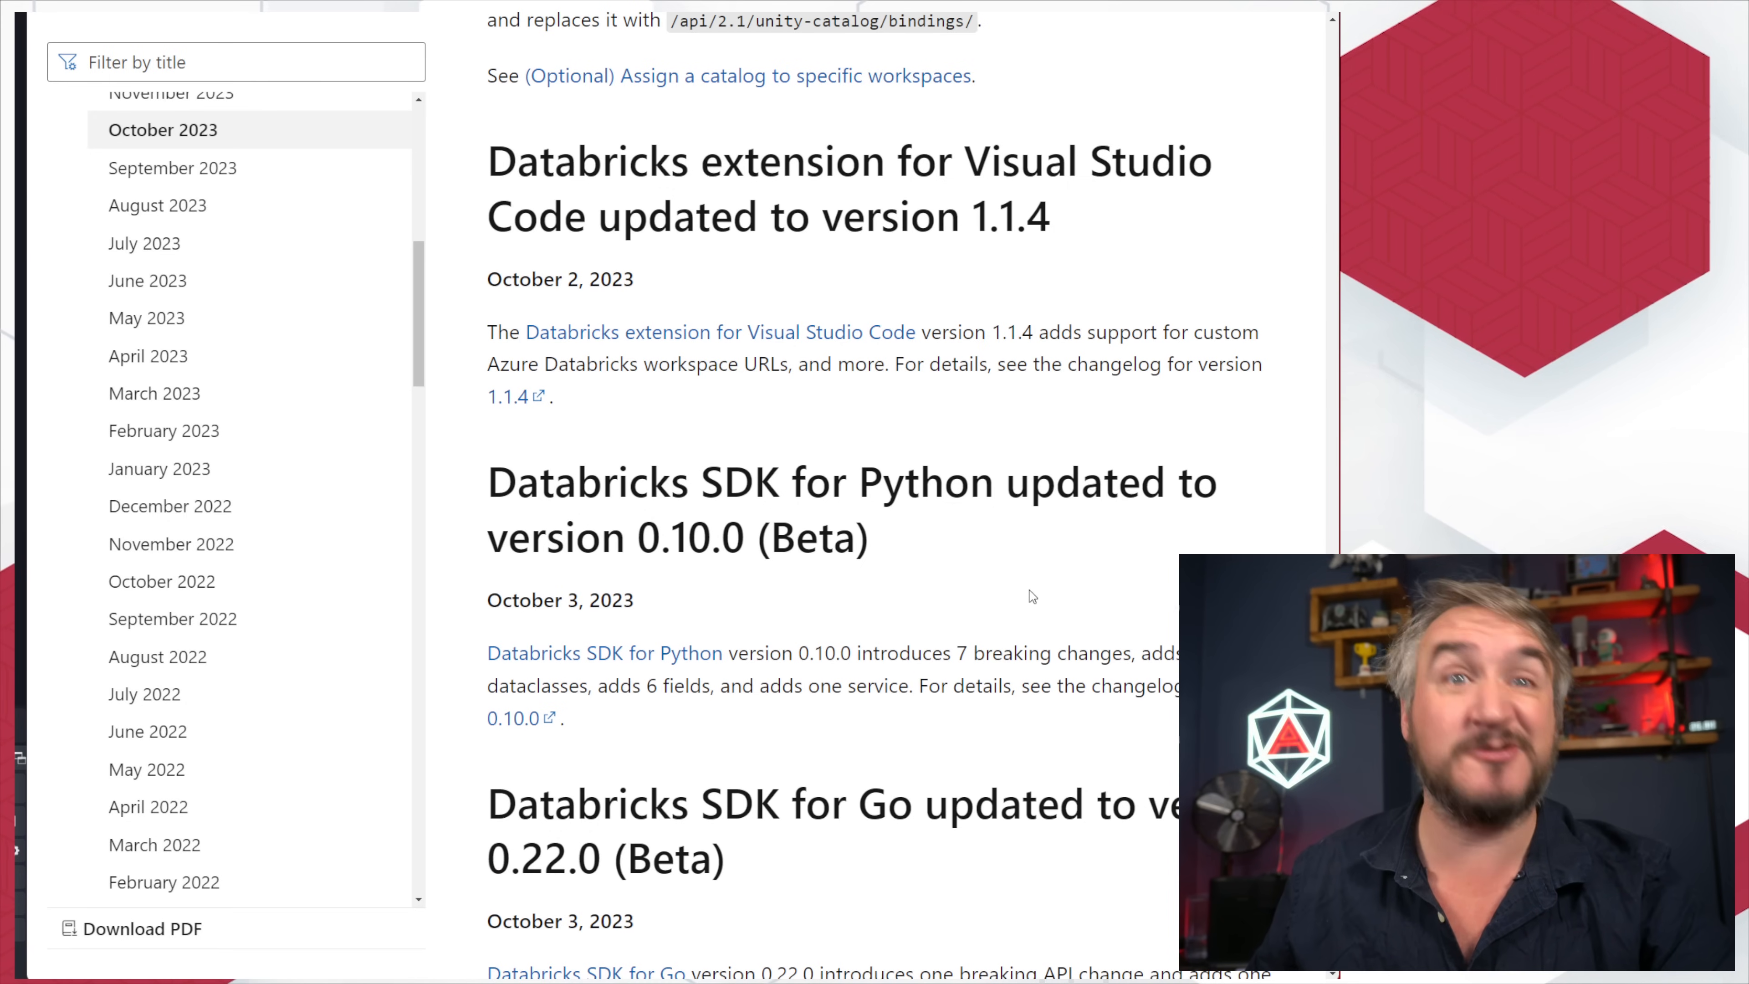
pyautogui.scroll(3)
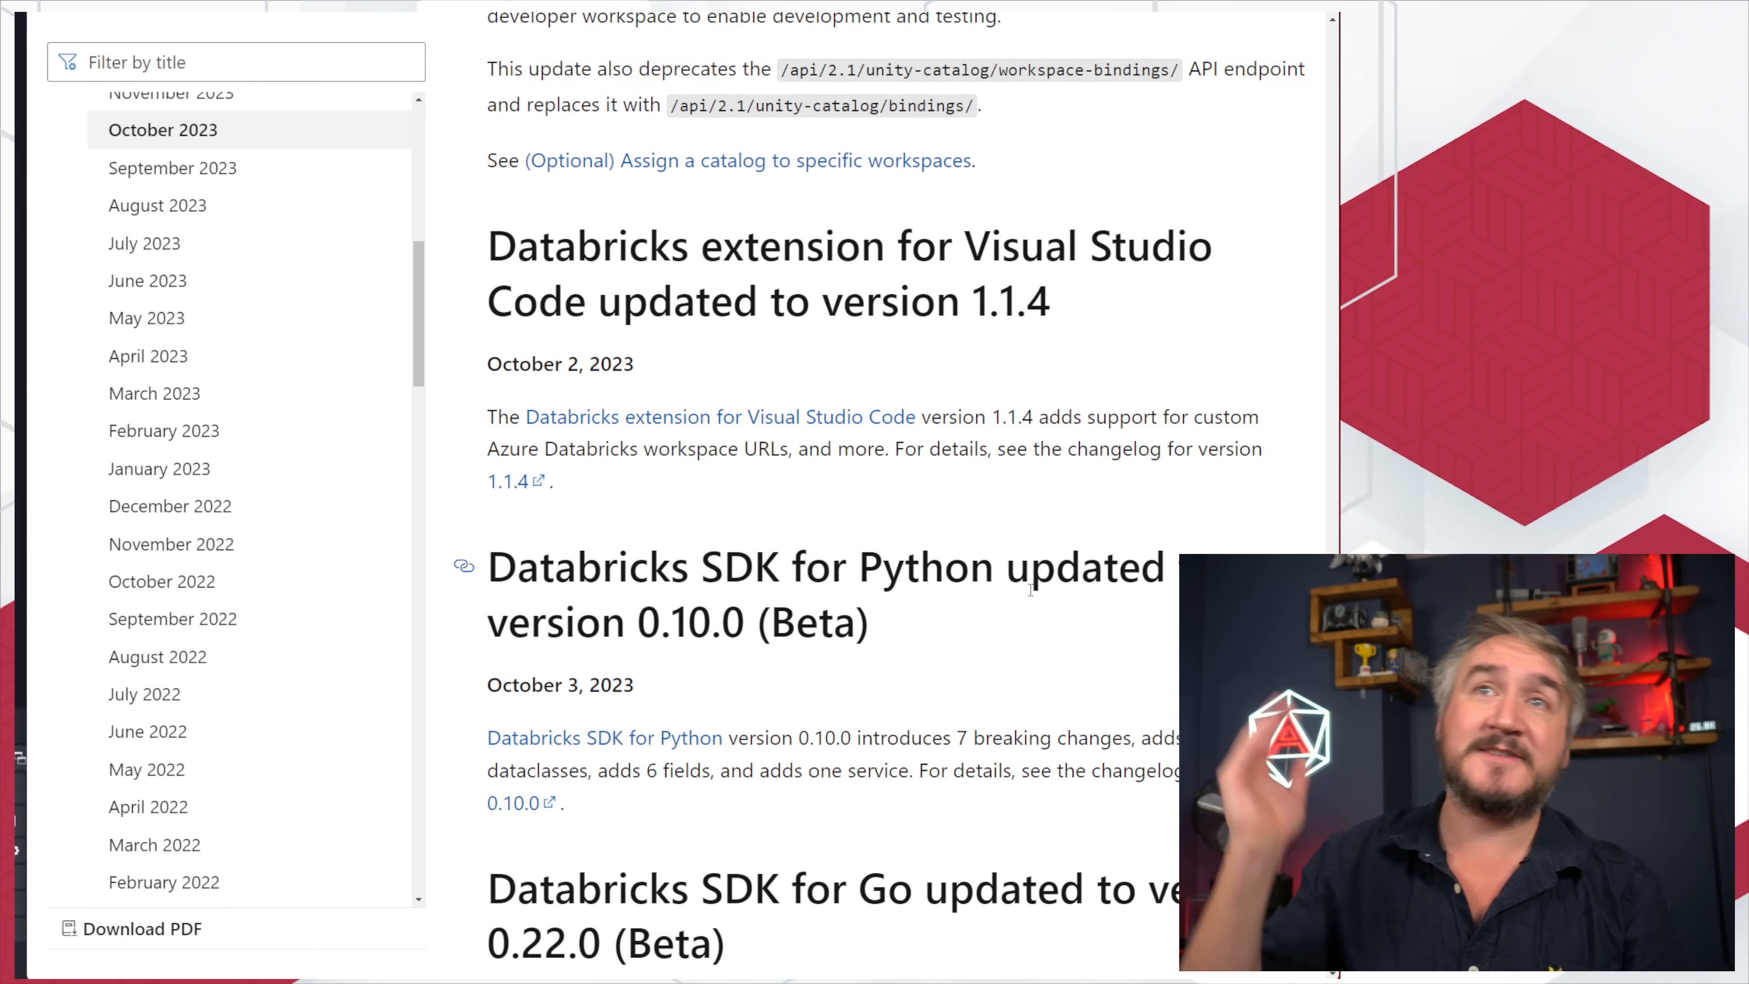
pyautogui.moveTo(1002, 525)
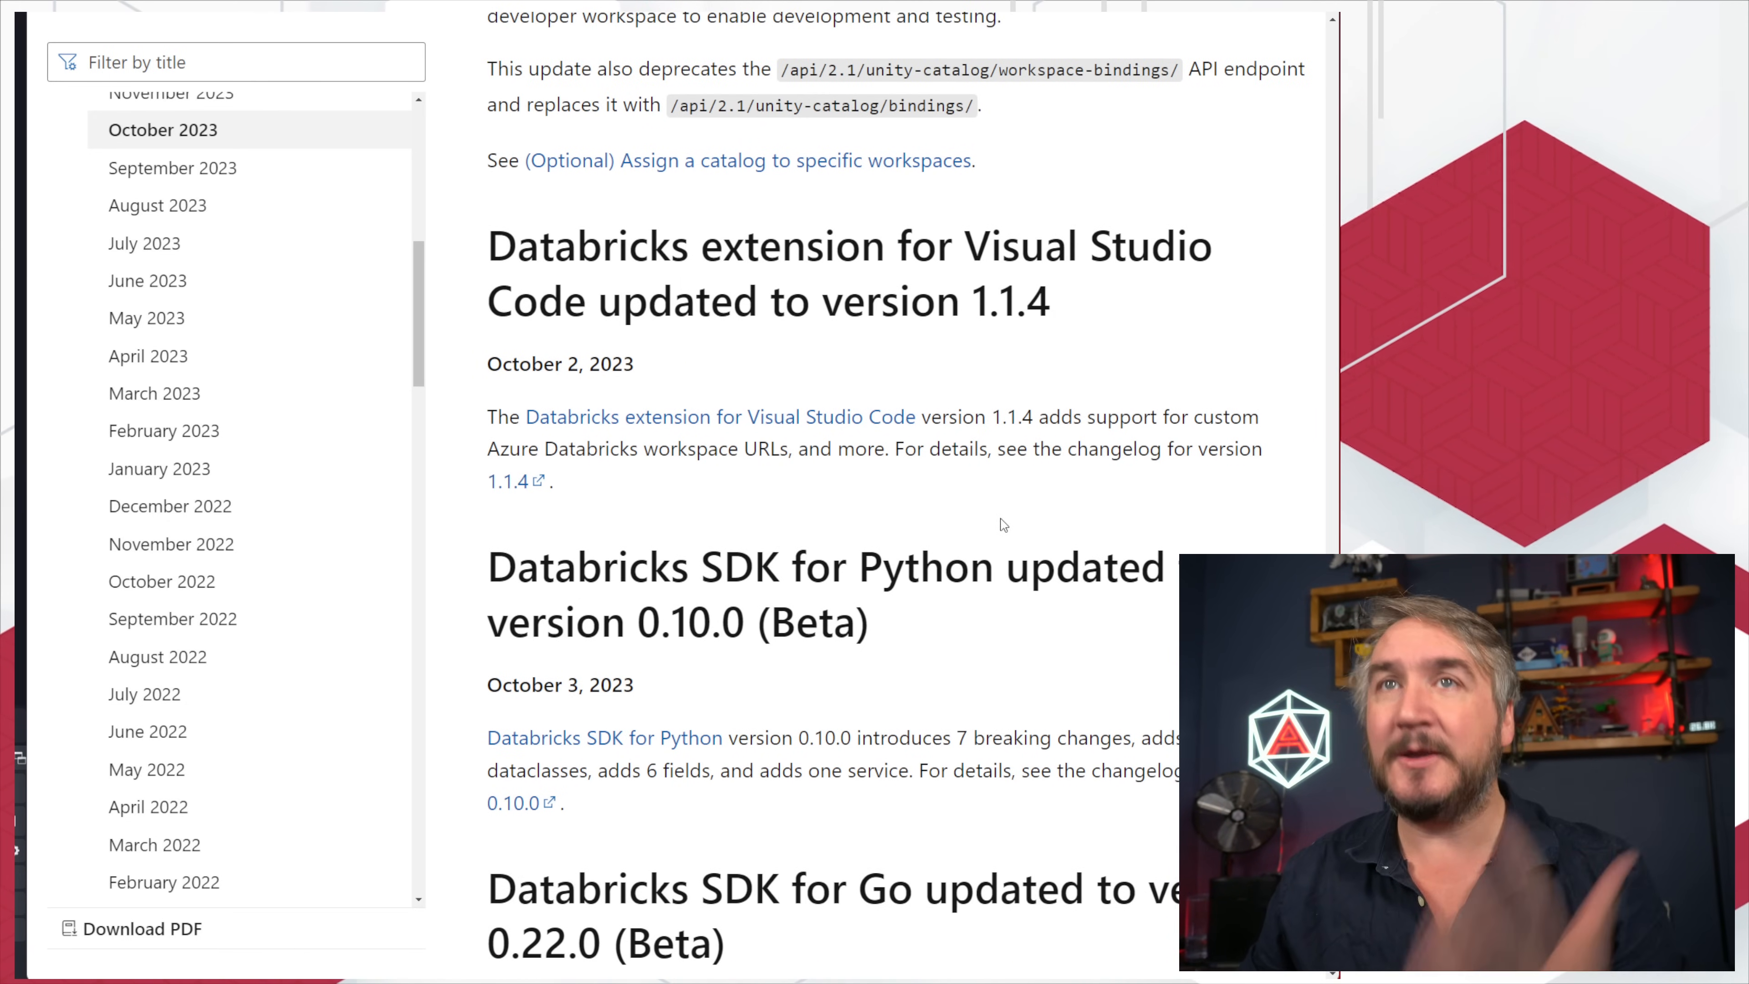
pyautogui.scroll(3)
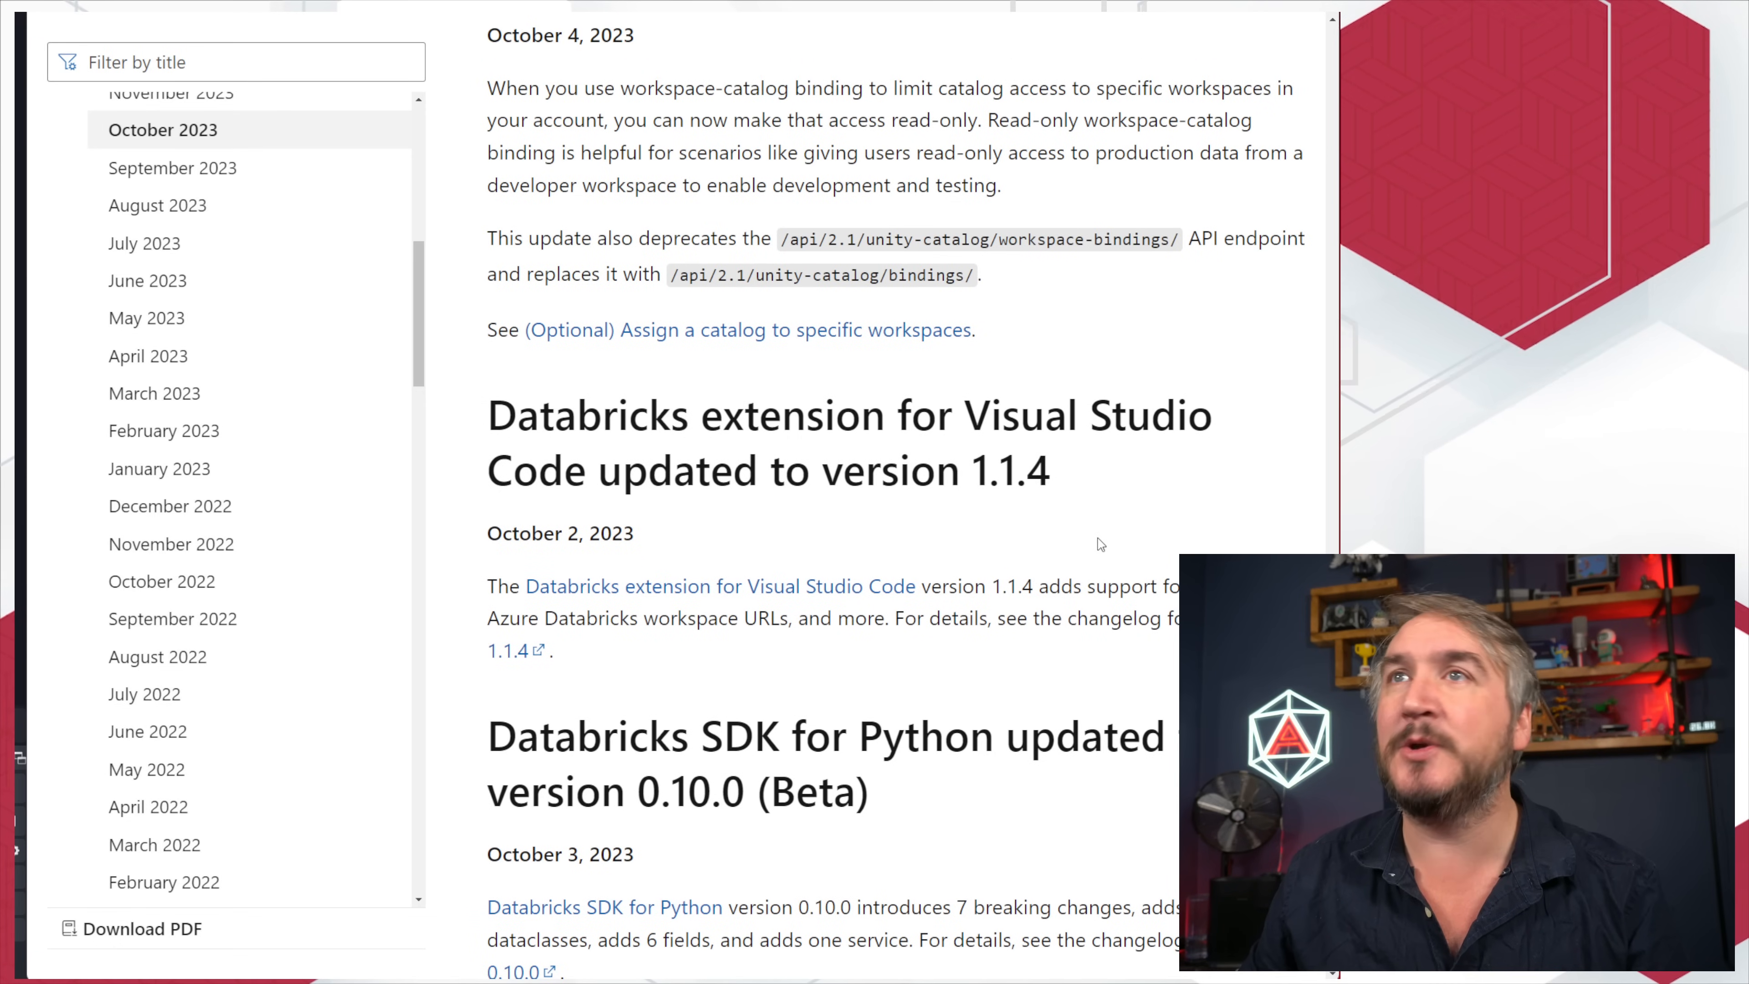
pyautogui.scroll(3)
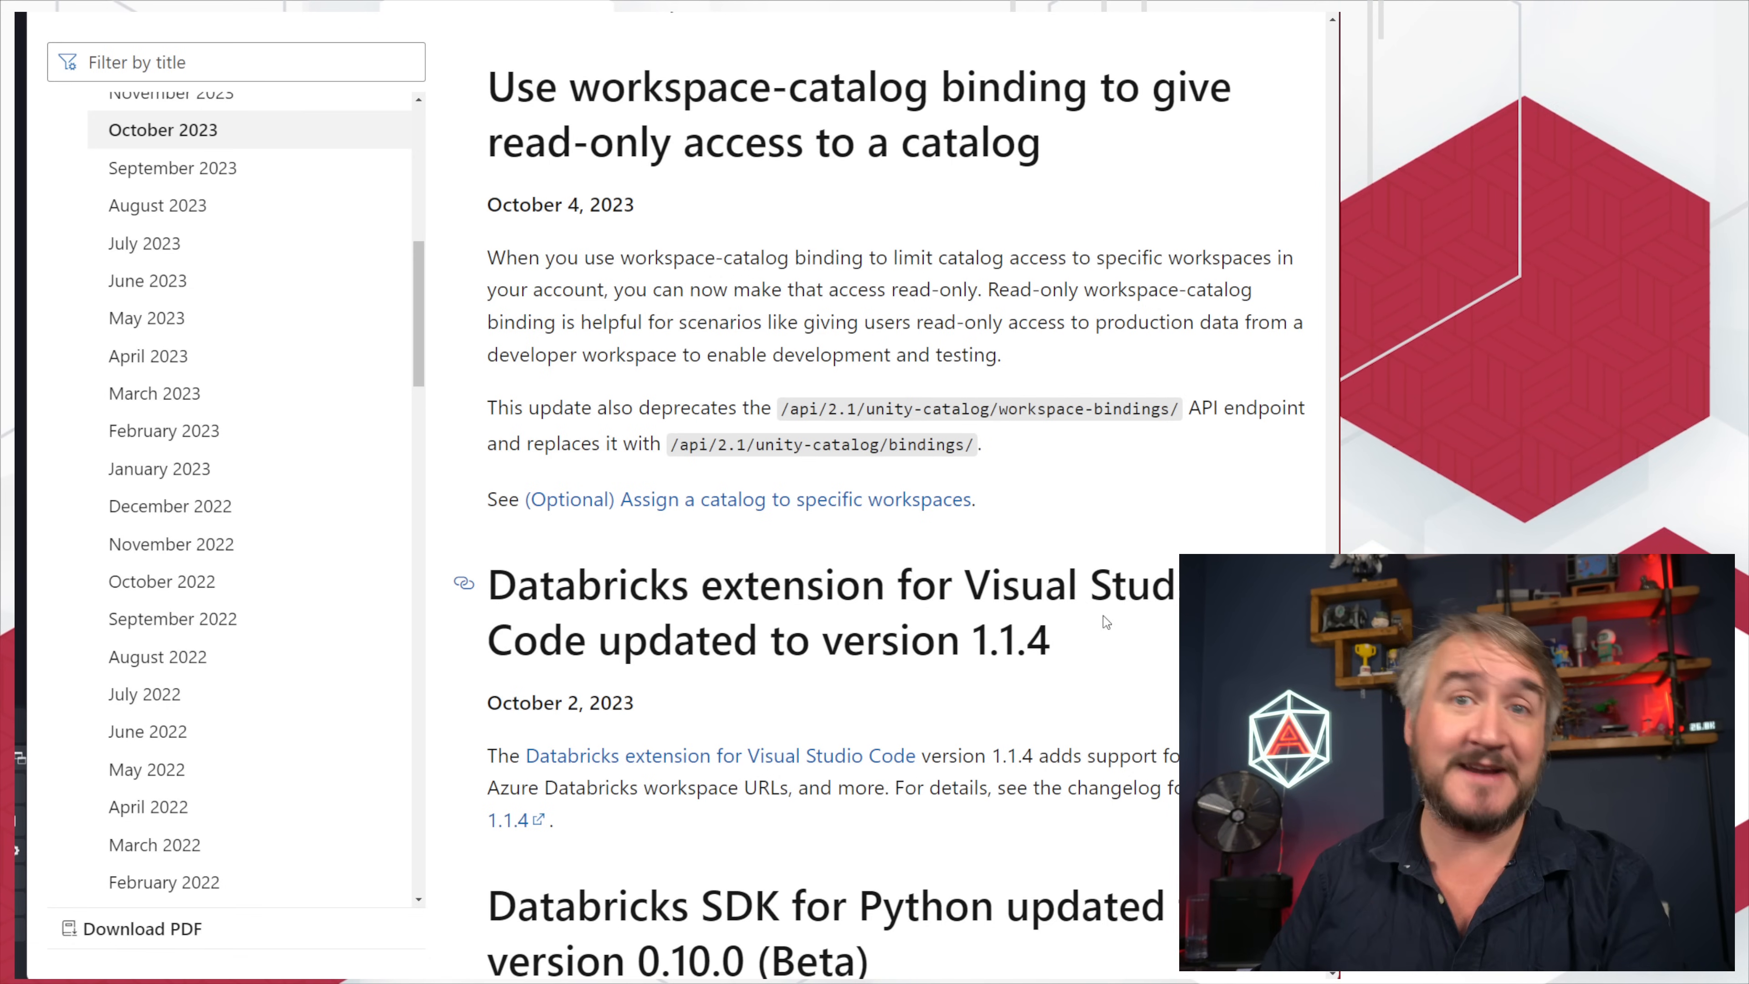
pyautogui.scroll(3)
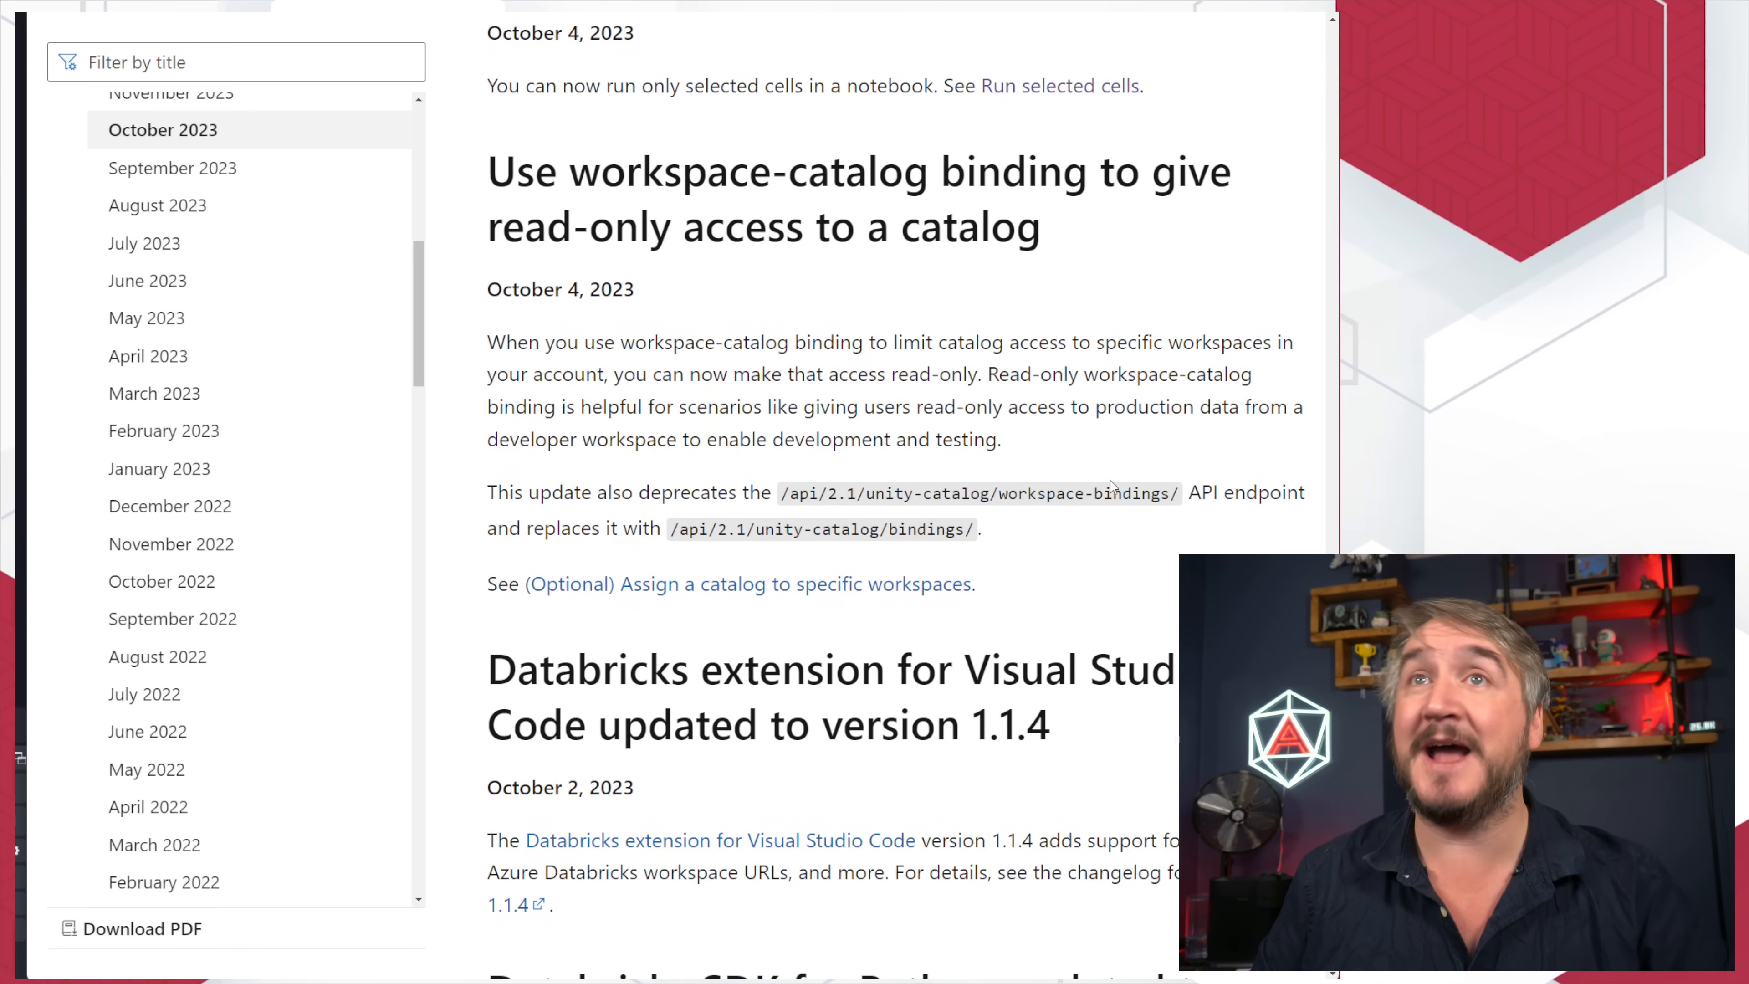
pyautogui.scroll(3)
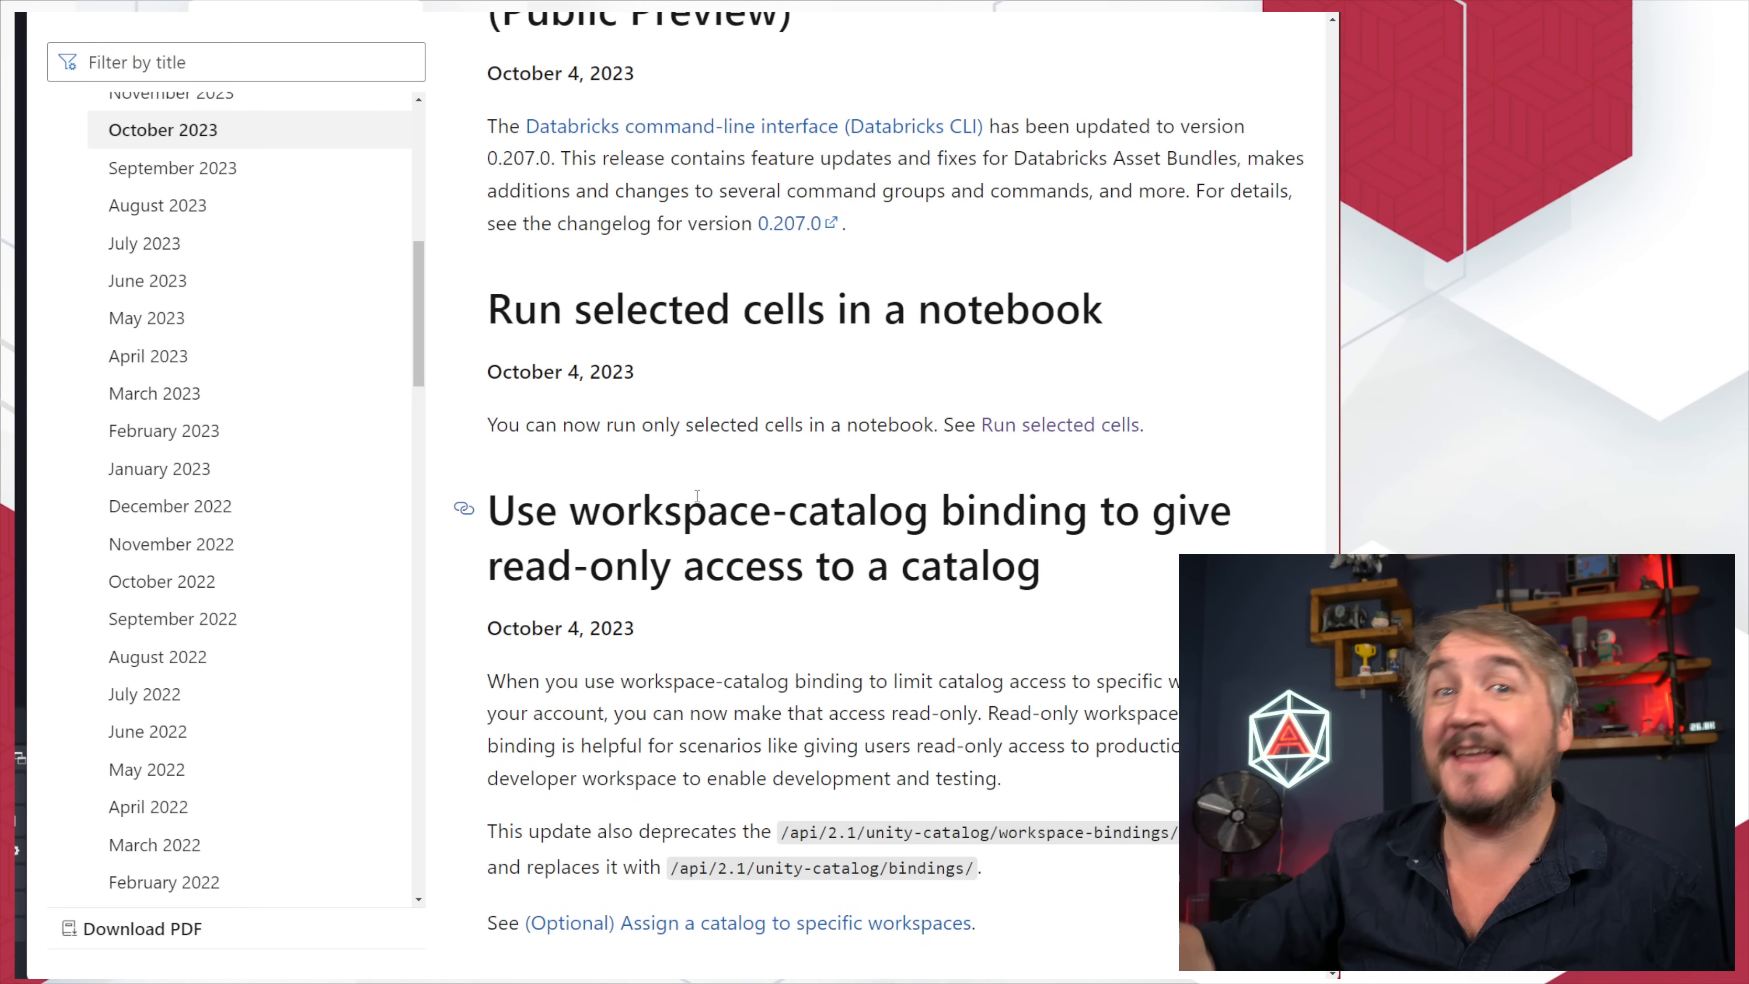
pyautogui.moveTo(731, 481)
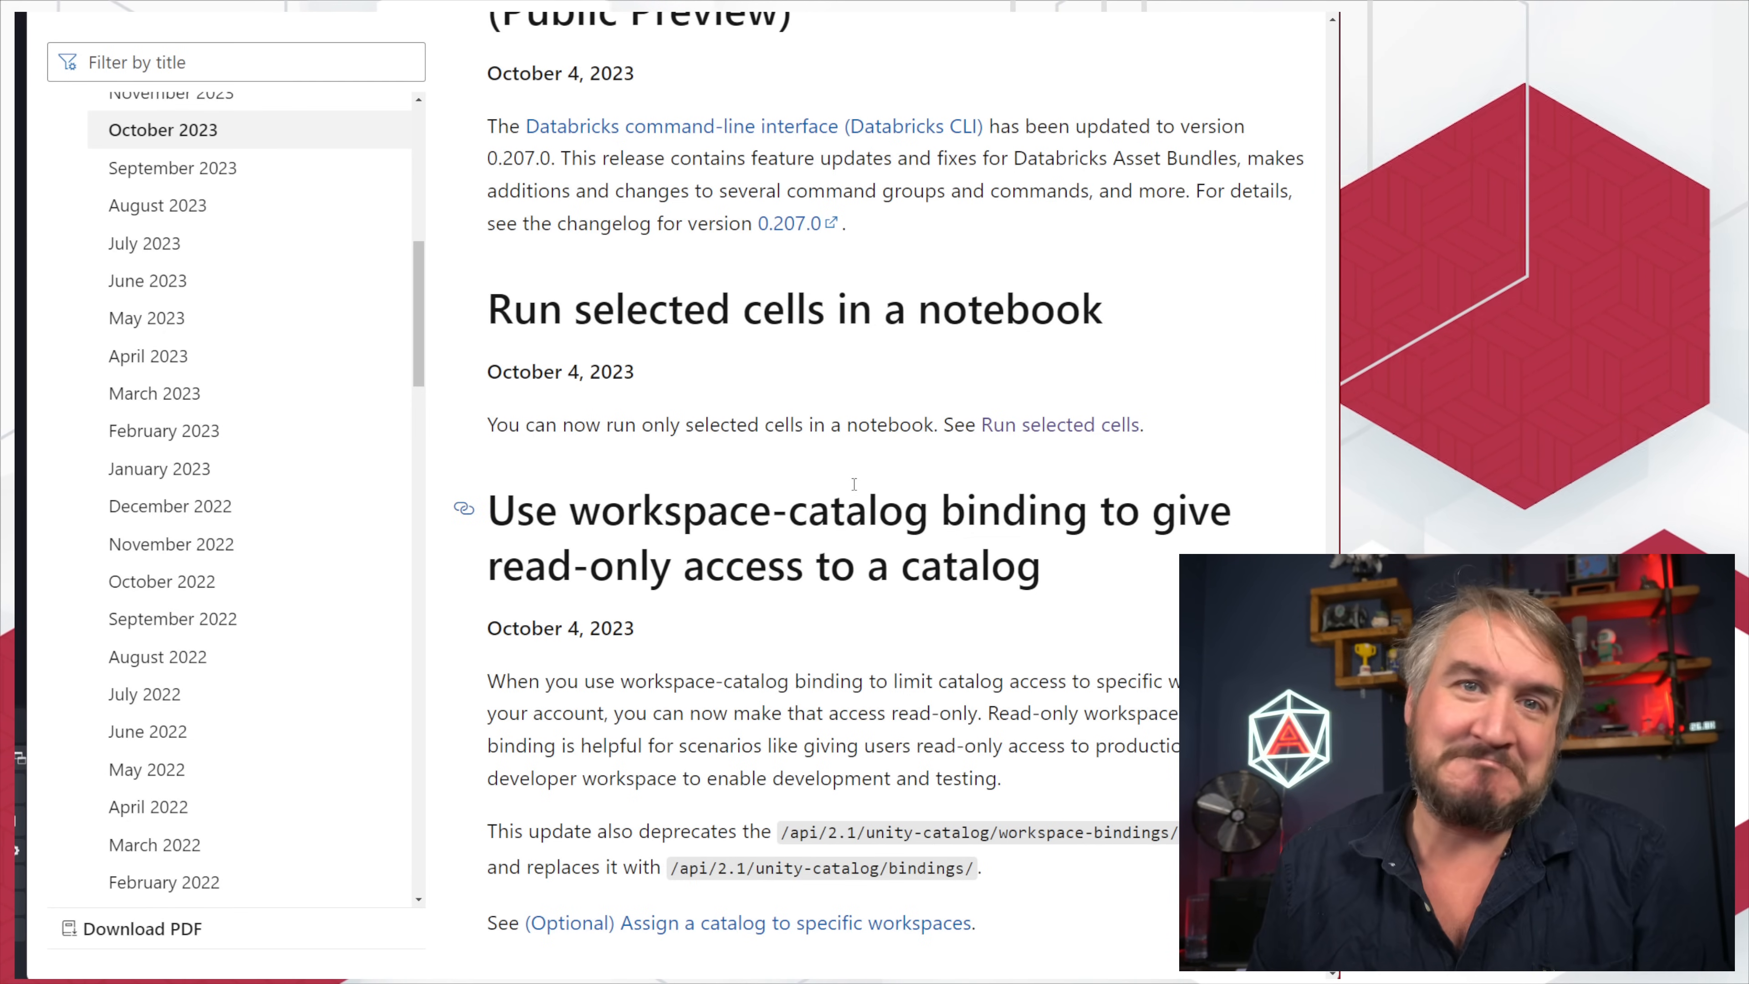
pyautogui.scroll(3)
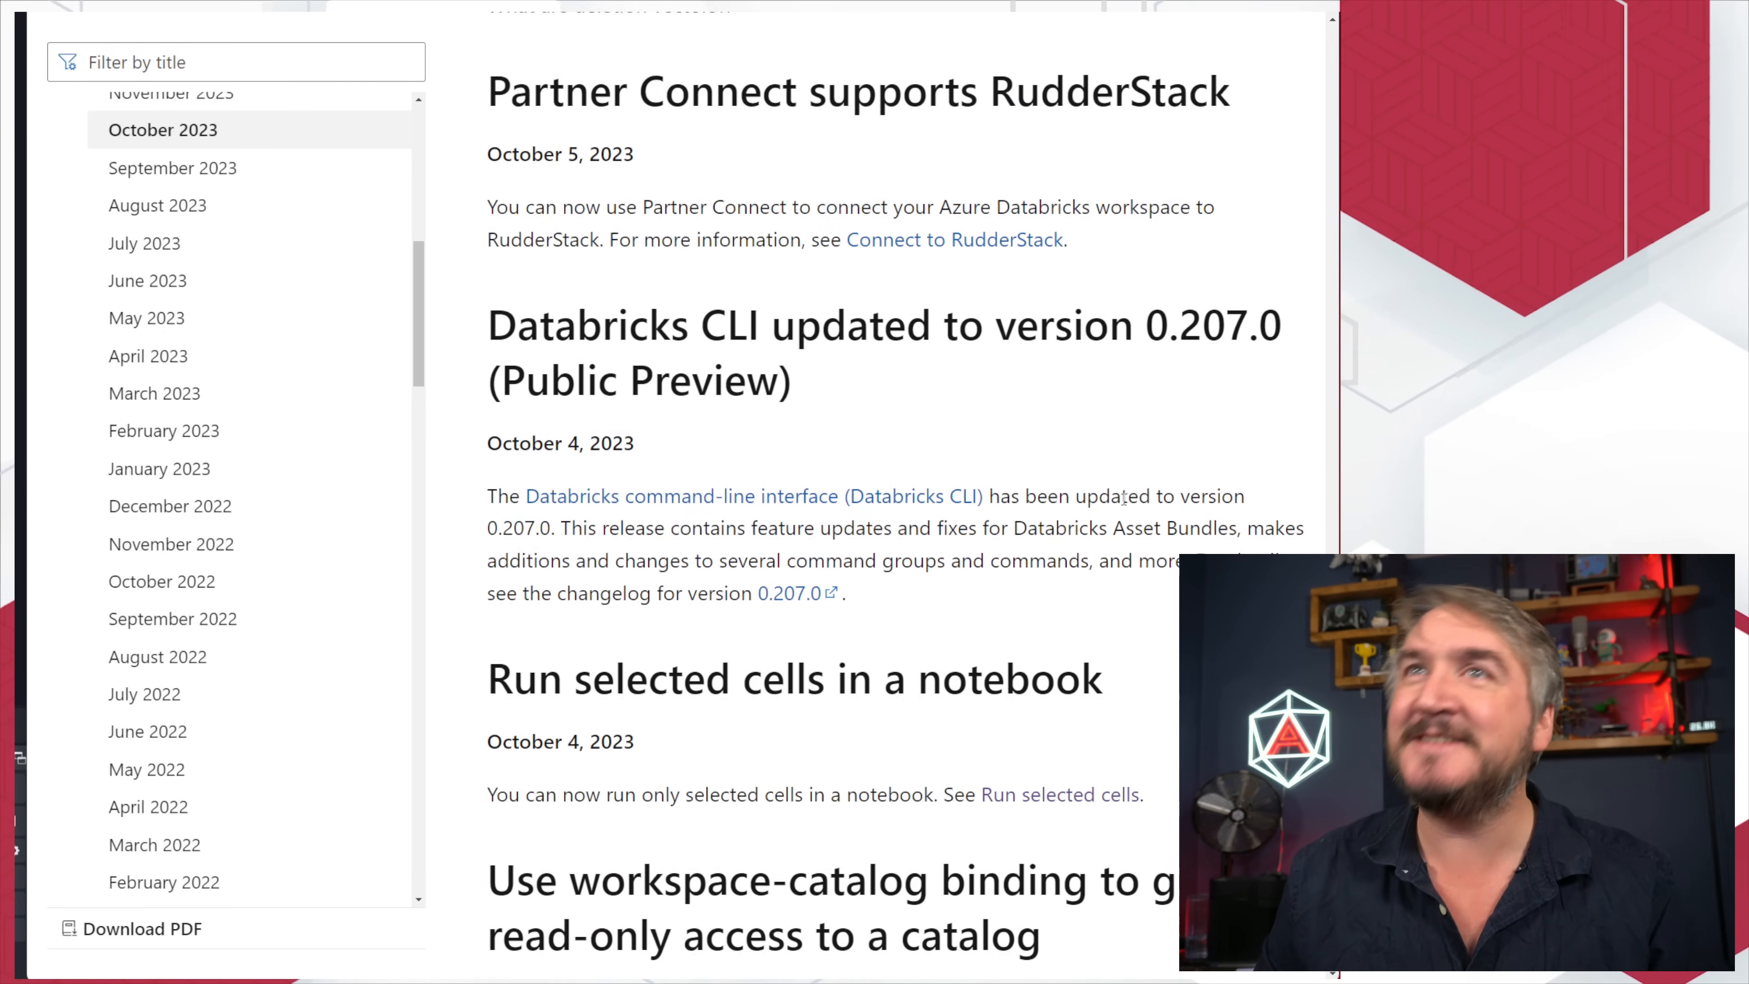
pyautogui.scroll(3)
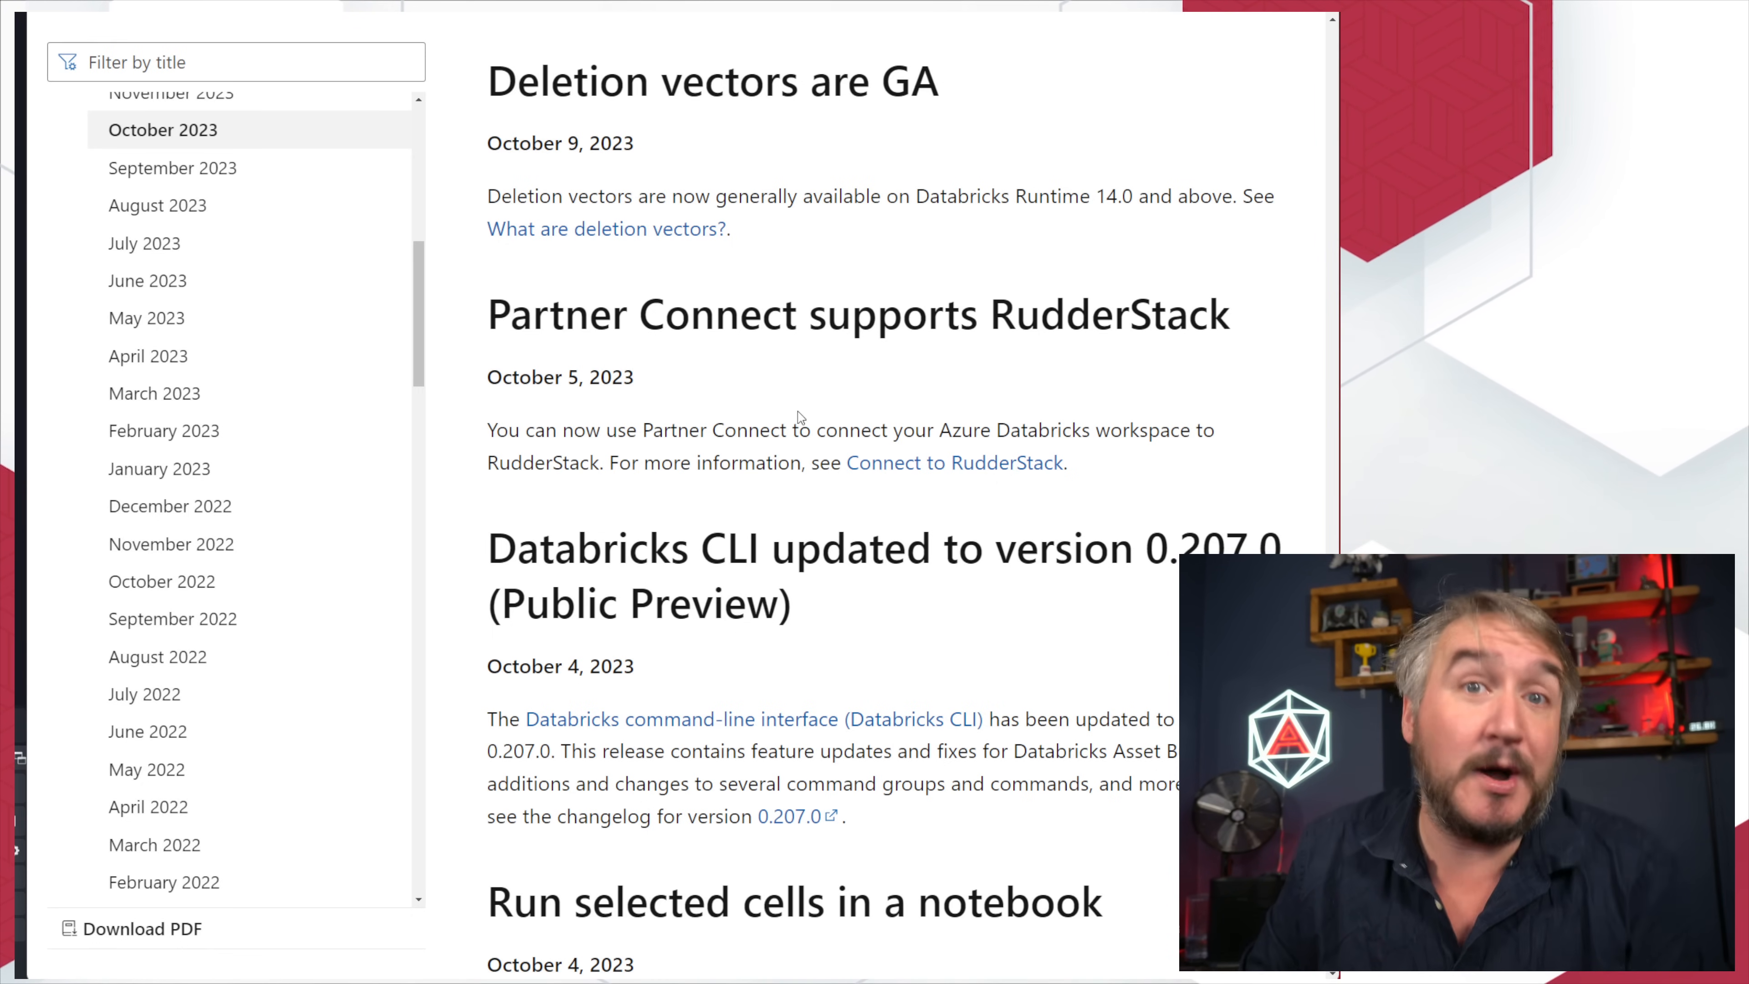
pyautogui.scroll(3)
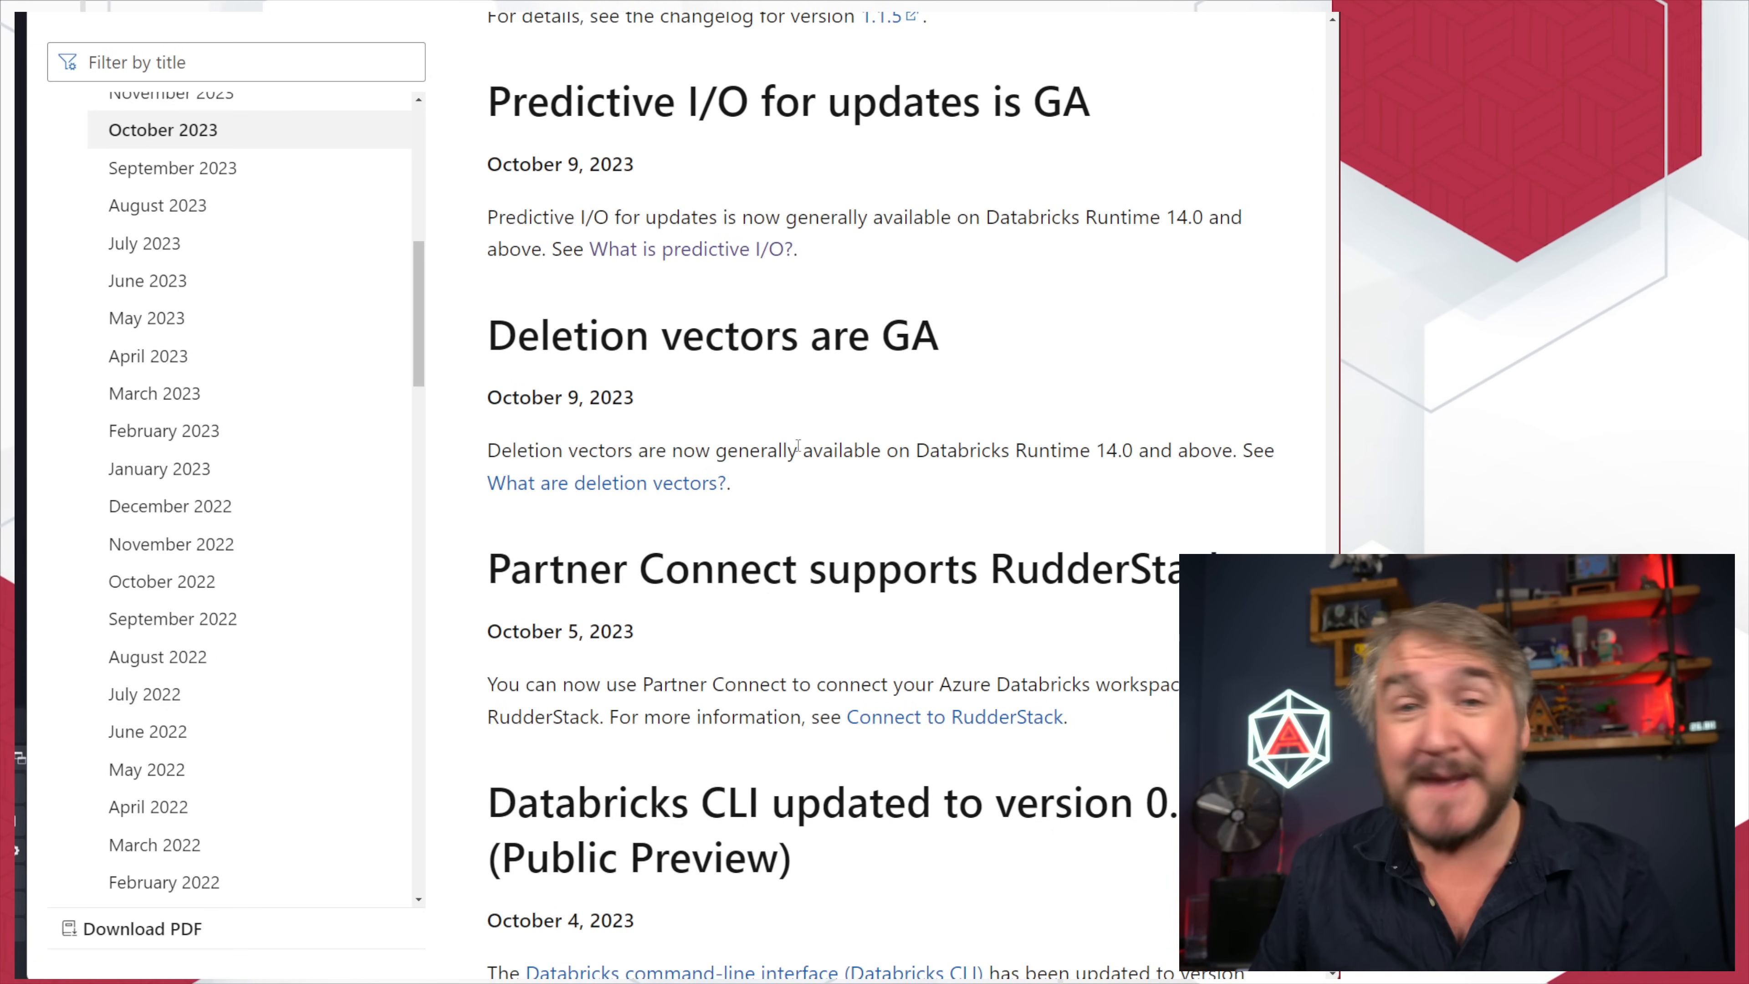
pyautogui.moveTo(840, 438)
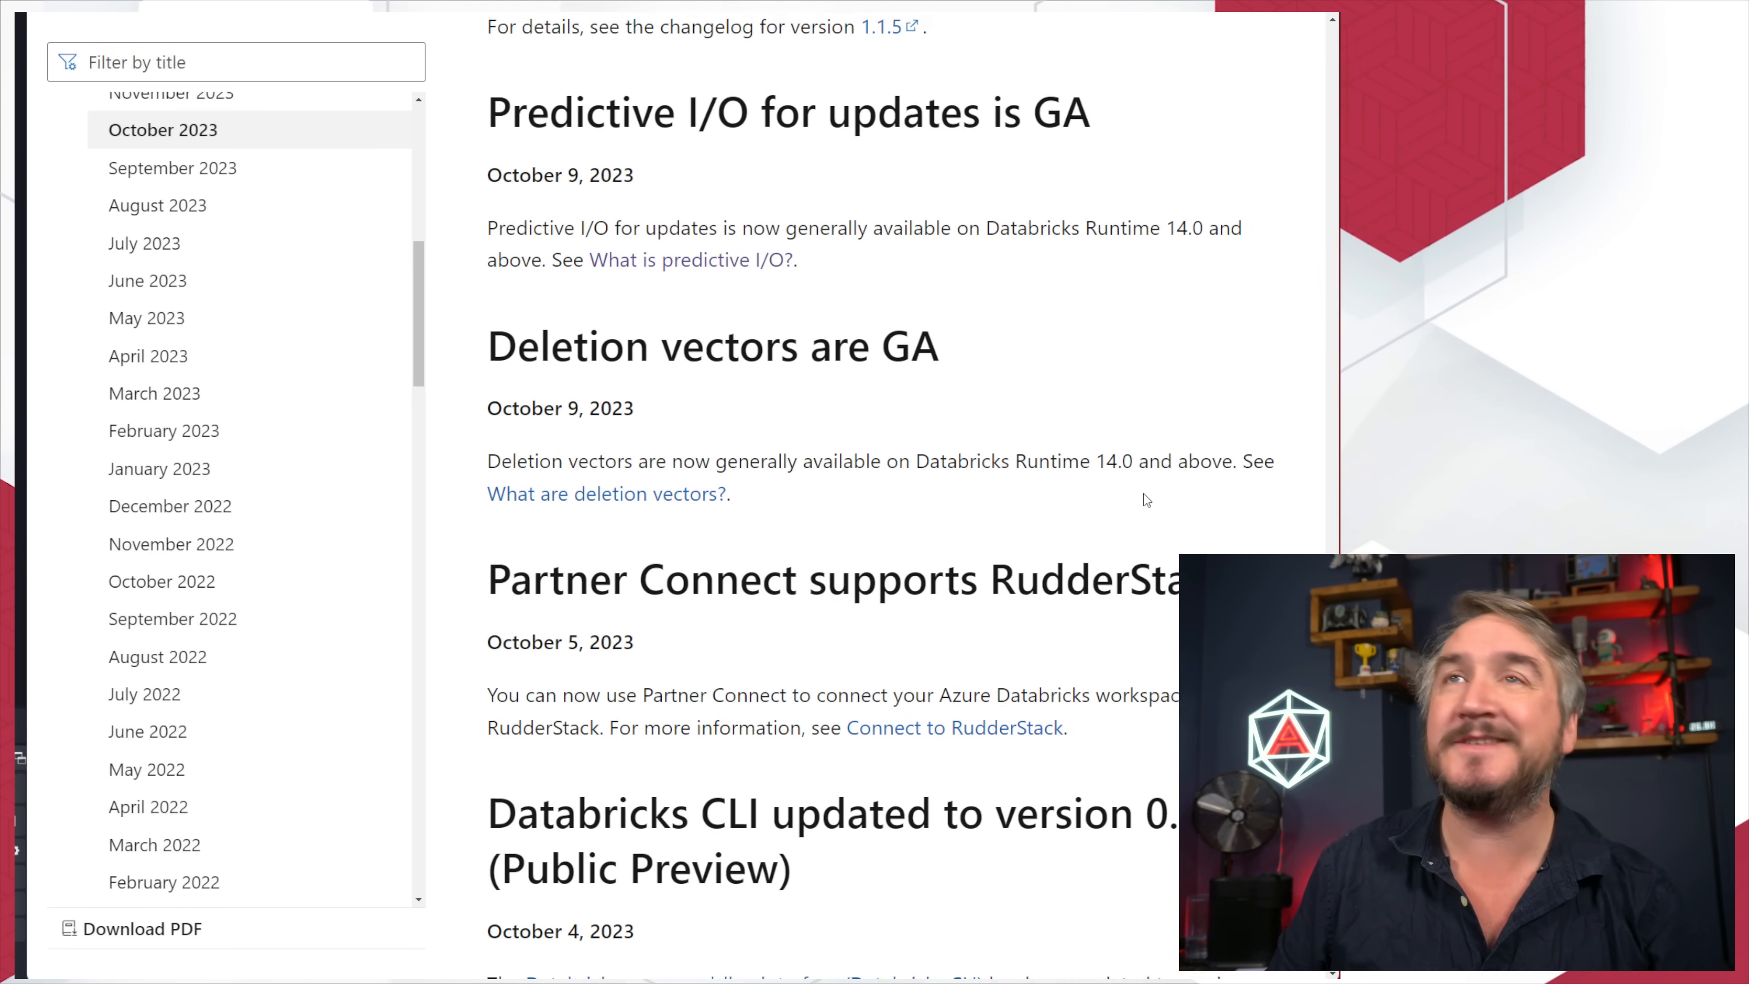
pyautogui.scroll(3)
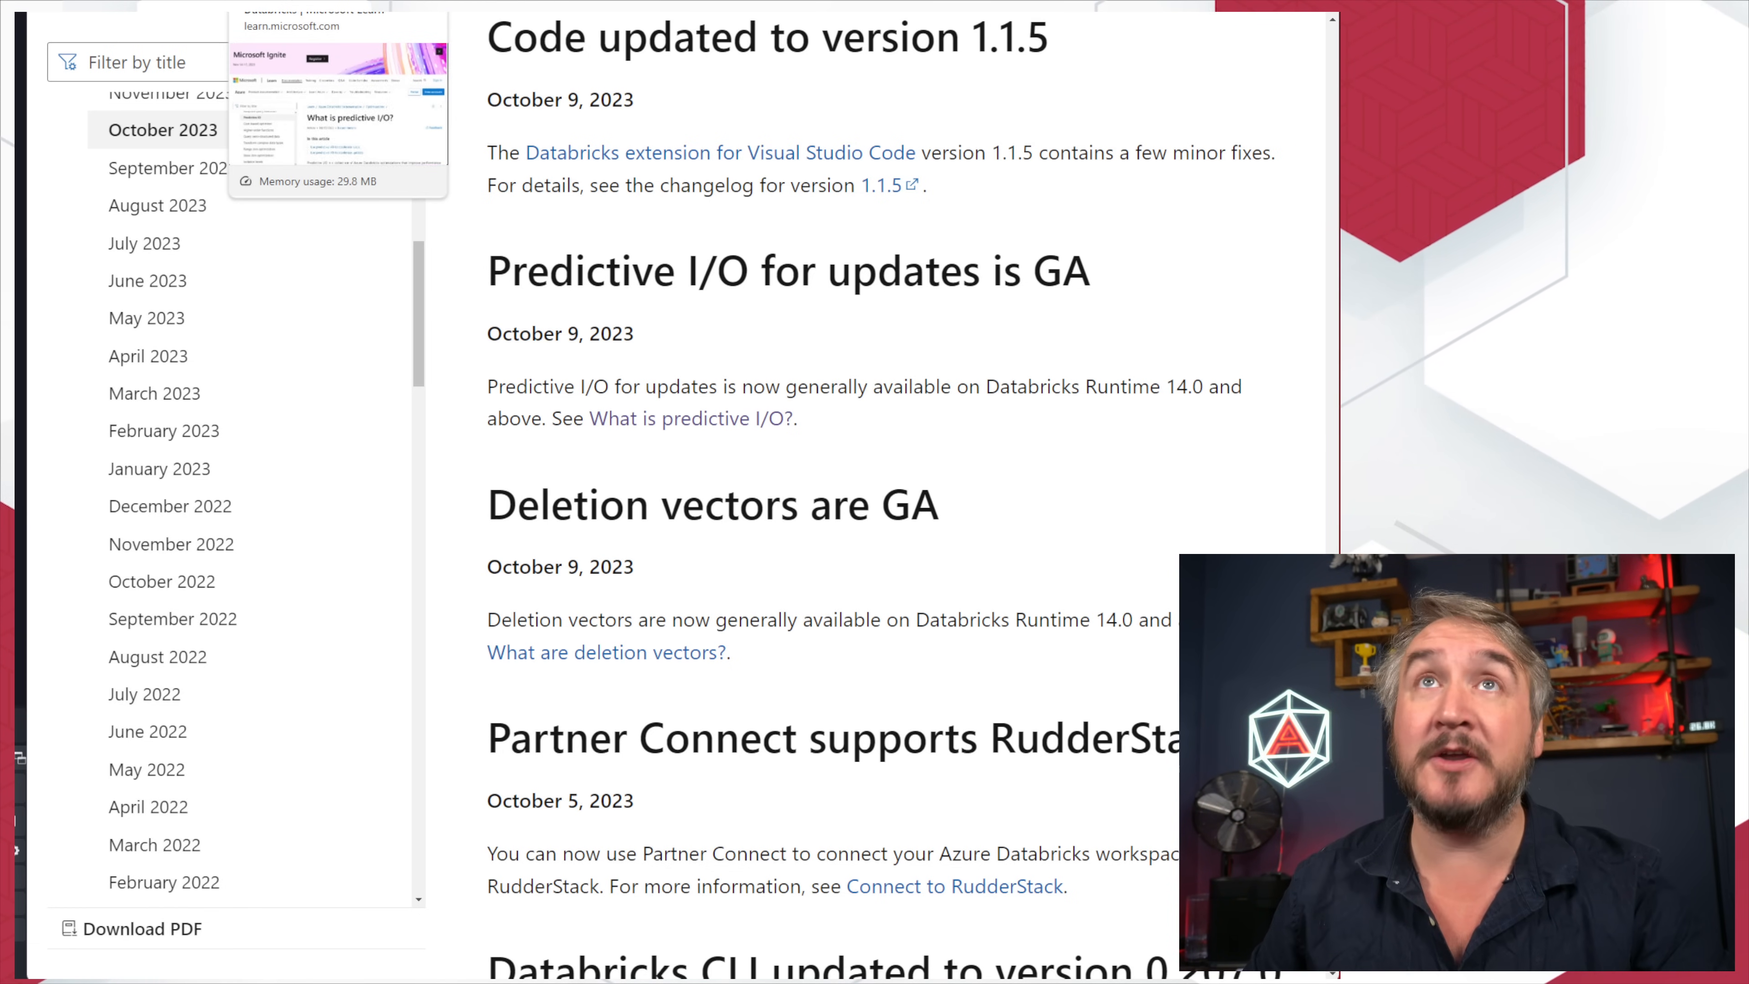
# Step: Open the What is predictive I/O? article and read its introduction, highlighting the term Photon-enabled
pyautogui.click(689, 418)
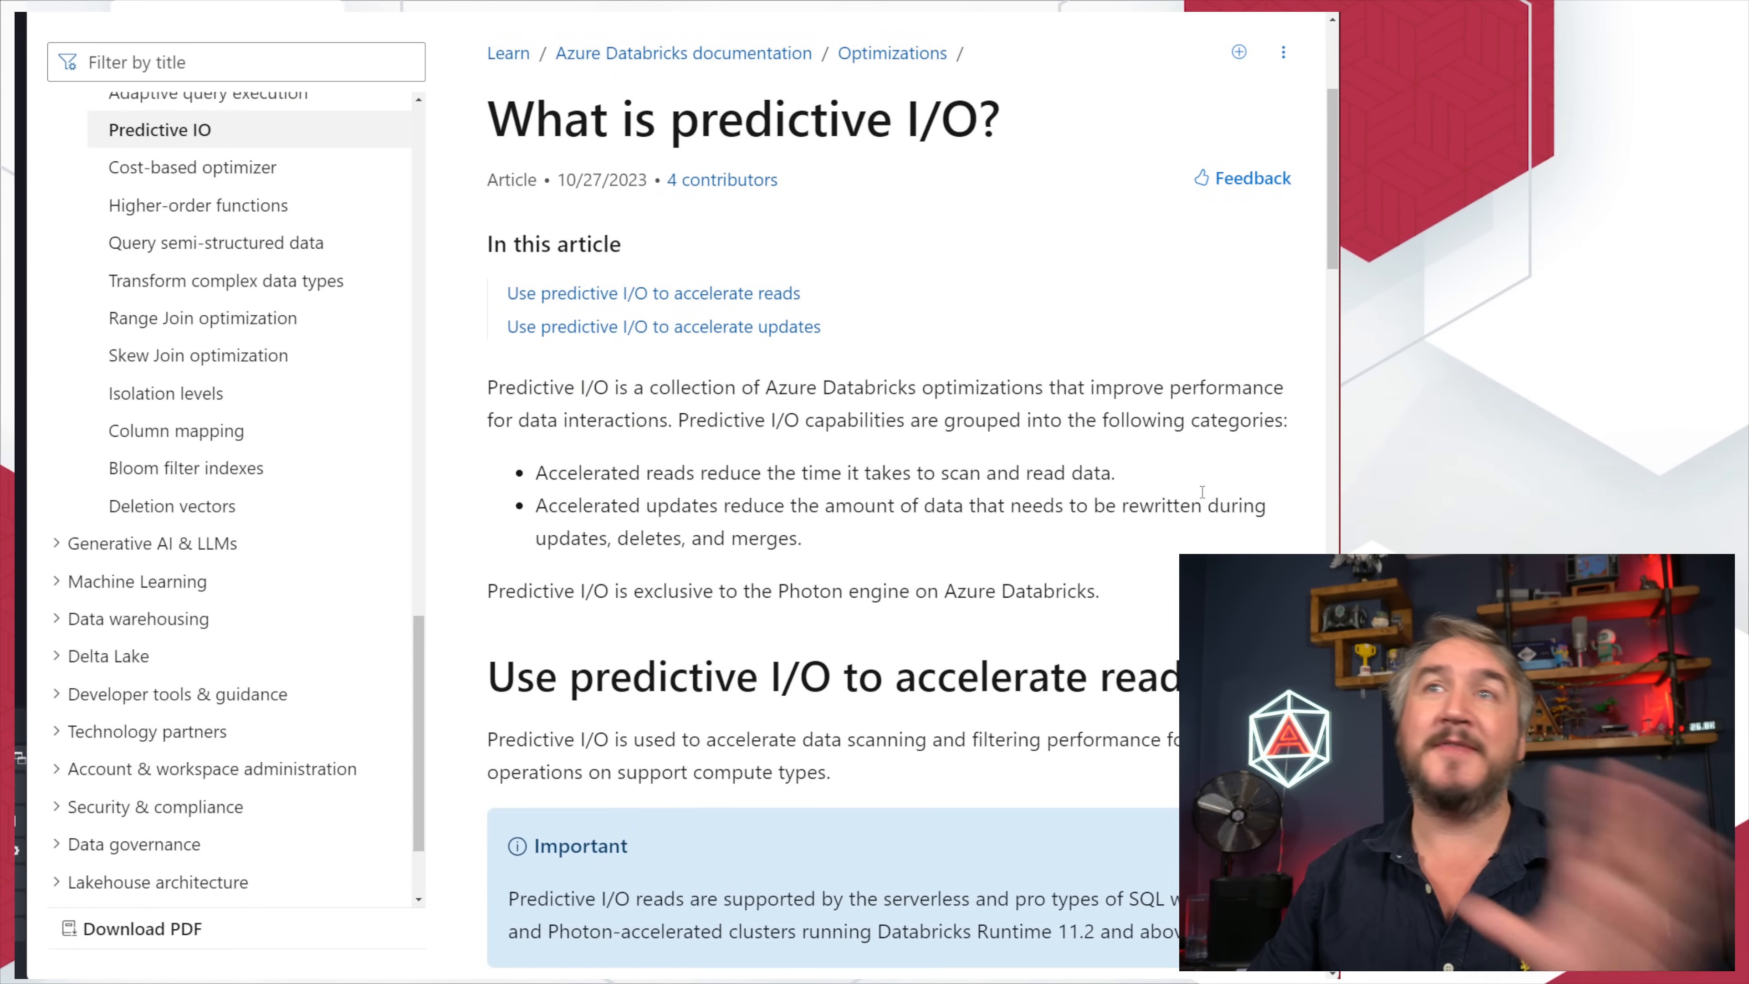
pyautogui.scroll(-3)
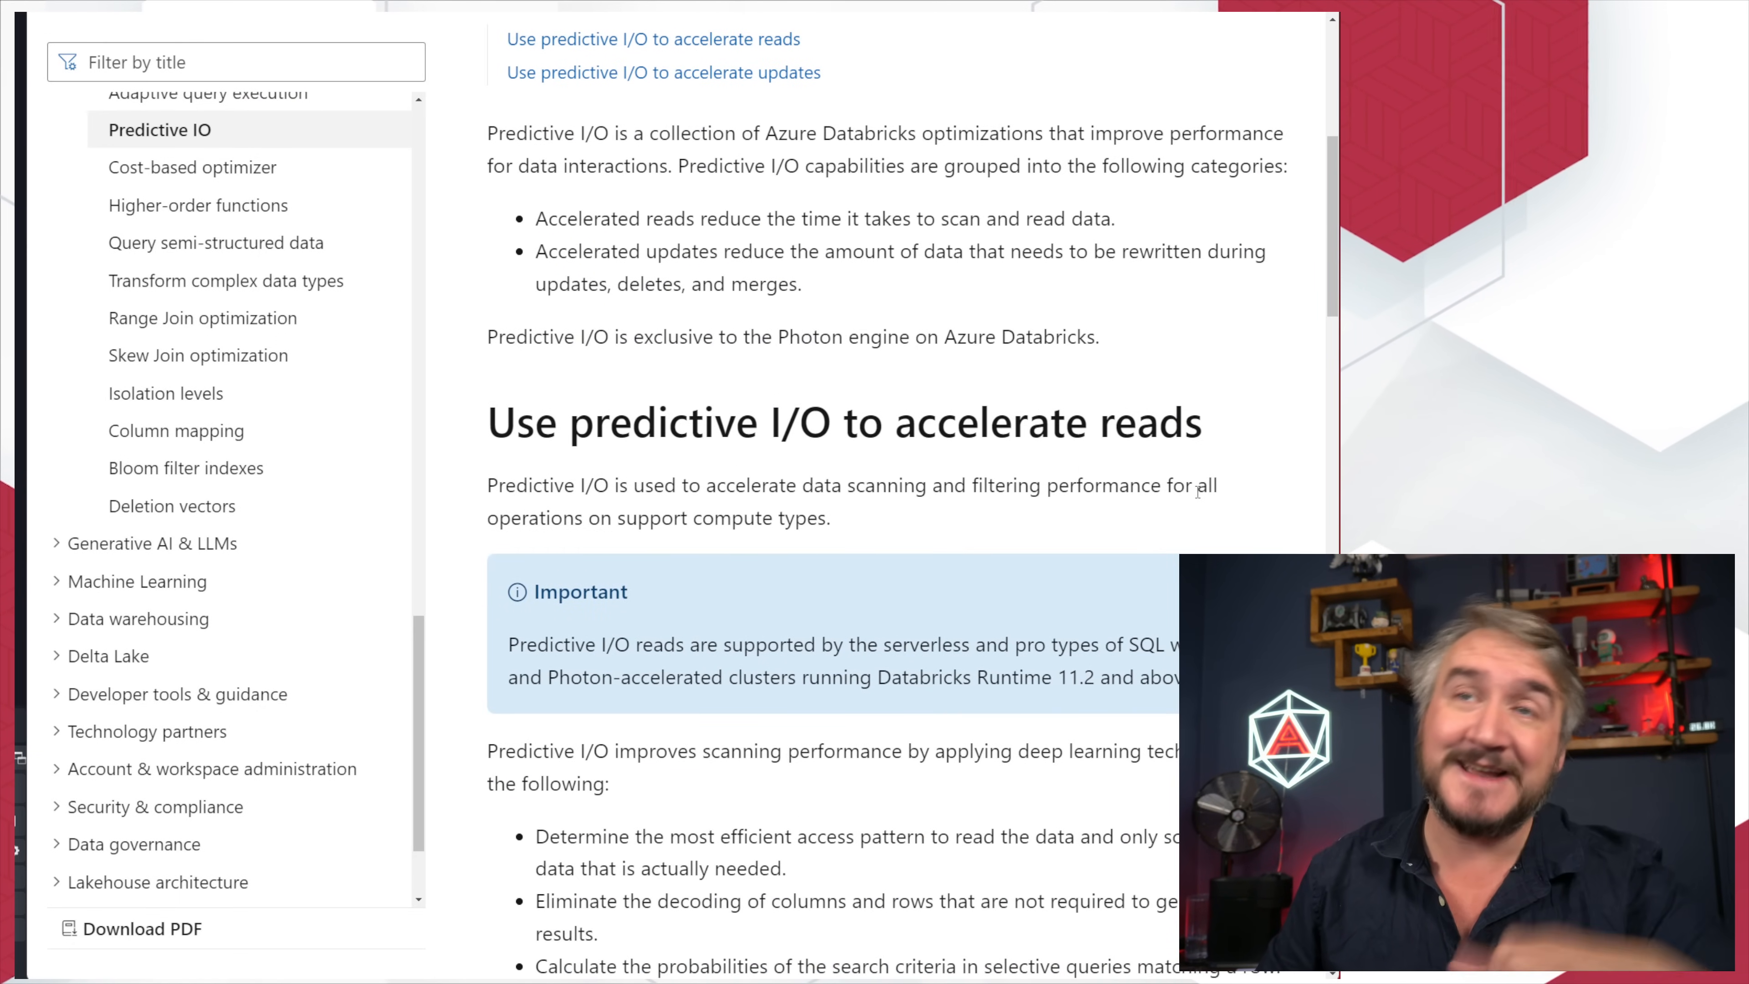
pyautogui.scroll(-3)
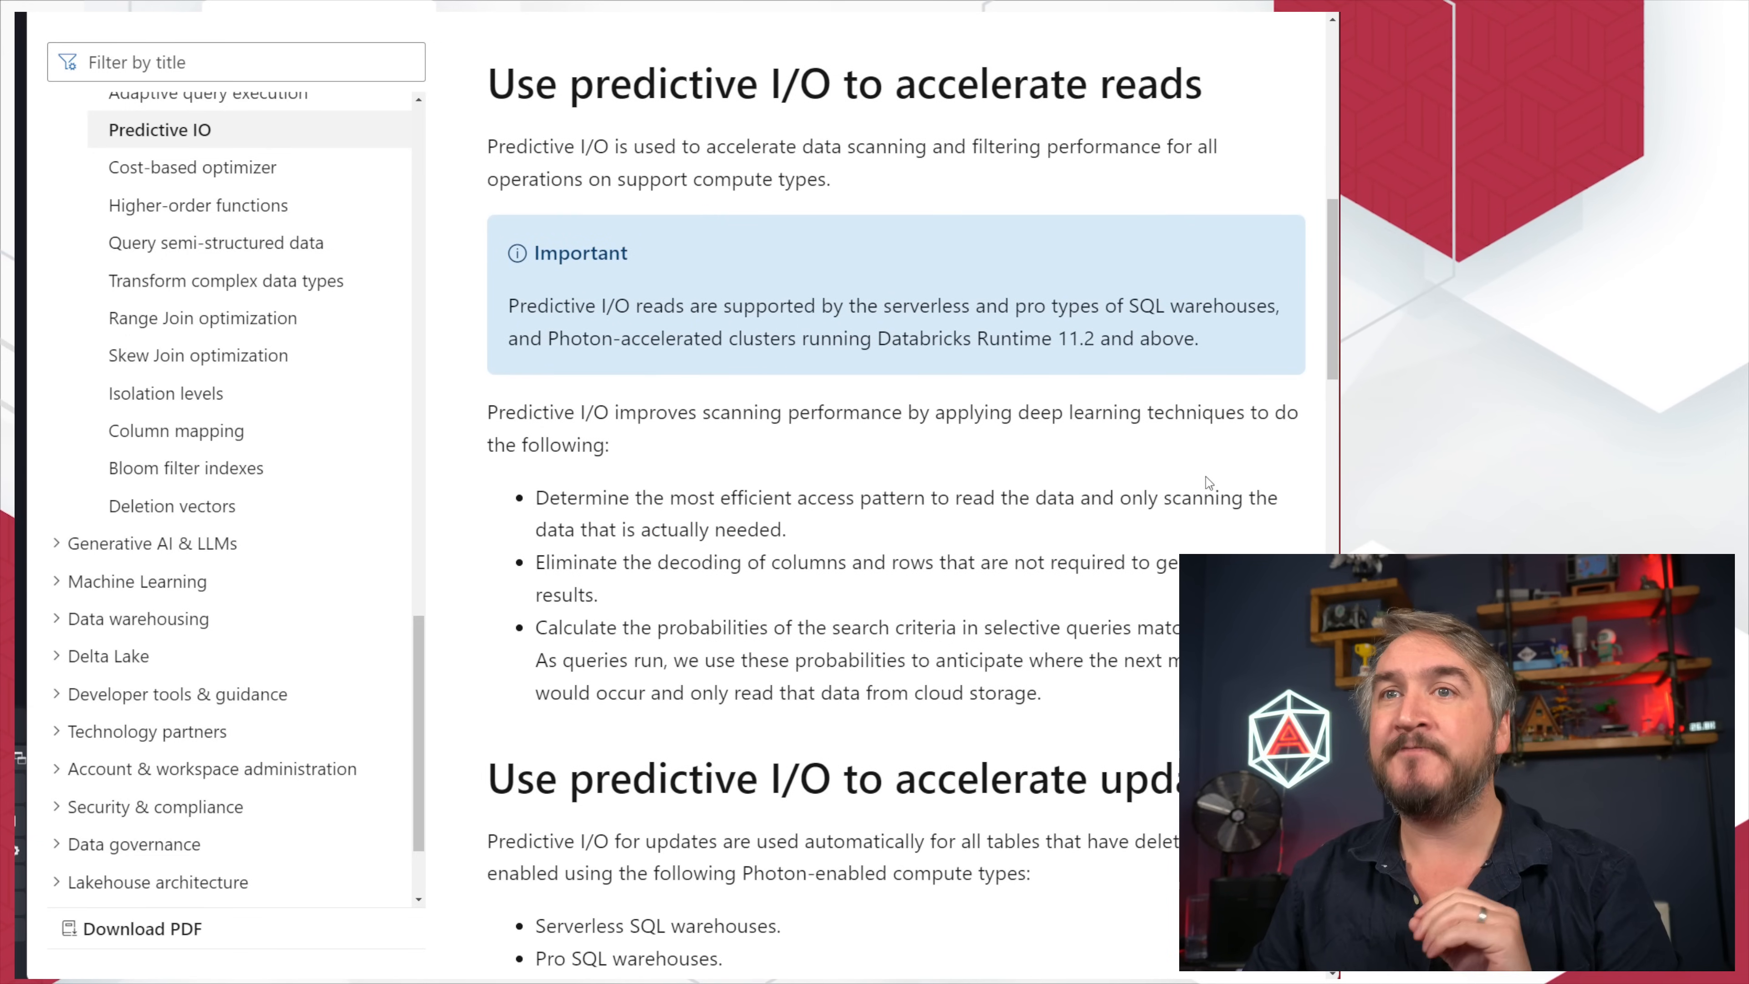
pyautogui.scroll(-3)
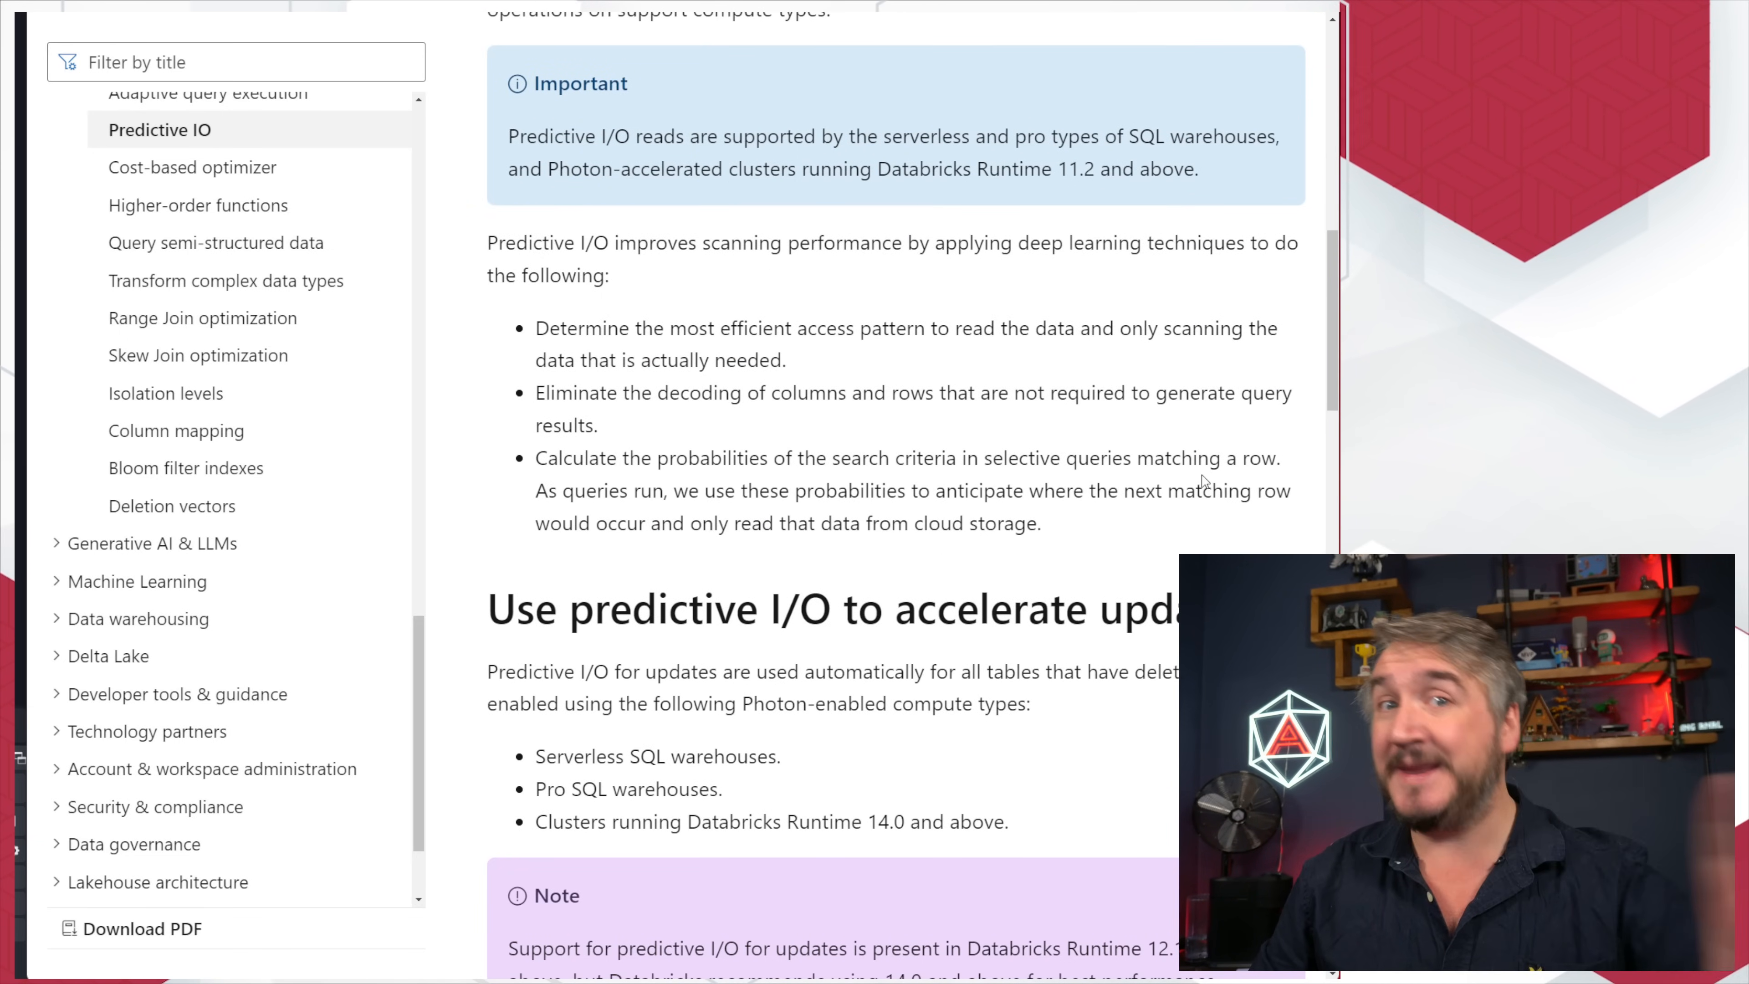
pyautogui.scroll(-3)
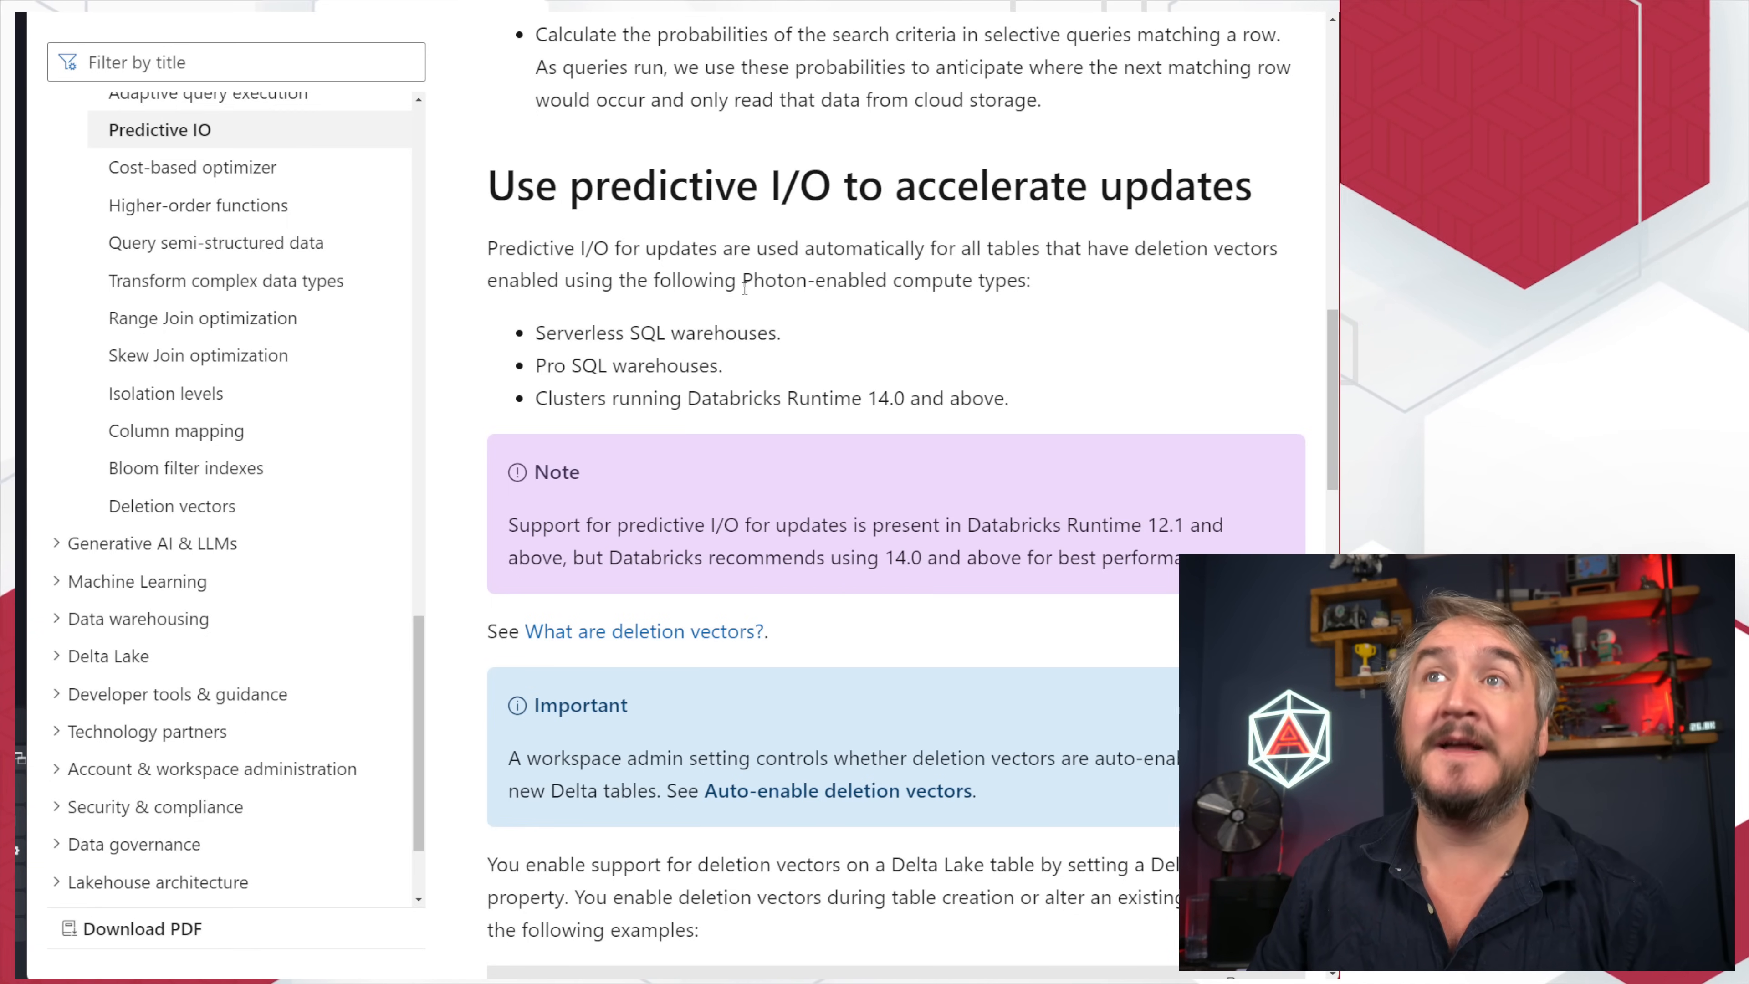
pyautogui.doubleClick(813, 280)
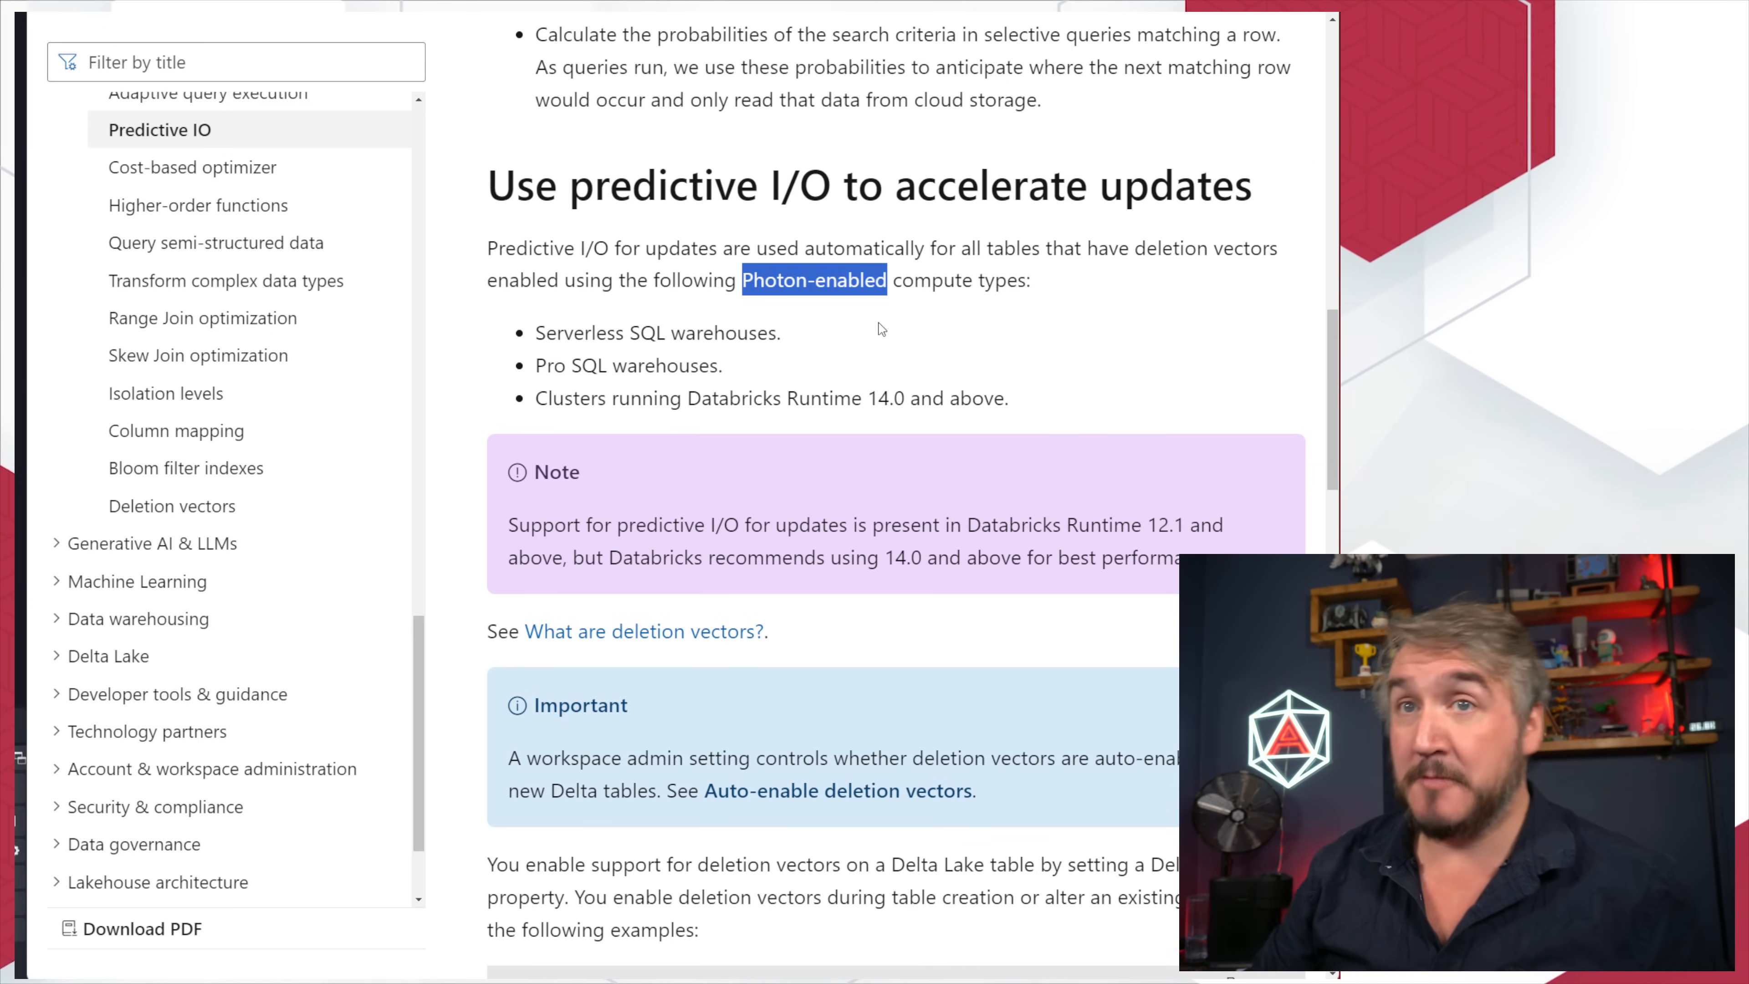
pyautogui.moveTo(1038, 428)
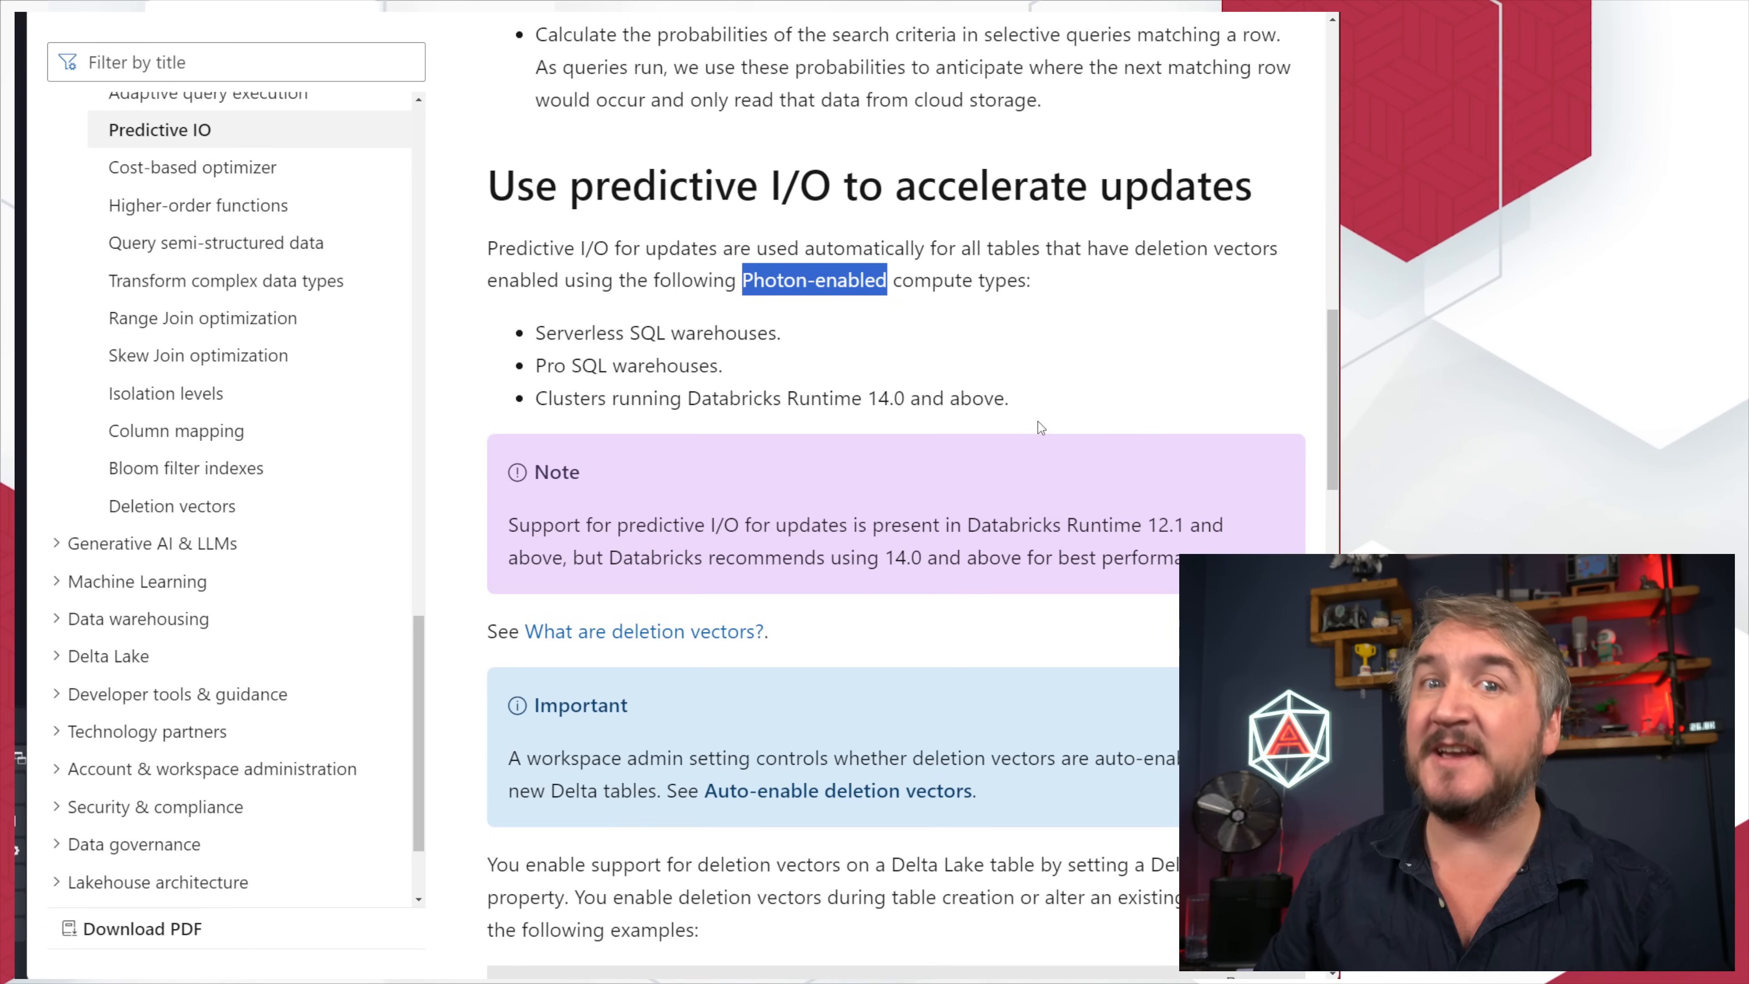
pyautogui.moveTo(1126, 622)
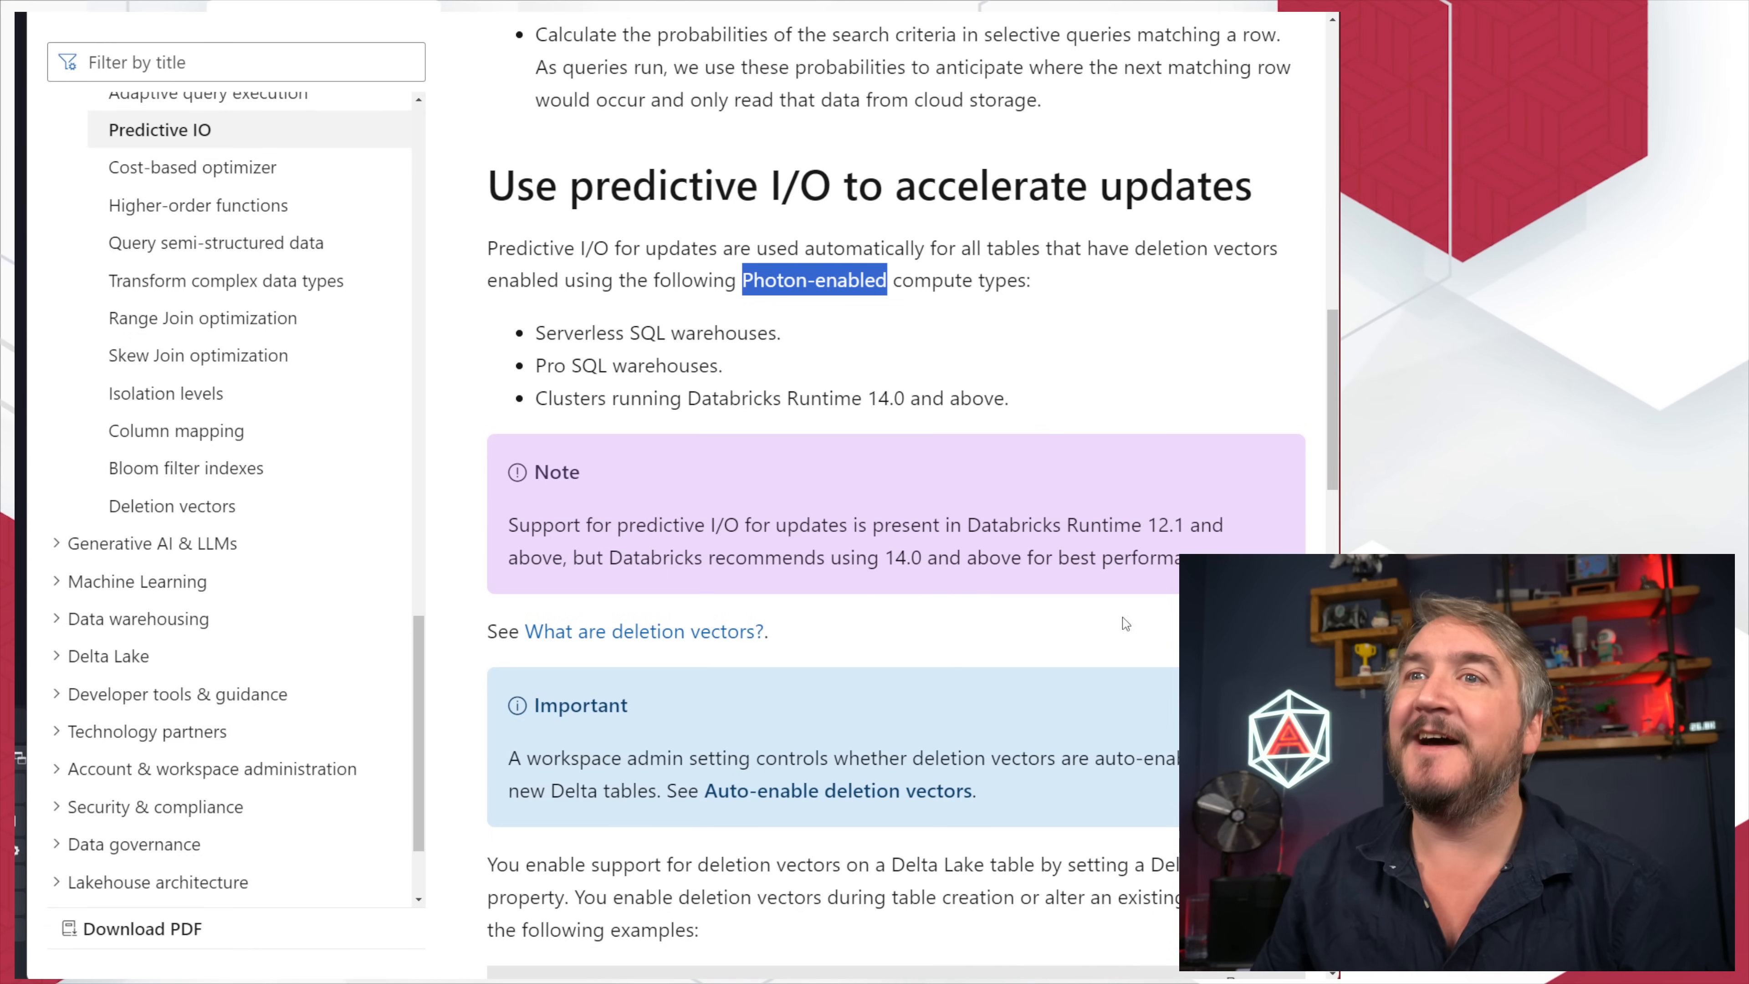
# Step: Read down to how deletion vectors accelerate updates, then scroll back toward the introduction
pyautogui.scroll(-3)
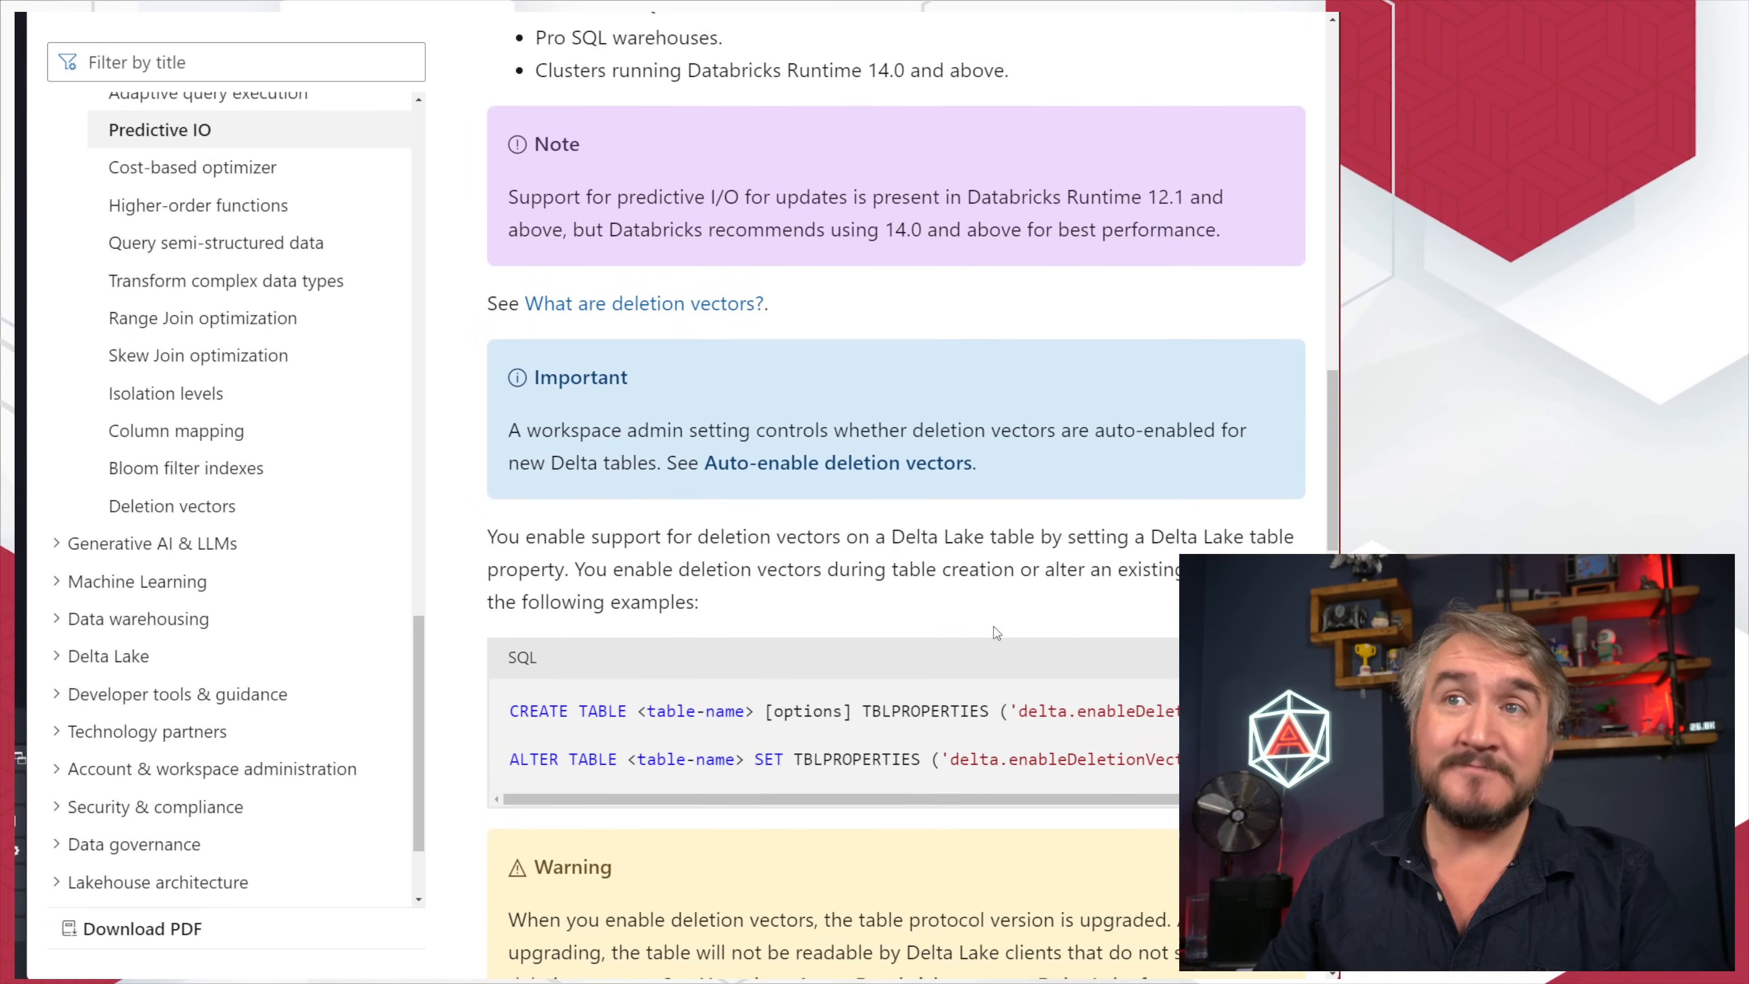
pyautogui.scroll(-3)
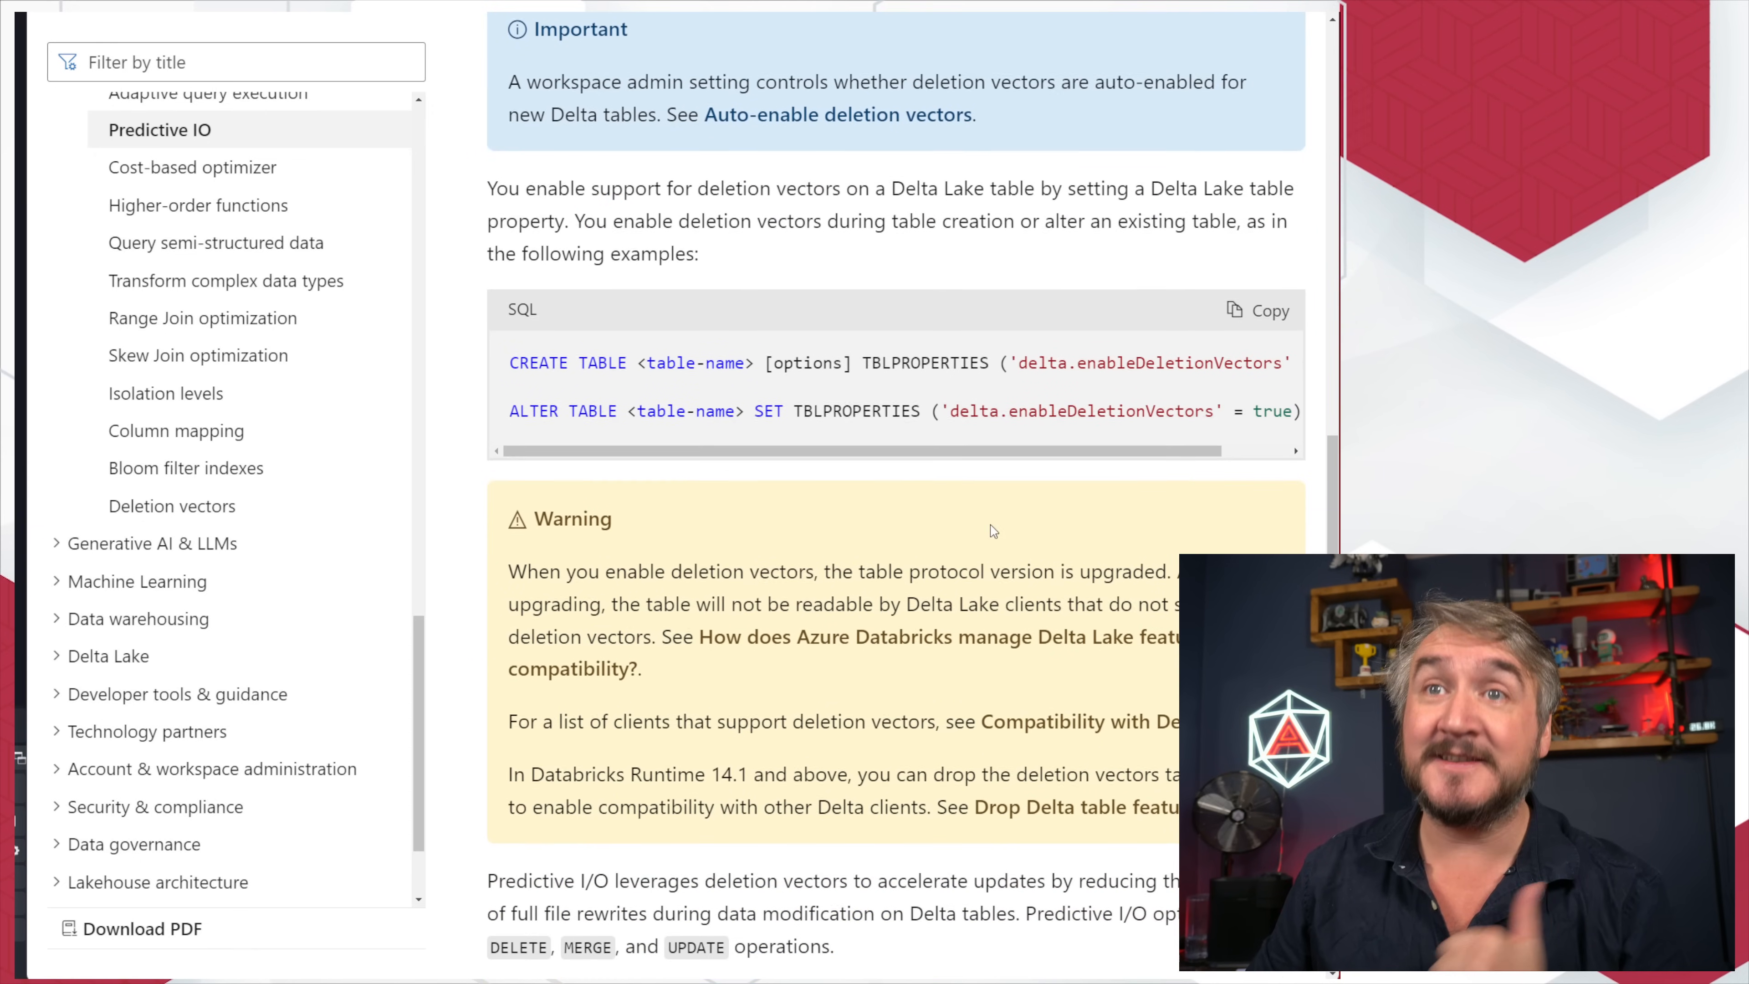
pyautogui.scroll(-3)
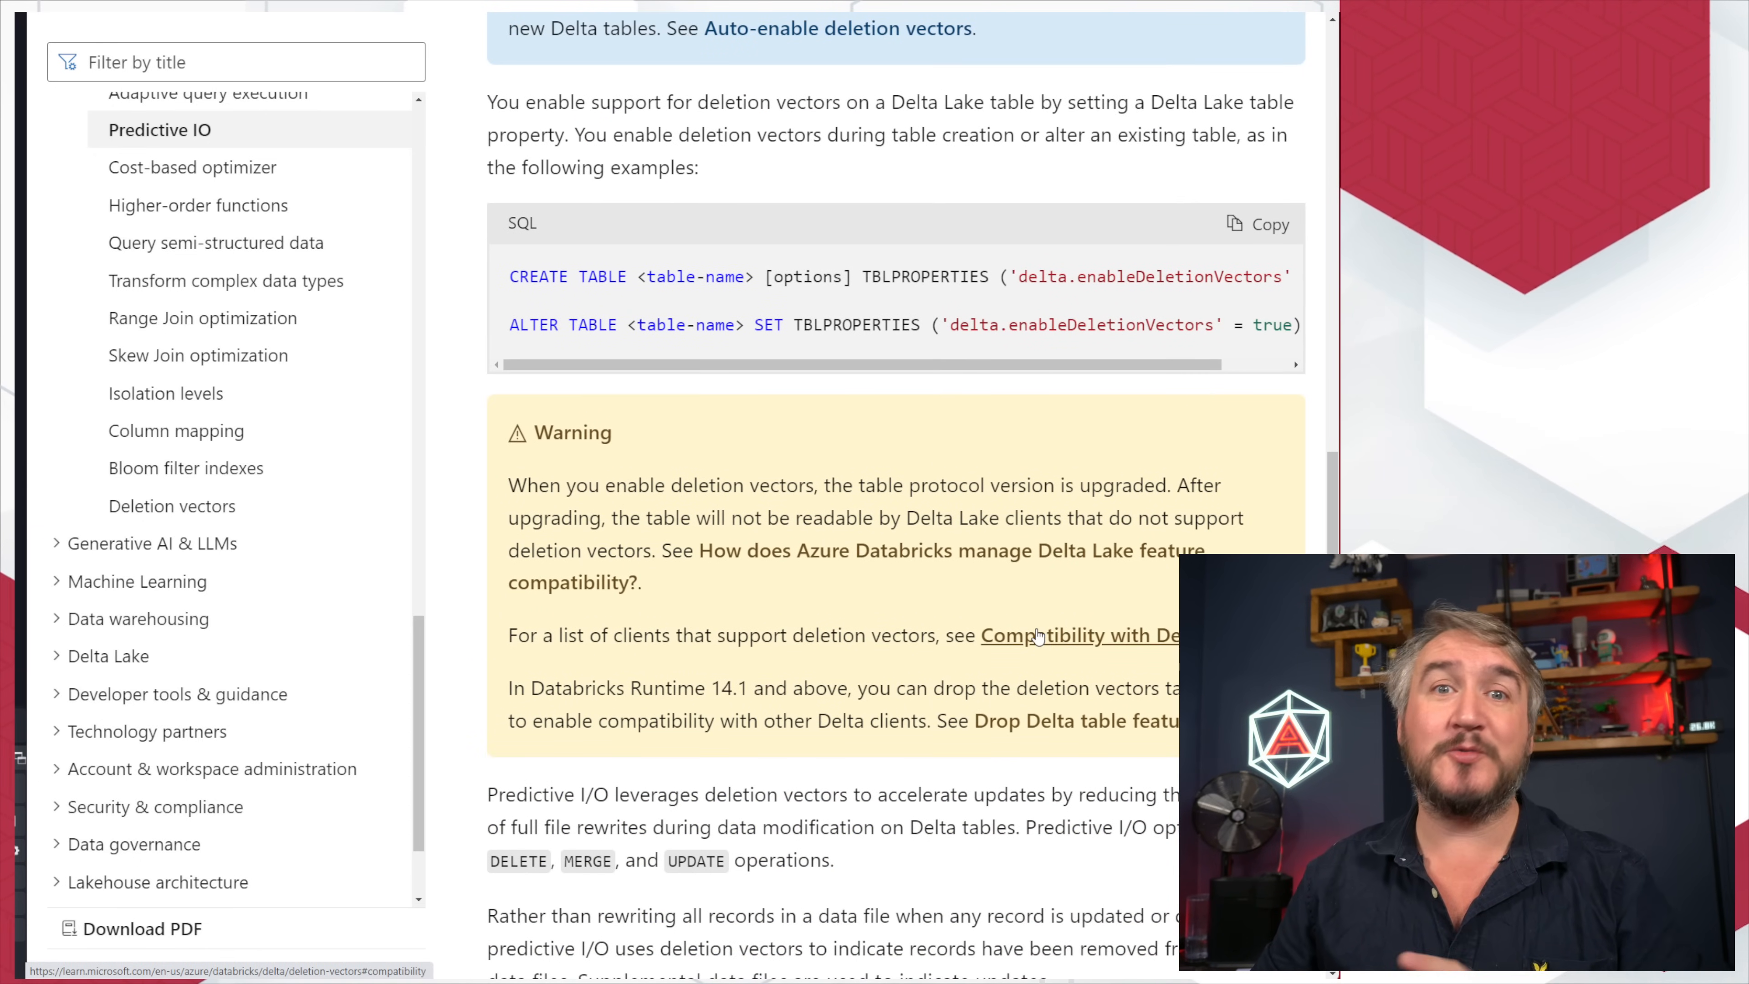
pyautogui.moveTo(777, 619)
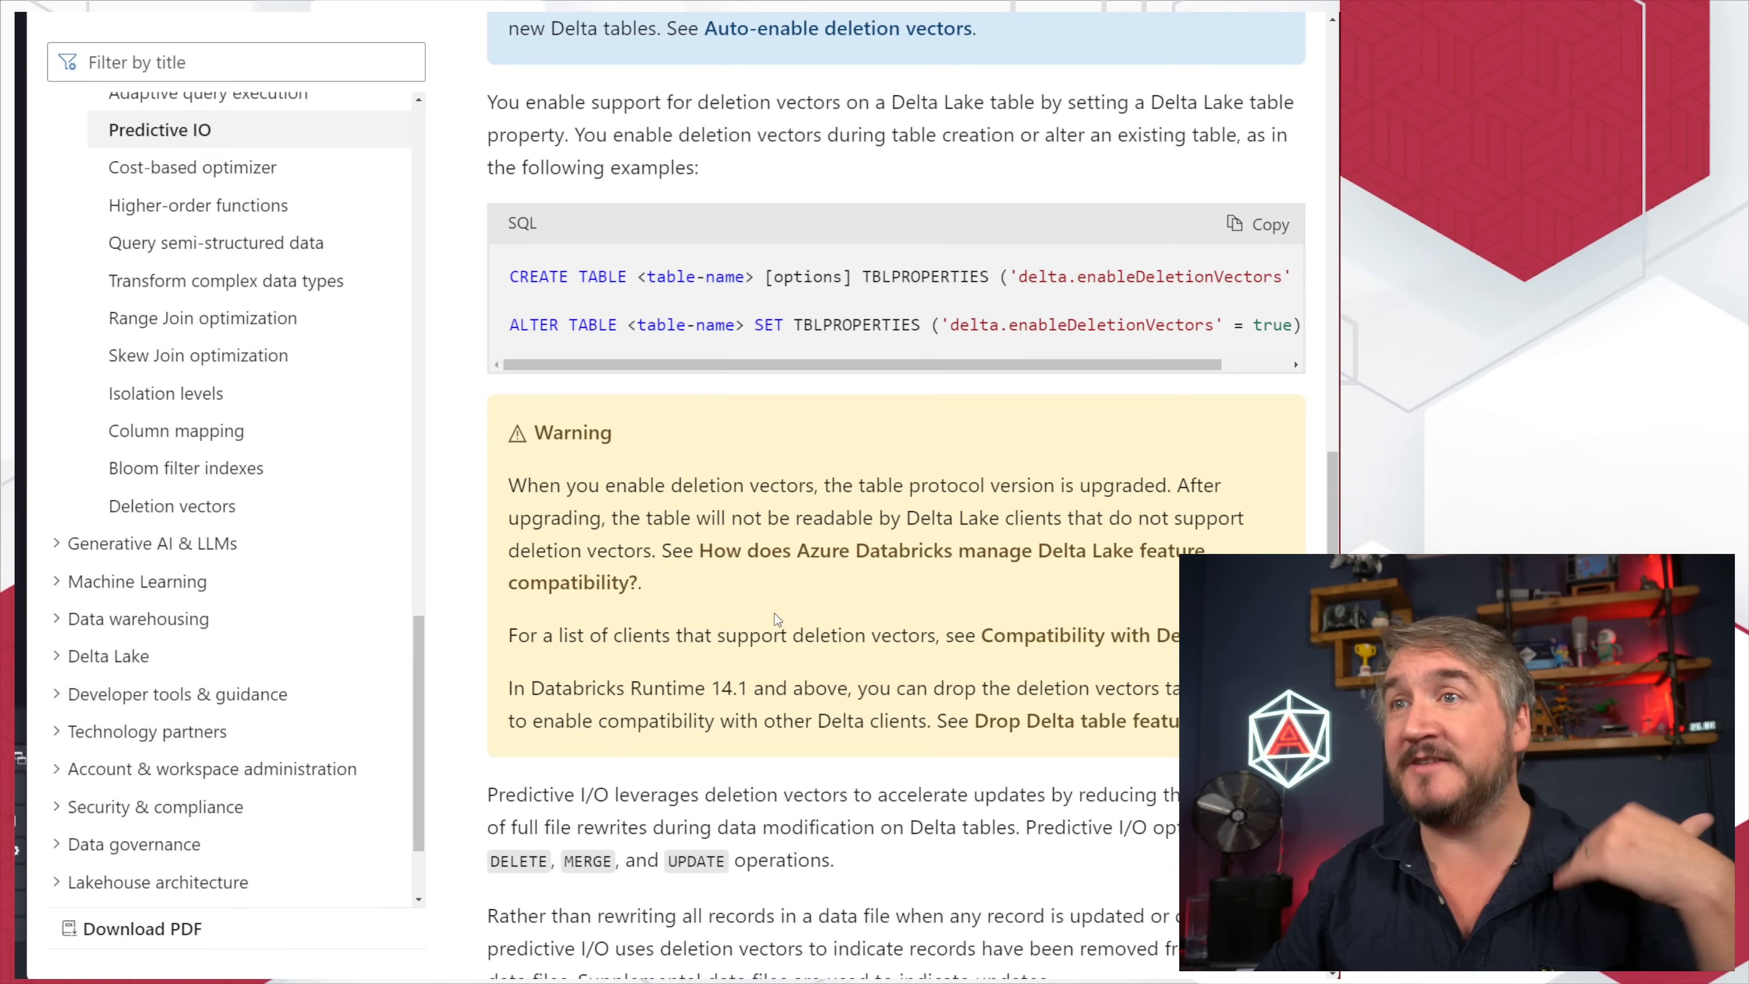
pyautogui.scroll(-3)
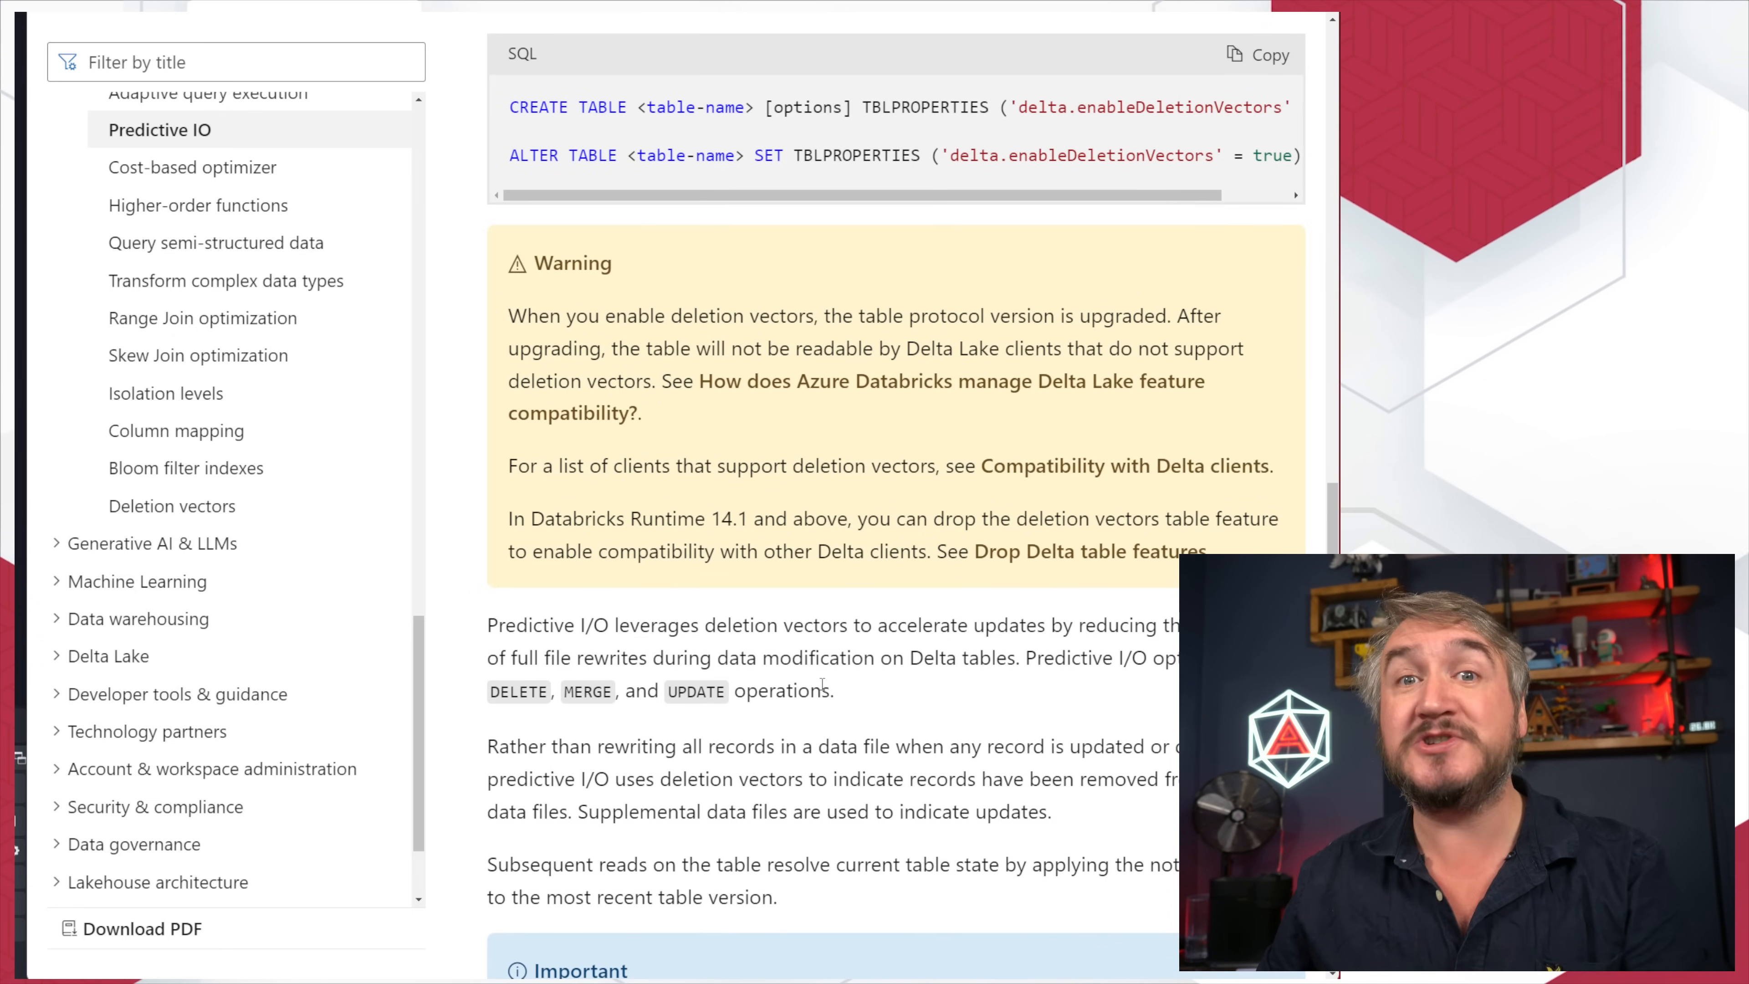
pyautogui.scroll(3)
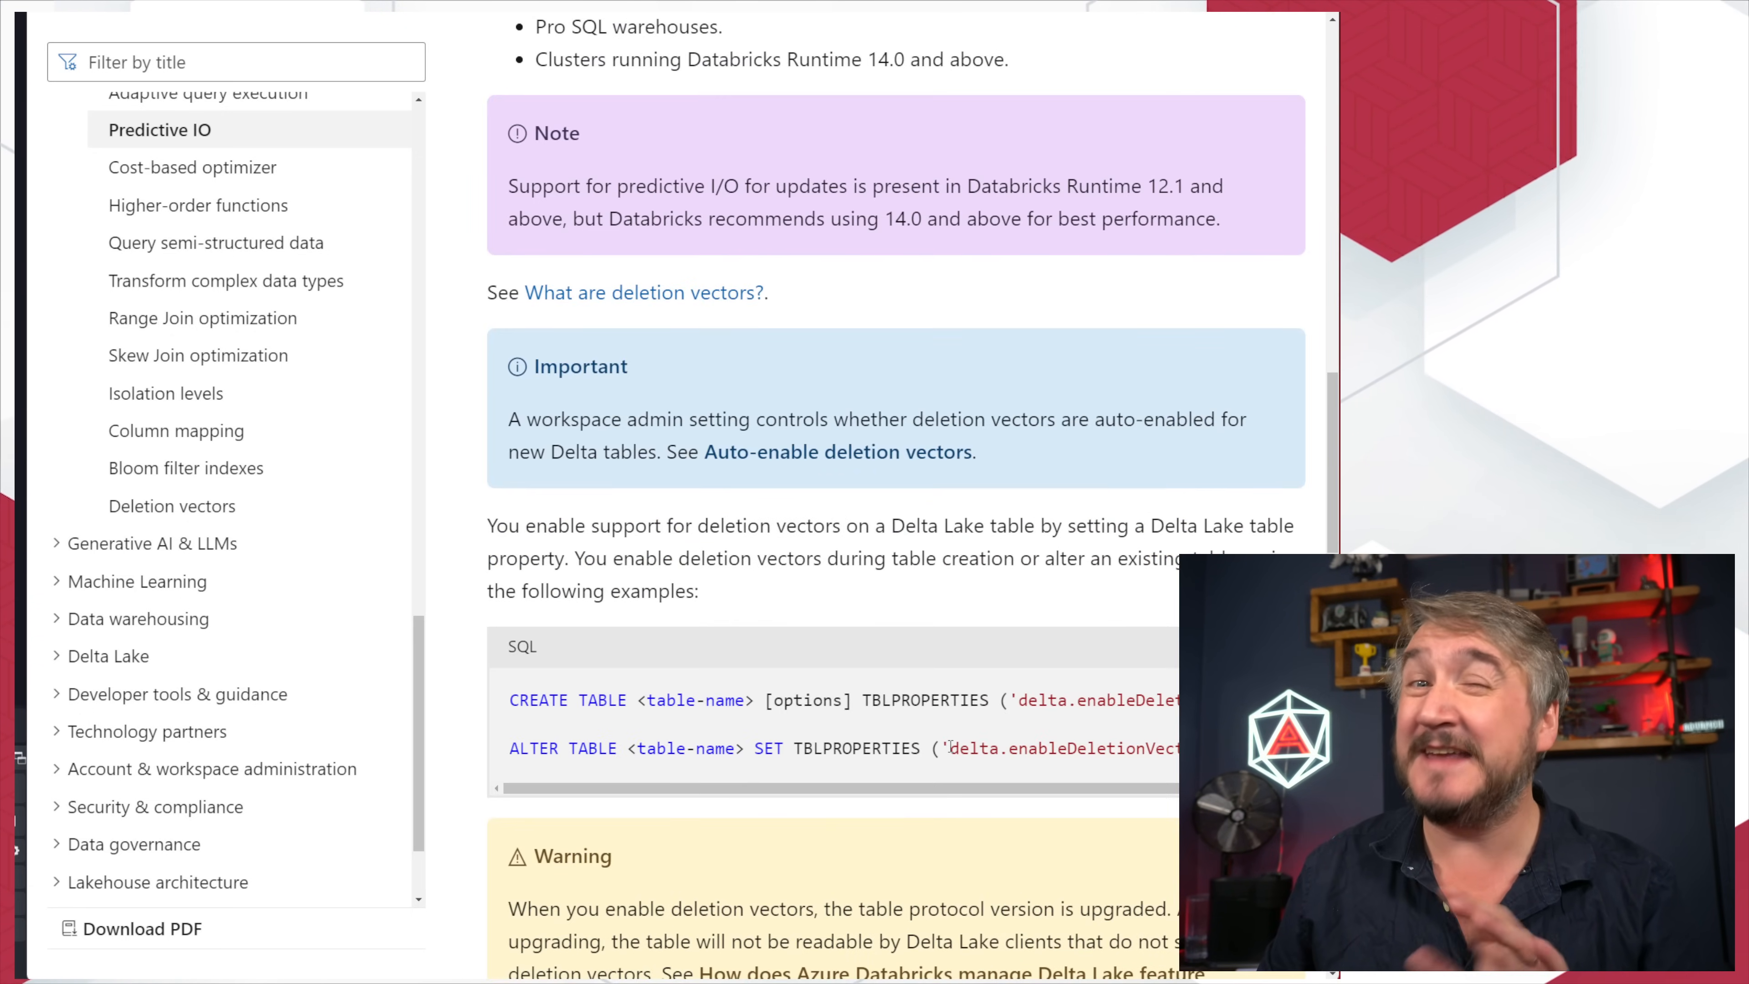
pyautogui.scroll(3)
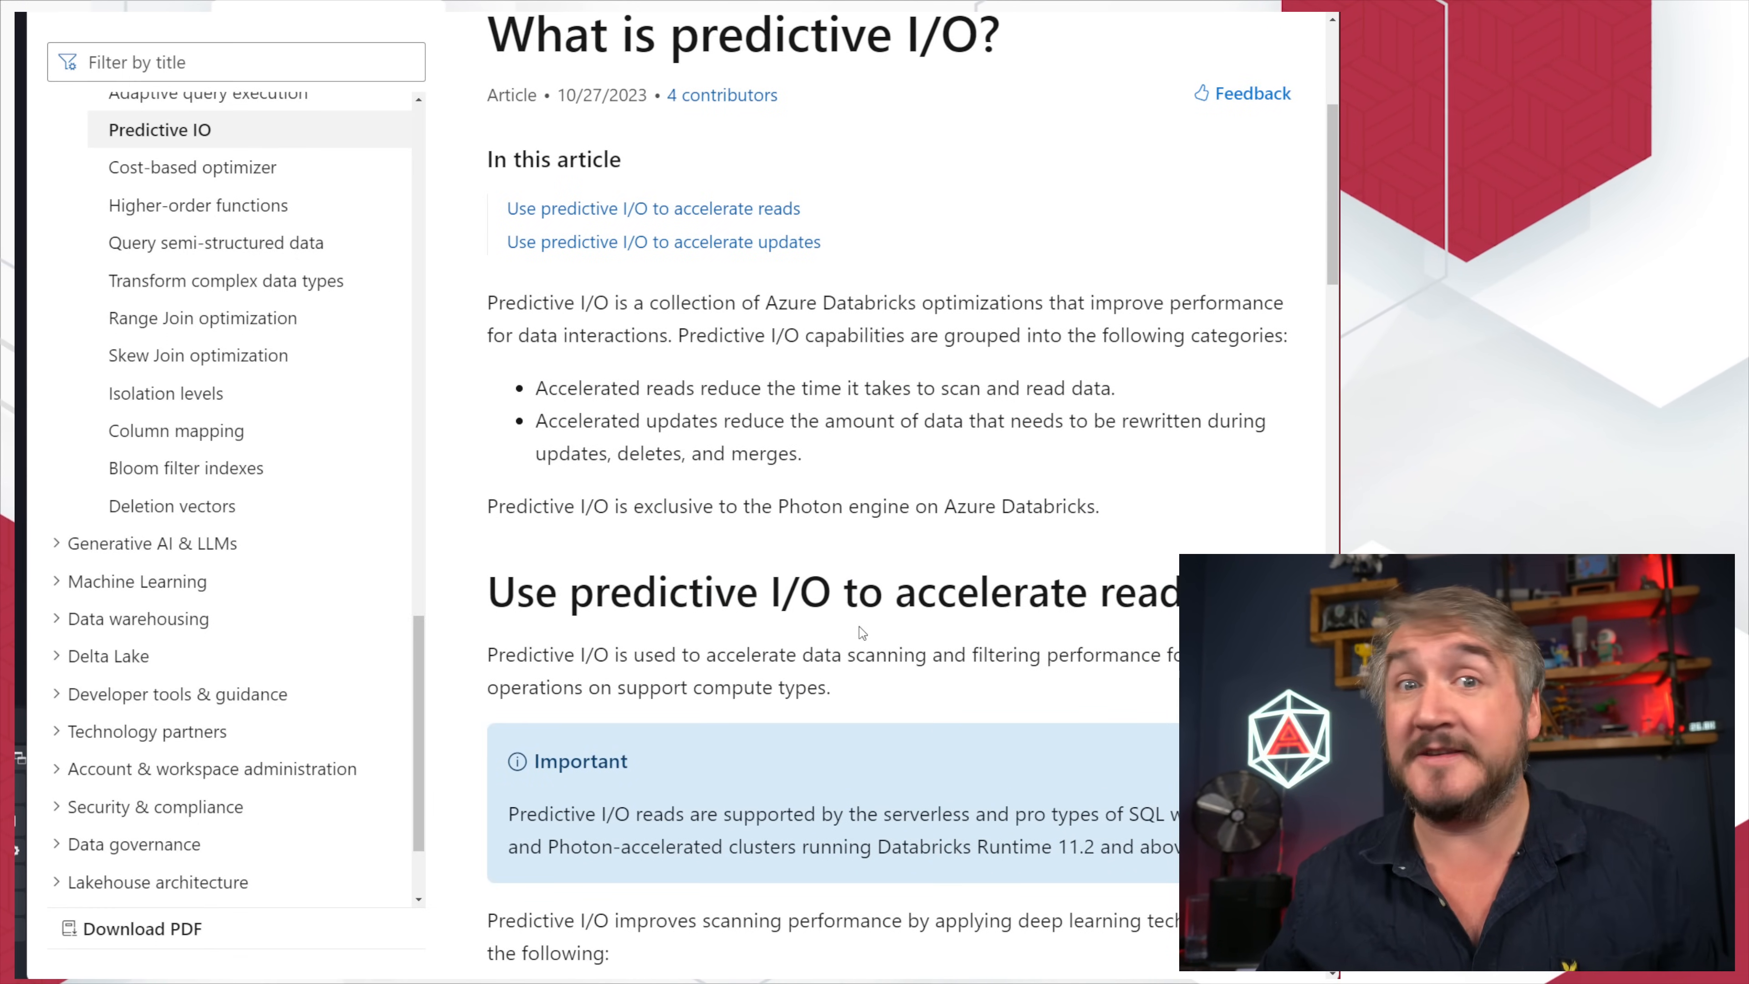
pyautogui.moveTo(959, 535)
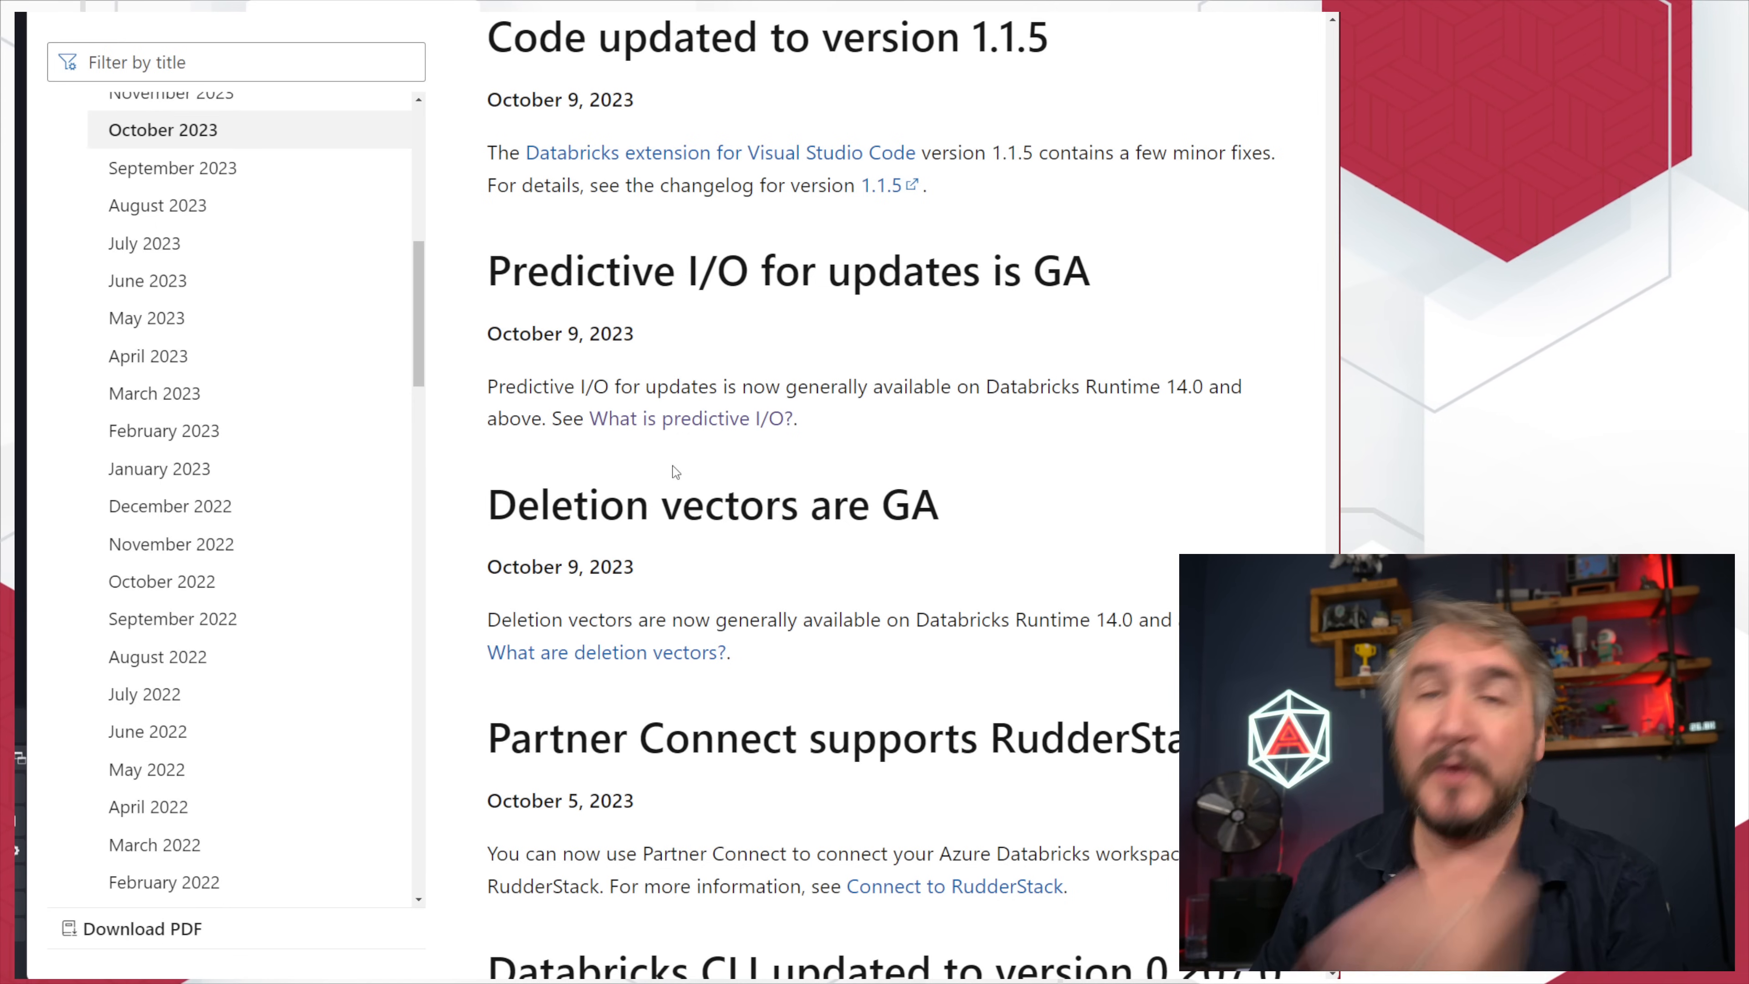
# Step: Scroll the October 2023 notes from Deletion vectors are GA past Runtime 14.1 GA to New Photon defaults
pyautogui.scroll(3)
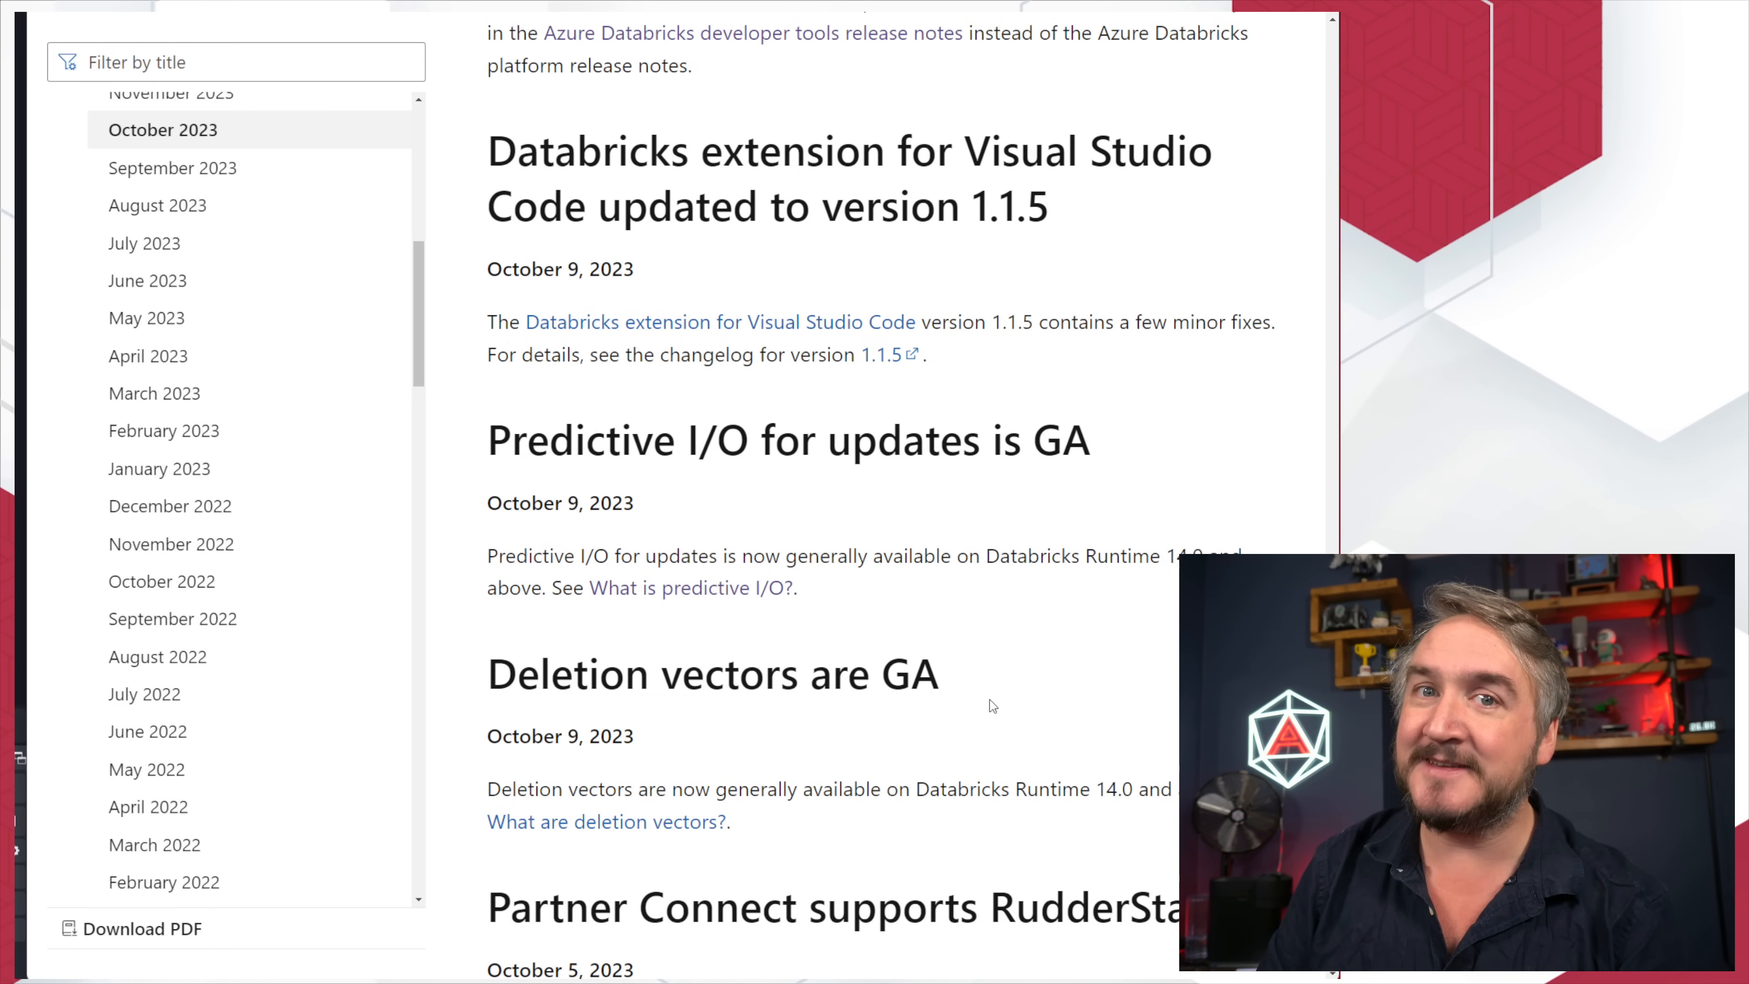
pyautogui.moveTo(1070, 700)
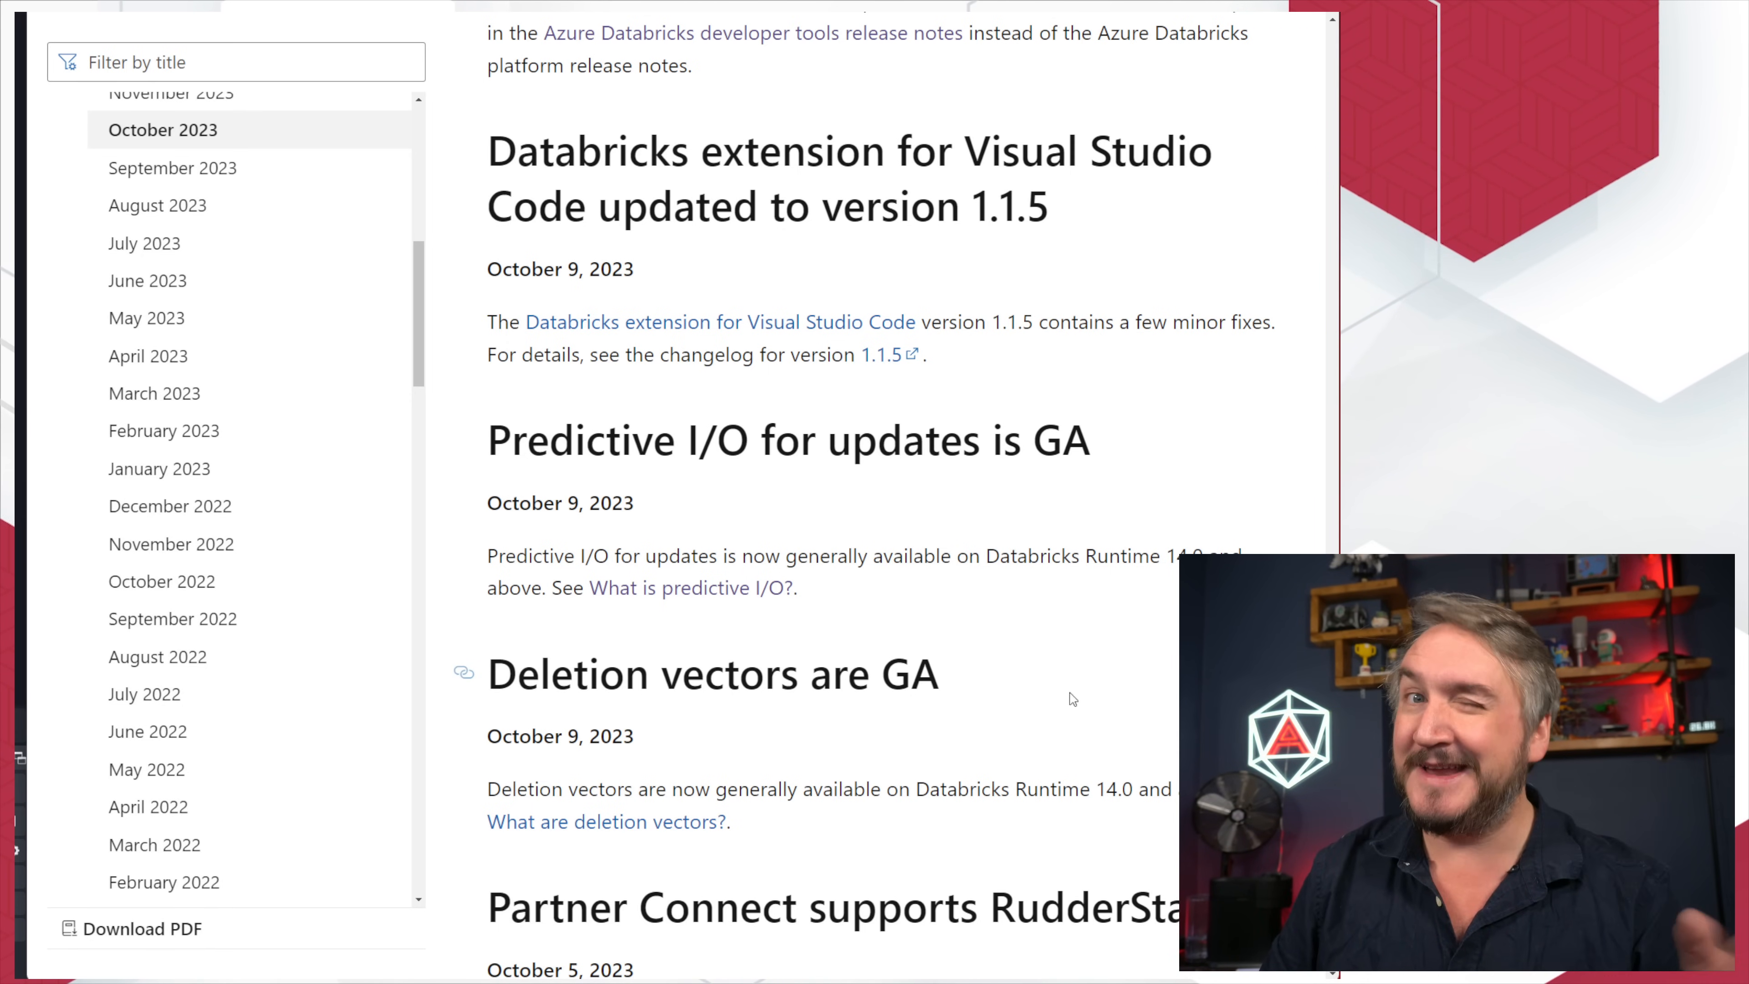
pyautogui.moveTo(1122, 697)
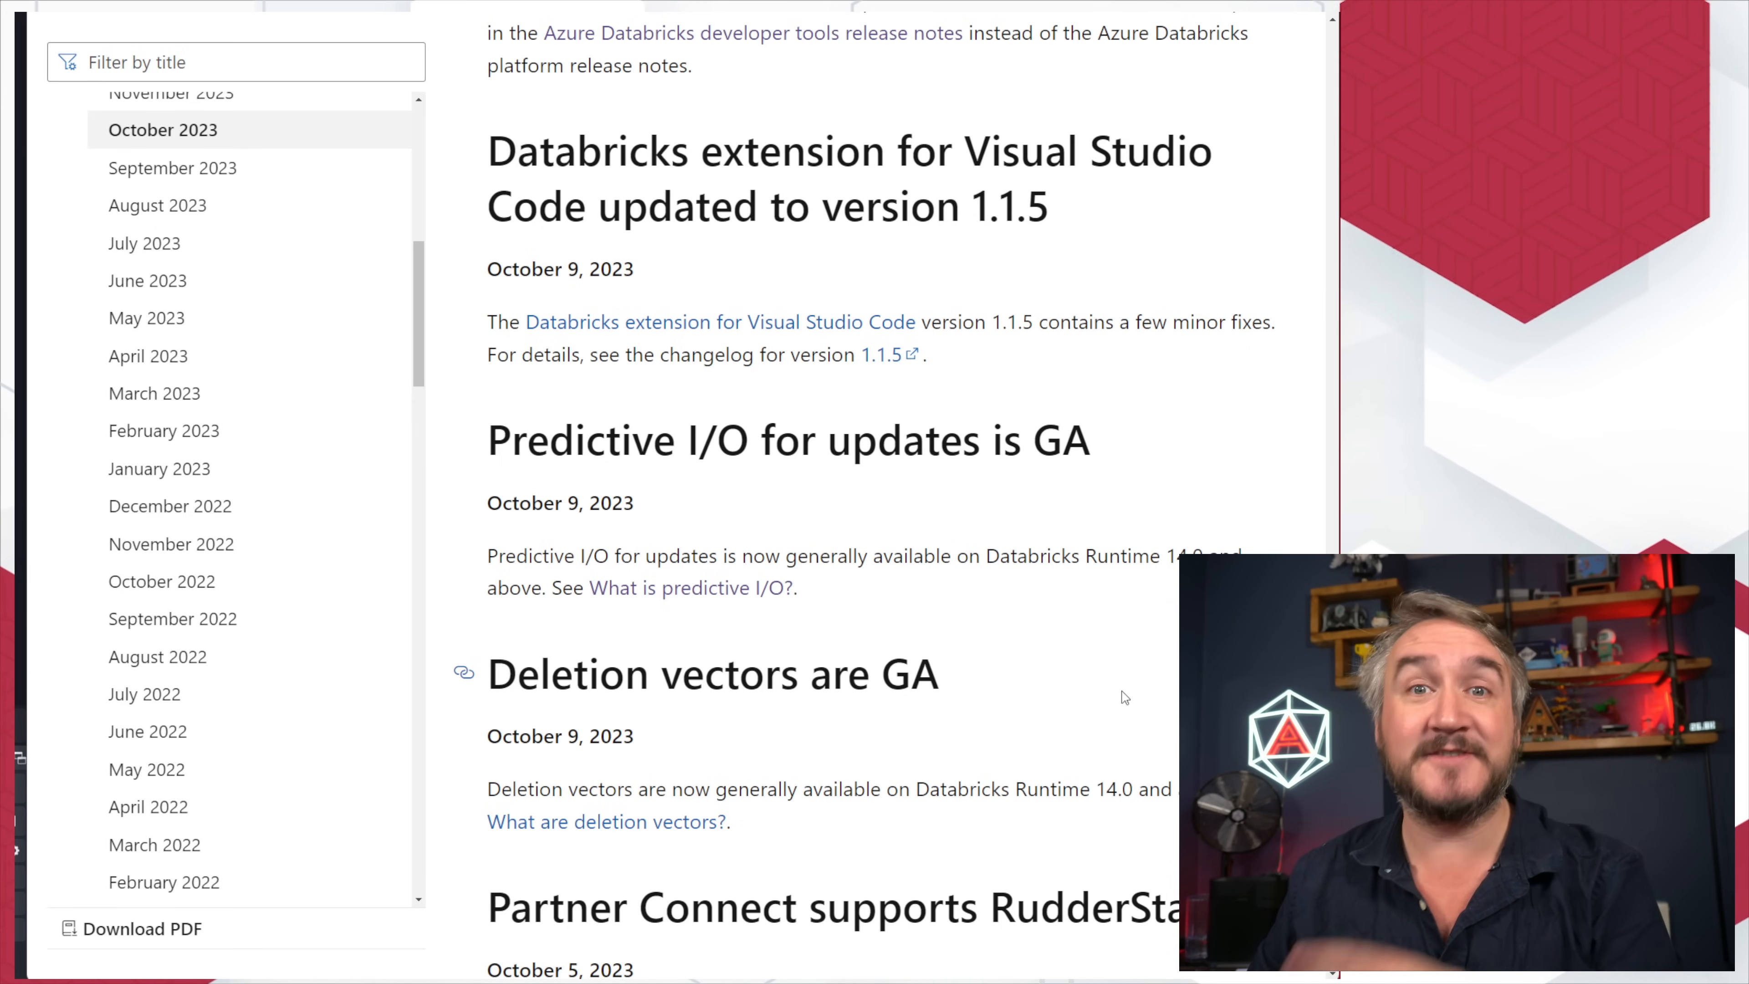
pyautogui.moveTo(1119, 715)
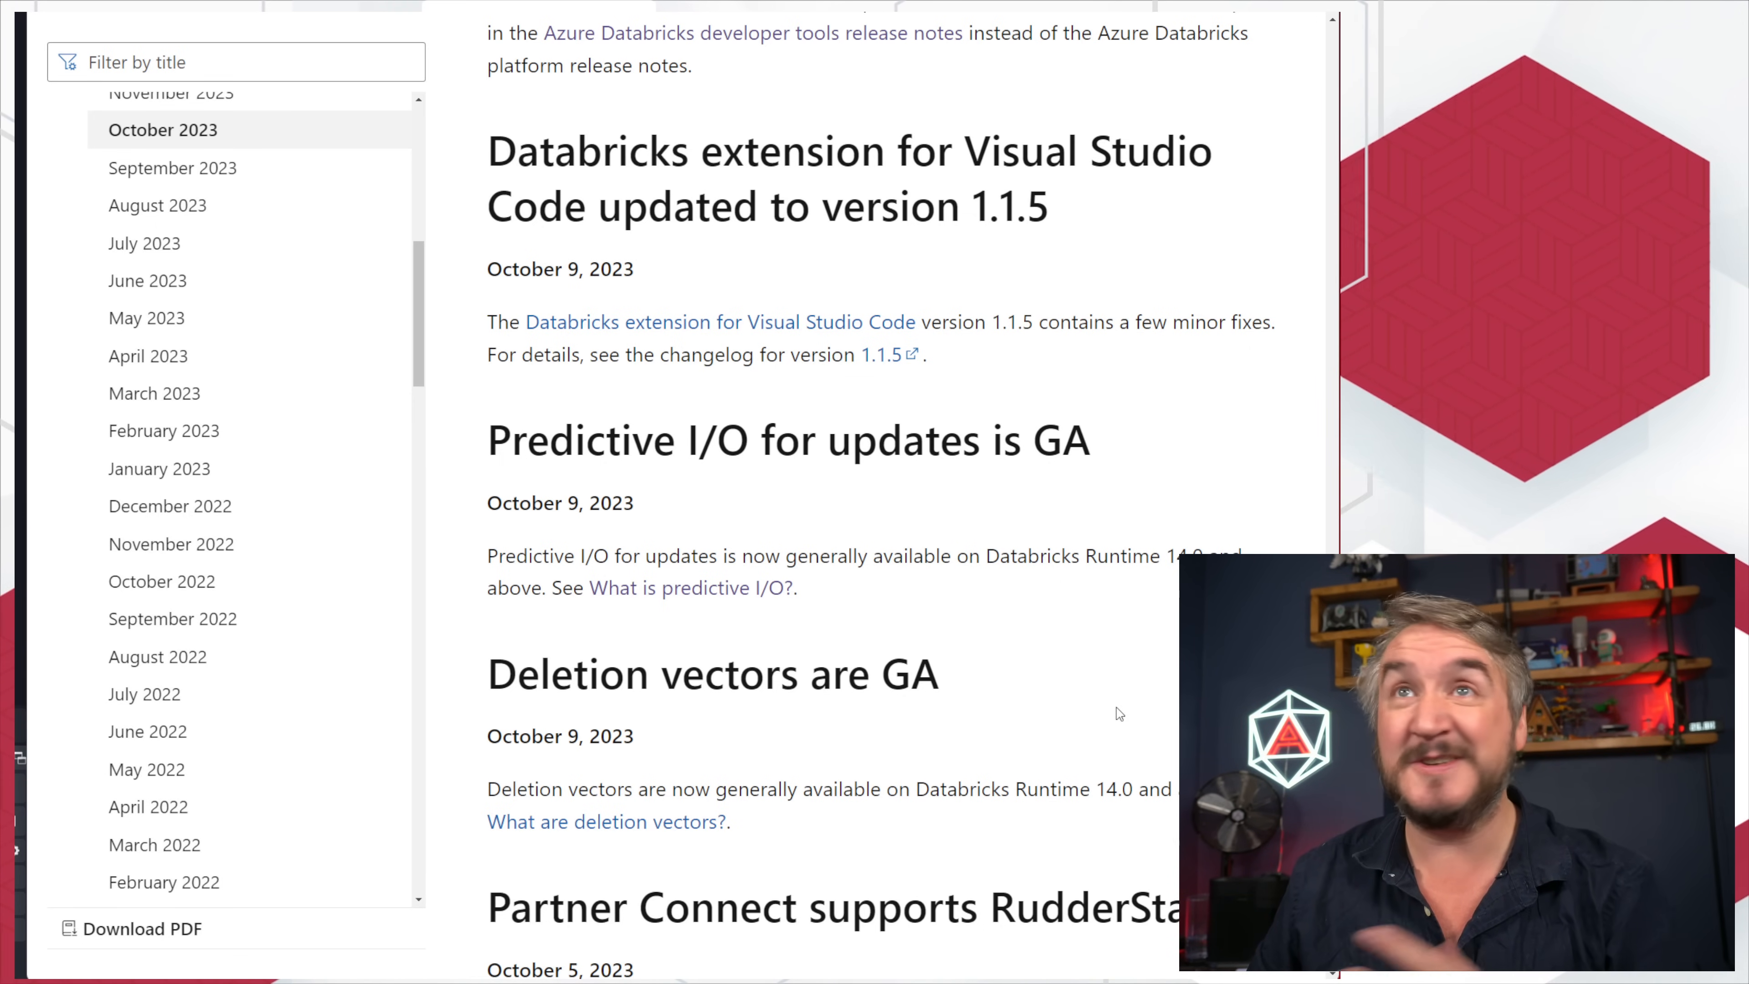
pyautogui.scroll(3)
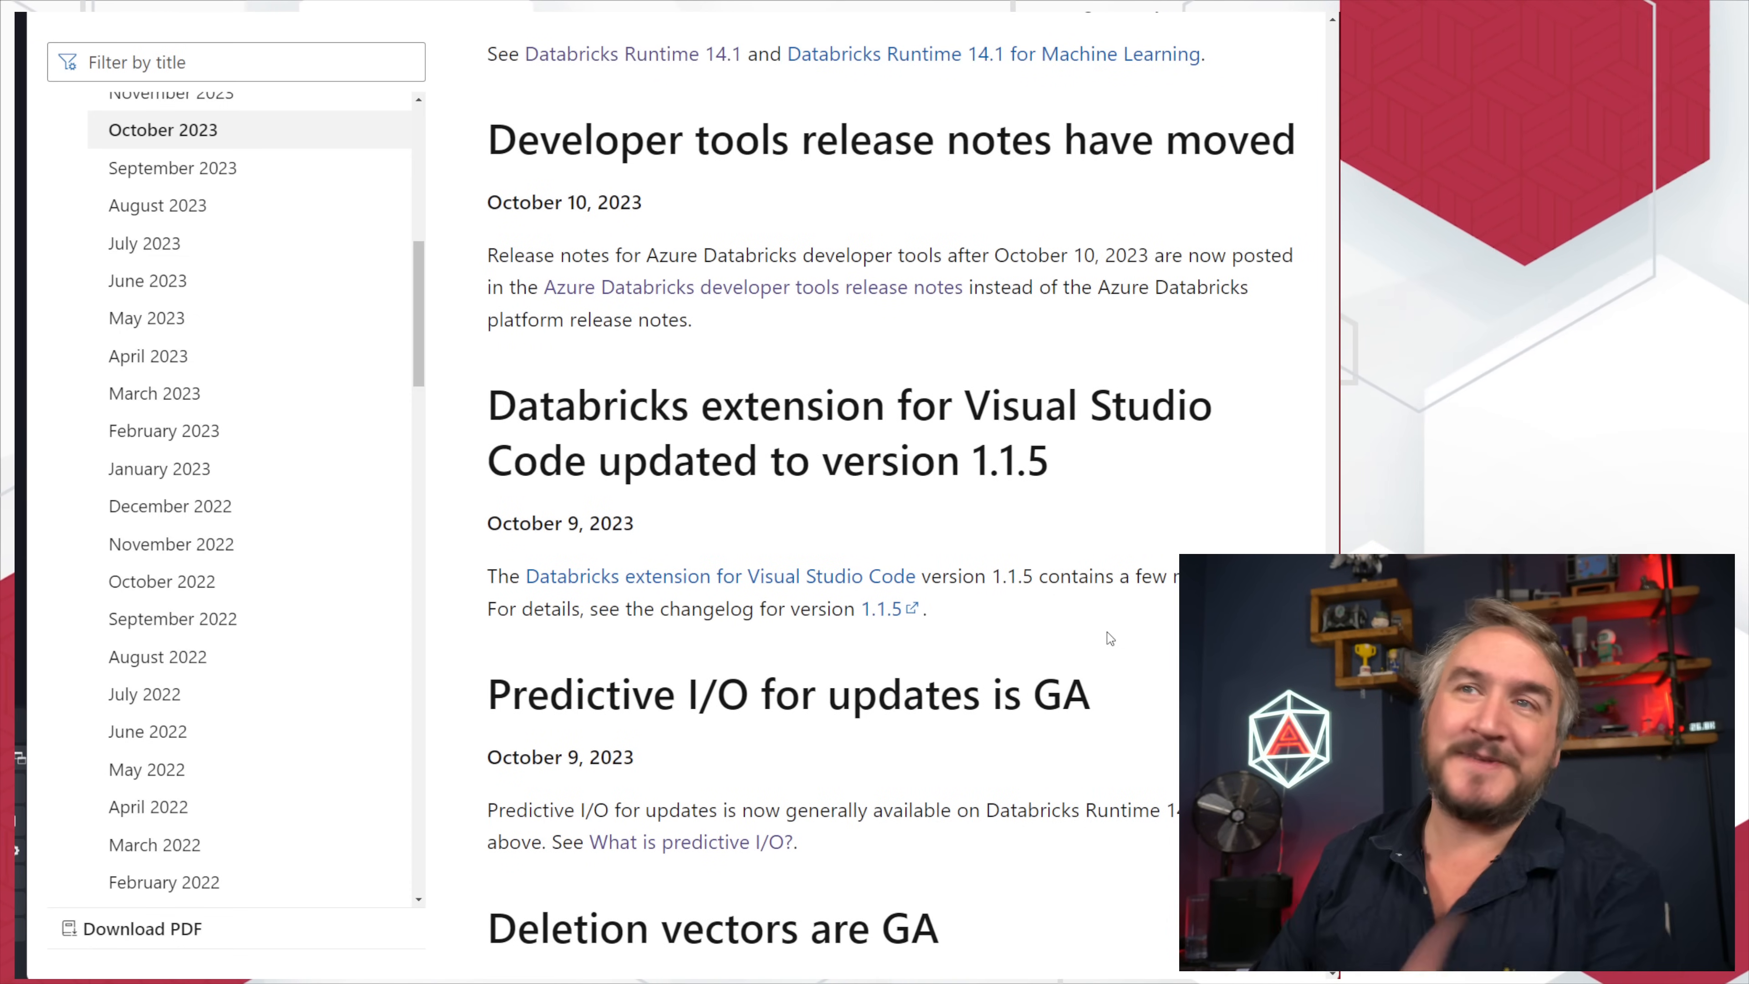
pyautogui.scroll(3)
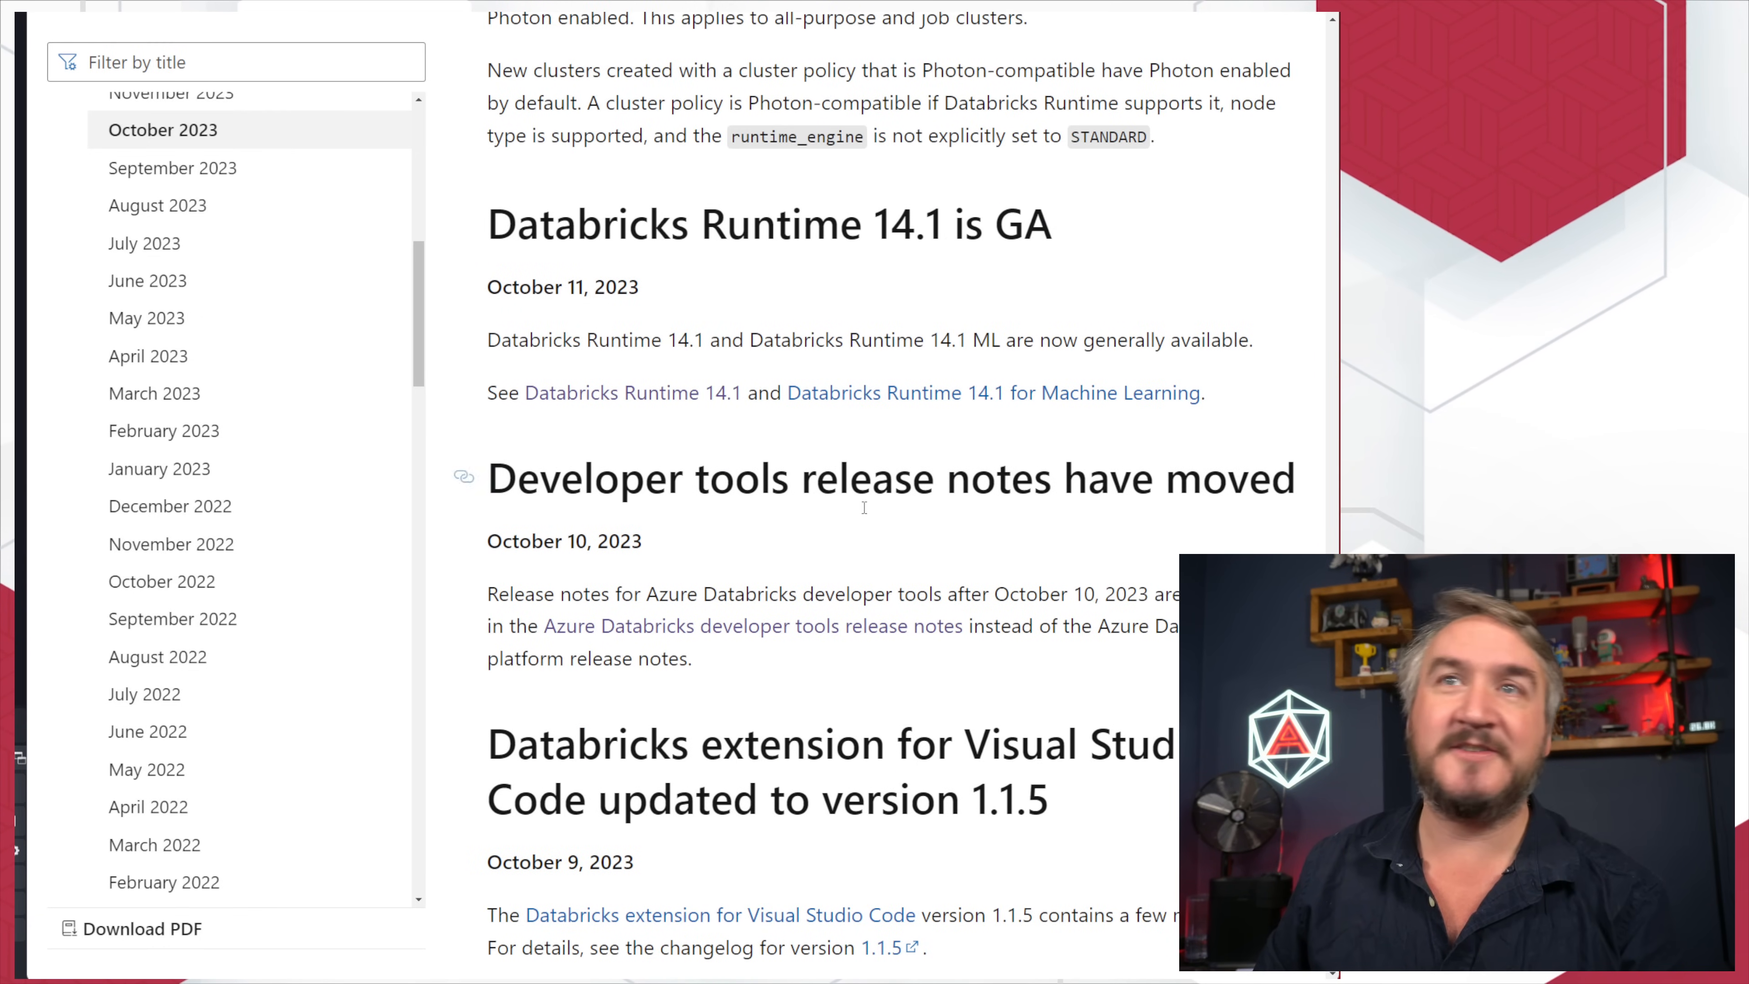
pyautogui.scroll(3)
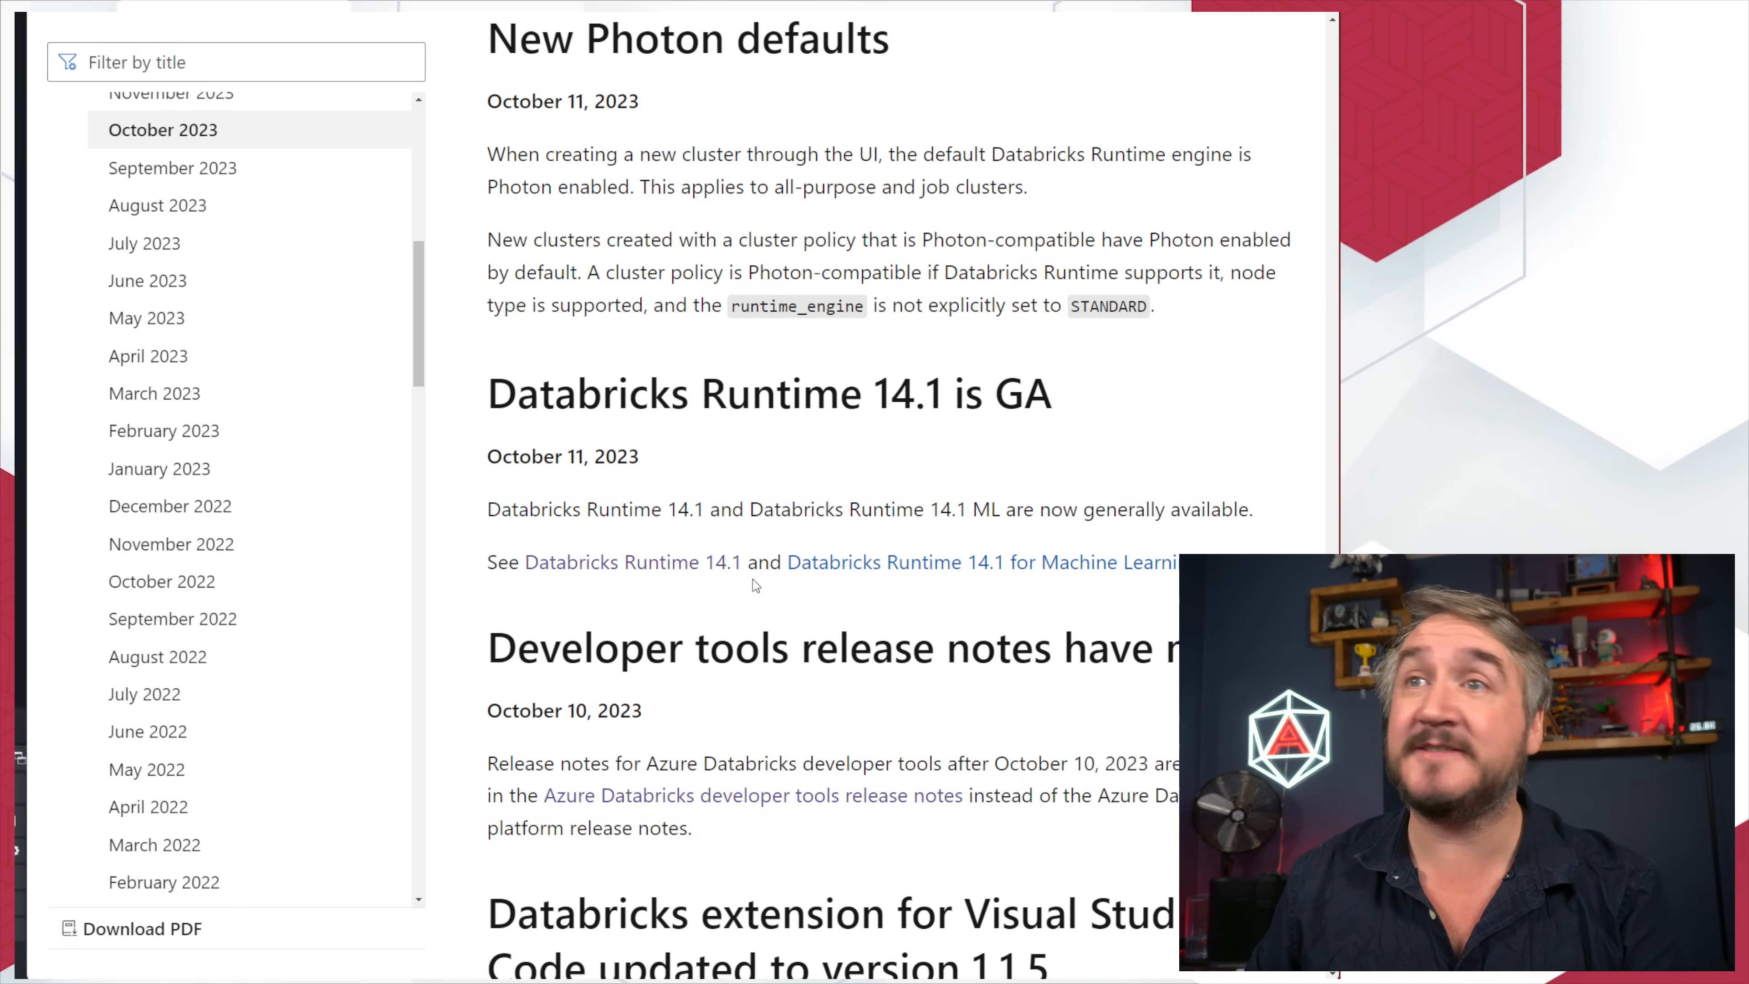
pyautogui.scroll(3)
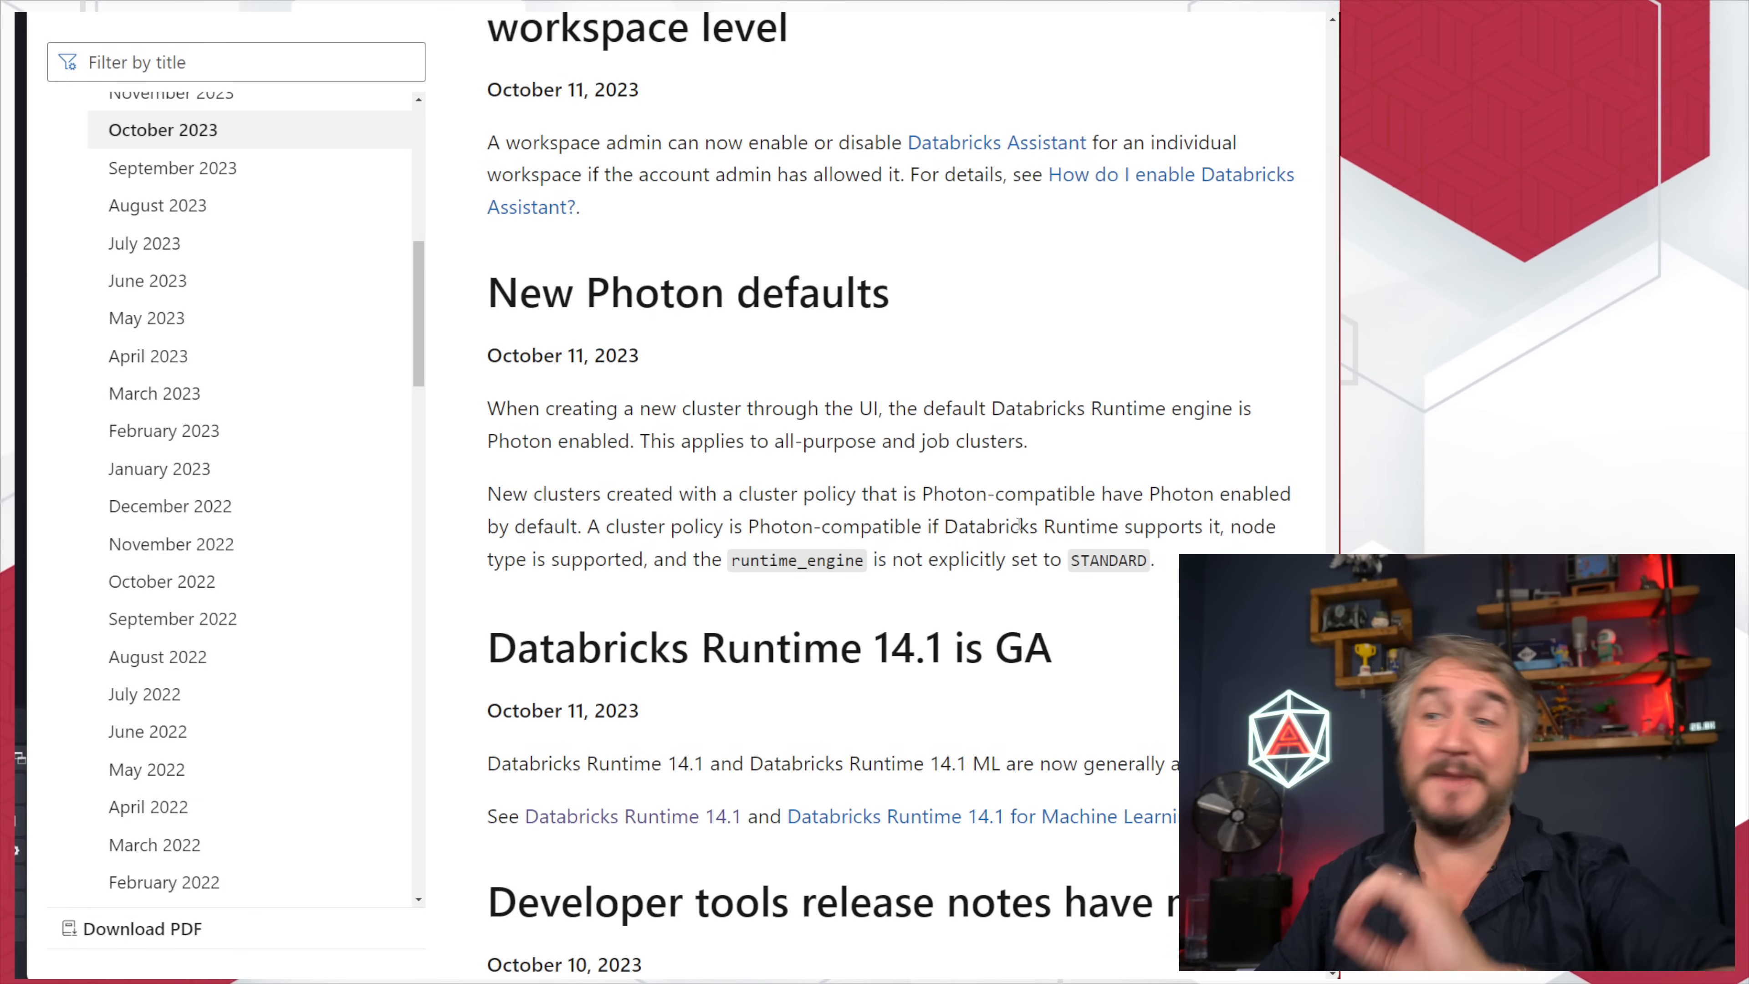
pyautogui.moveTo(1160, 480)
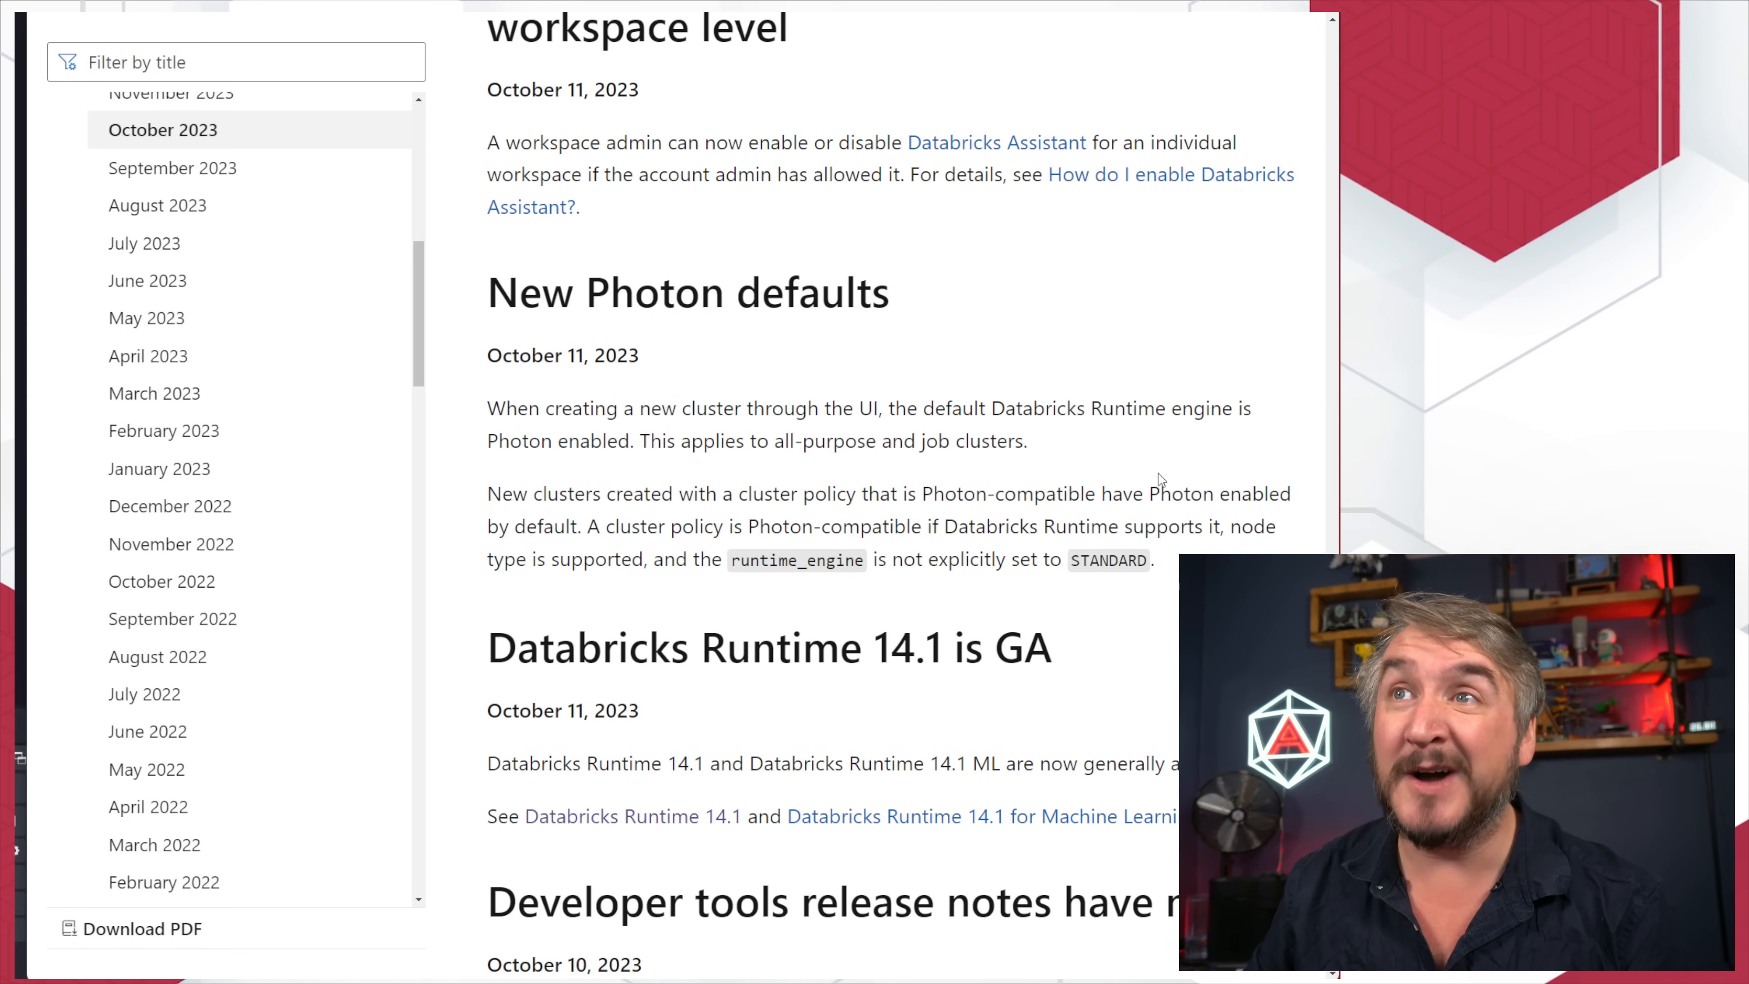
# Step: Scroll up past the workspace-level Assistant toggle to the October 16 Semantic search and Partner Connect Monte Carlo entries
pyautogui.scroll(3)
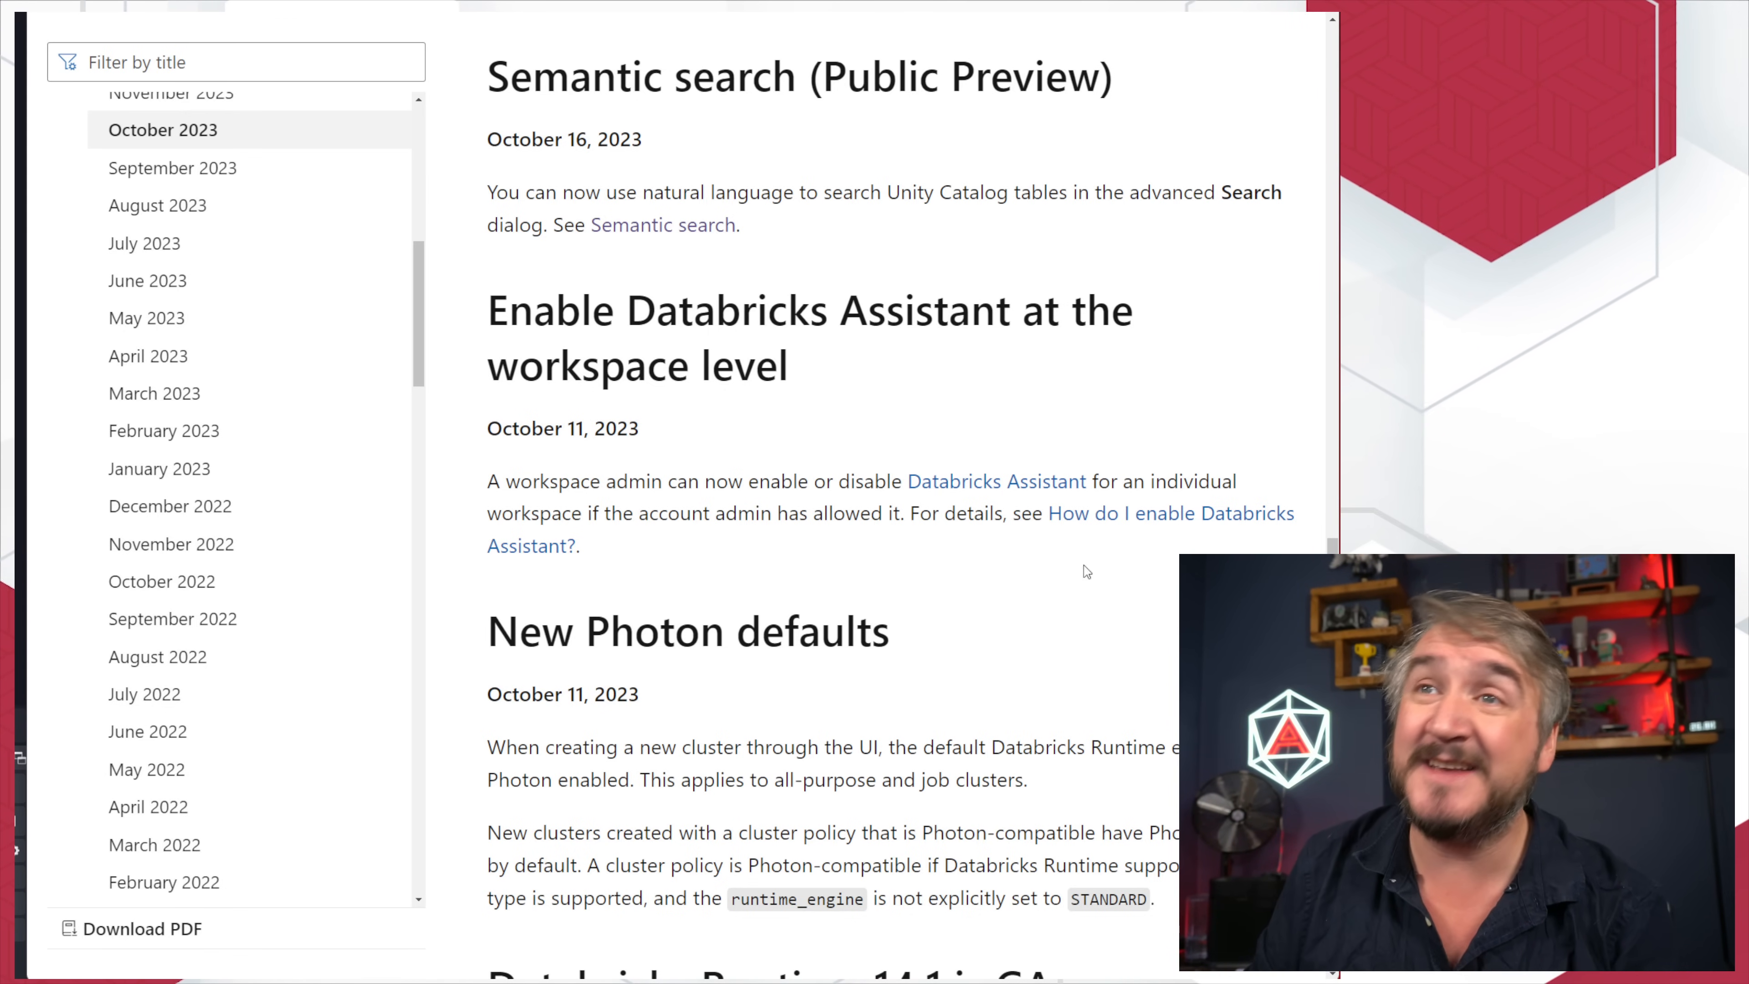
pyautogui.moveTo(1065, 651)
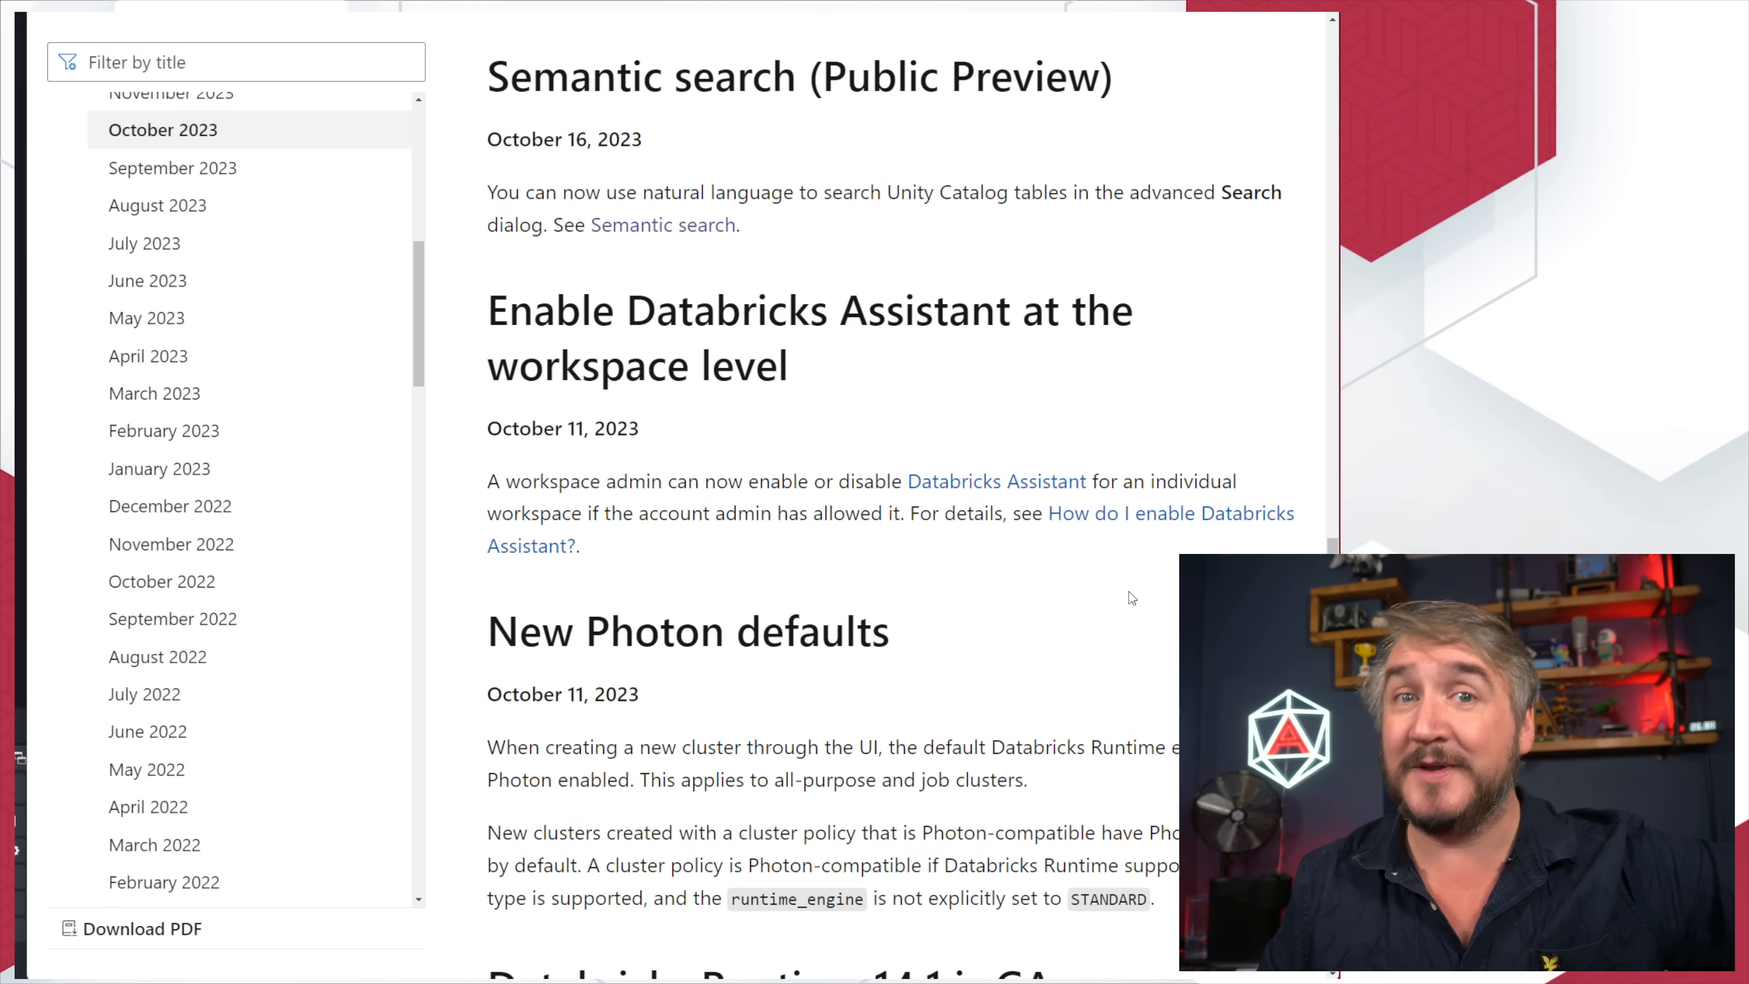
pyautogui.scroll(3)
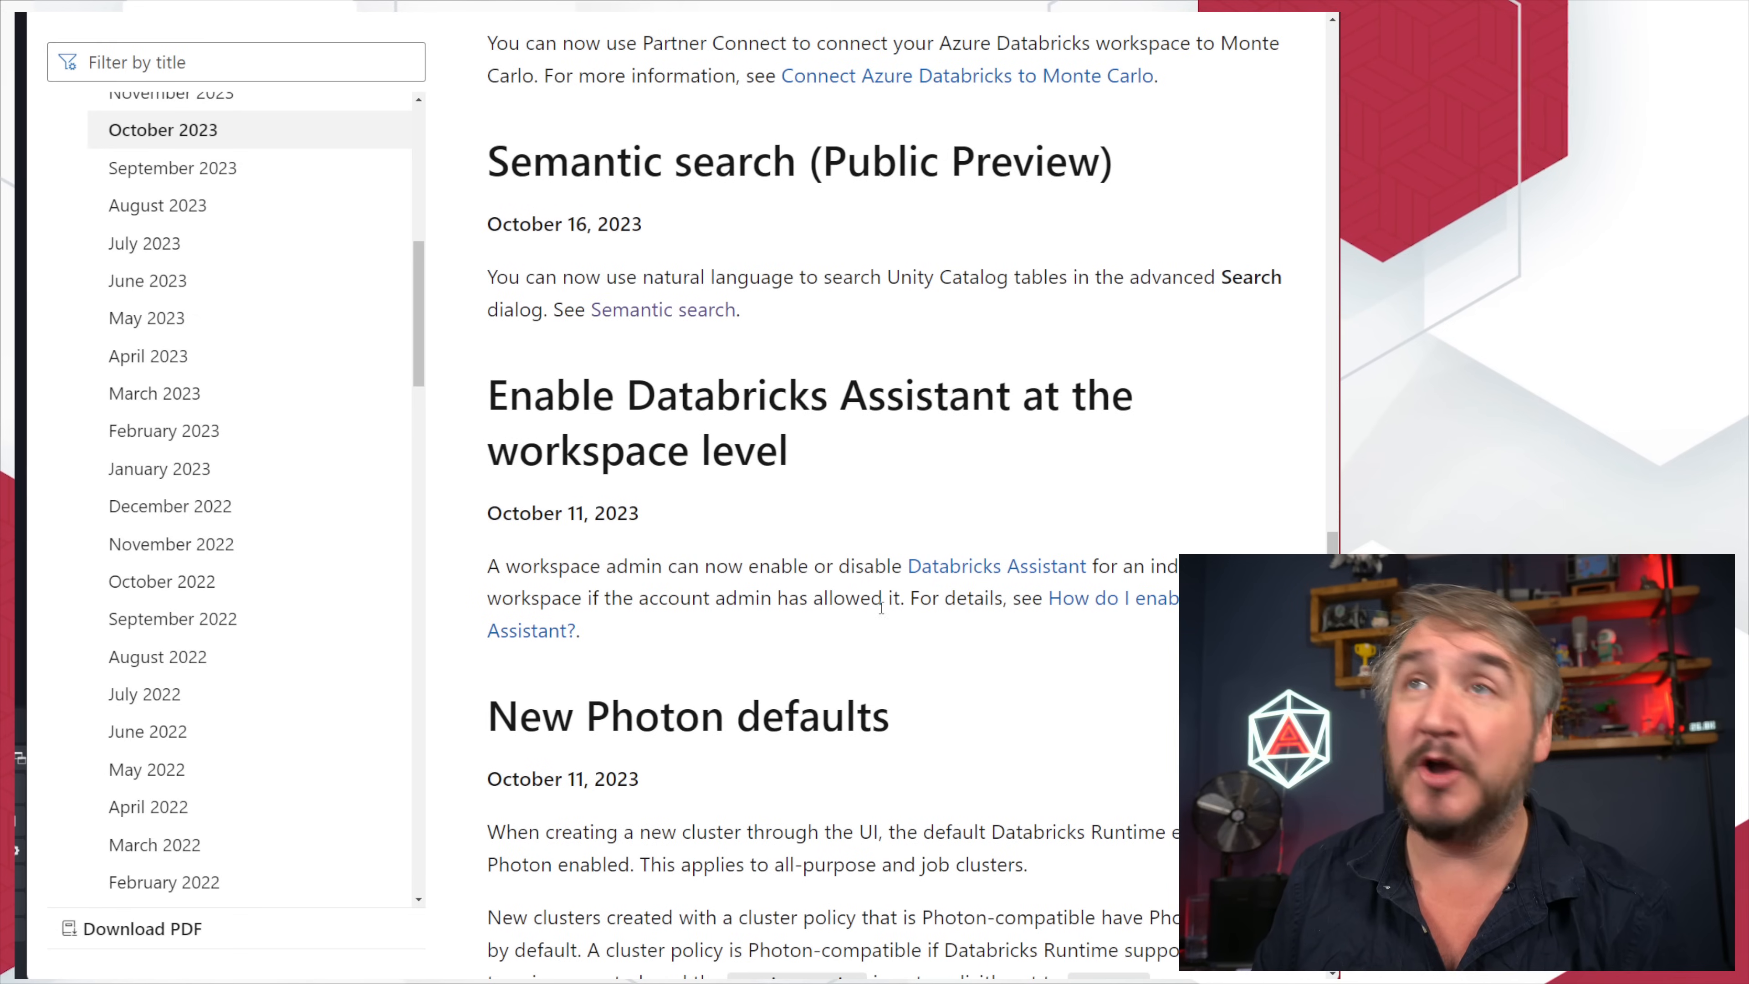
pyautogui.scroll(3)
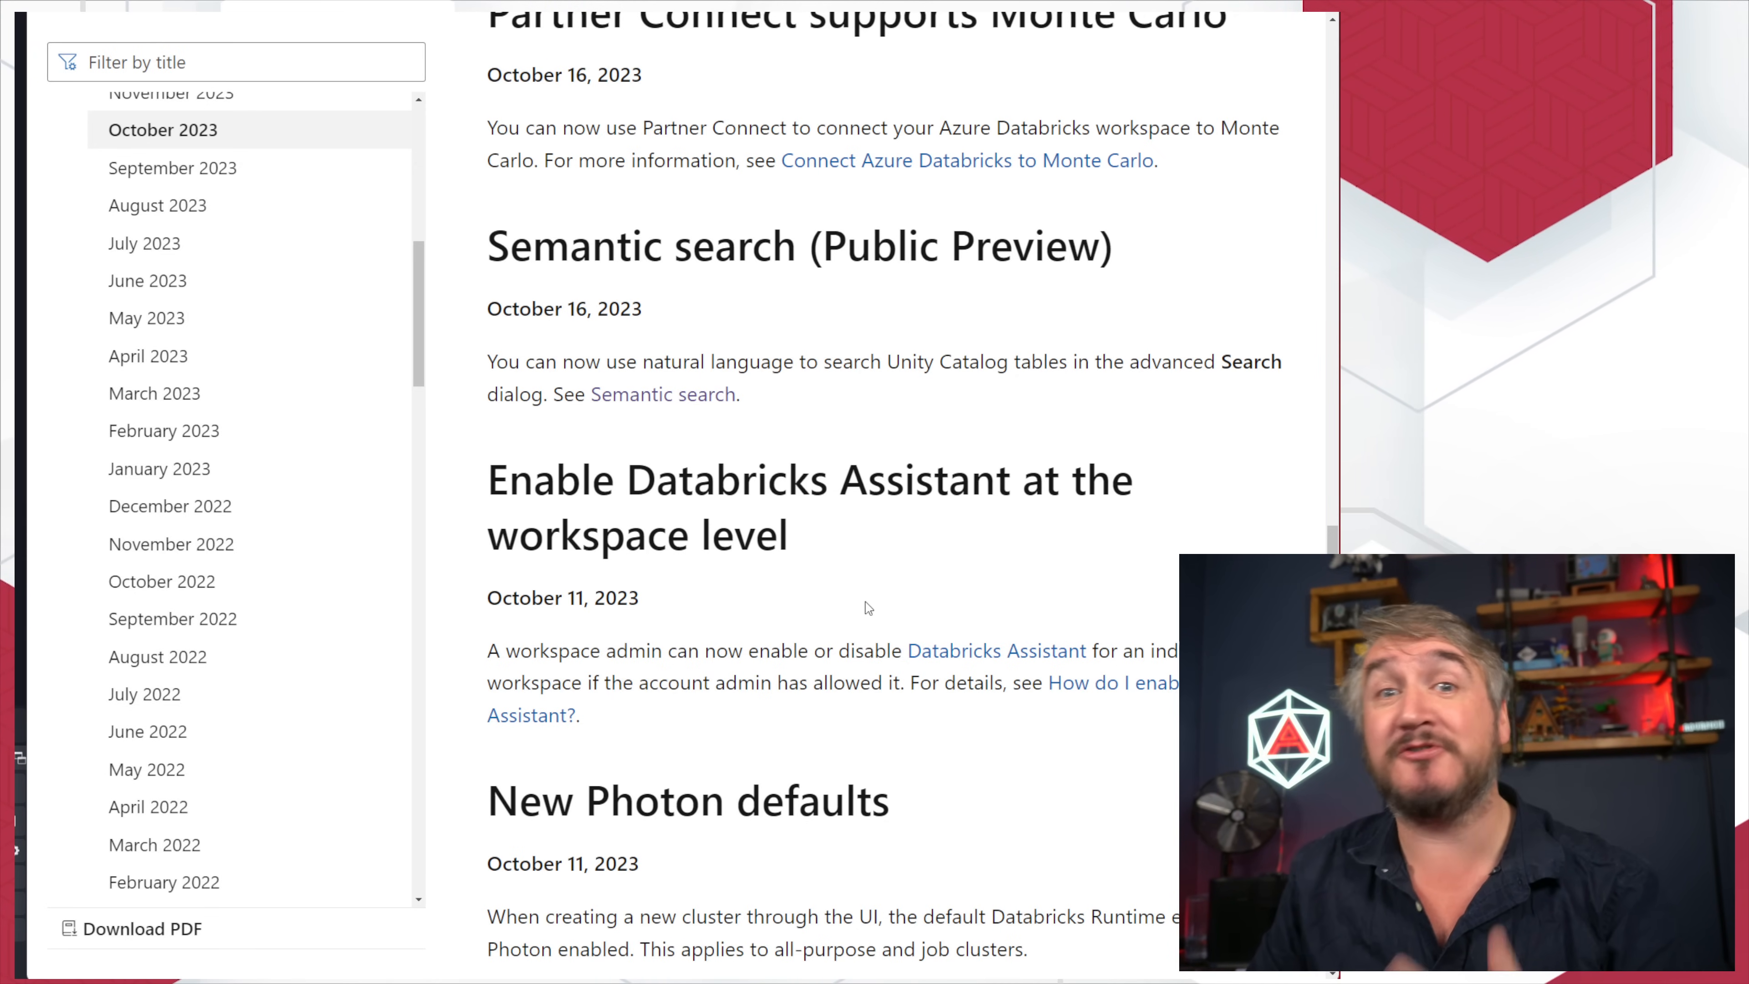
pyautogui.moveTo(937, 389)
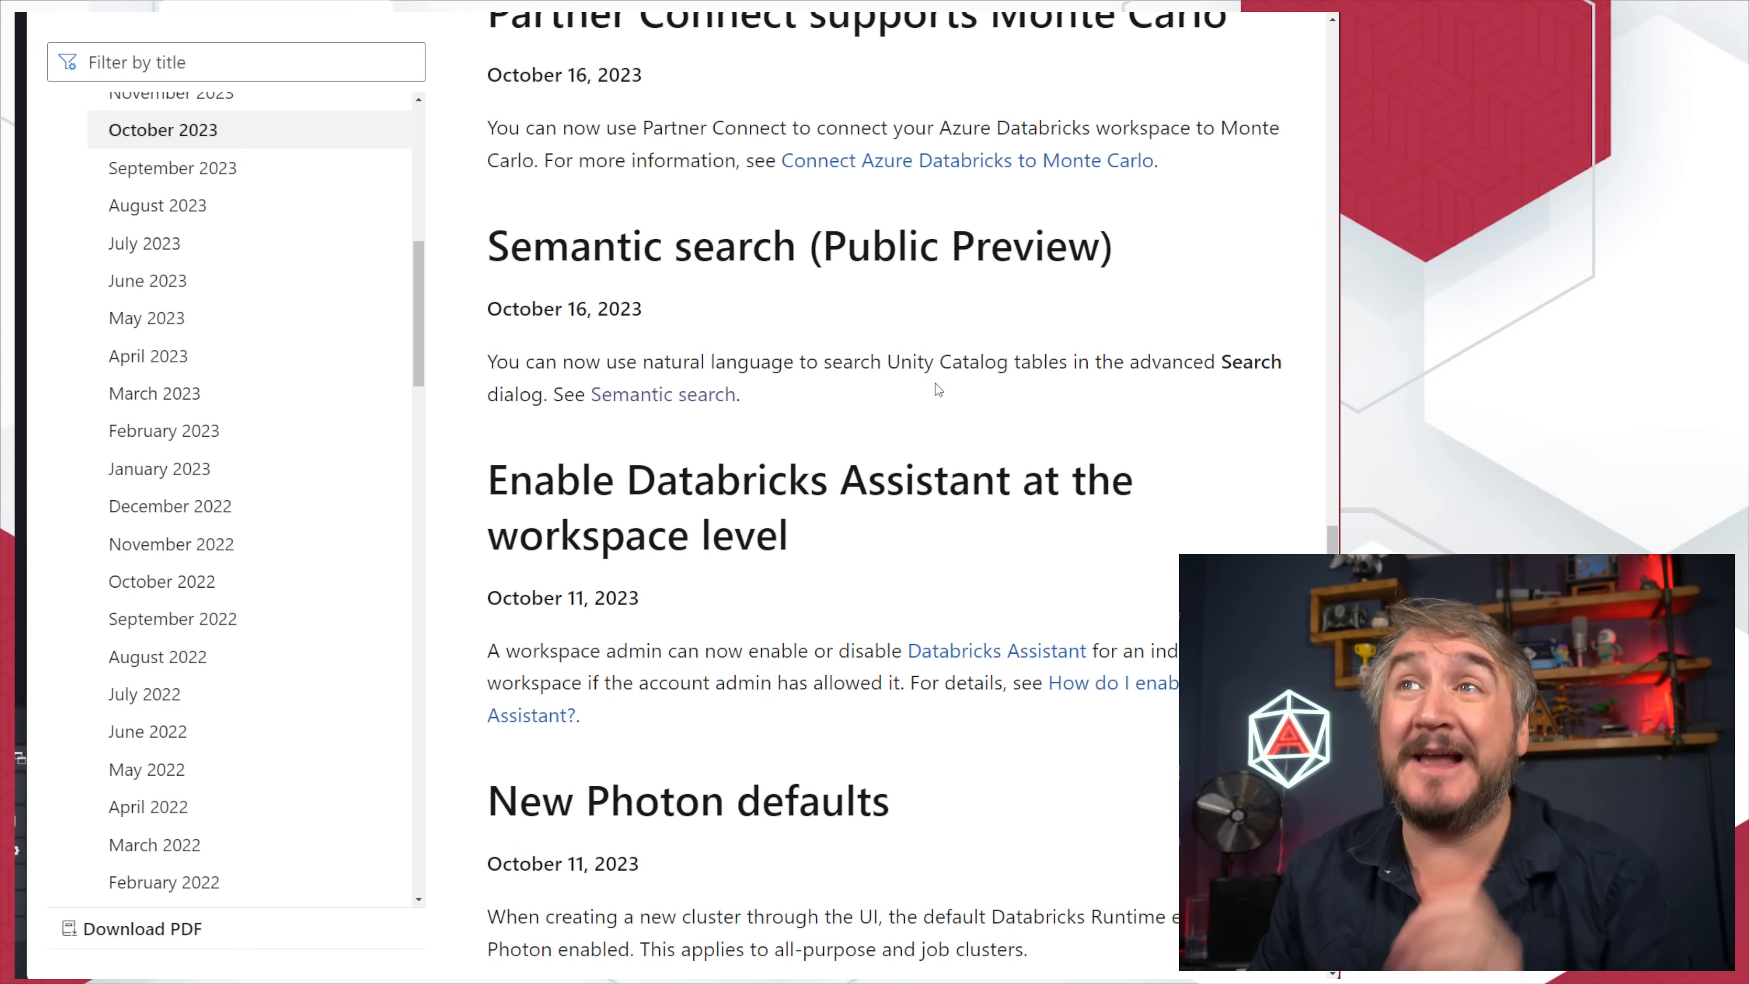
pyautogui.moveTo(921, 397)
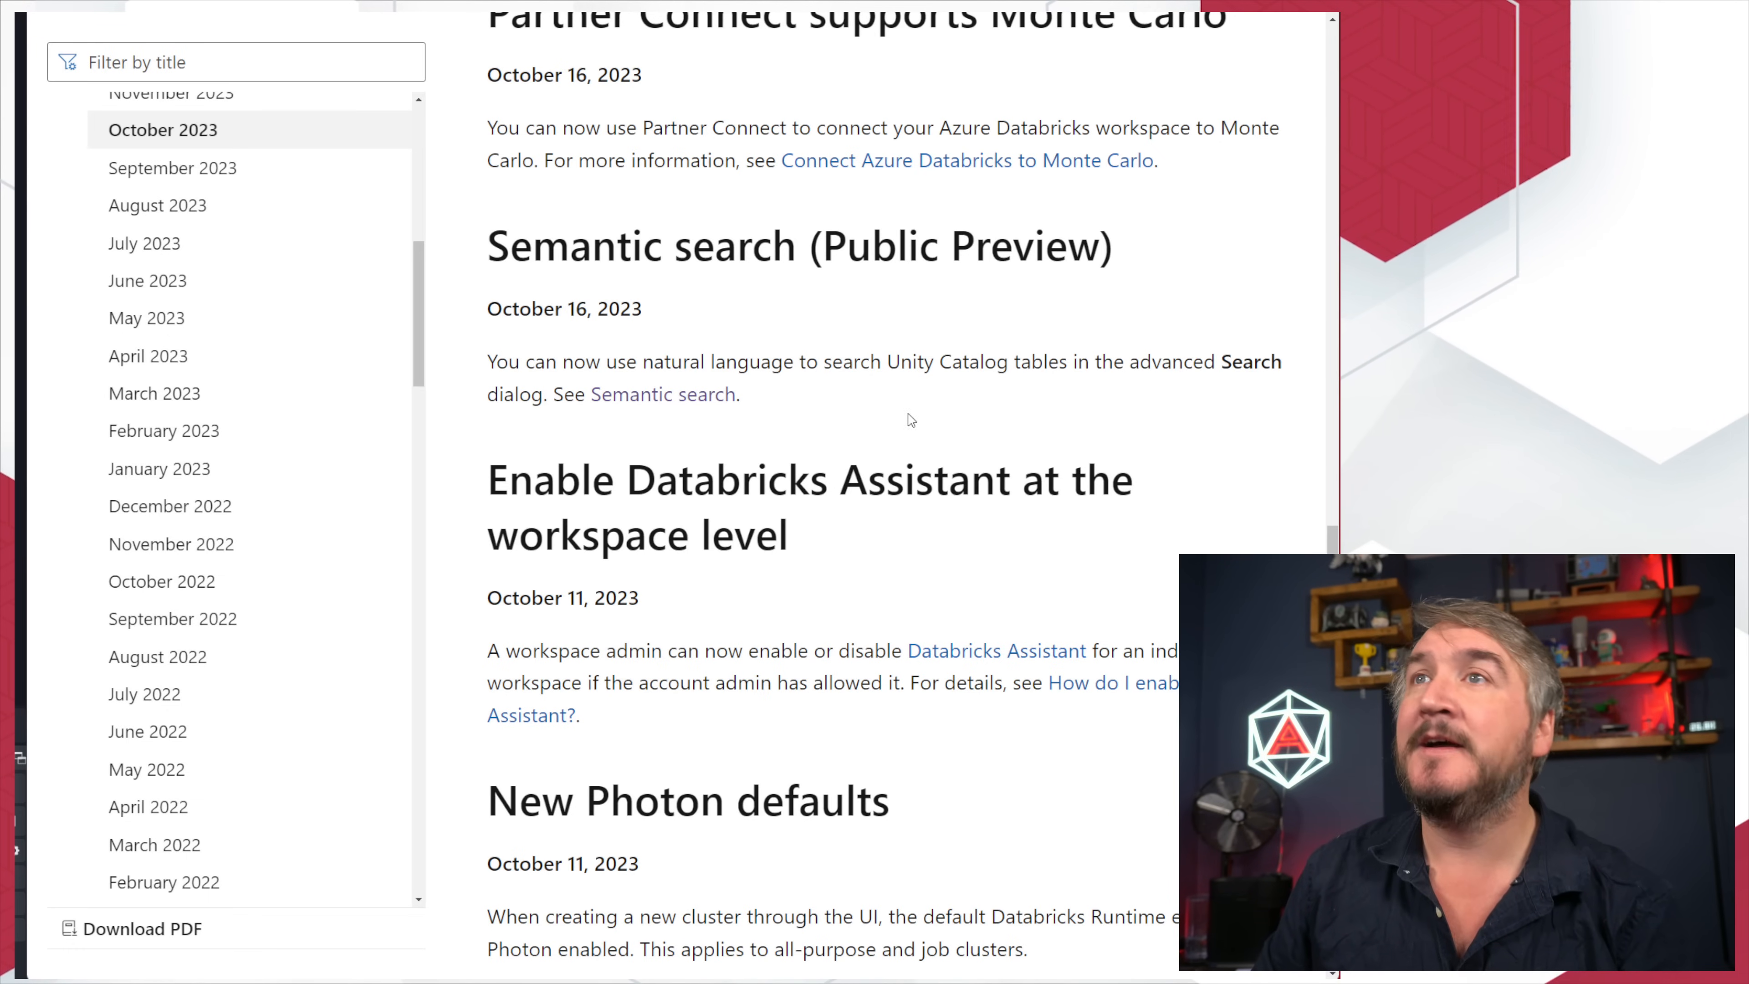
pyautogui.moveTo(904, 435)
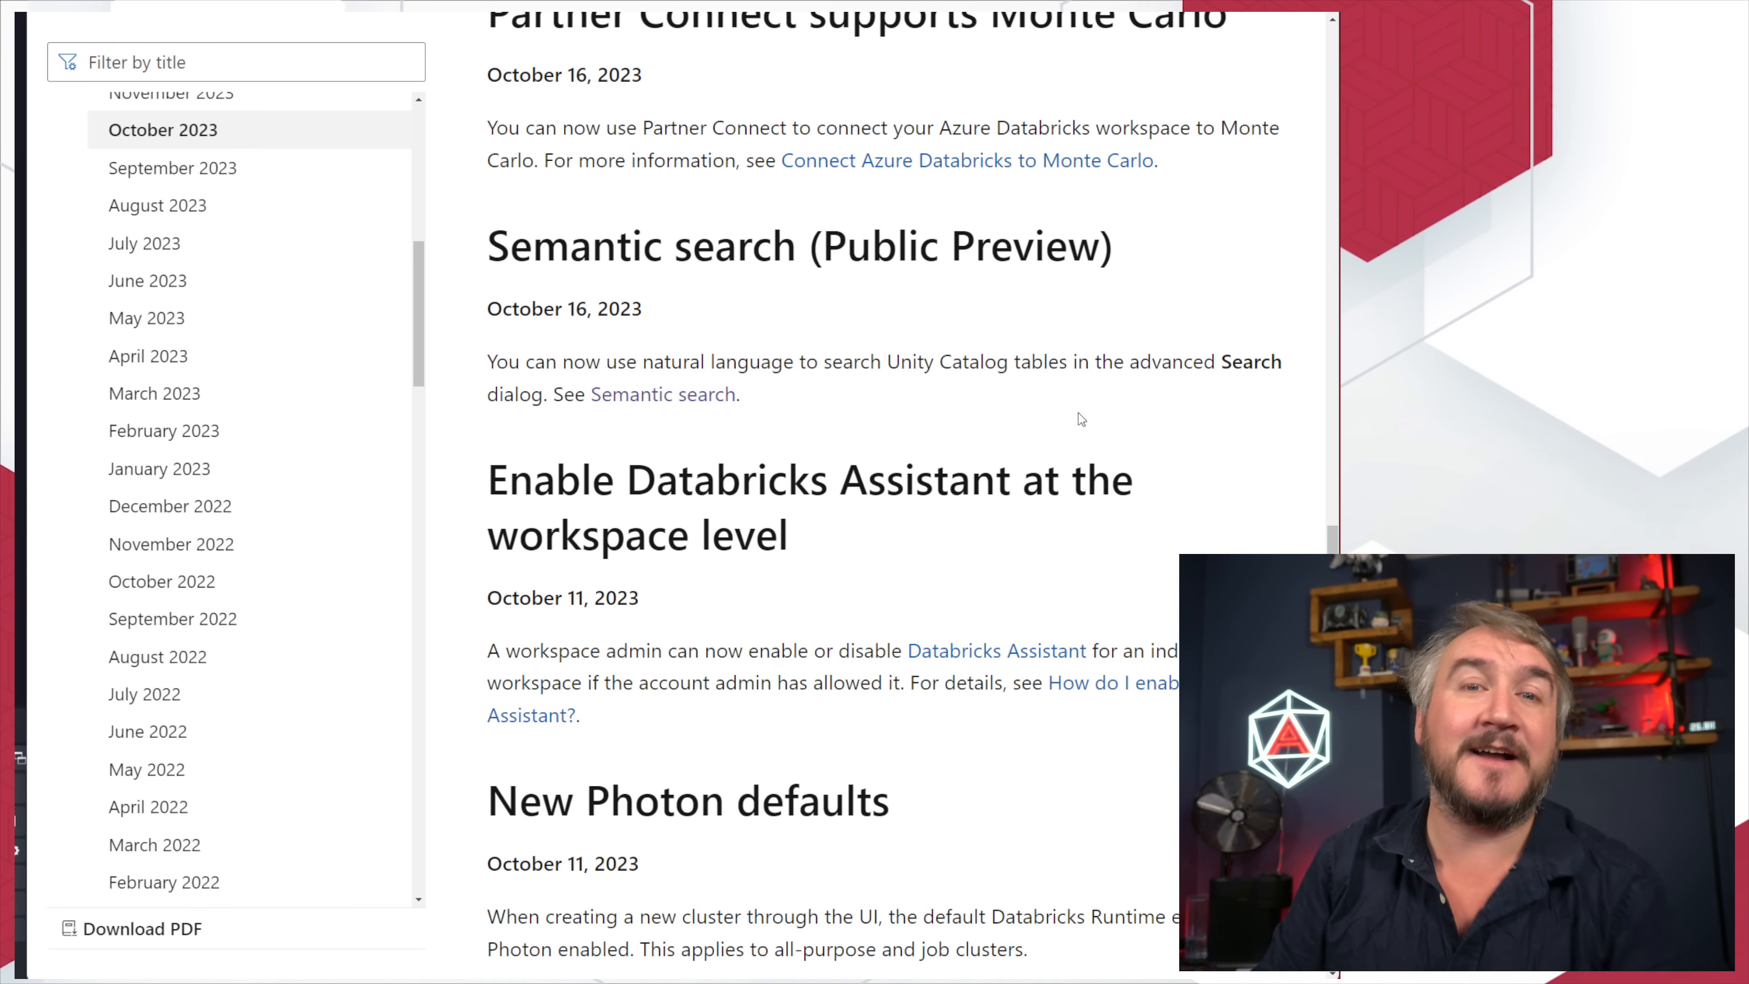
pyautogui.moveTo(1039, 439)
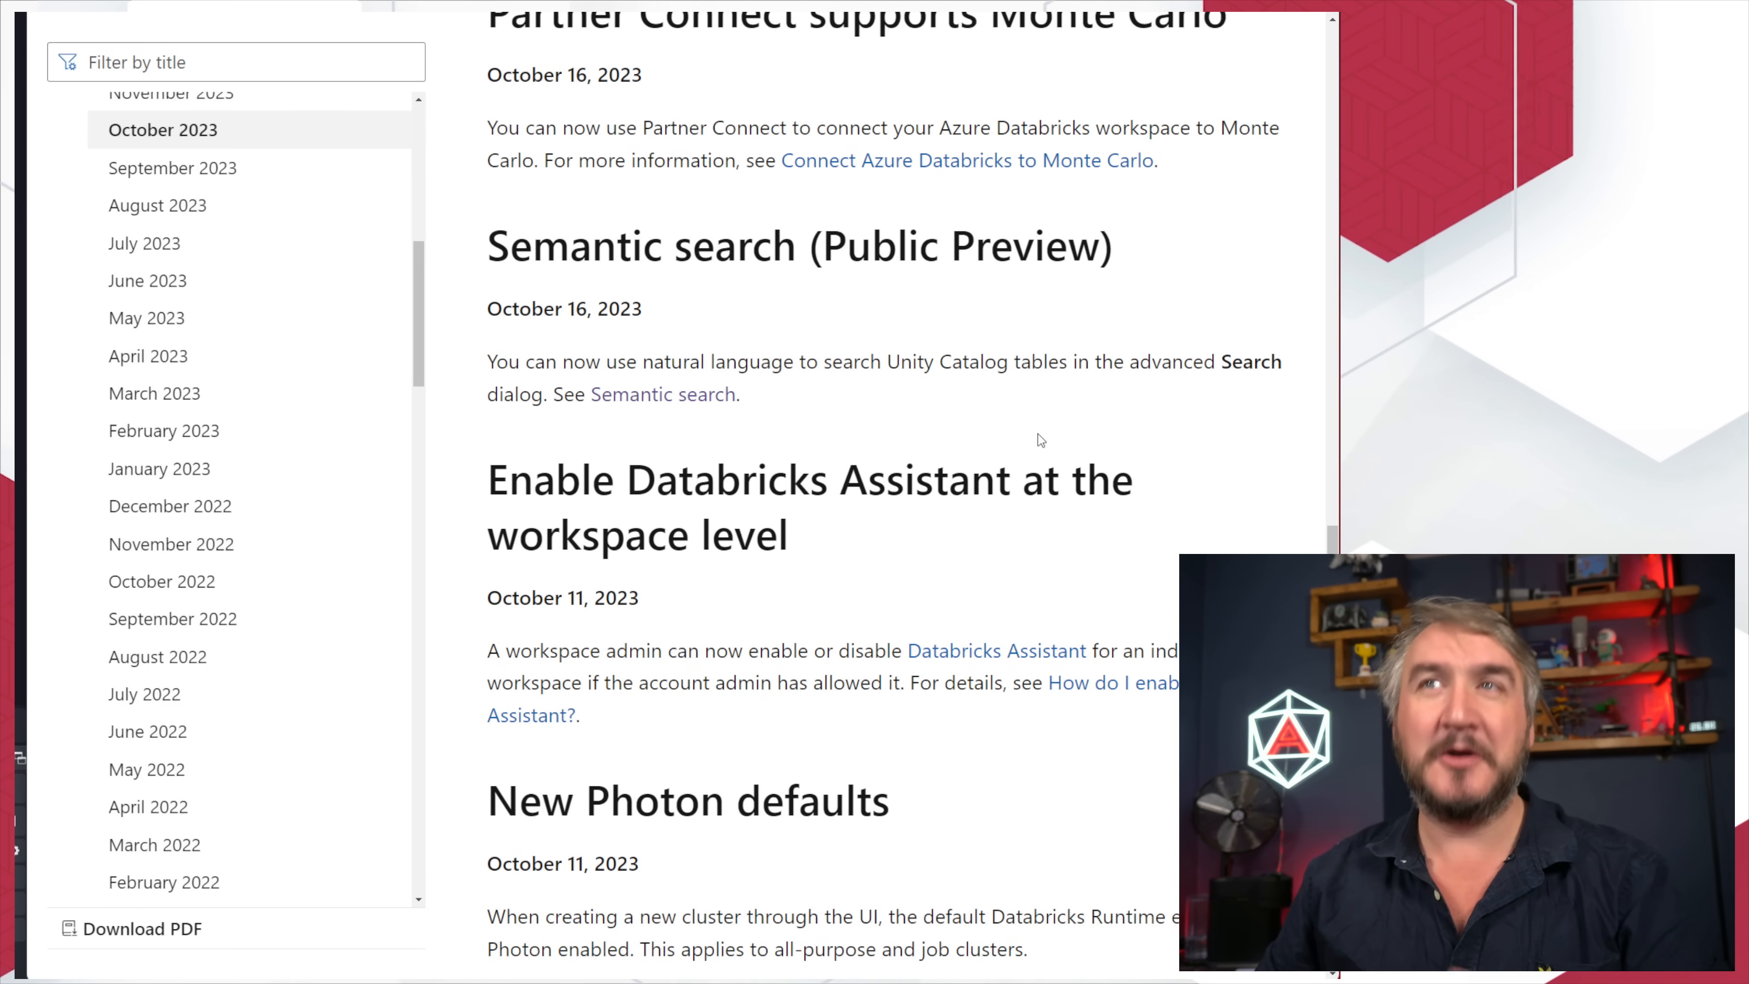
pyautogui.moveTo(1159, 417)
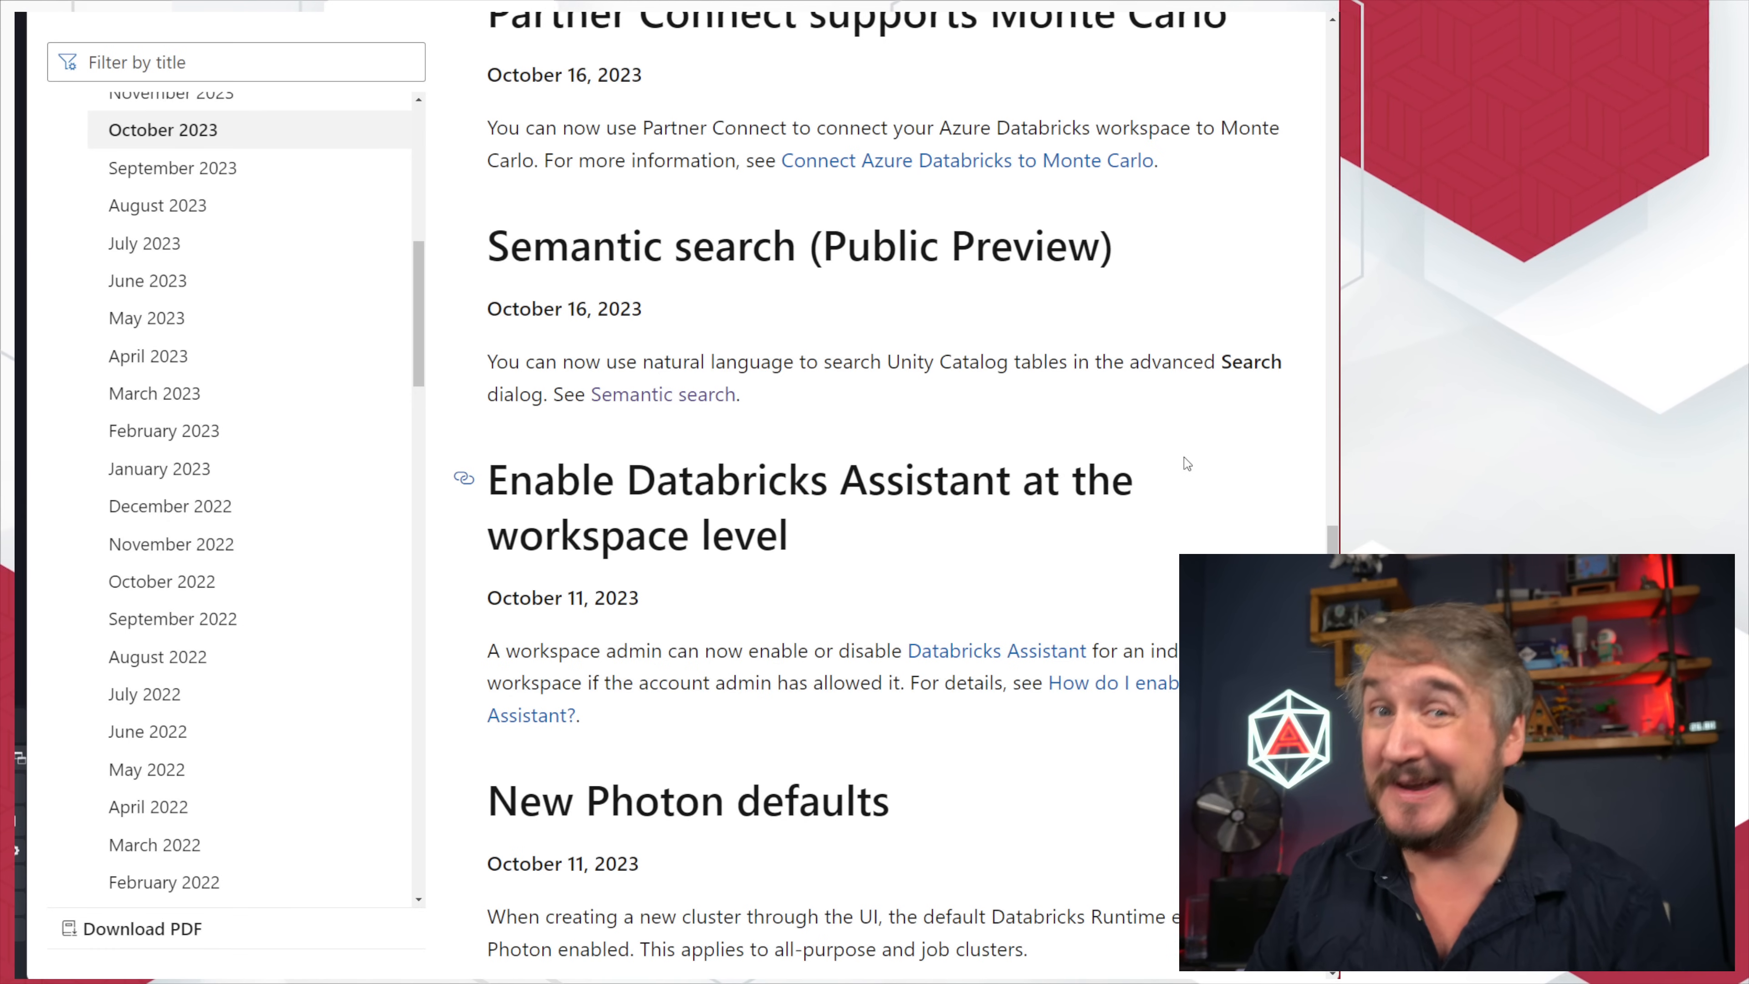
# Step: Scroll up to the October 17 entries on libraries in compute policies and Models in Unity Catalog GA
pyautogui.scroll(3)
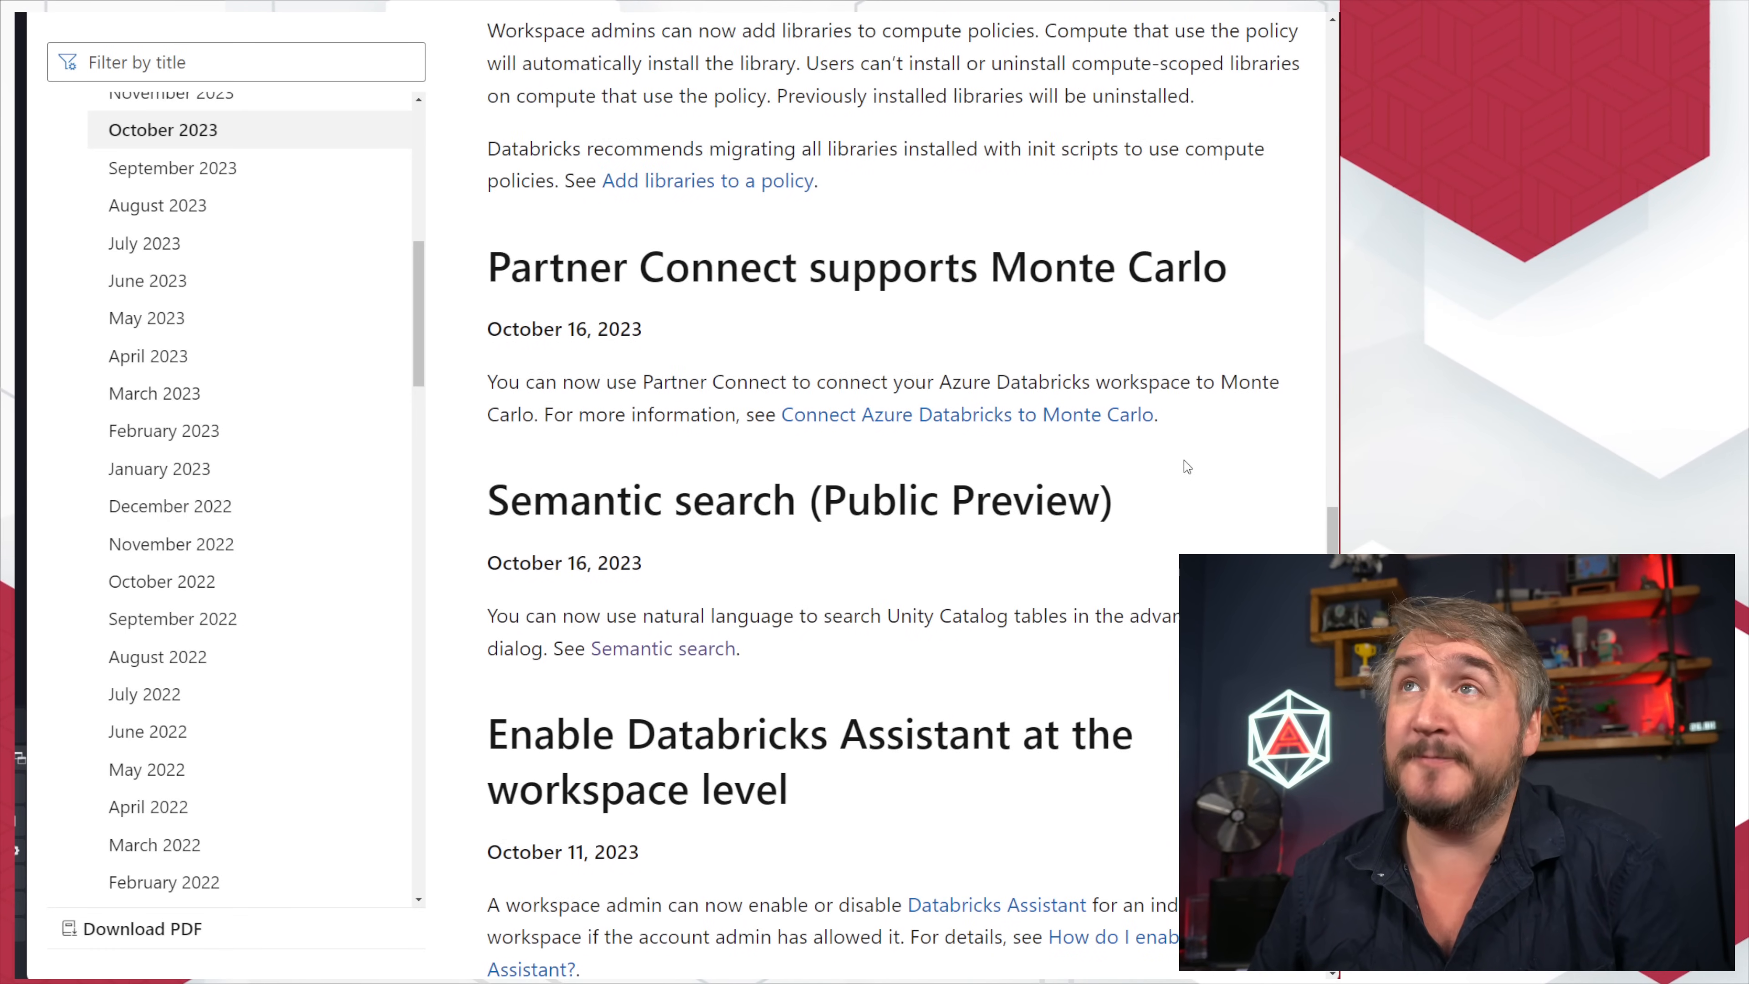
pyautogui.scroll(3)
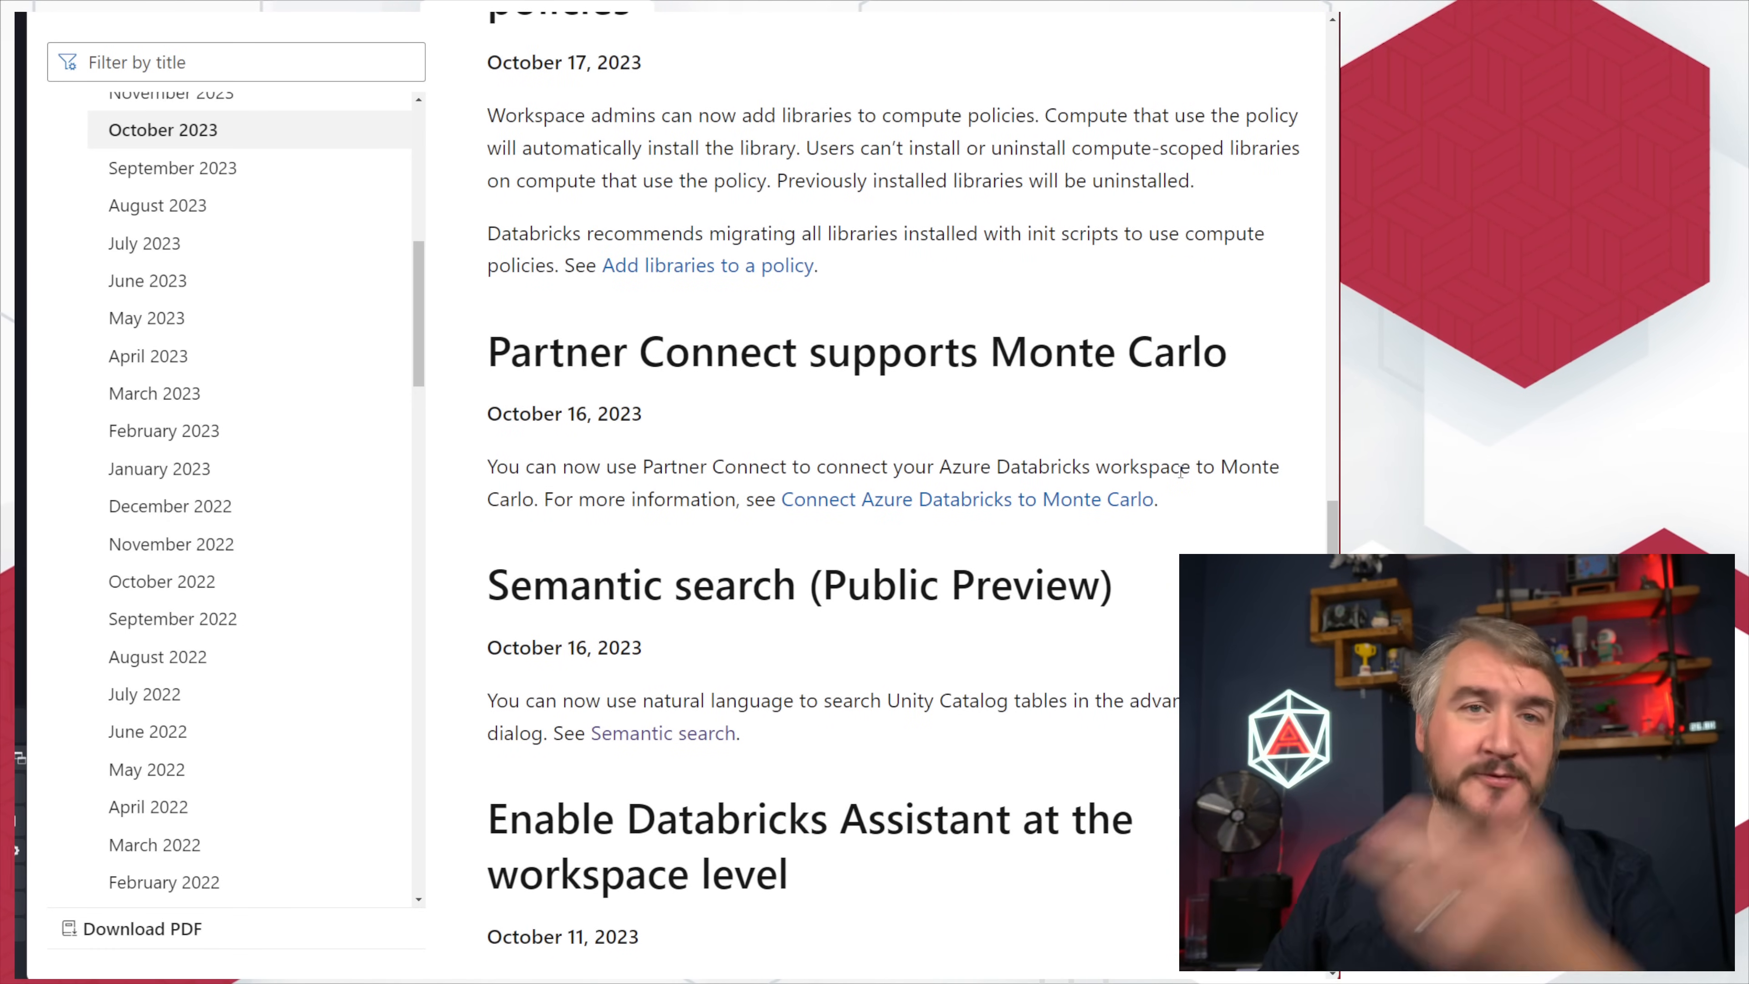
pyautogui.scroll(3)
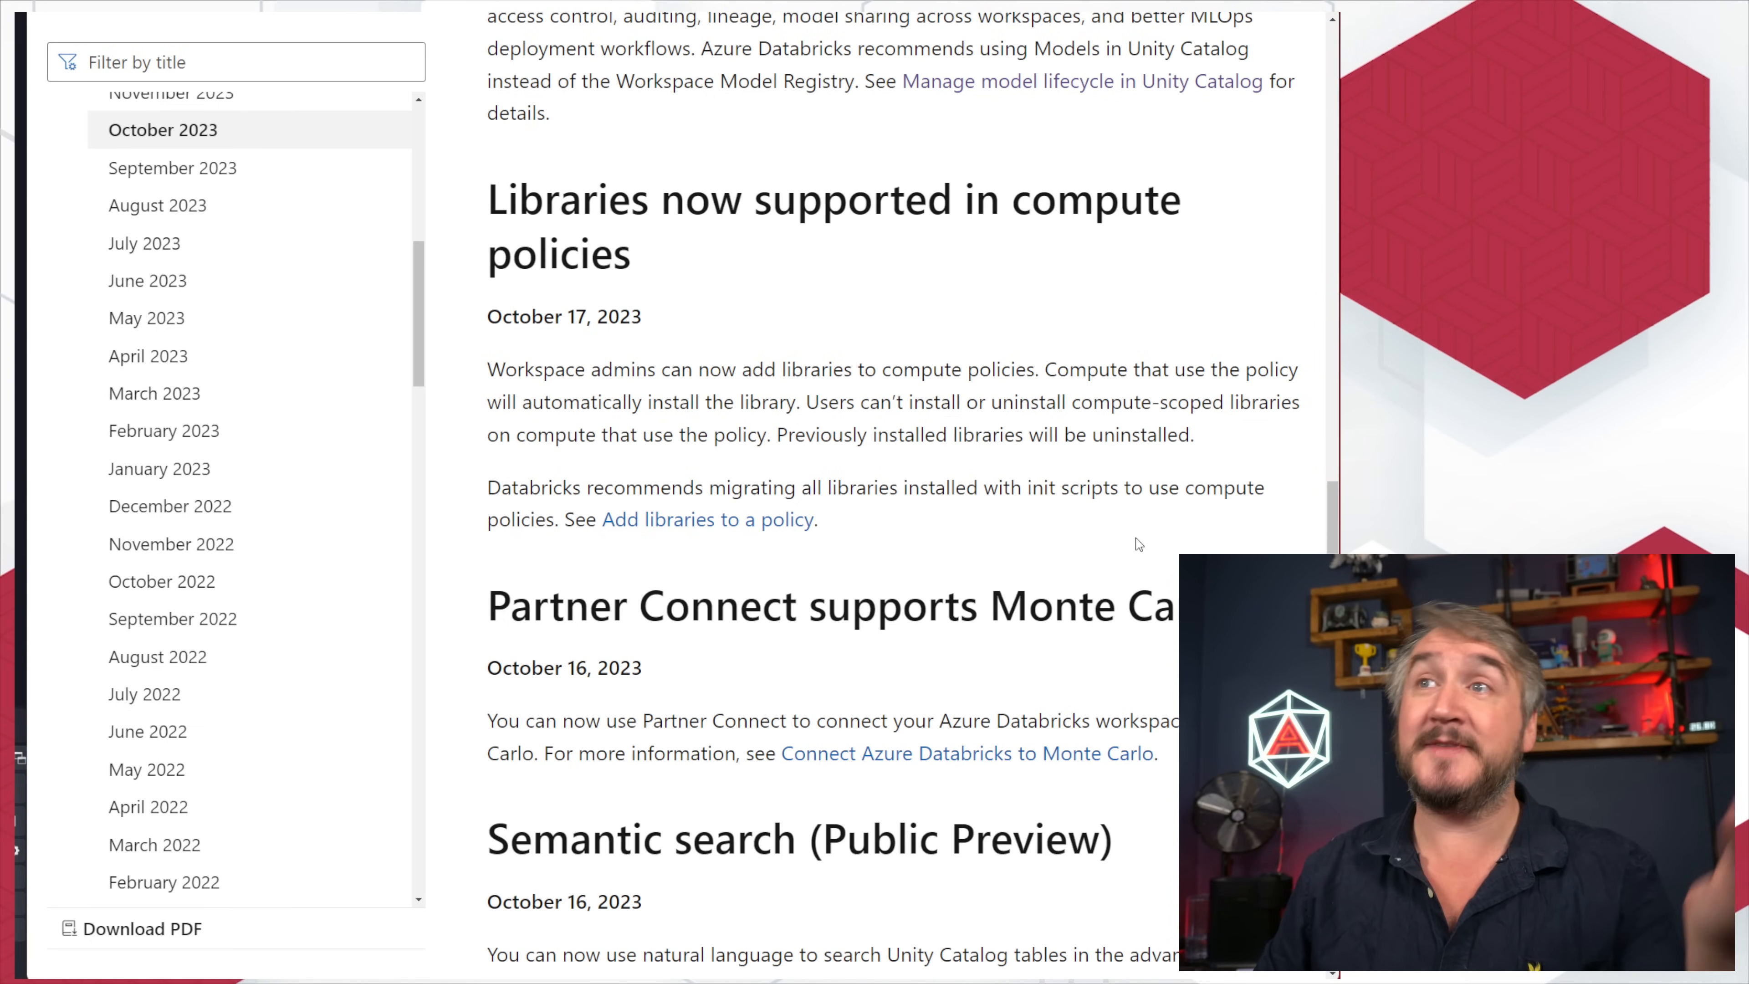
pyautogui.moveTo(1134, 536)
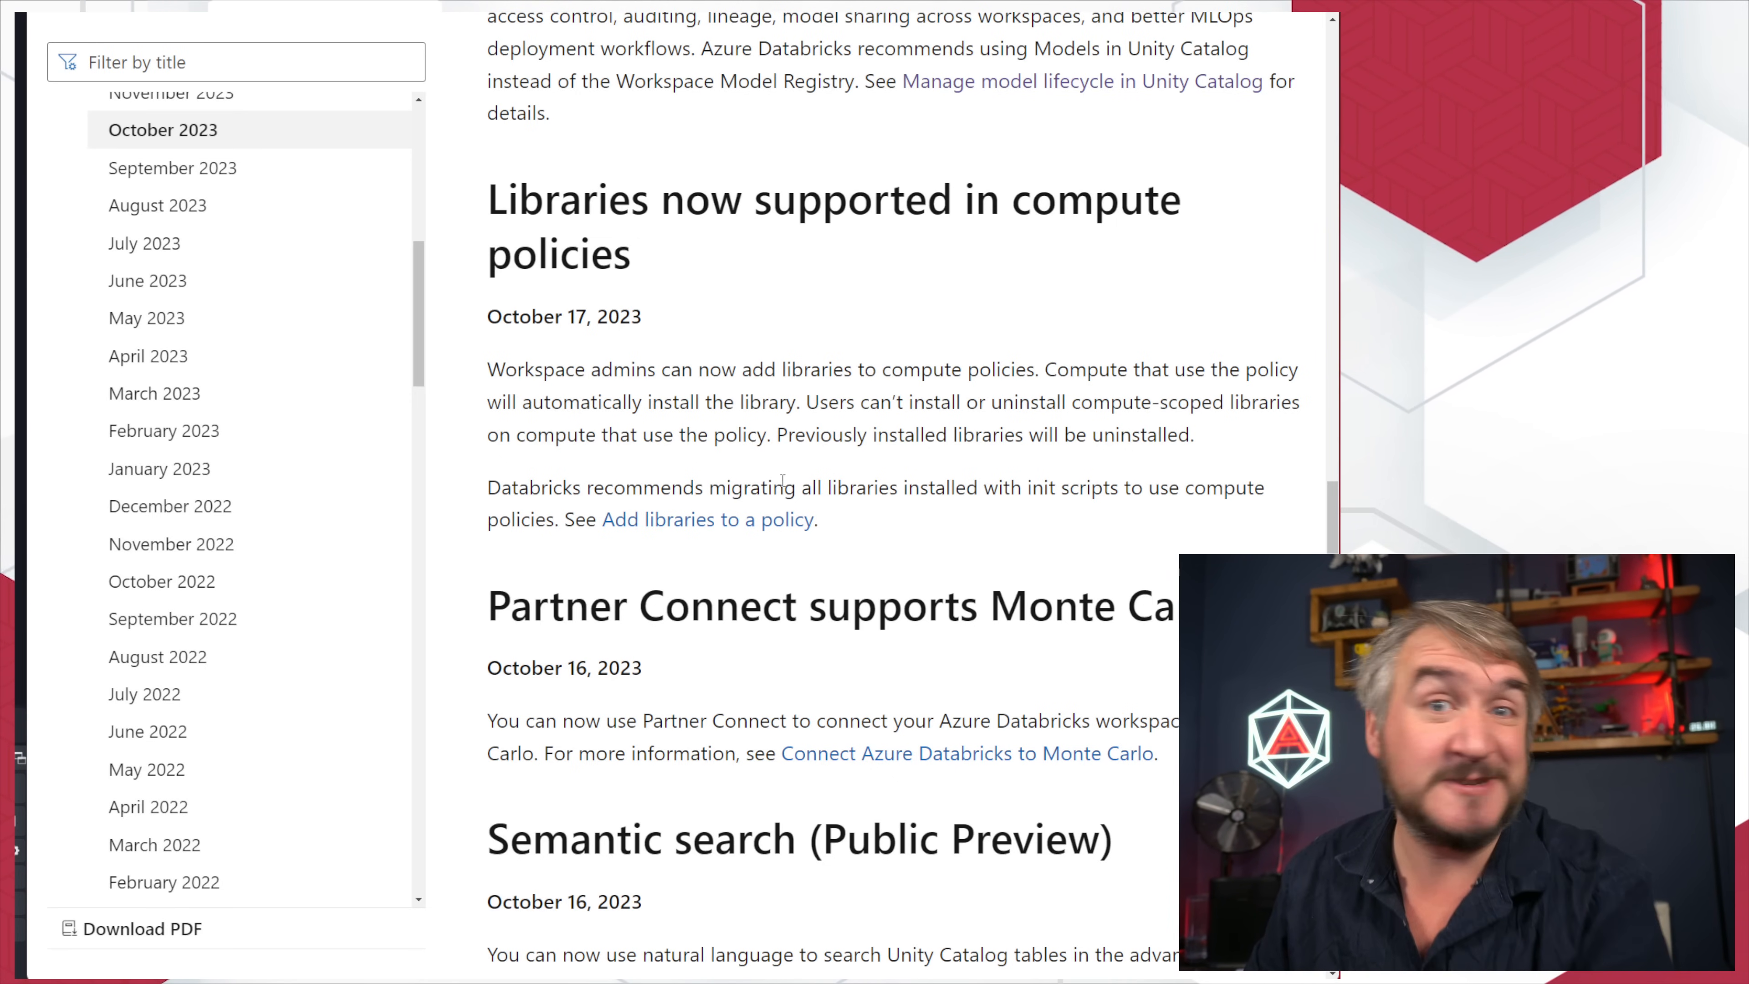
pyautogui.scroll(3)
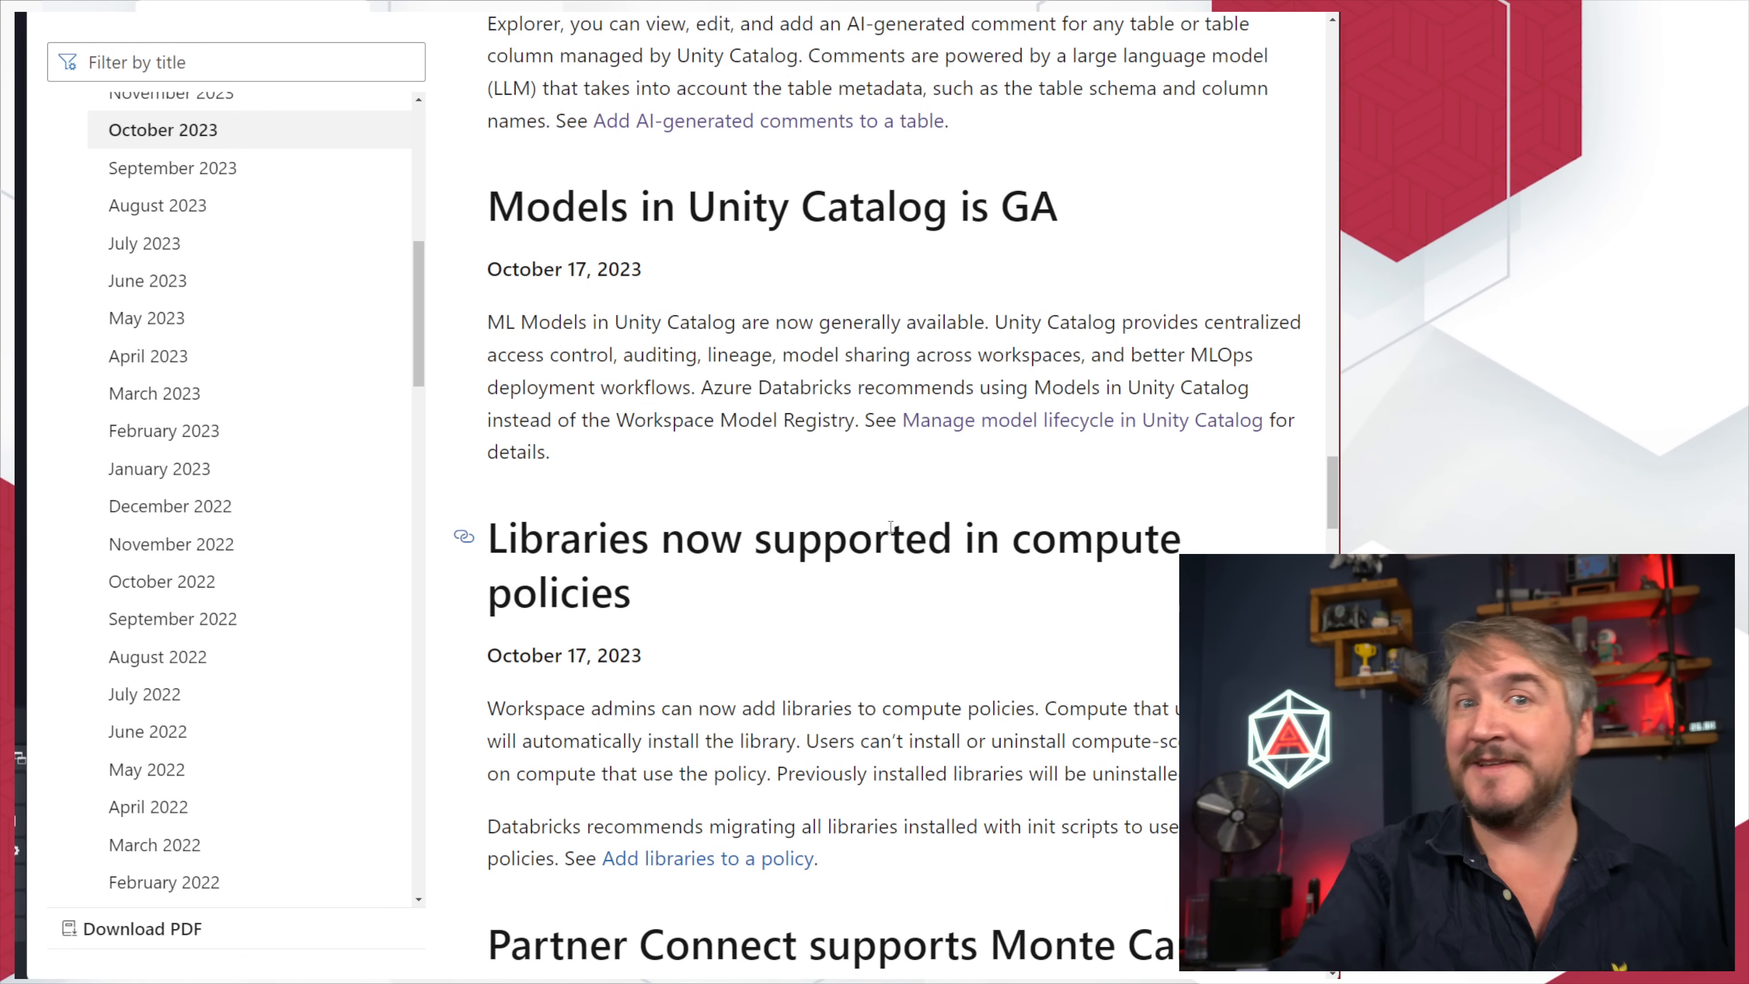
pyautogui.moveTo(1162, 510)
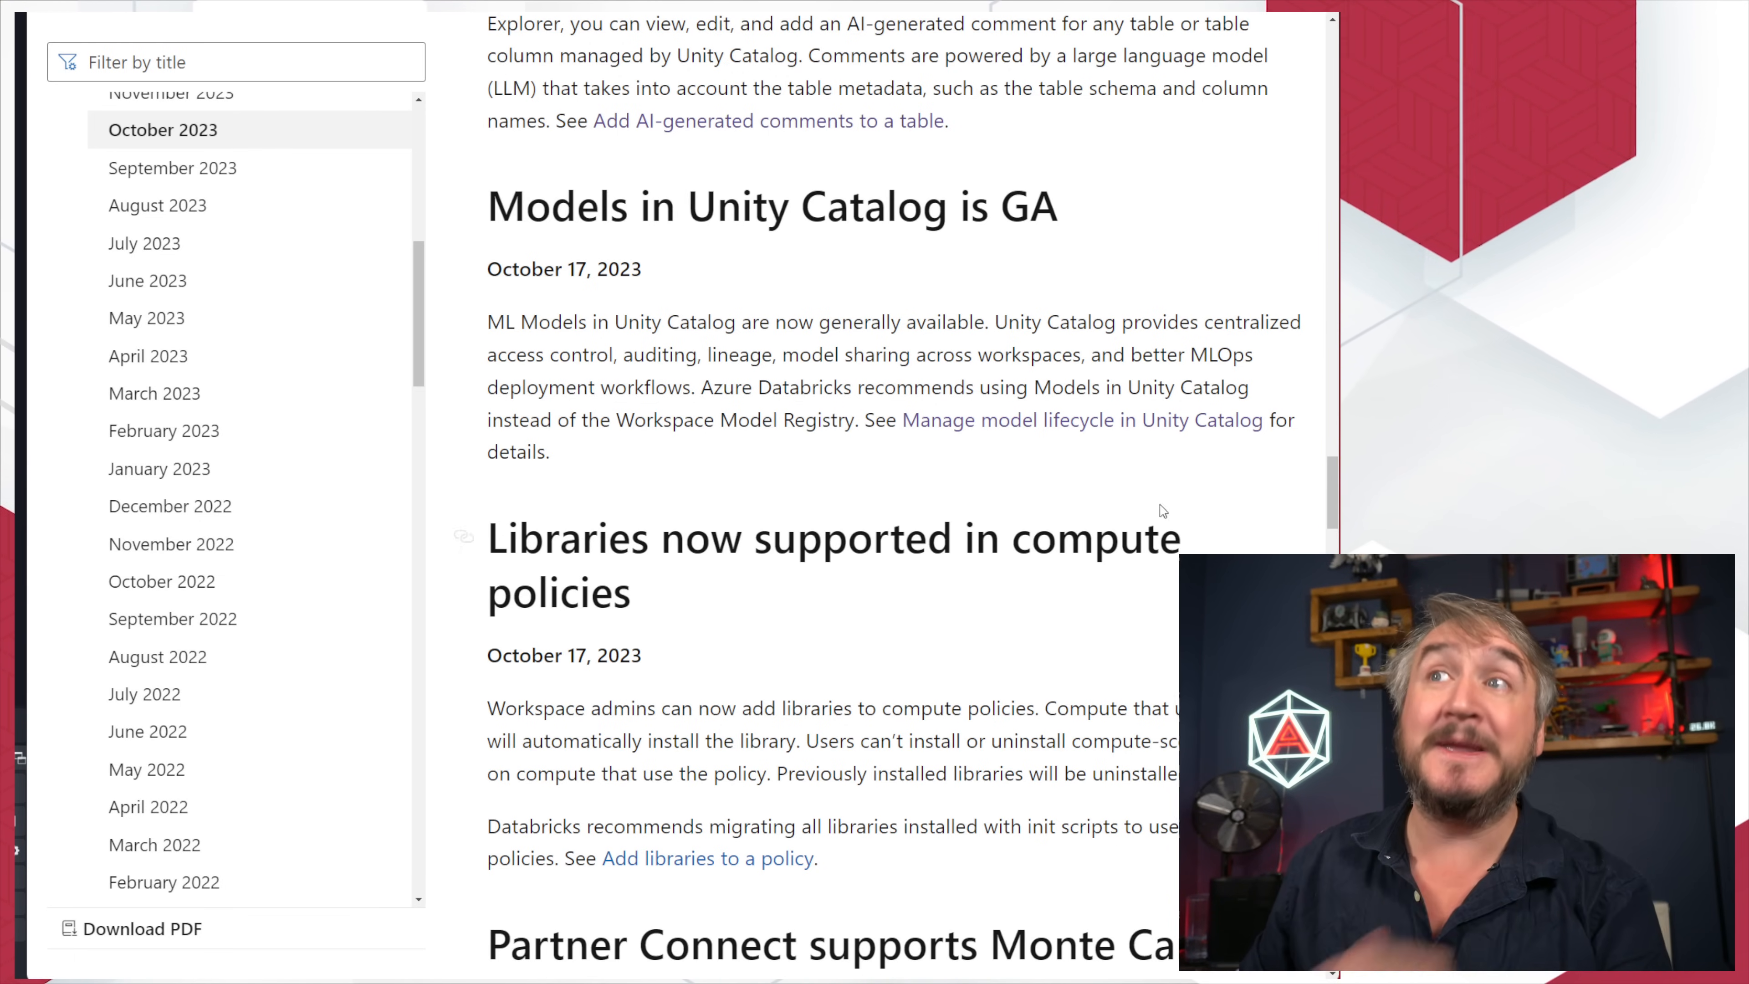
pyautogui.moveTo(720, 389)
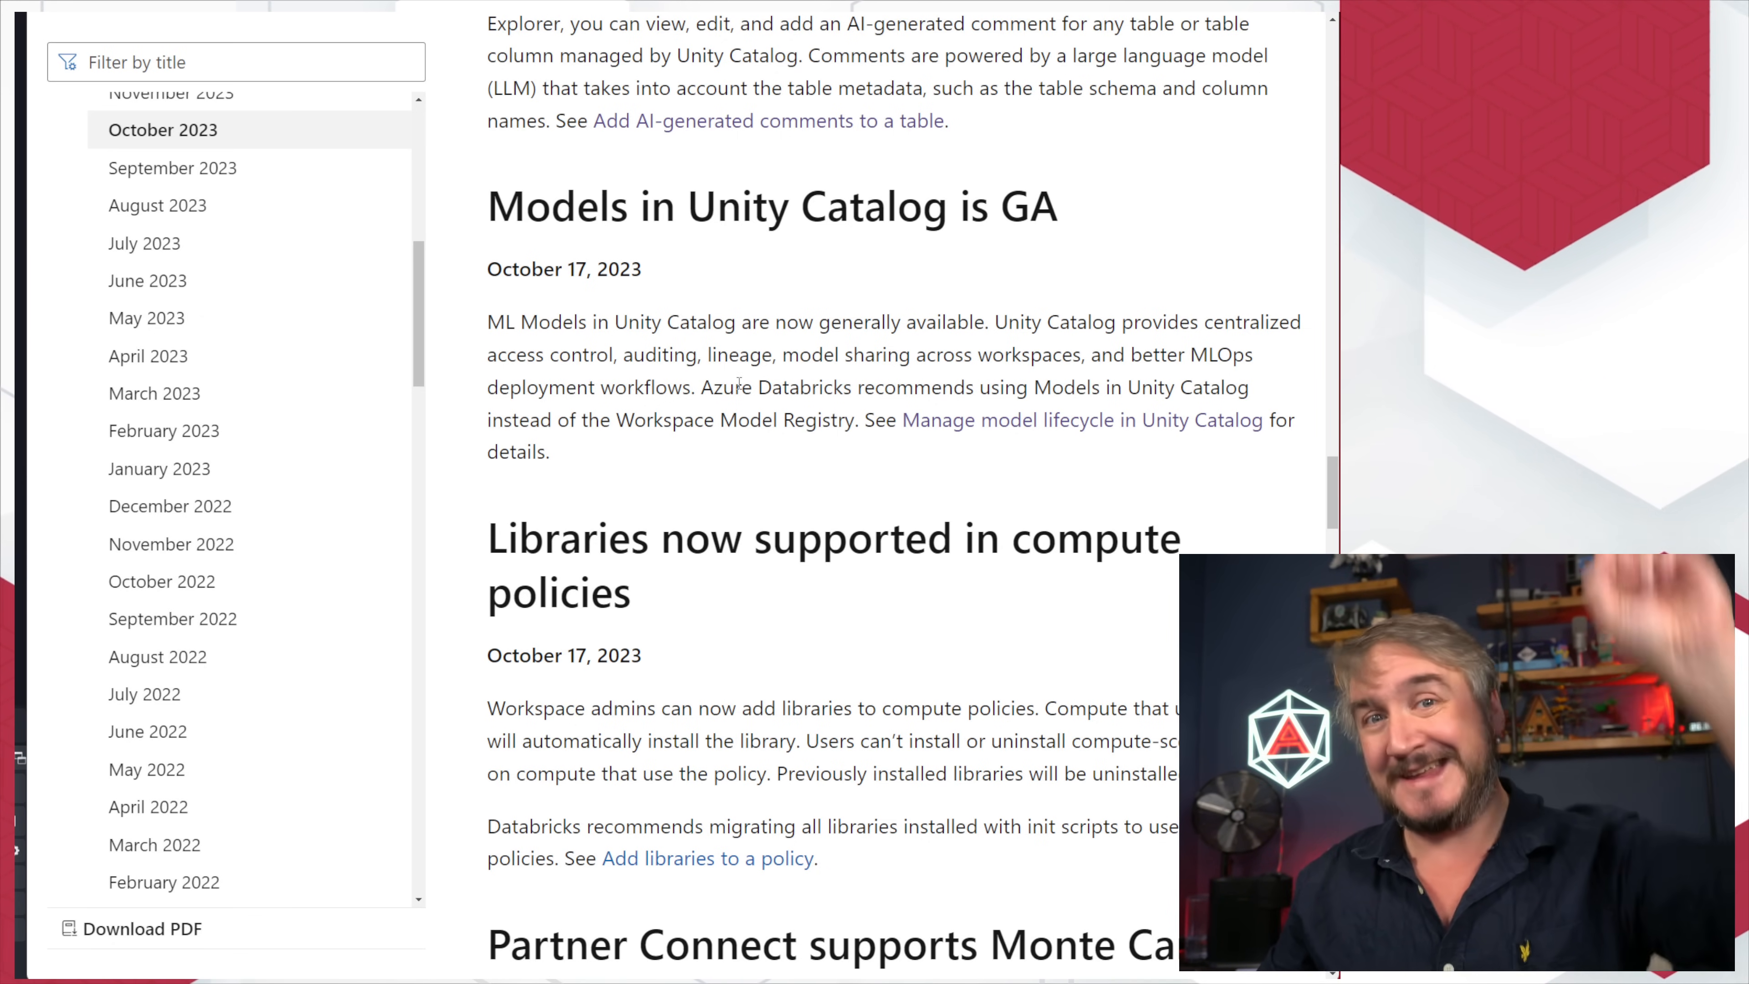
# Step: Scroll up to the October 18 AI-generated table comments (Public Preview) entry
pyautogui.scroll(3)
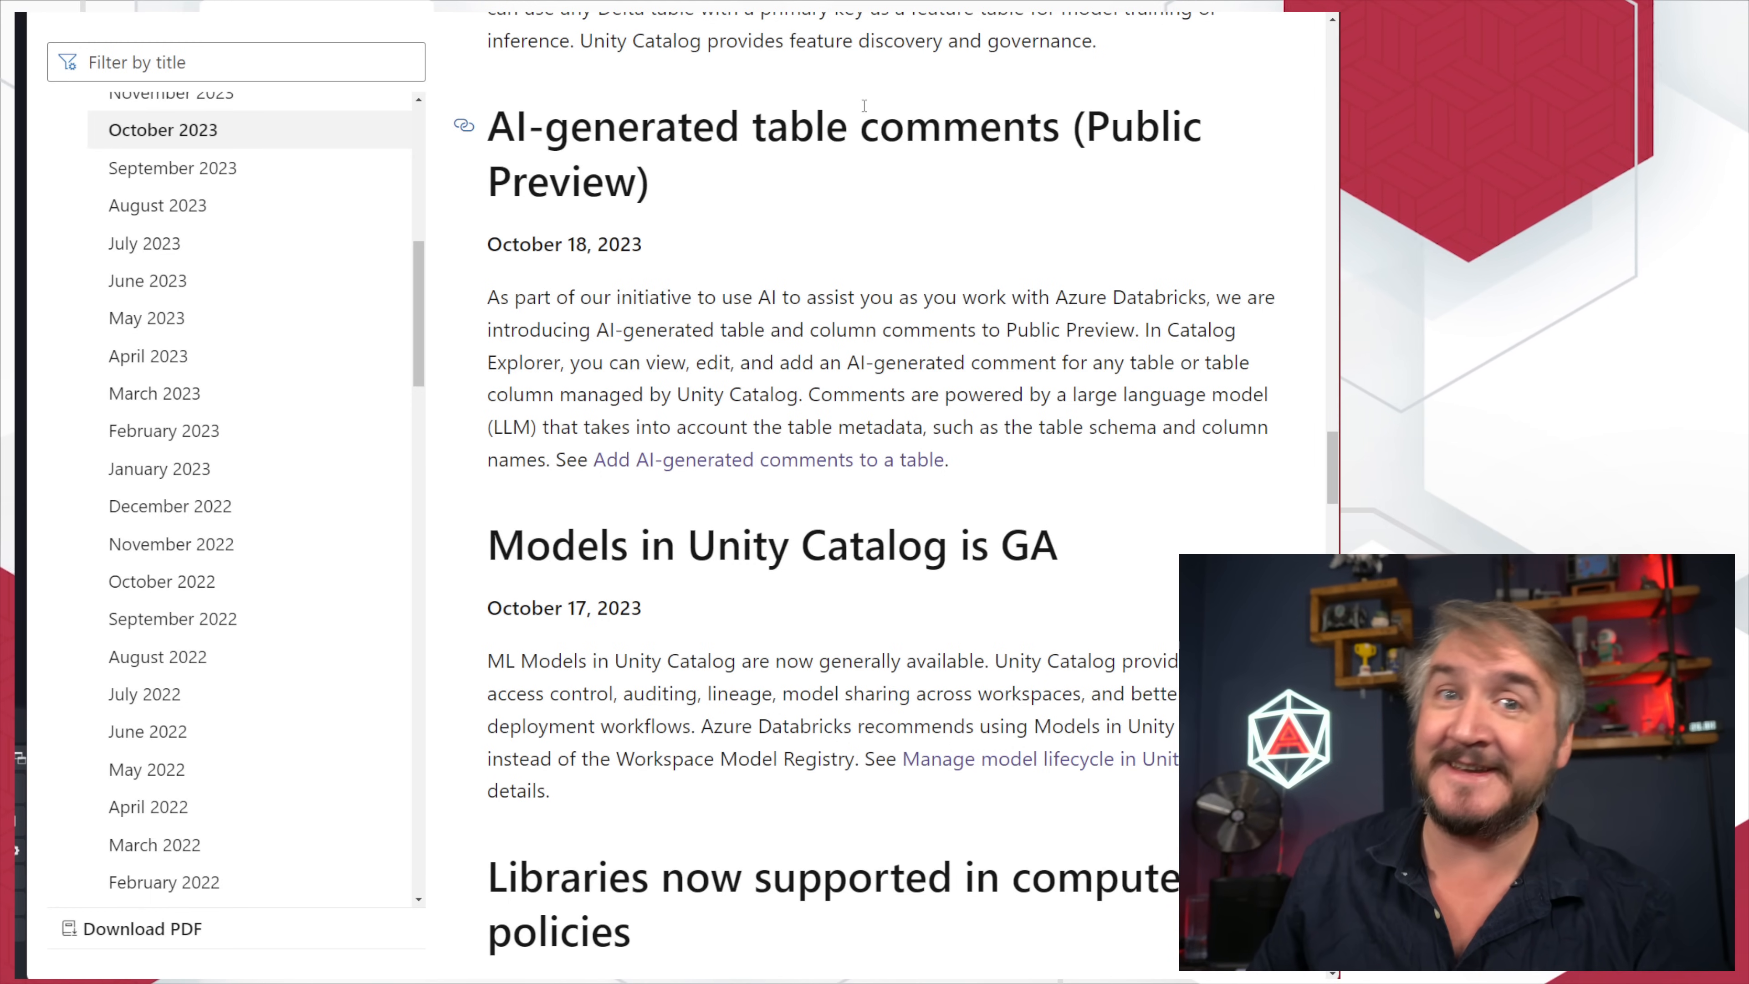
pyautogui.moveTo(784, 79)
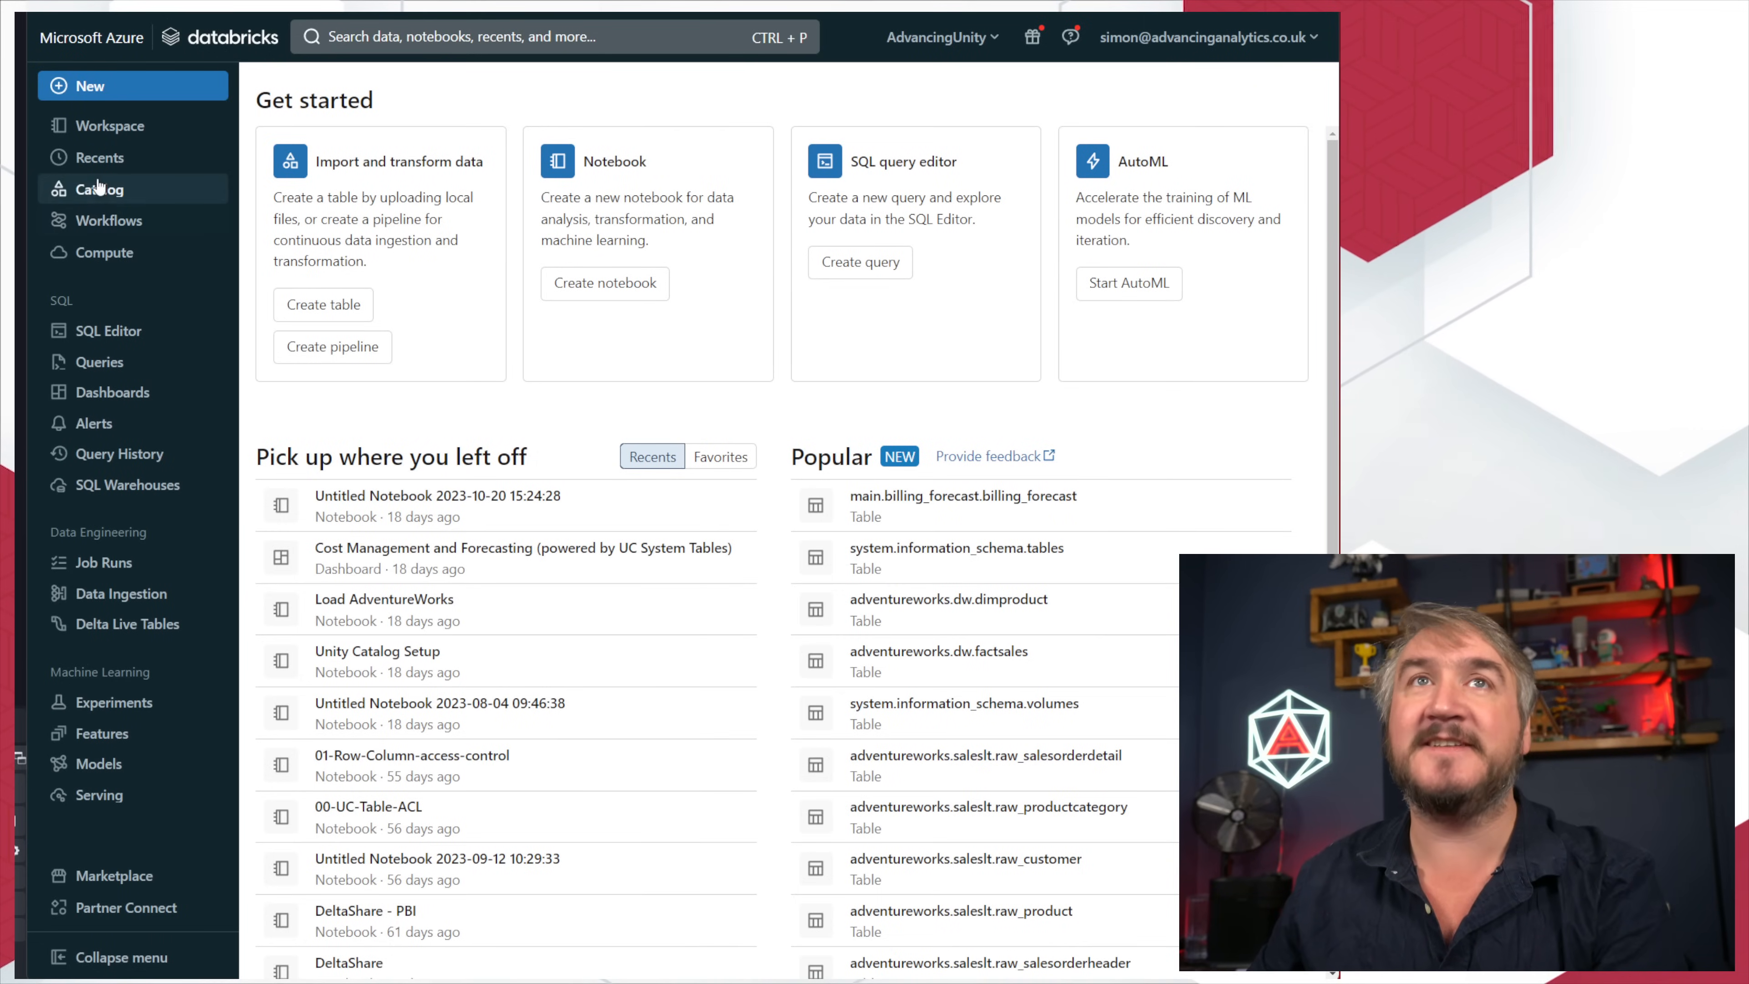
# Step: In Catalog Explorer, open adventureworks.dw, then factsales and productsales to see its AI-suggested comment
pyautogui.click(99, 189)
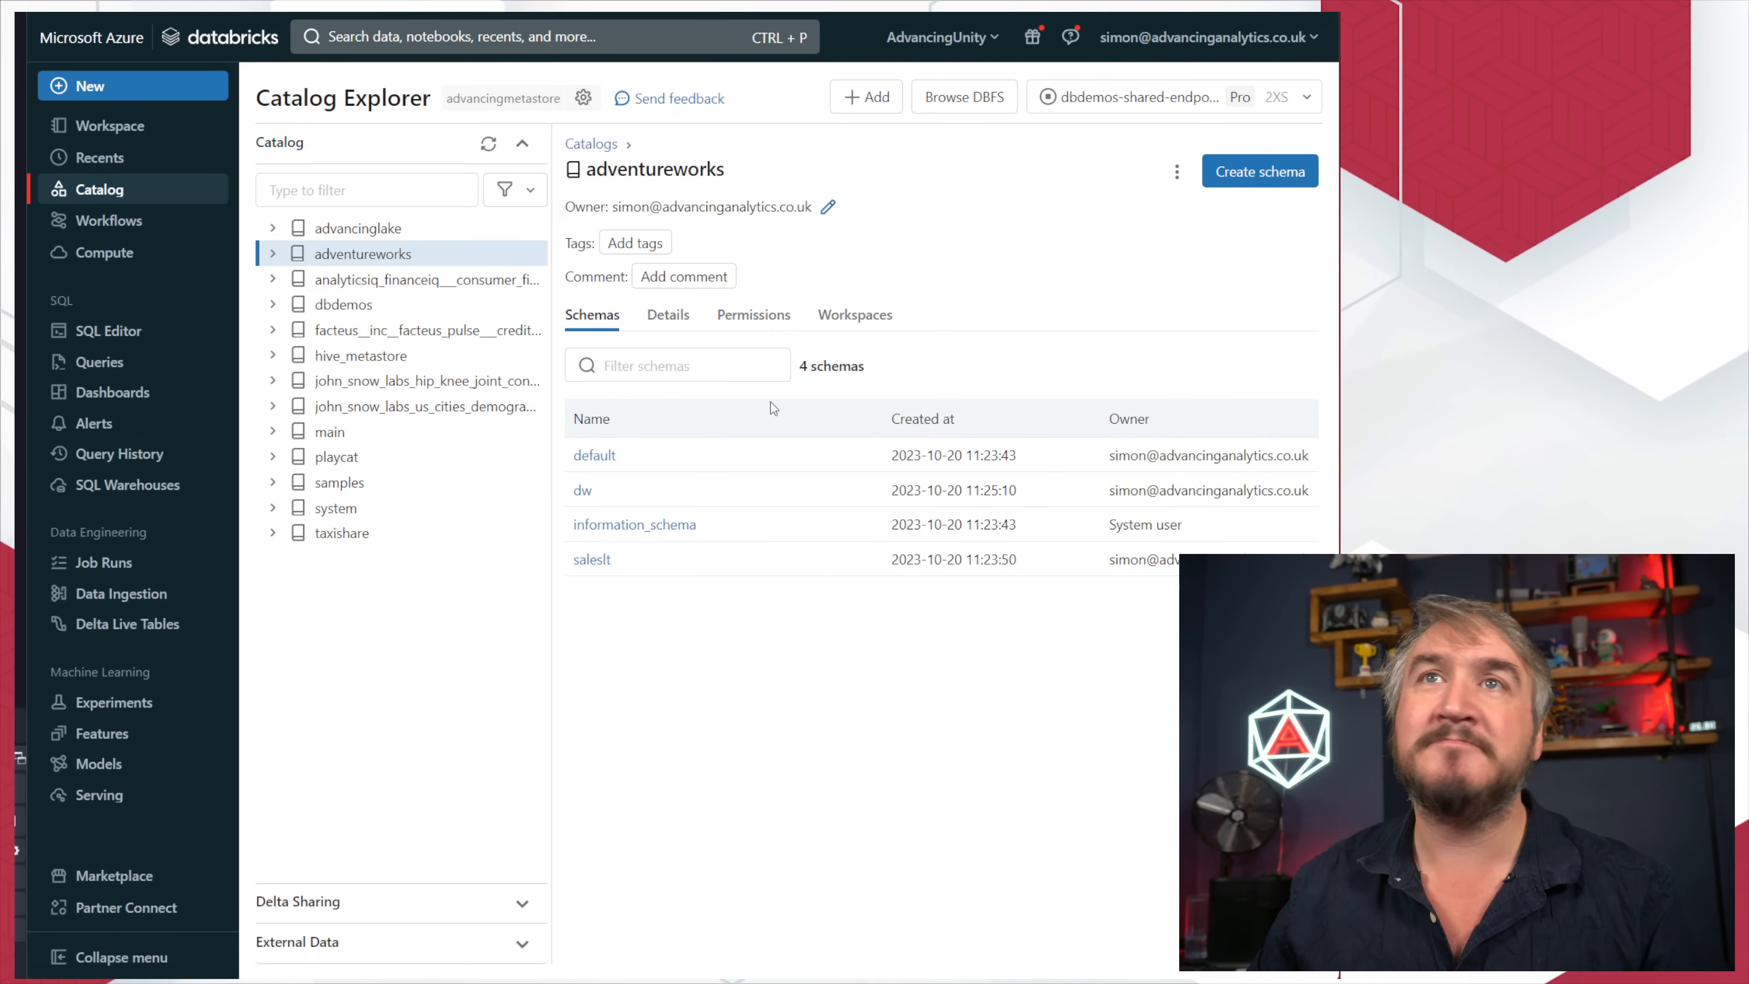
pyautogui.click(274, 253)
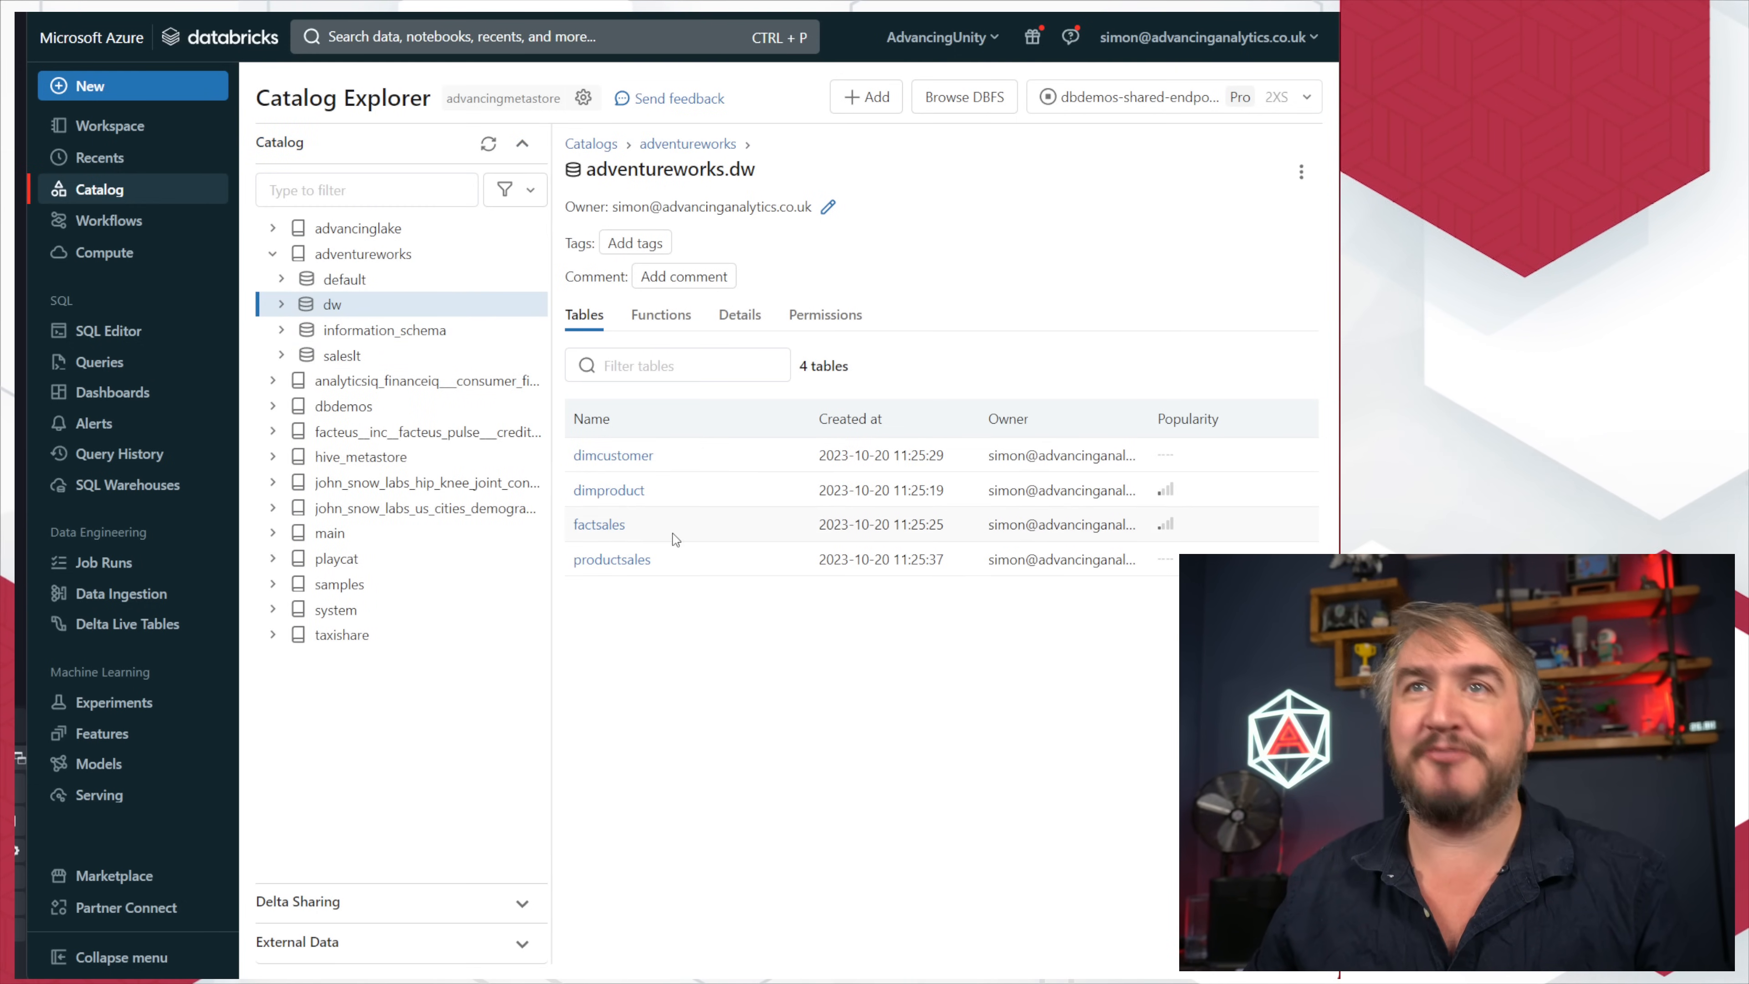
pyautogui.click(598, 525)
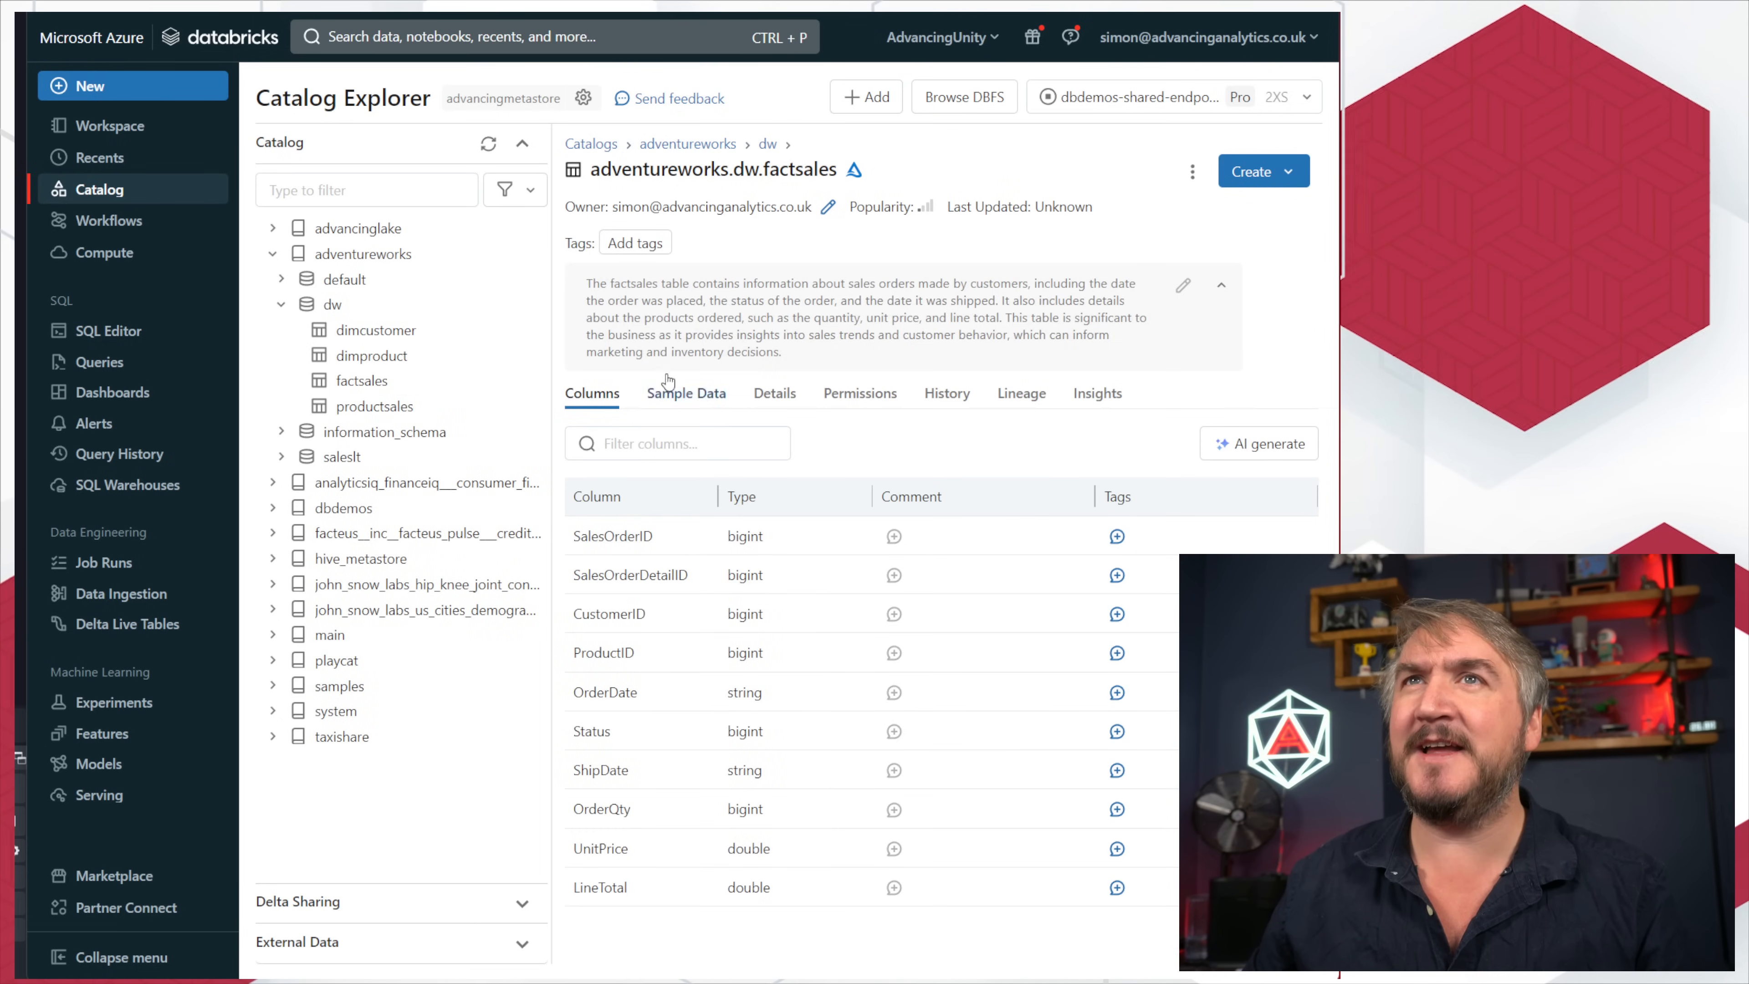
pyautogui.click(374, 405)
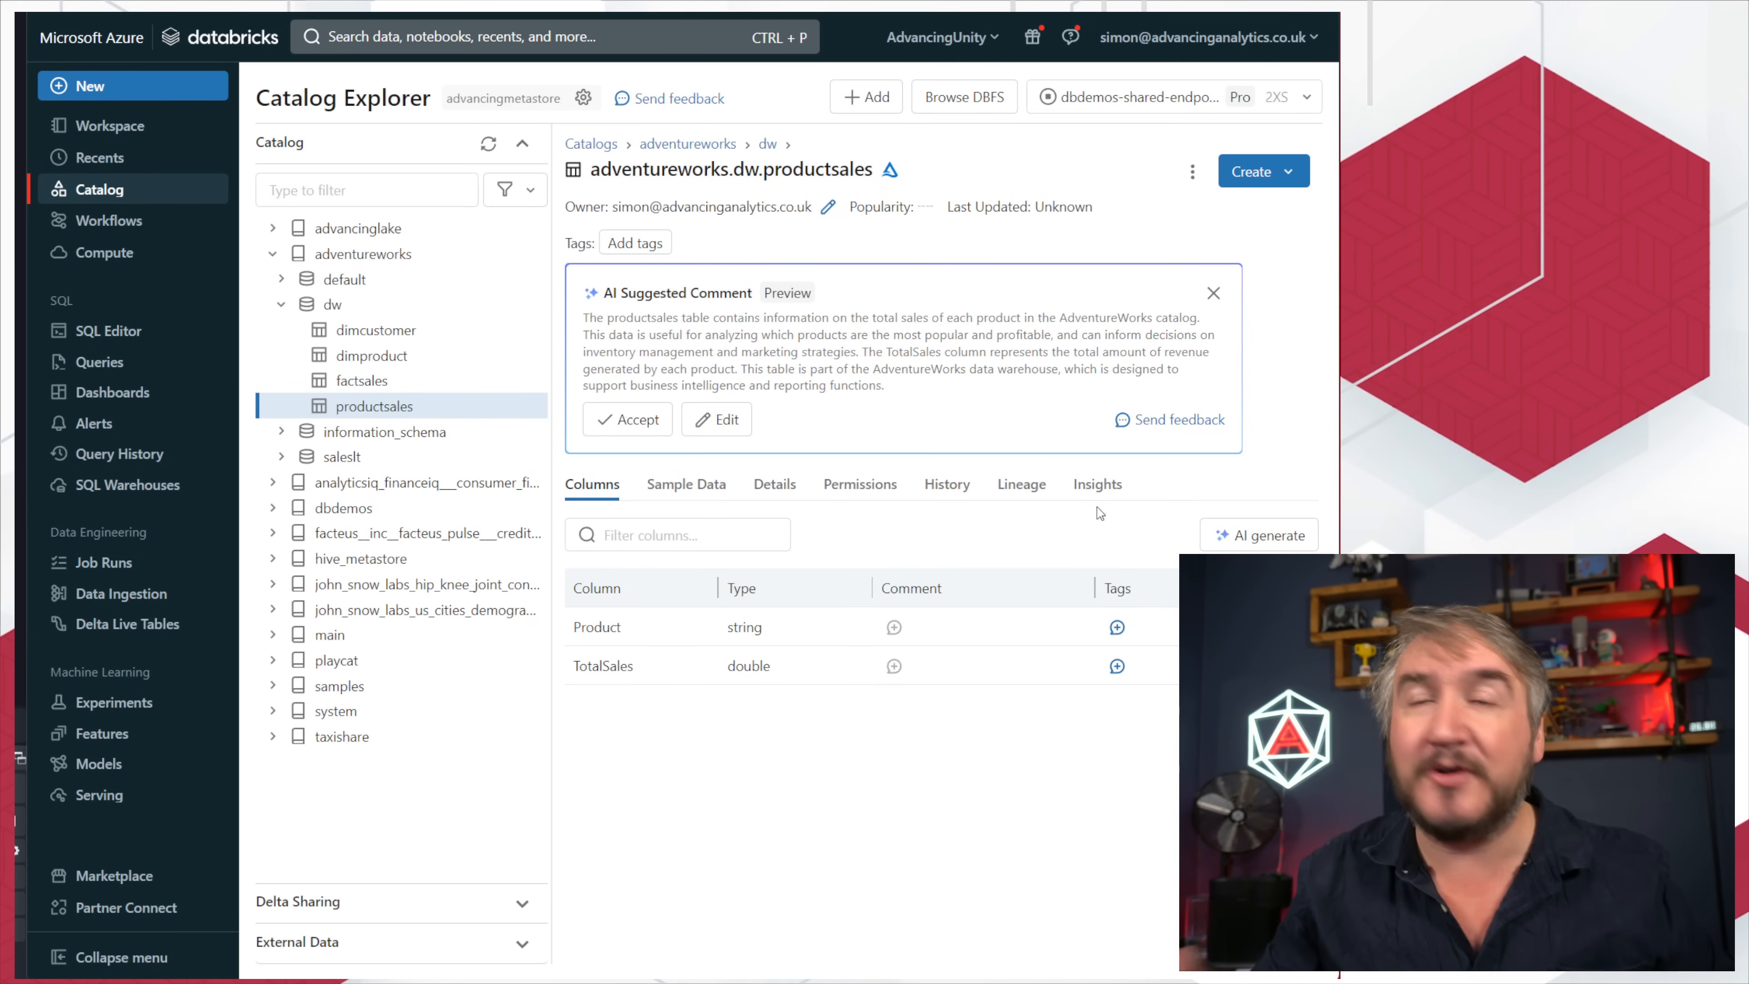
pyautogui.moveTo(717, 285)
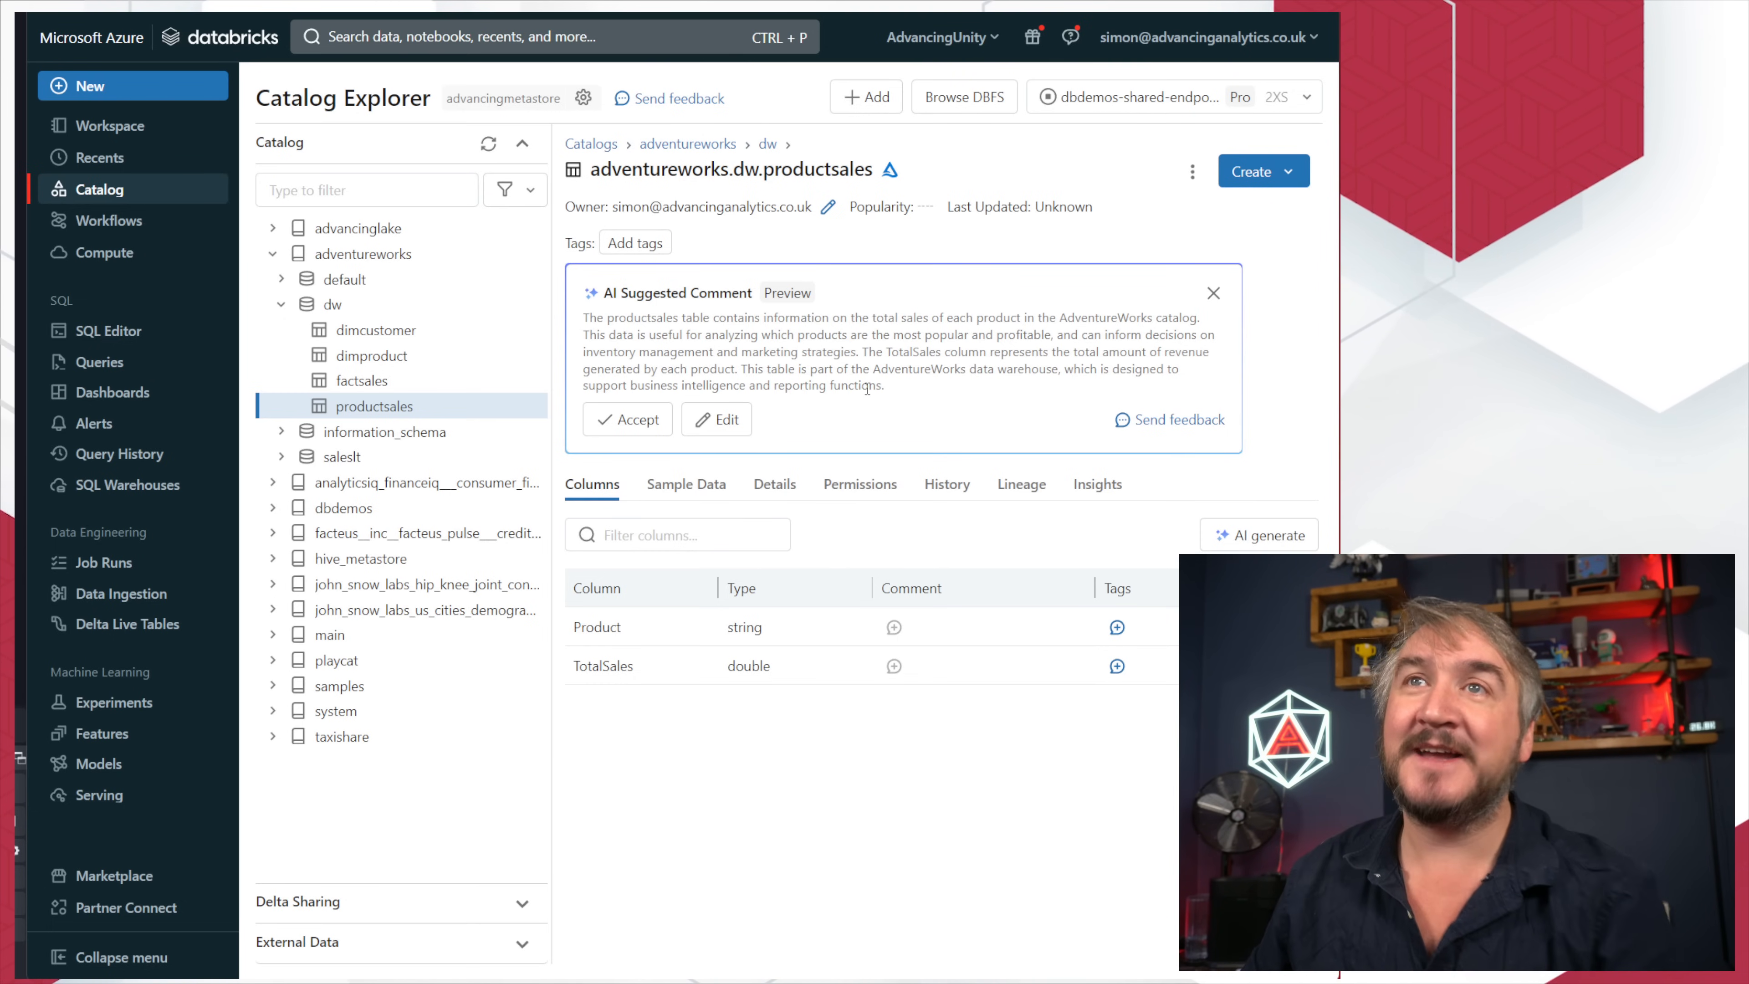
# Step: Accept productsales' AI table description, generate AI column comments, and open the dimproduct table
pyautogui.click(627, 418)
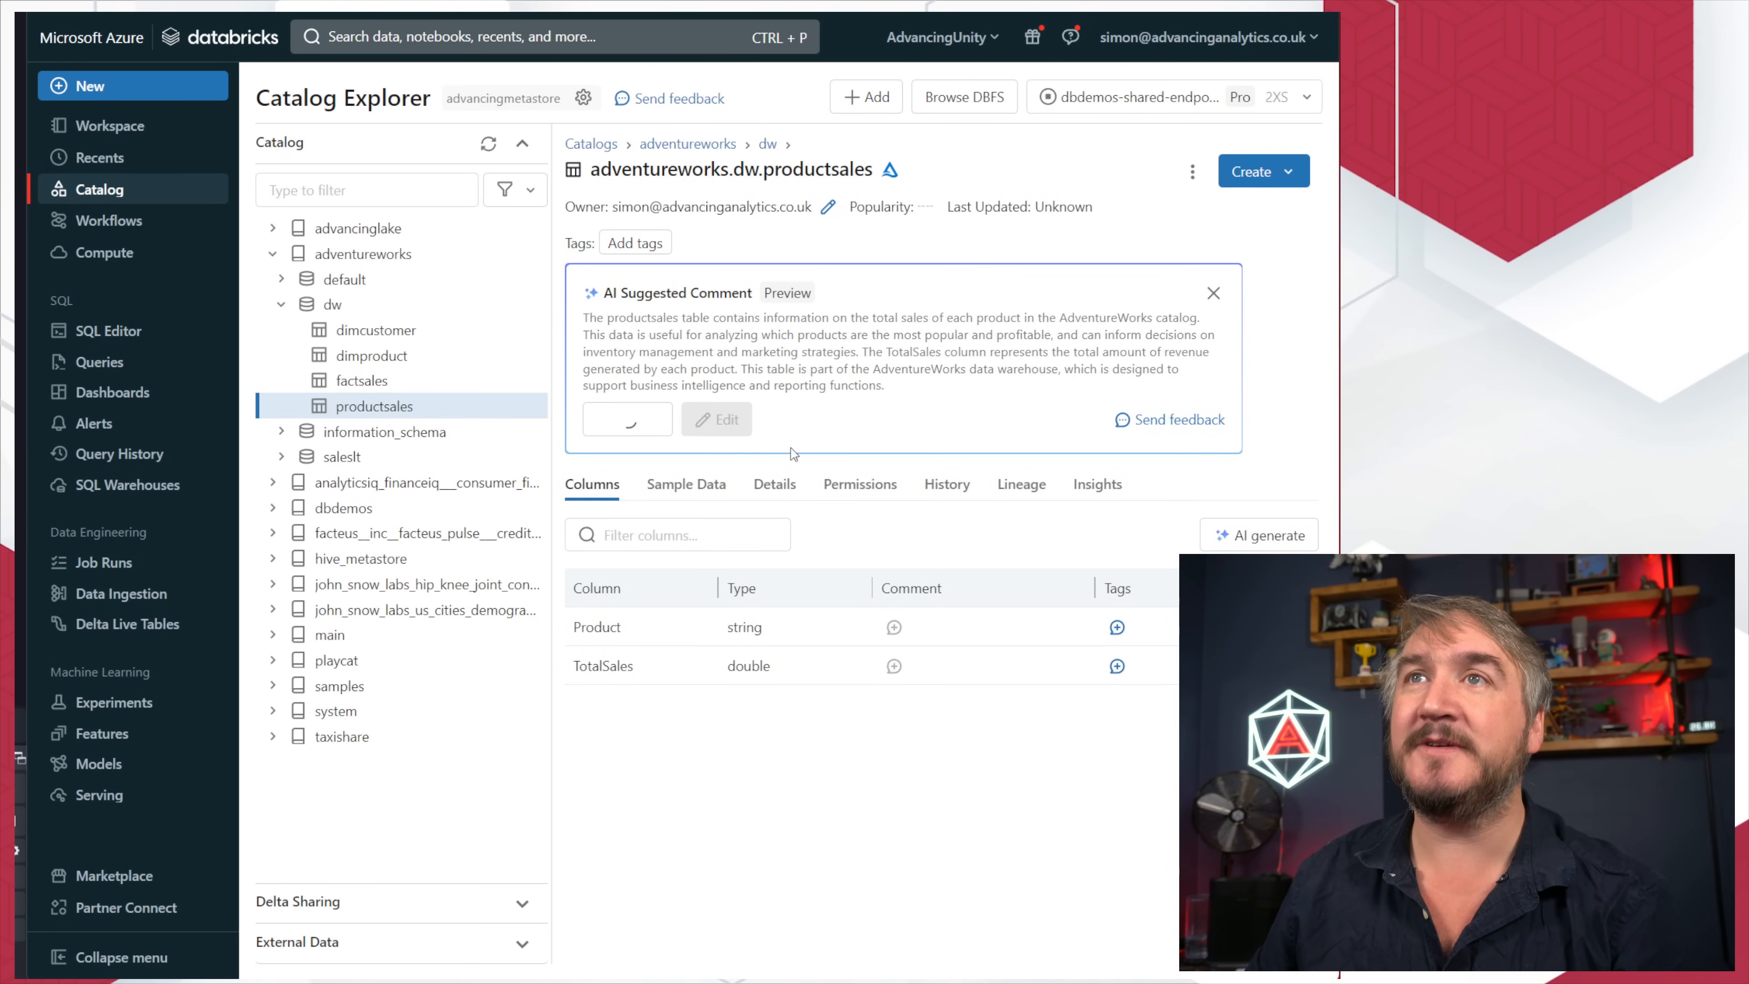
pyautogui.moveTo(933, 446)
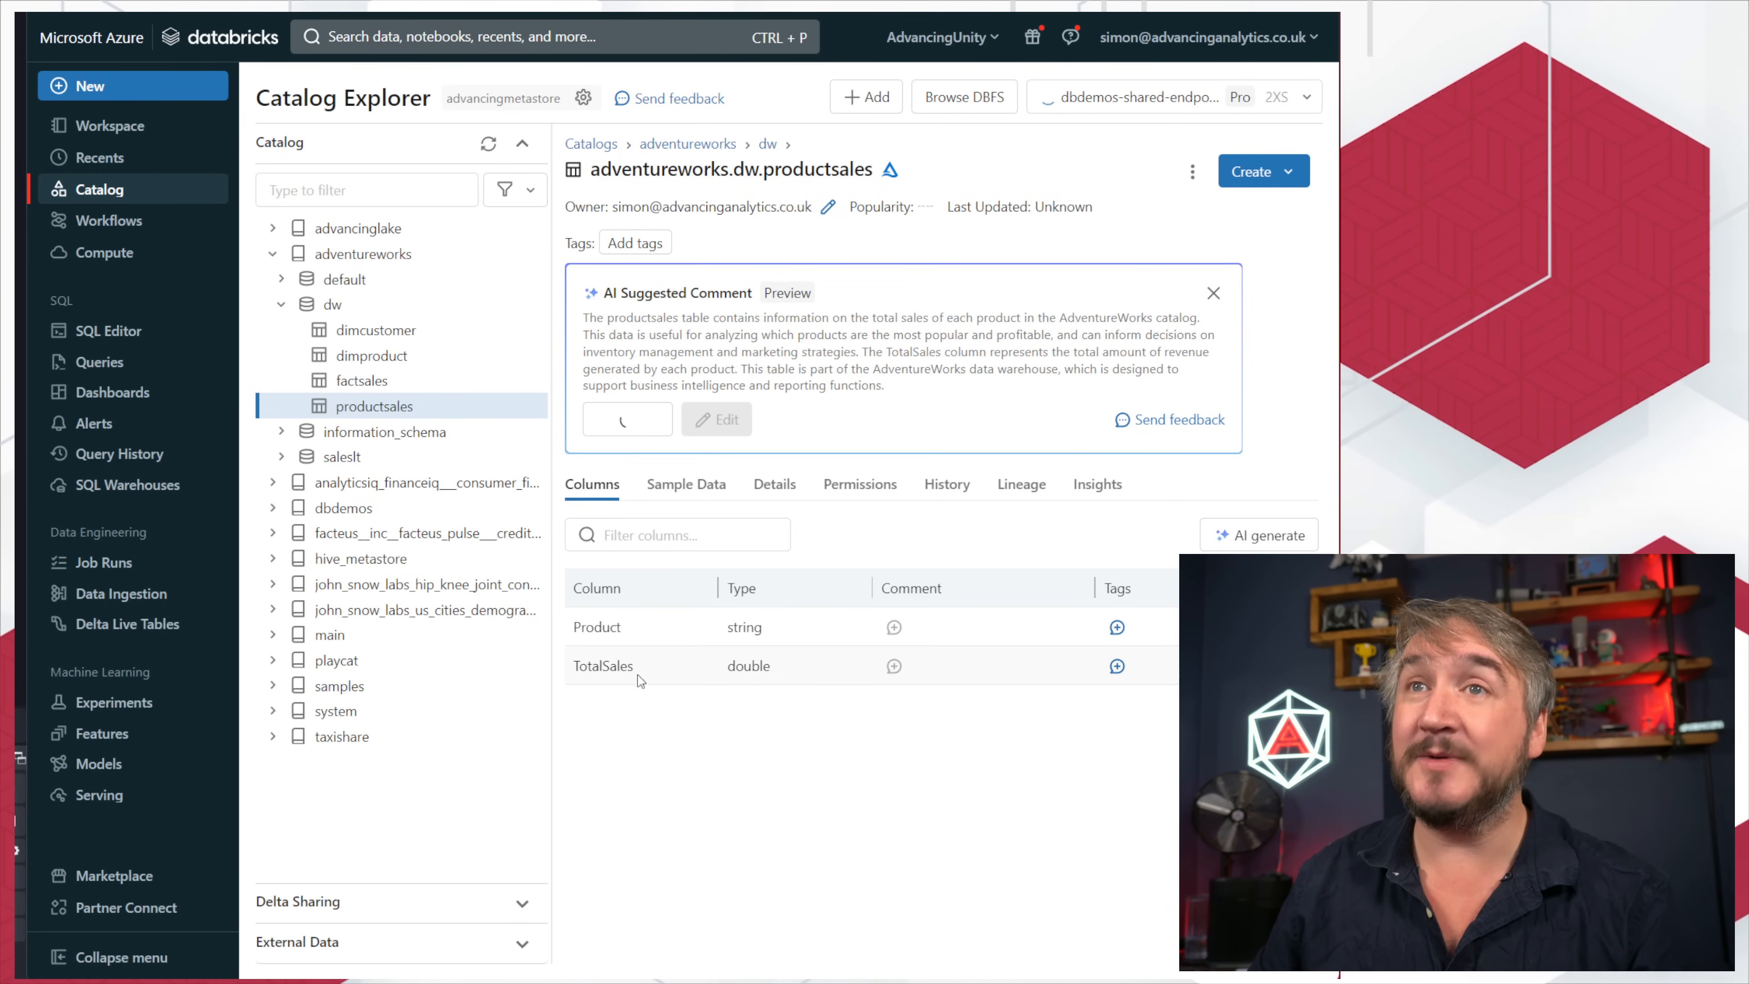
pyautogui.click(1257, 535)
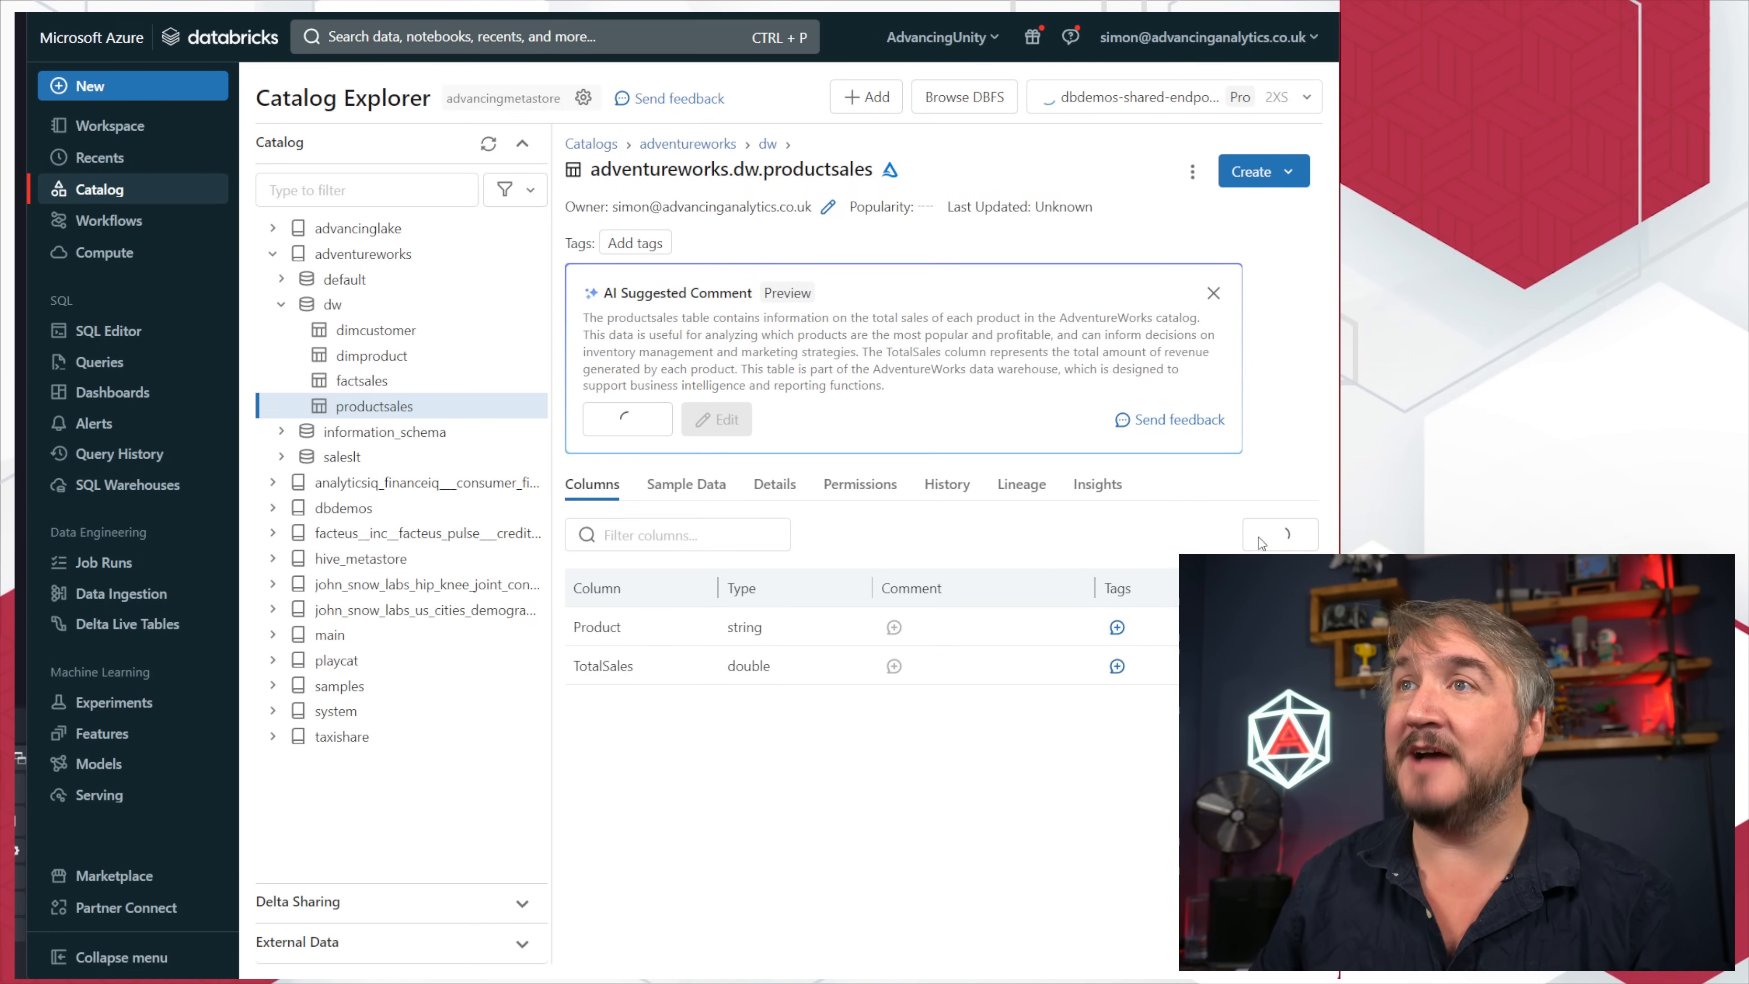
pyautogui.click(1279, 534)
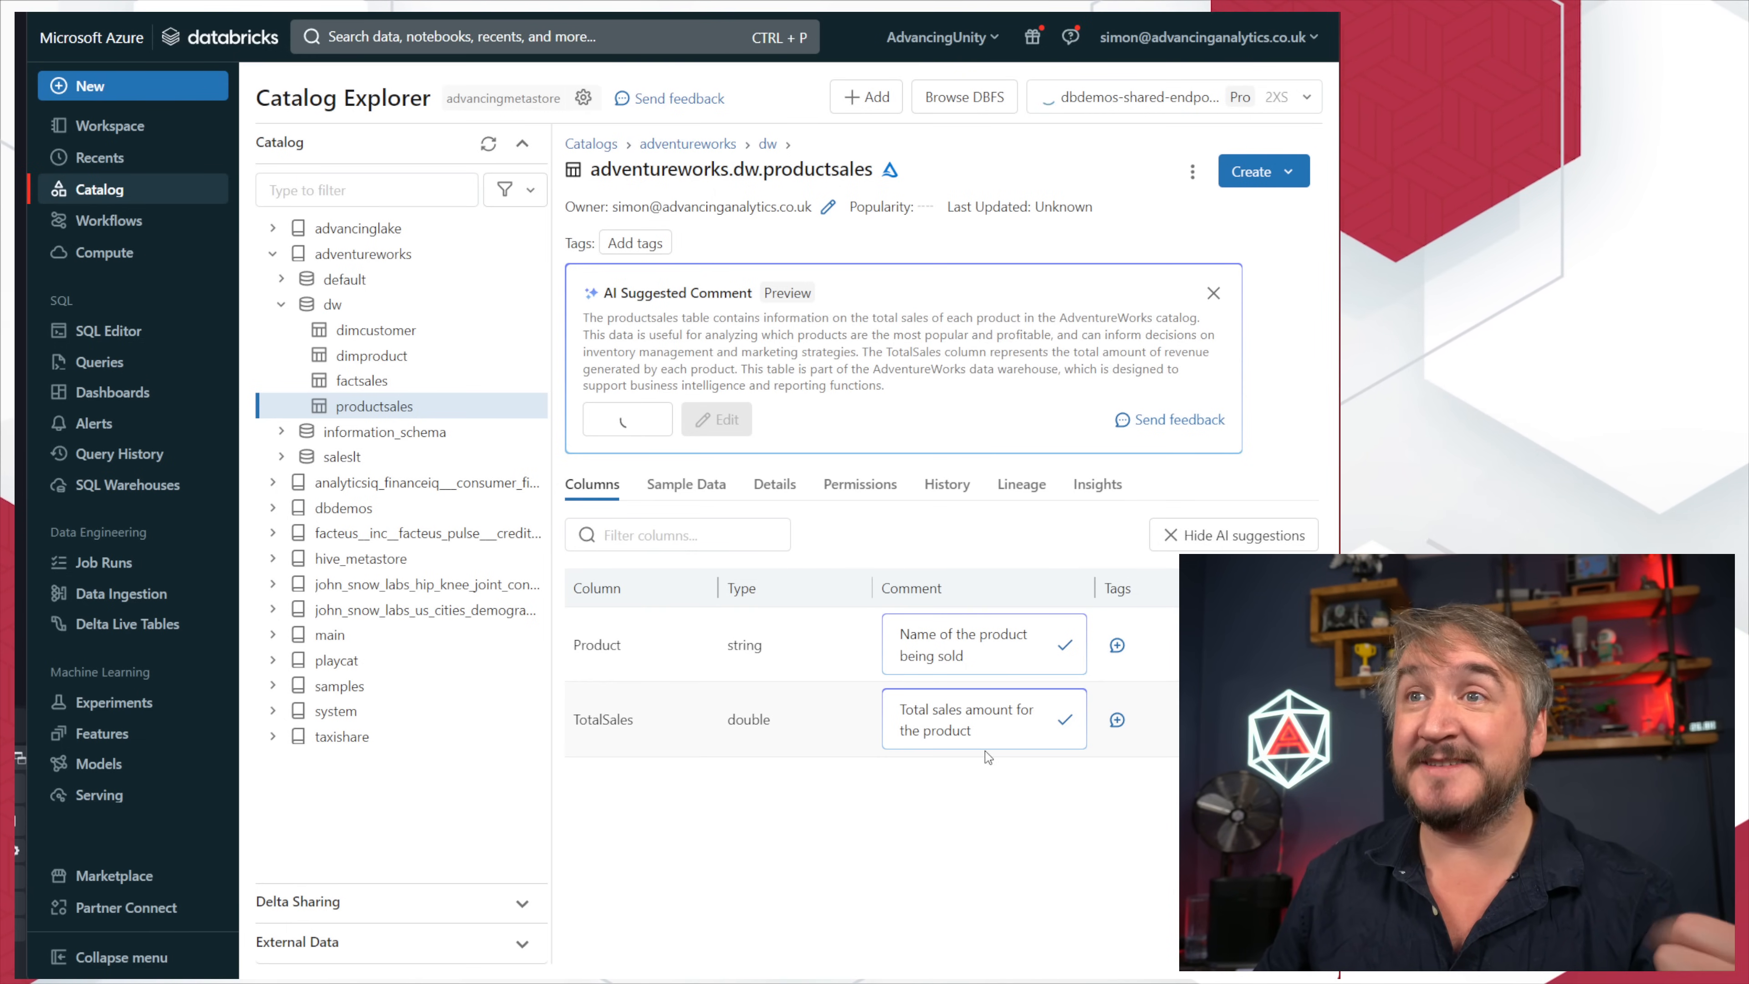
pyautogui.moveTo(971, 795)
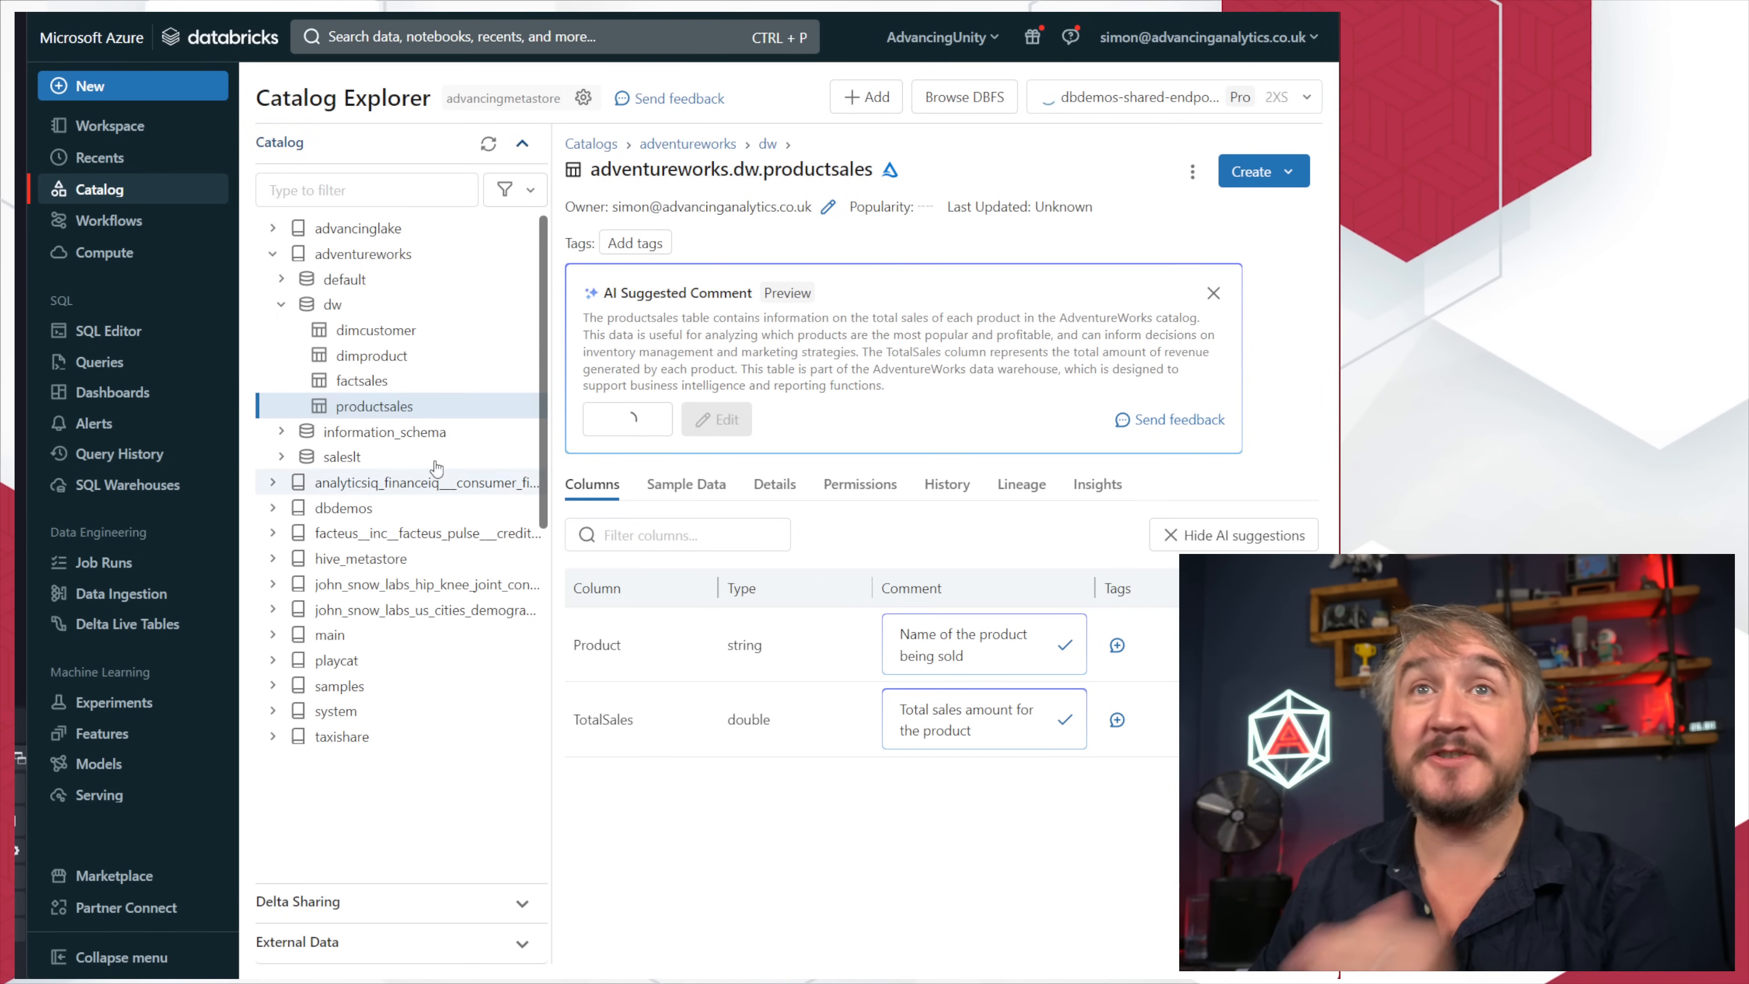
pyautogui.click(373, 355)
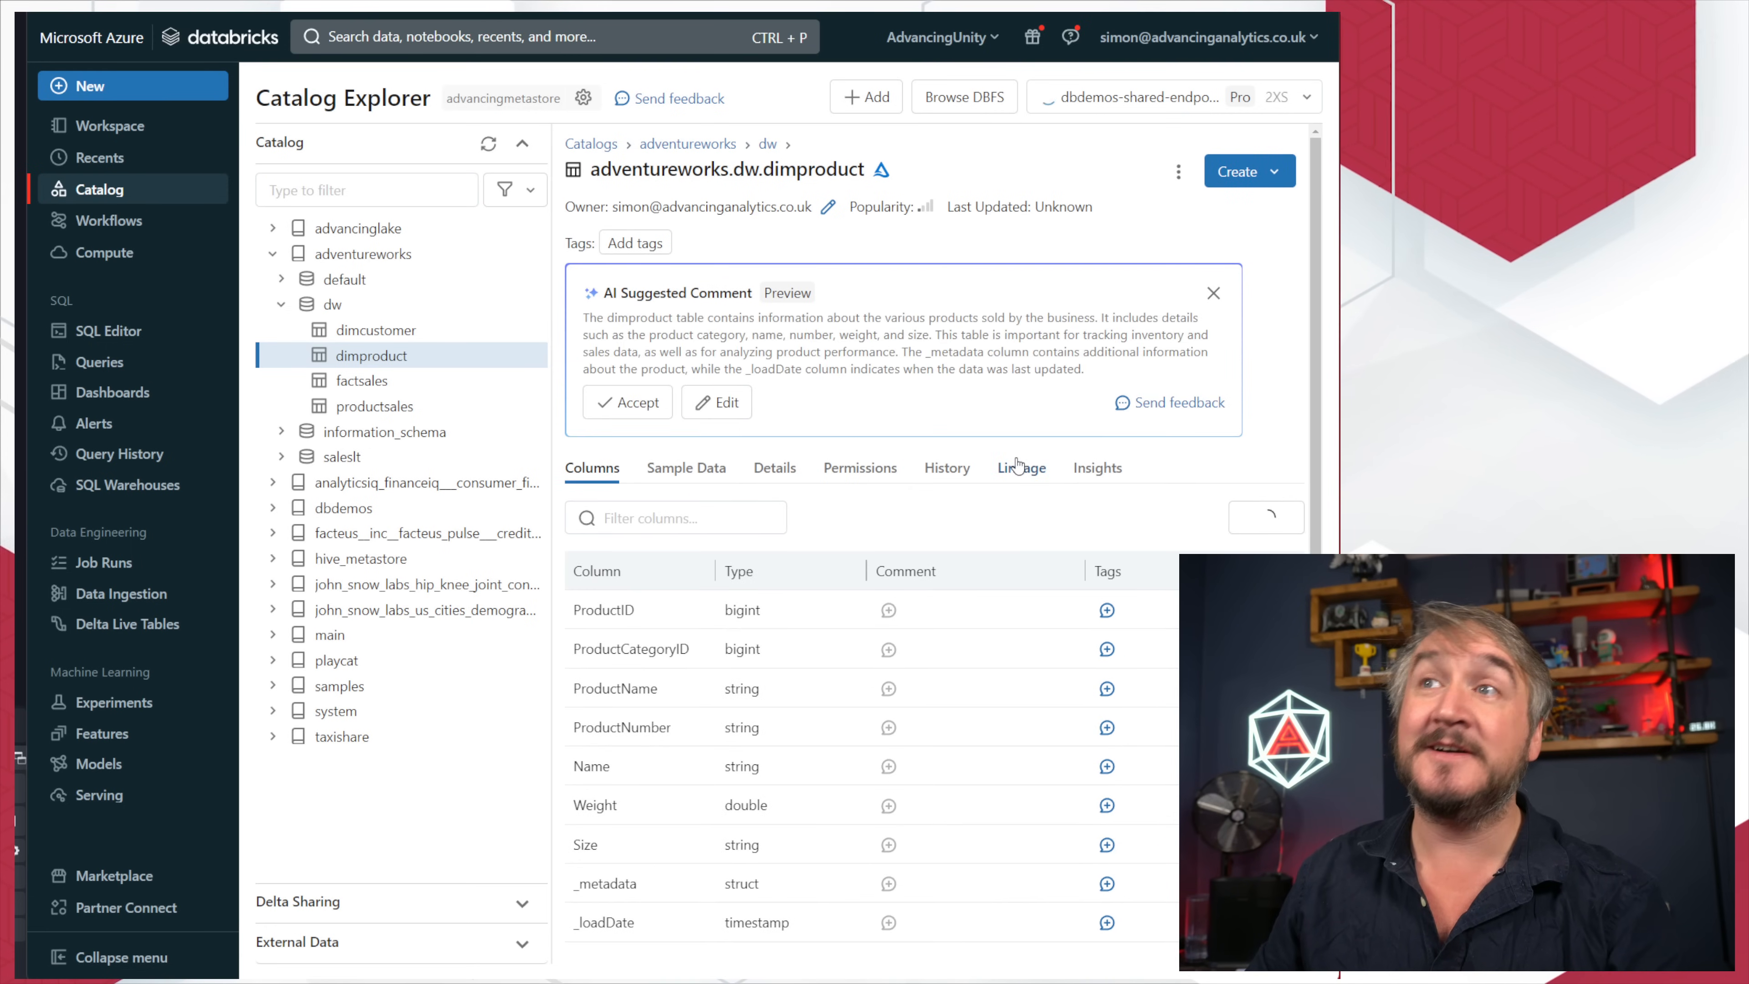
pyautogui.click(627, 402)
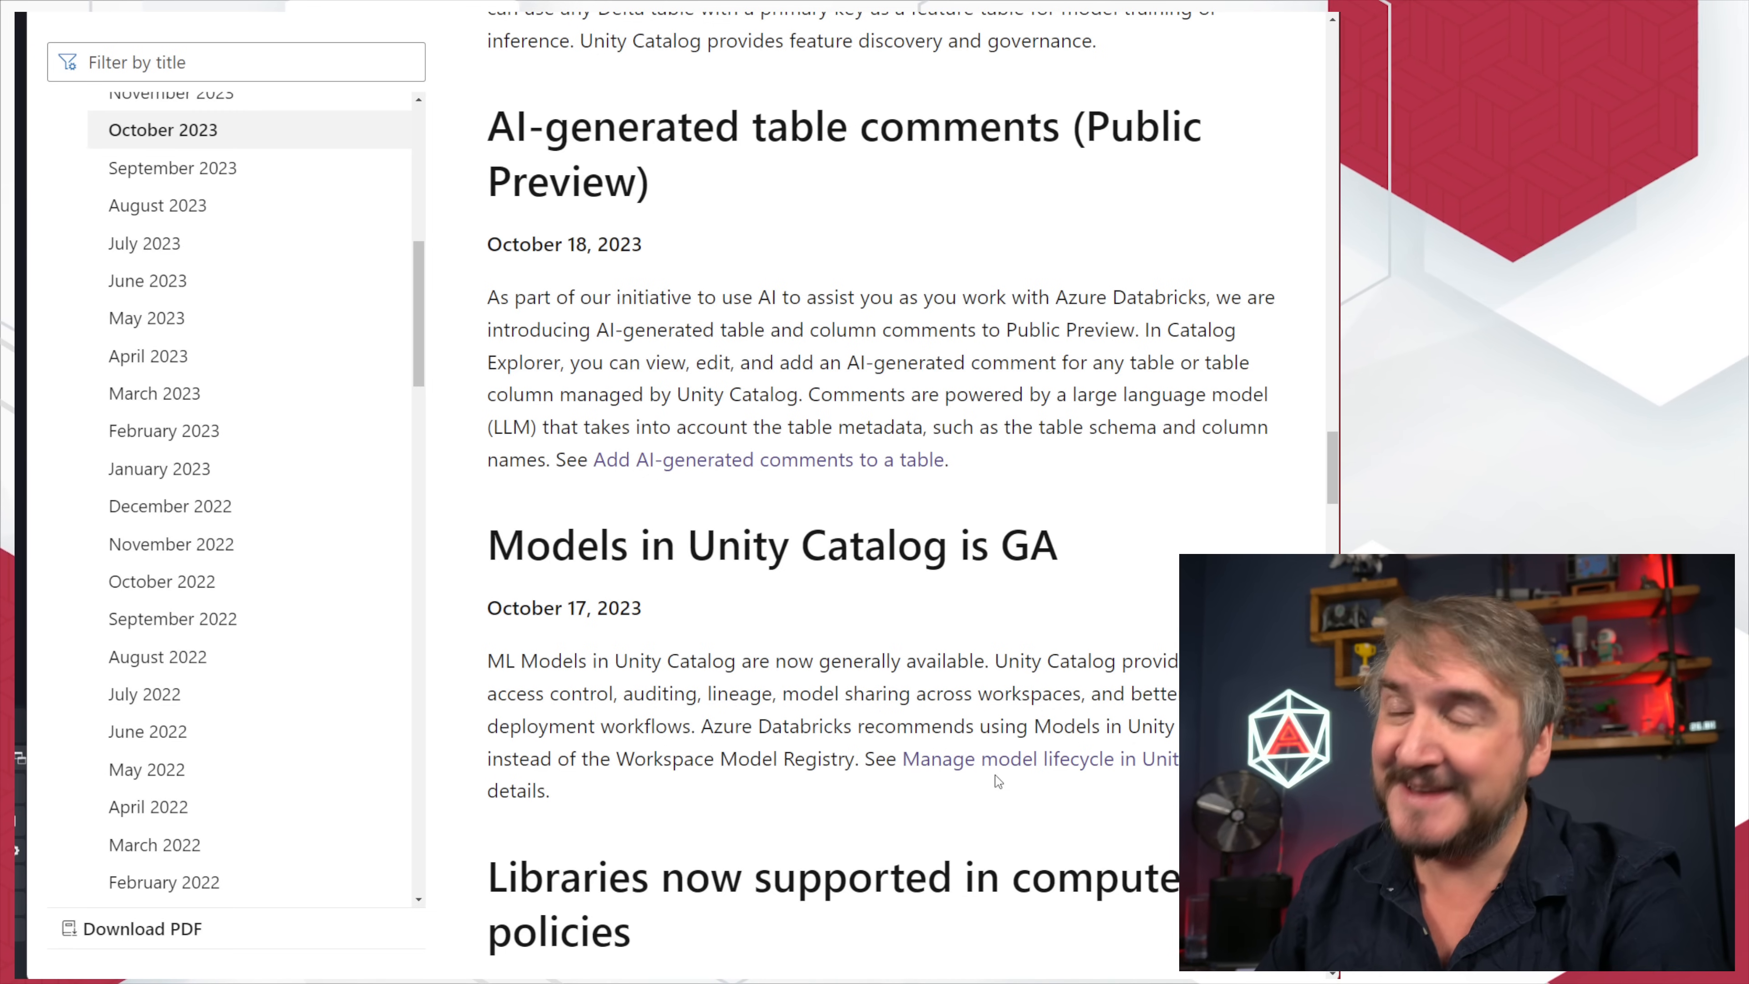
# Step: Scroll up past On-demand feature computation GA and Compute system tables to the Prediction optimization preview entry
pyautogui.scroll(3)
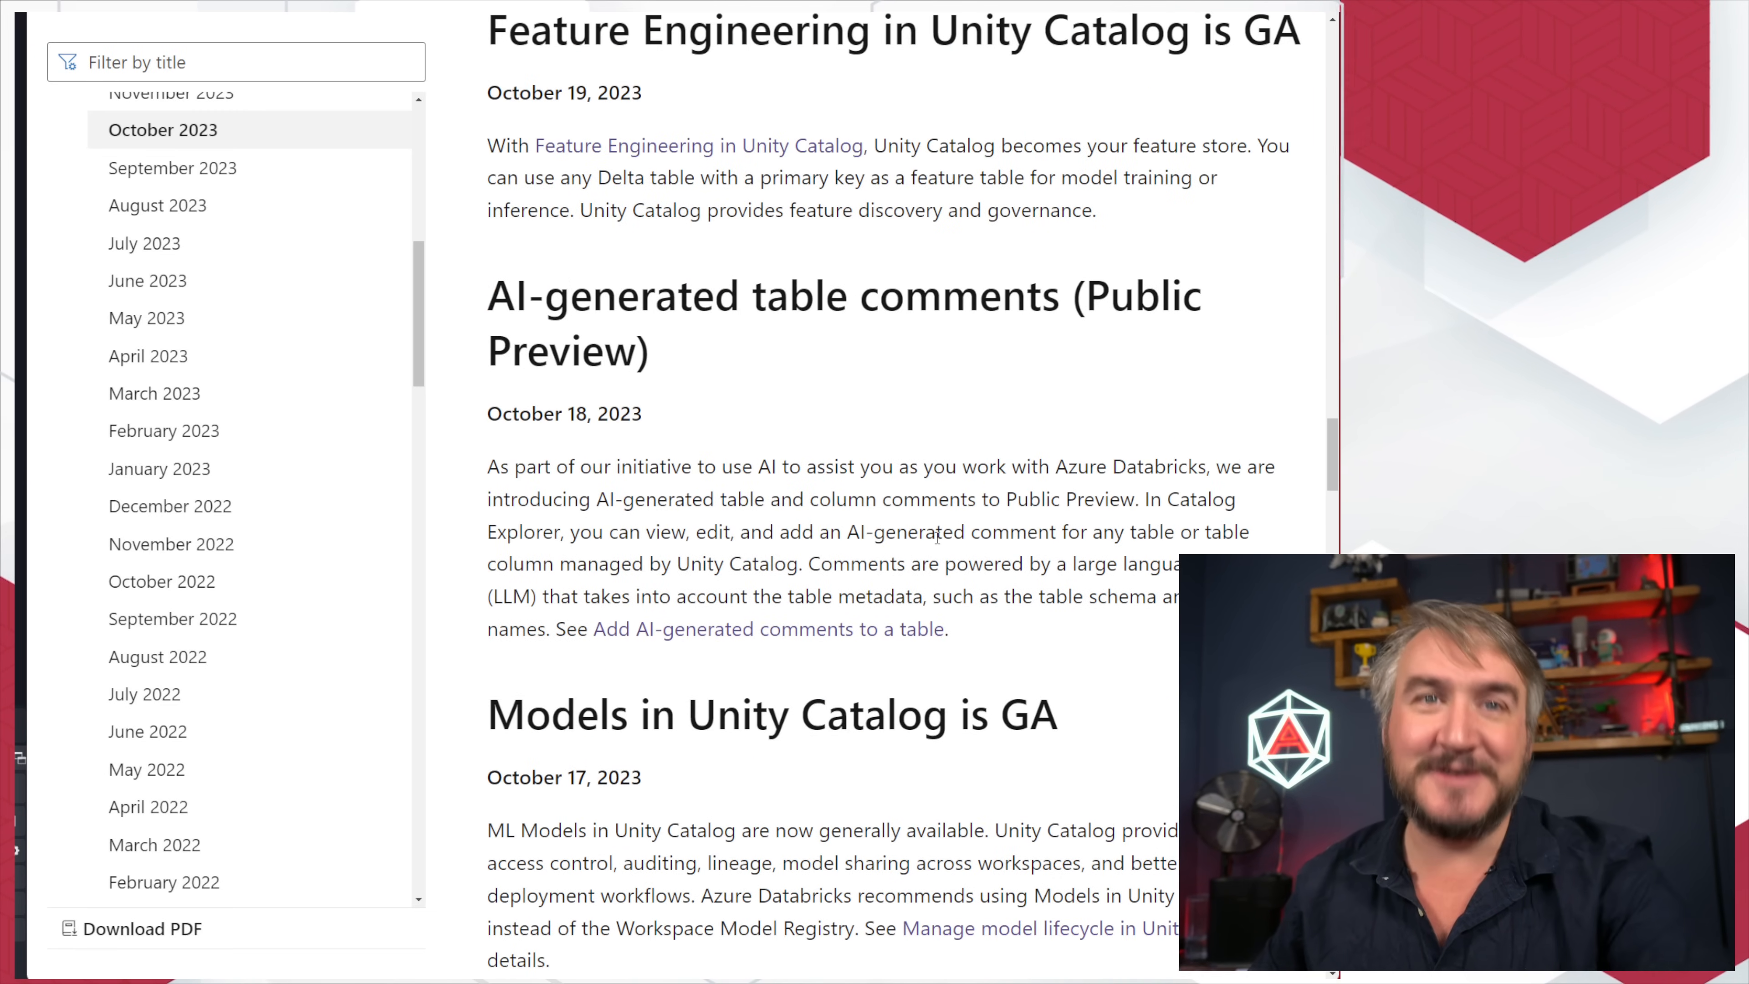
pyautogui.scroll(3)
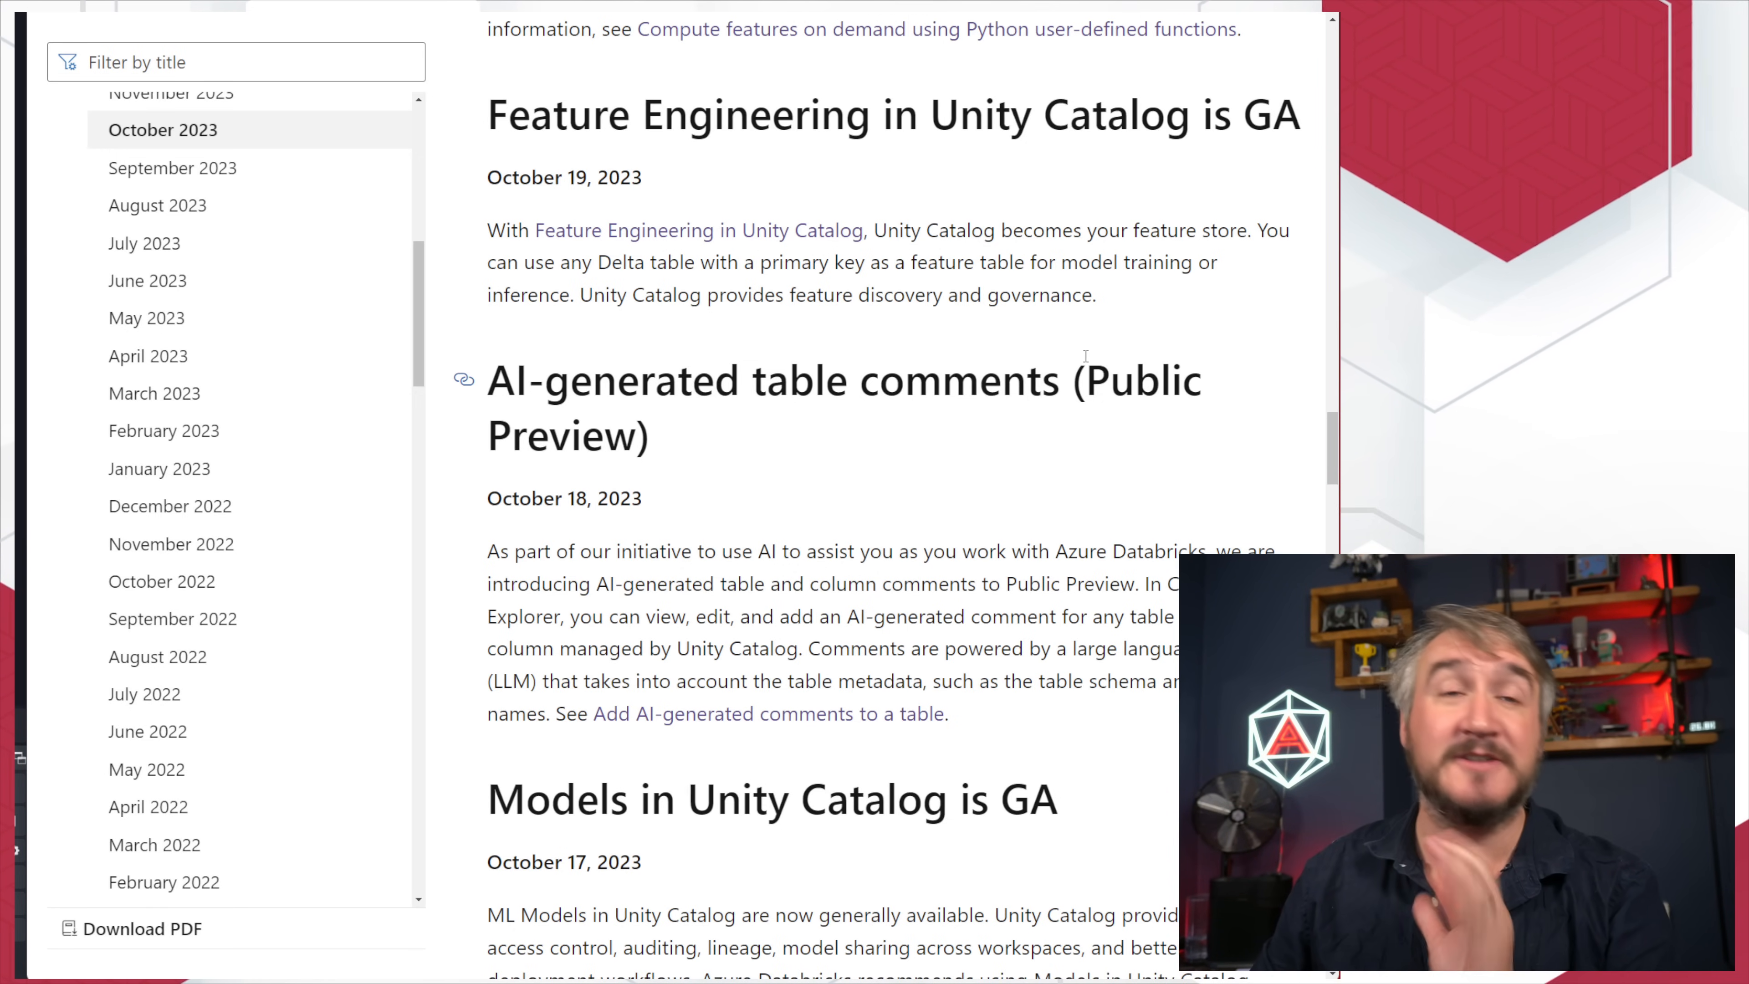
pyautogui.moveTo(1090, 354)
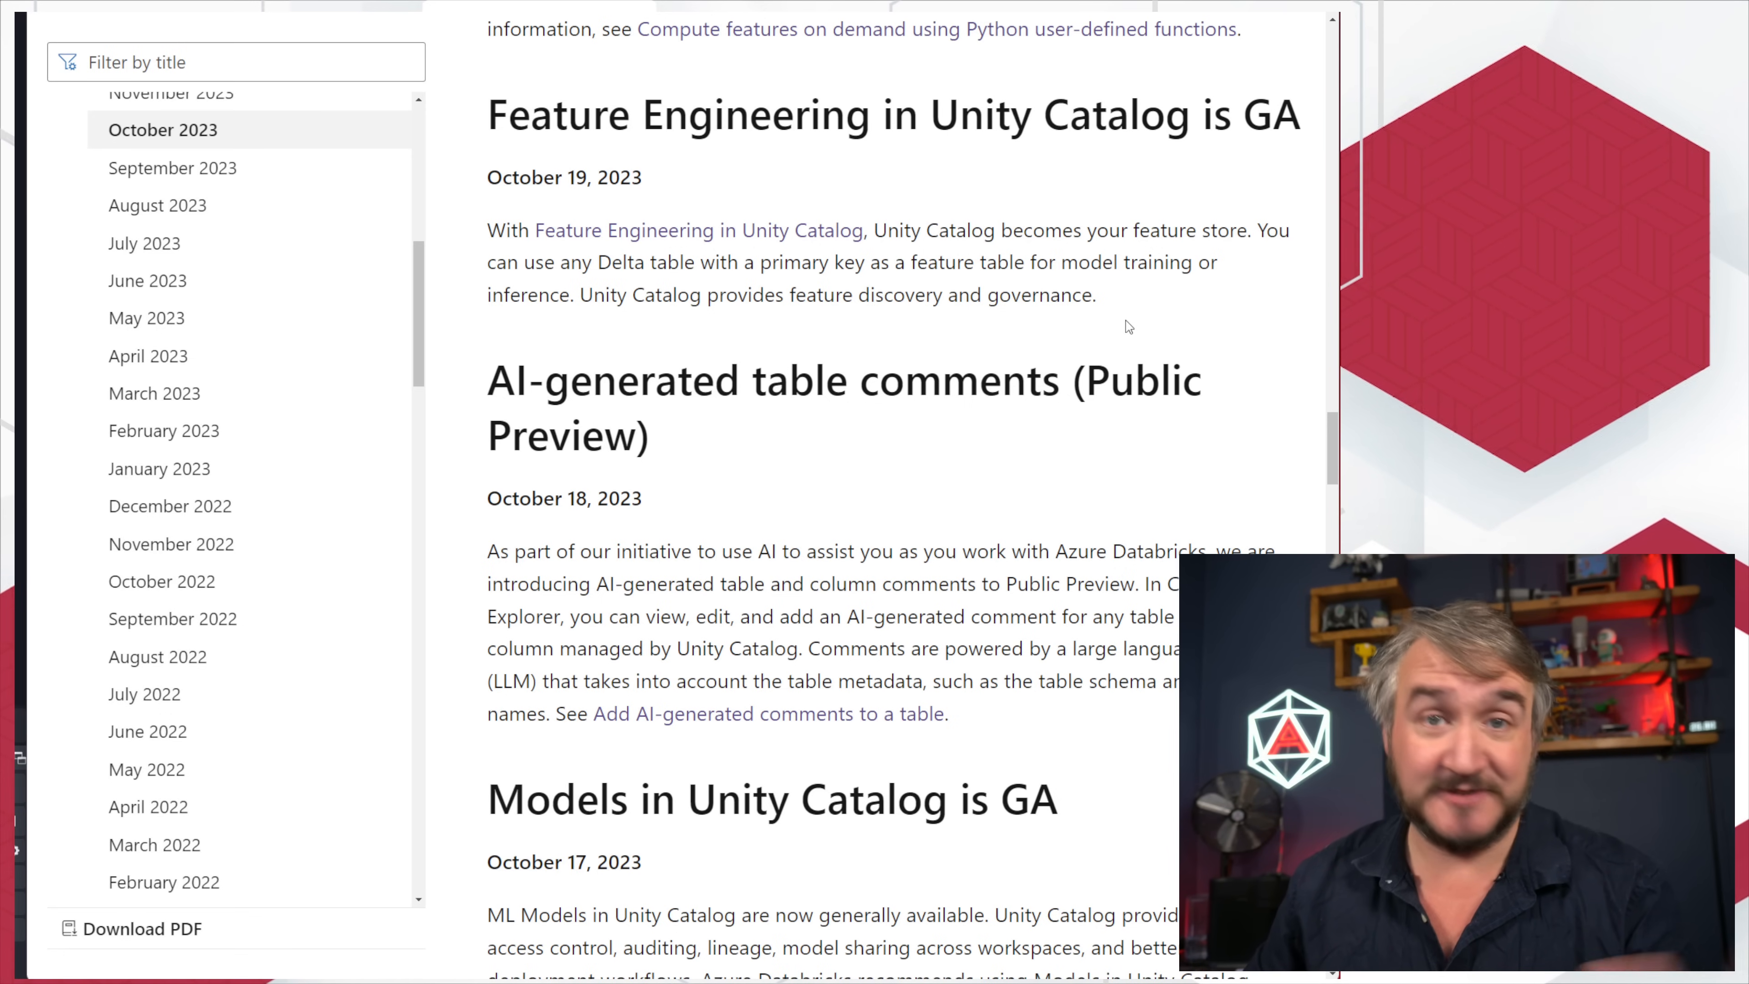
pyautogui.scroll(3)
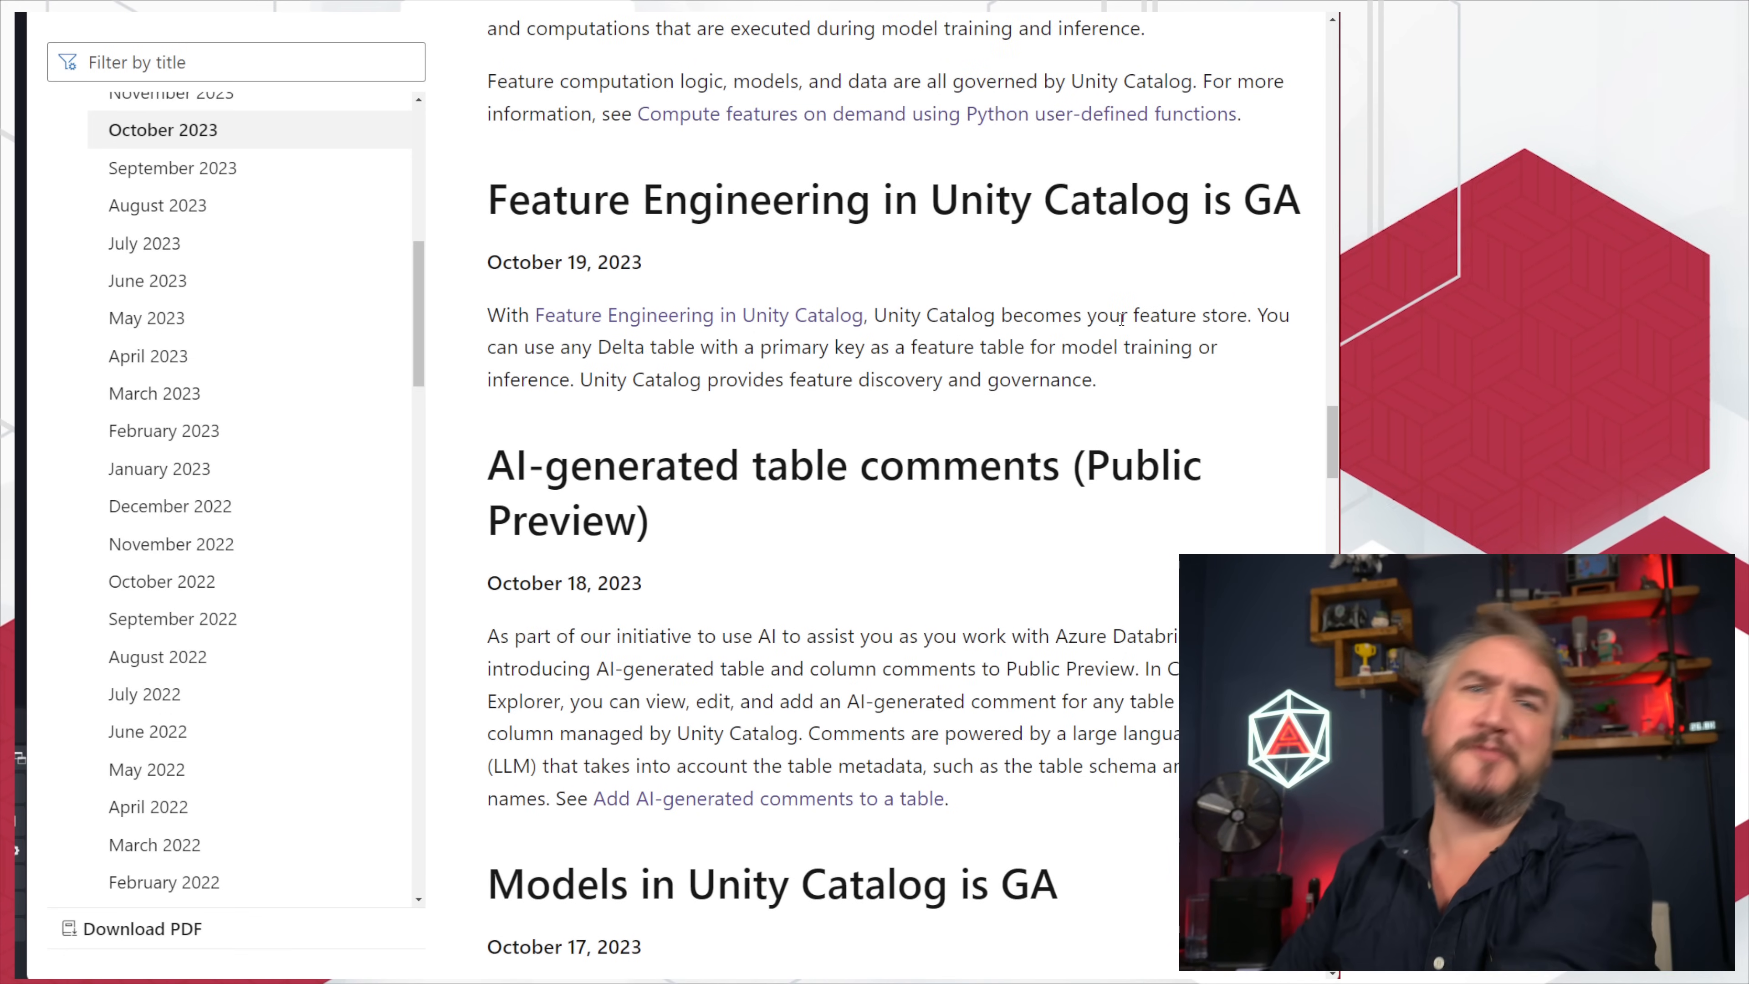
pyautogui.scroll(3)
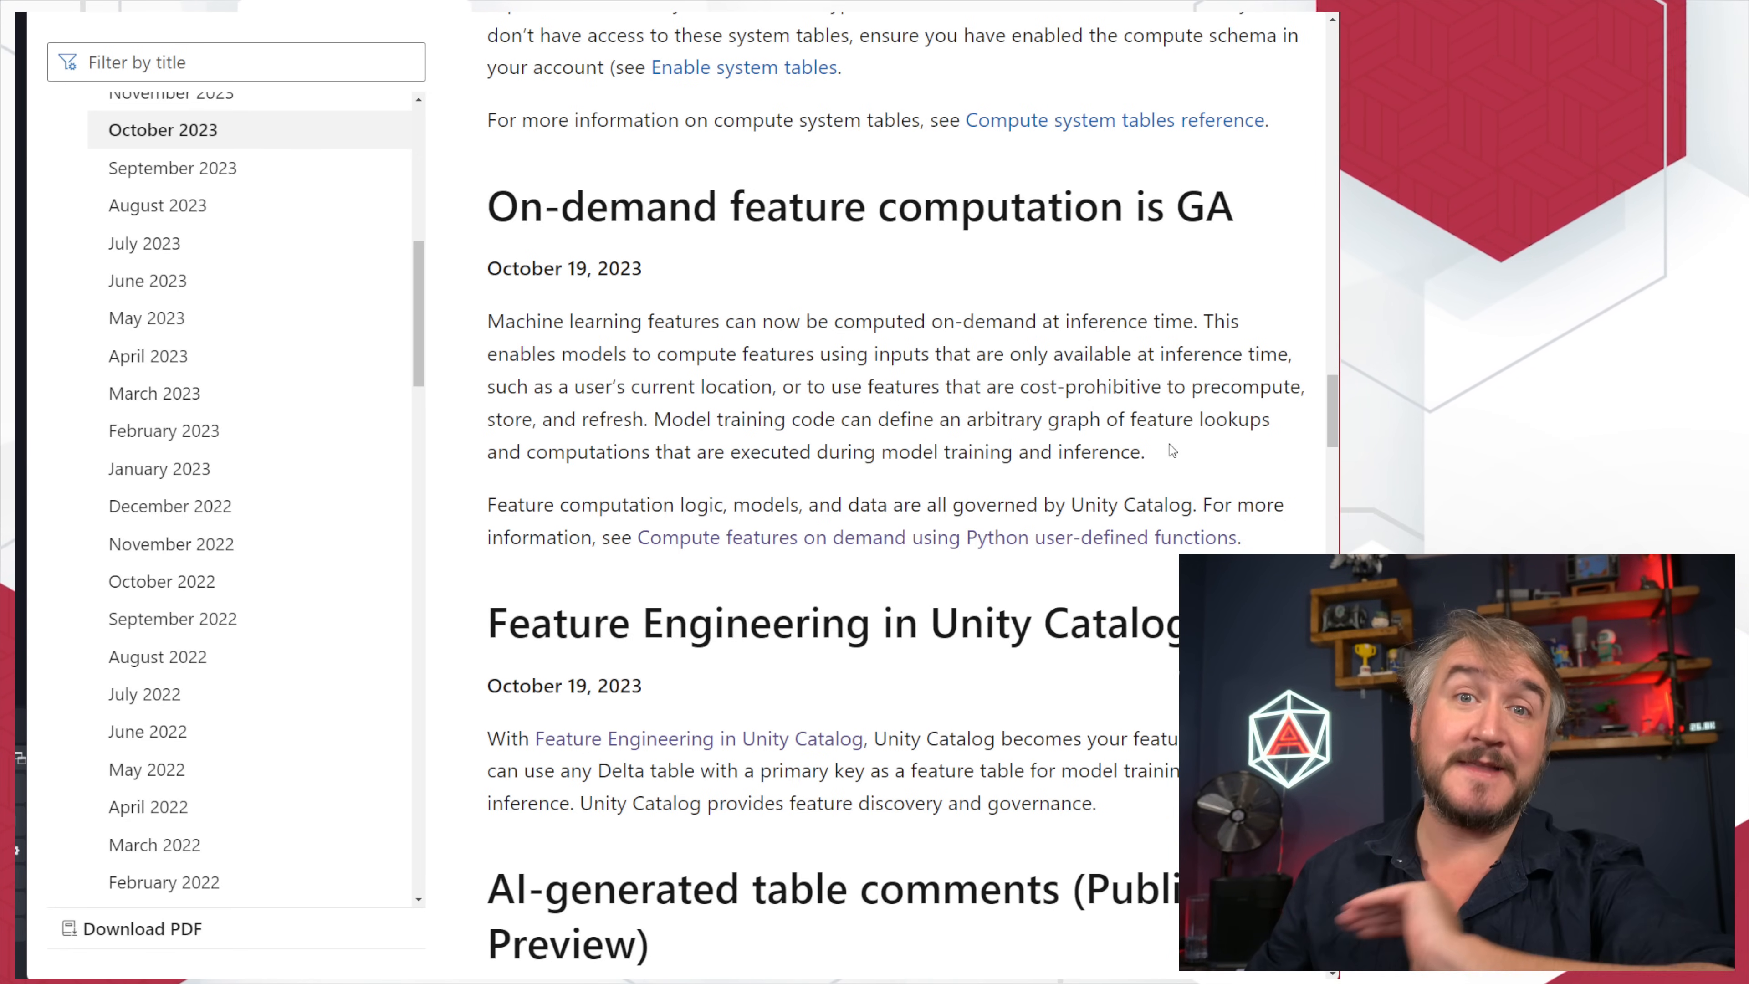
pyautogui.moveTo(1158, 456)
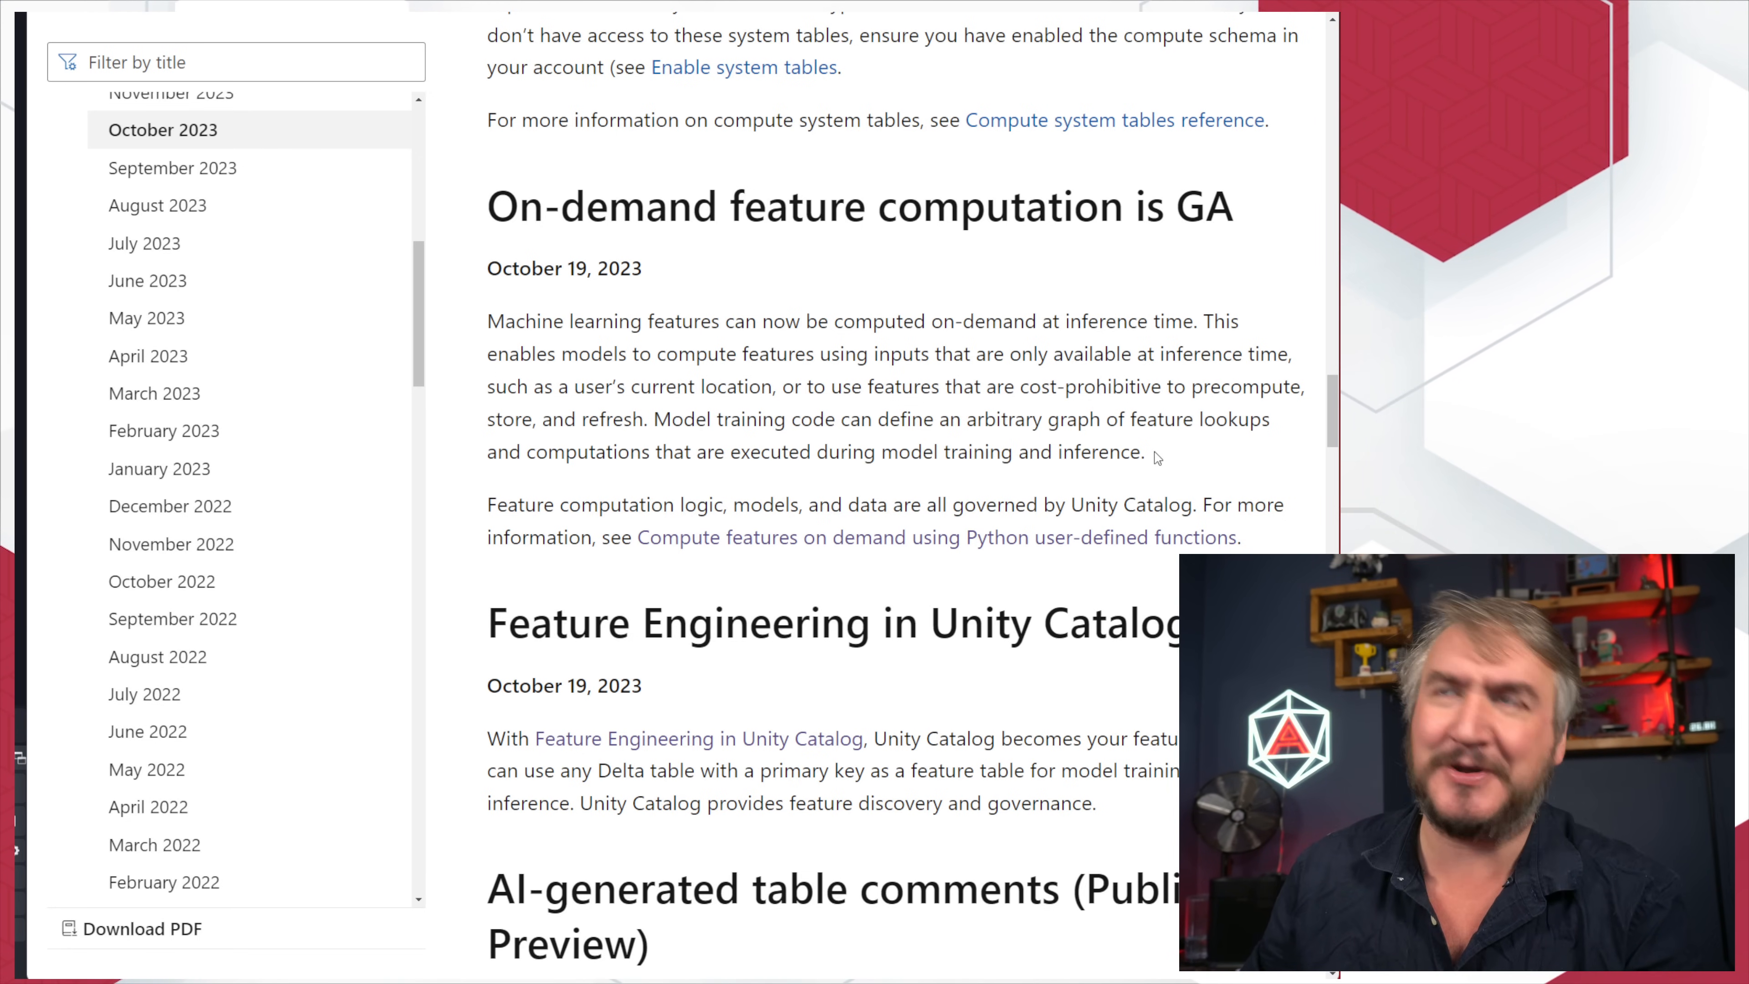
pyautogui.scroll(3)
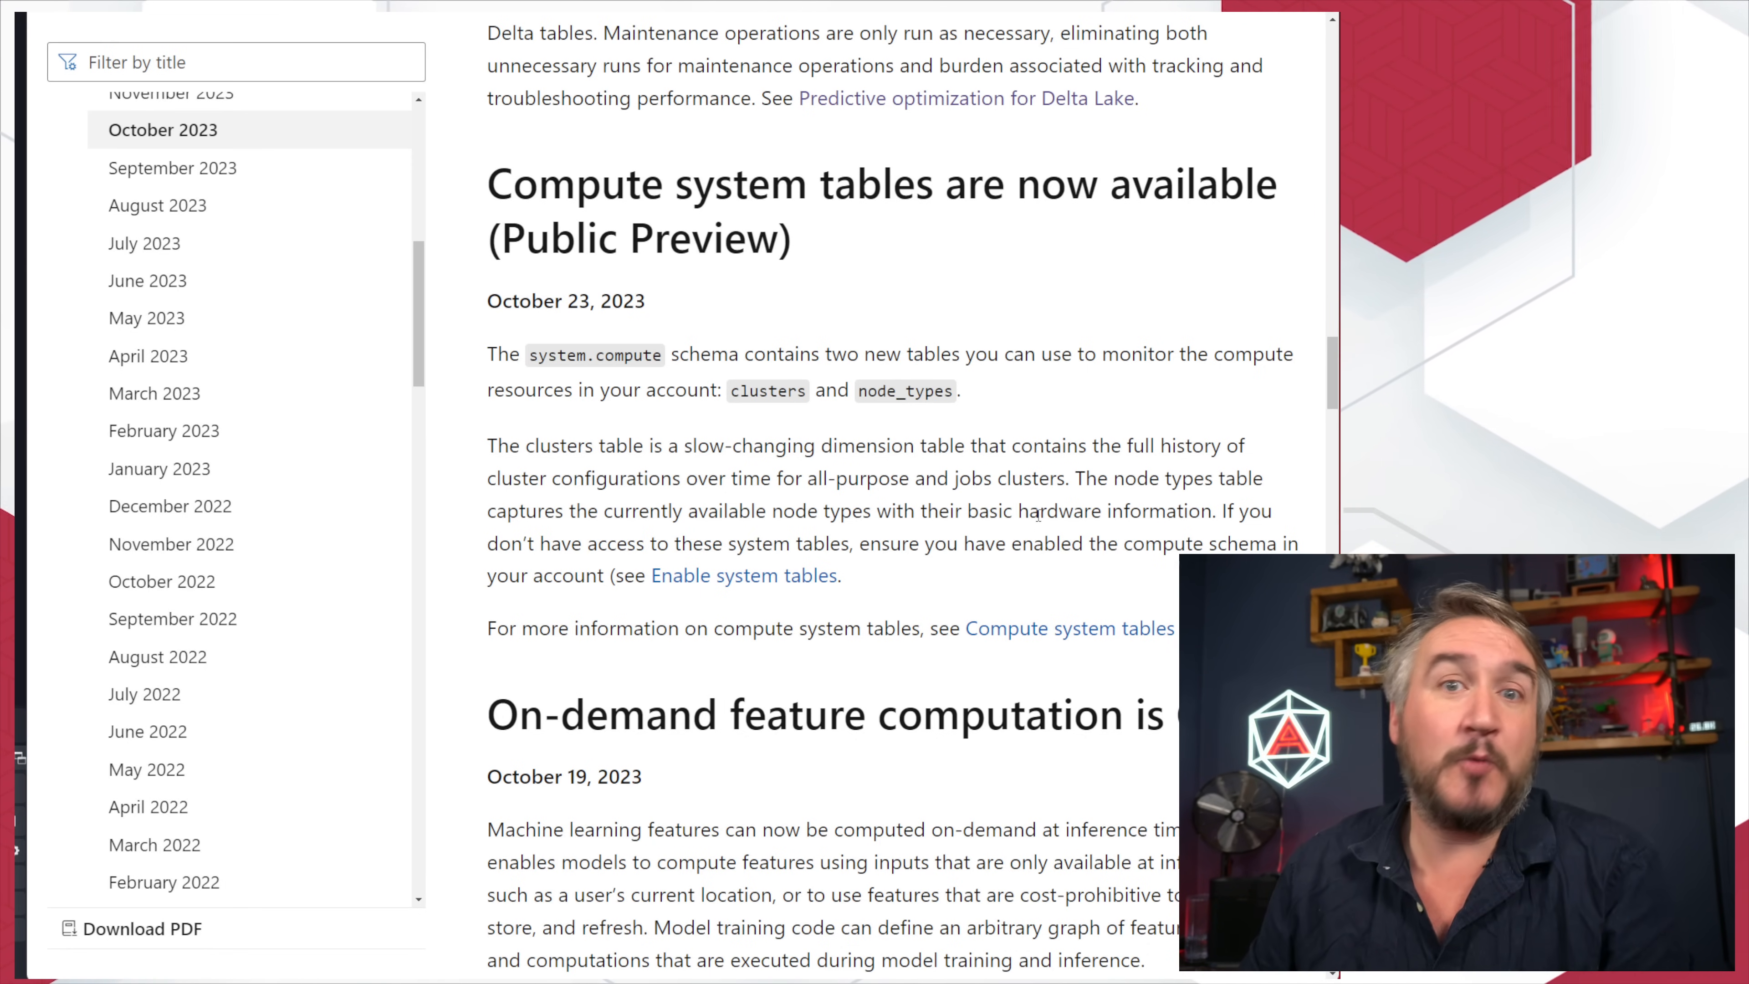
pyautogui.scroll(3)
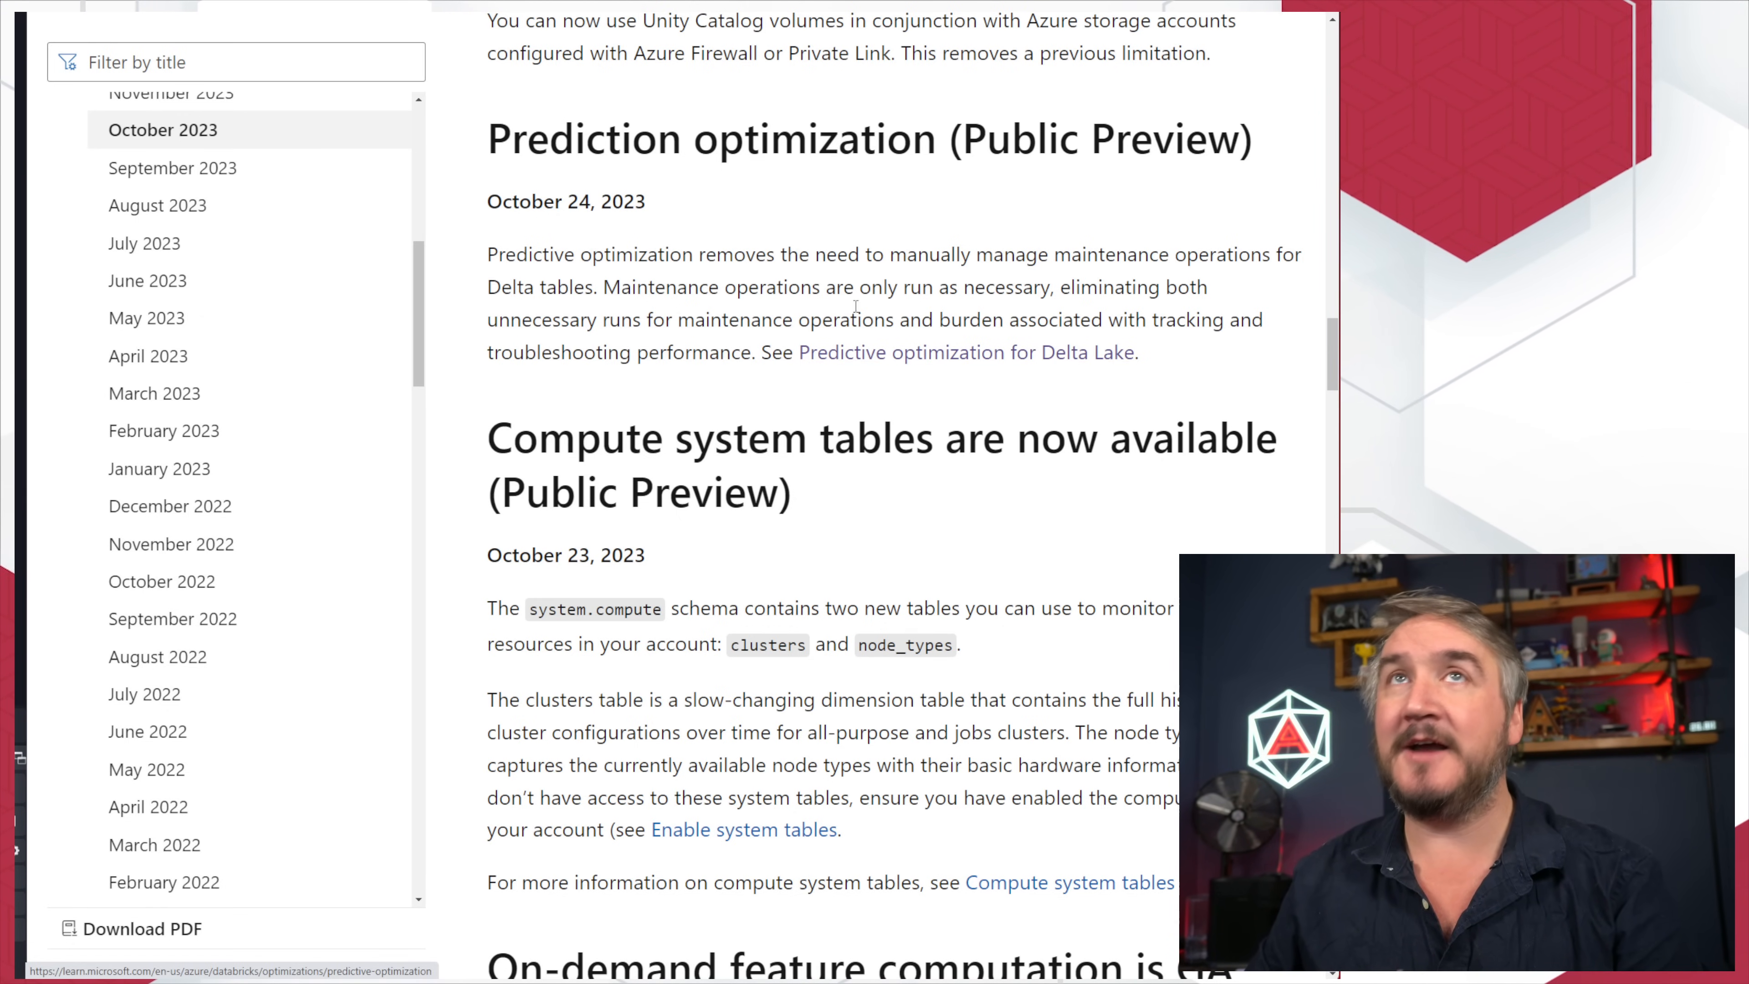
# Step: Open the Predictive optimization for Delta Lake article and read down through its SQL example
pyautogui.click(966, 352)
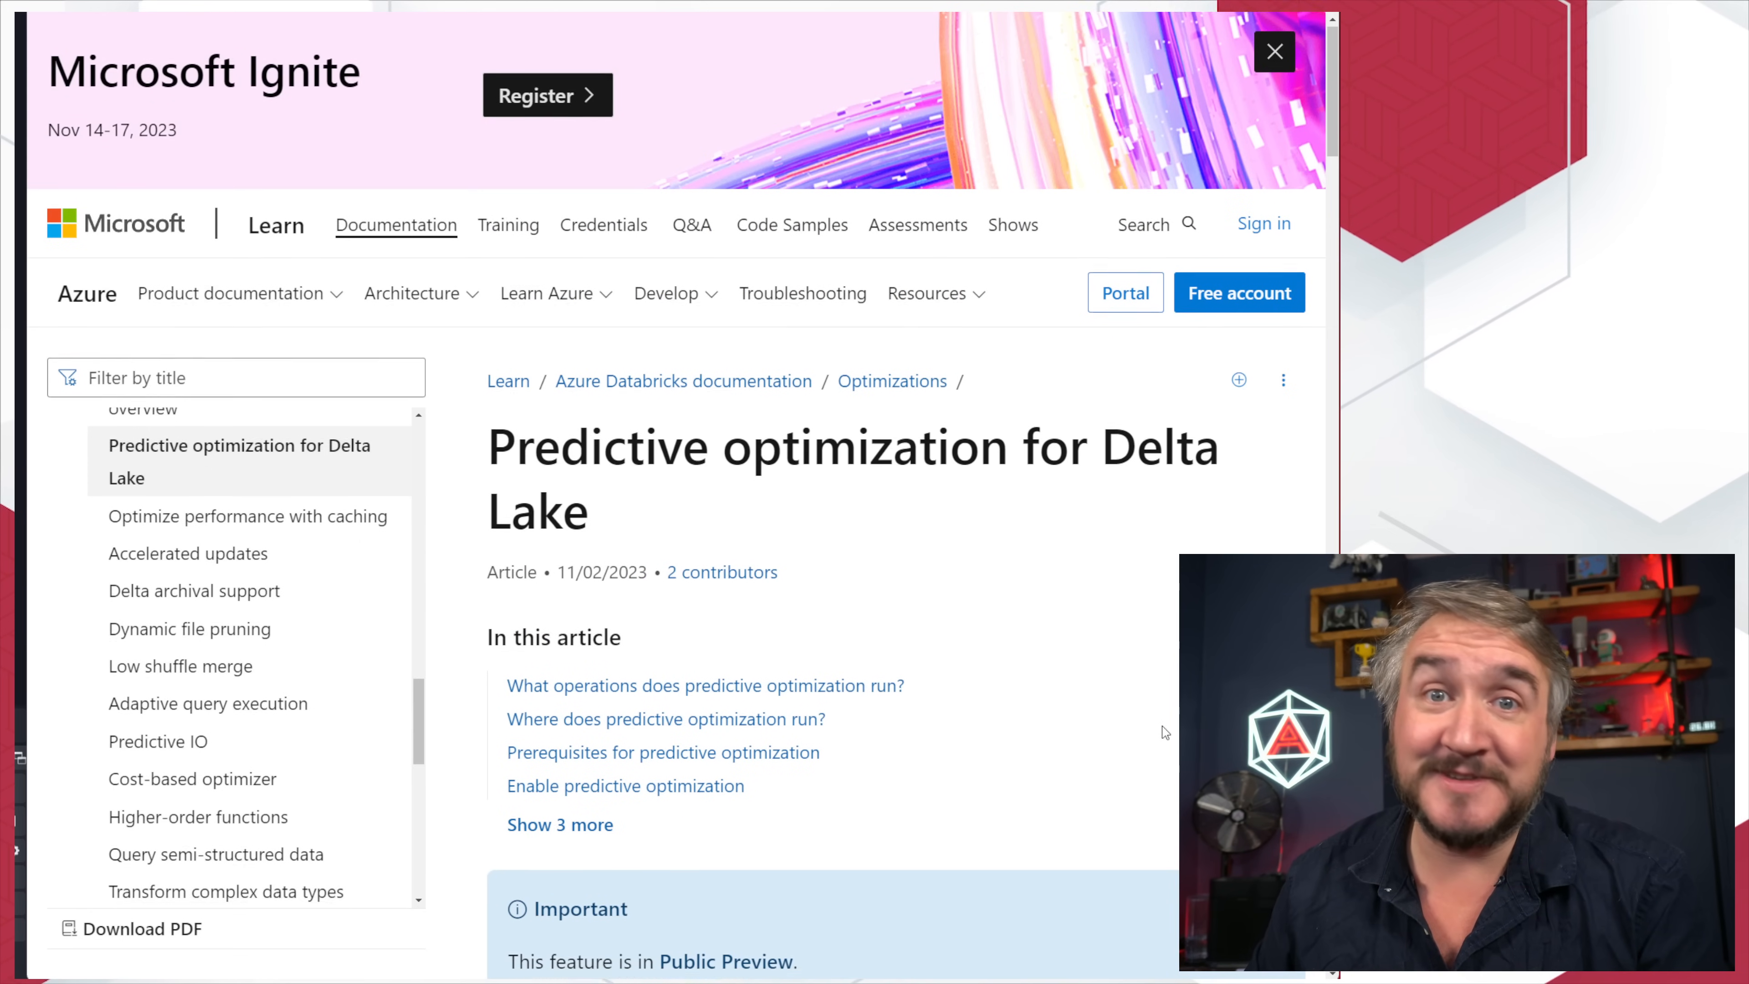
pyautogui.scroll(-3)
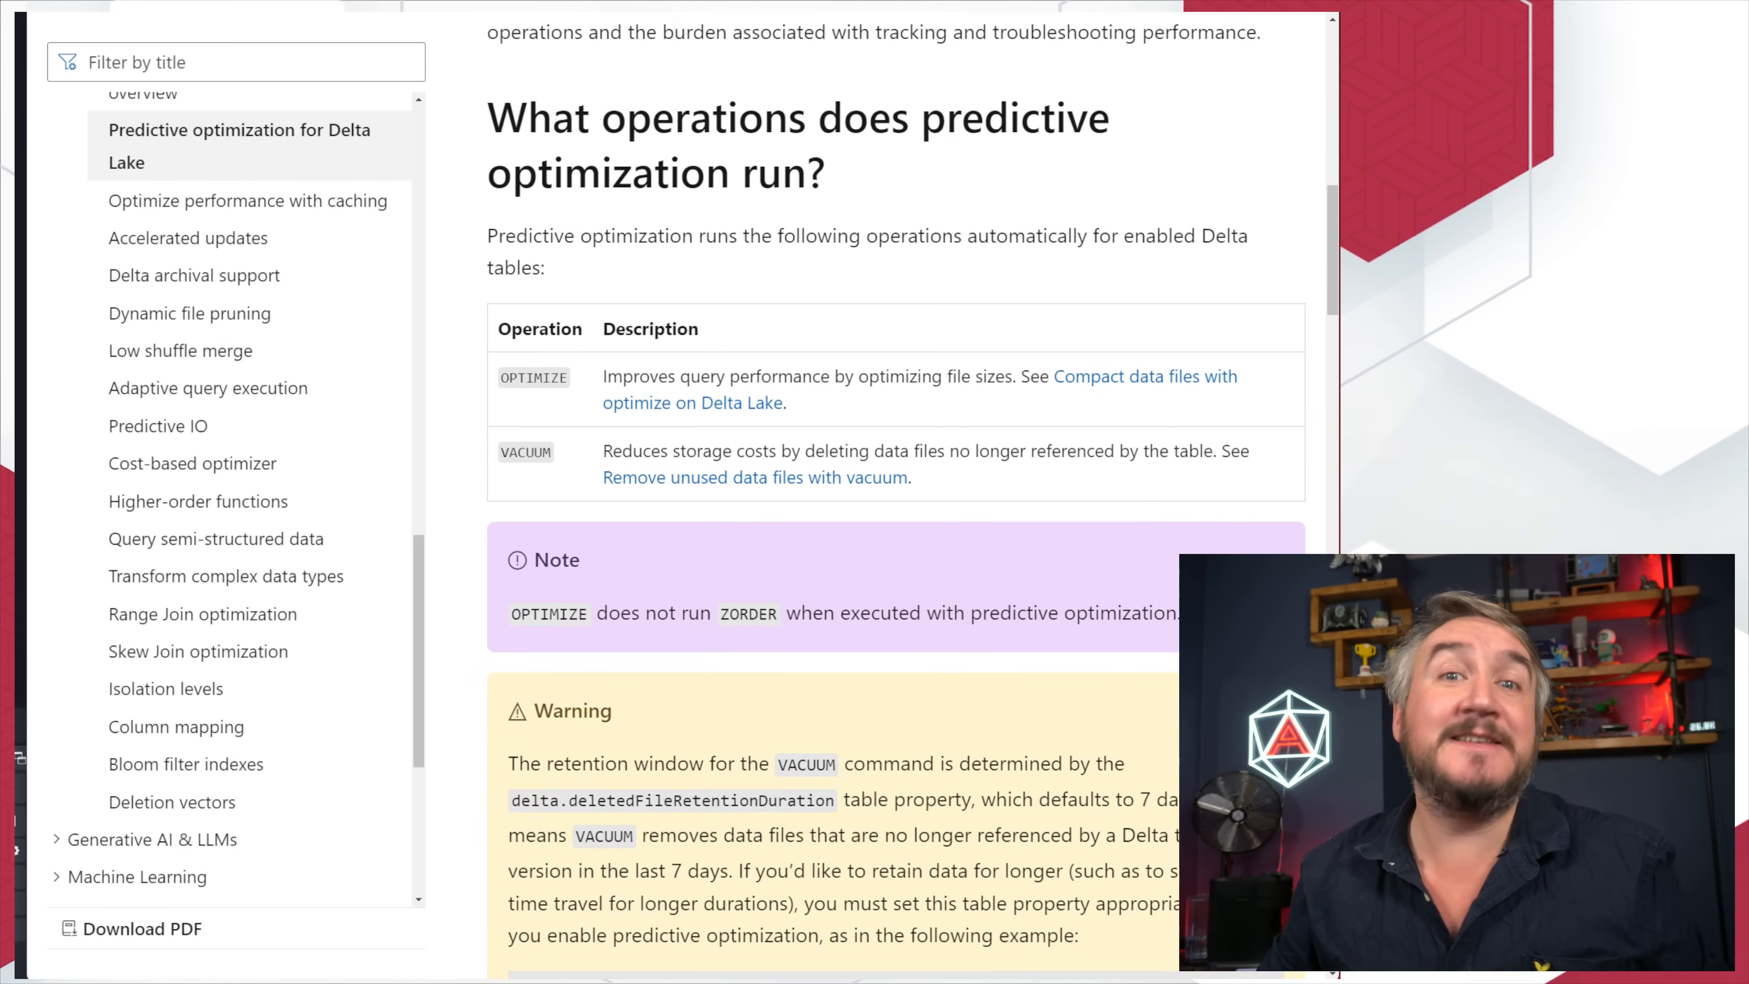
pyautogui.scroll(-3)
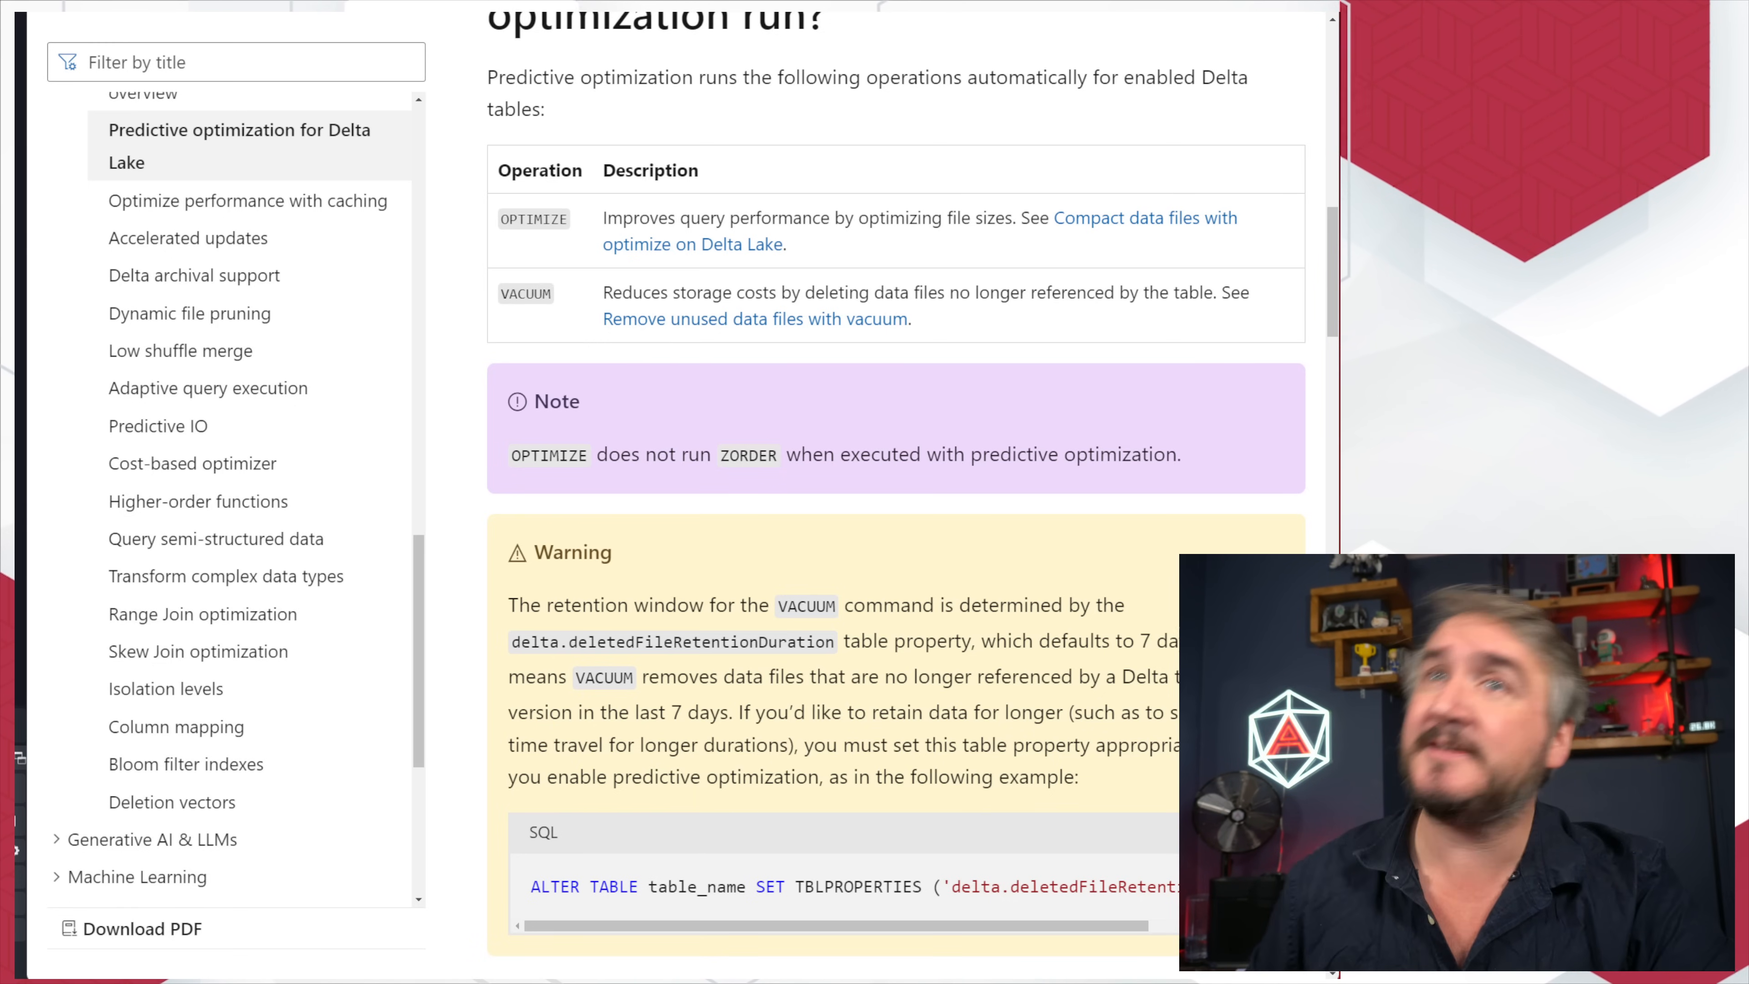
pyautogui.moveTo(1079, 528)
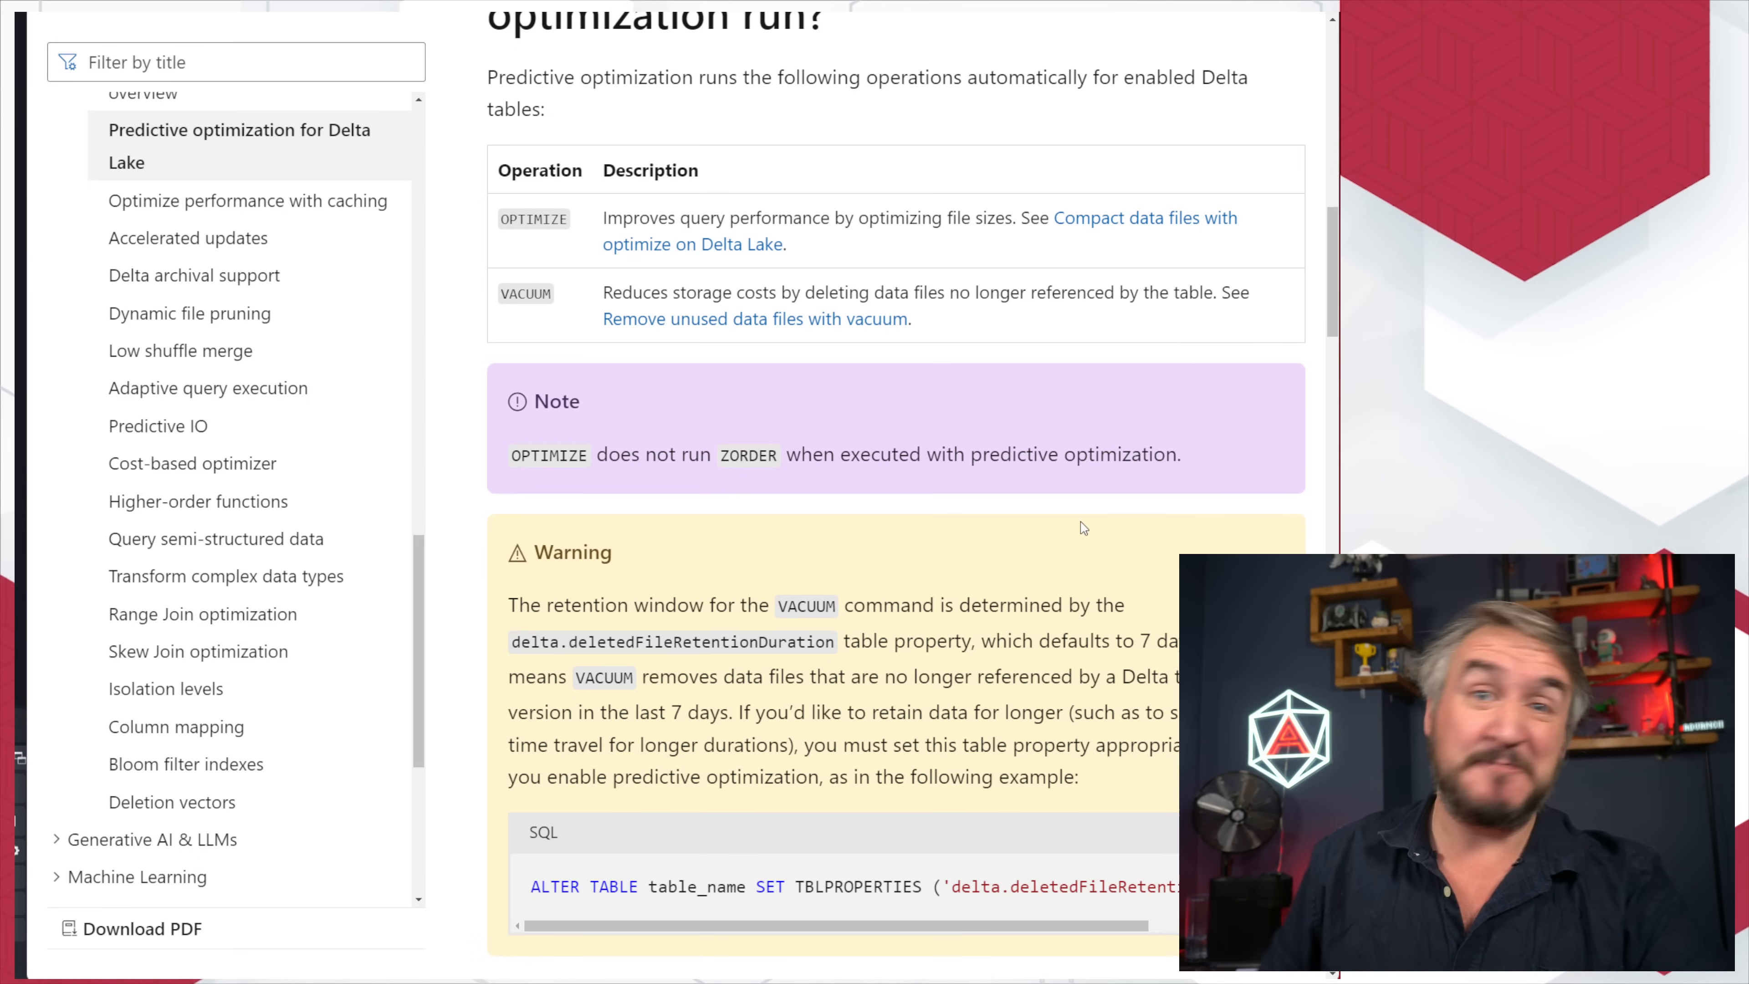
pyautogui.moveTo(1094, 482)
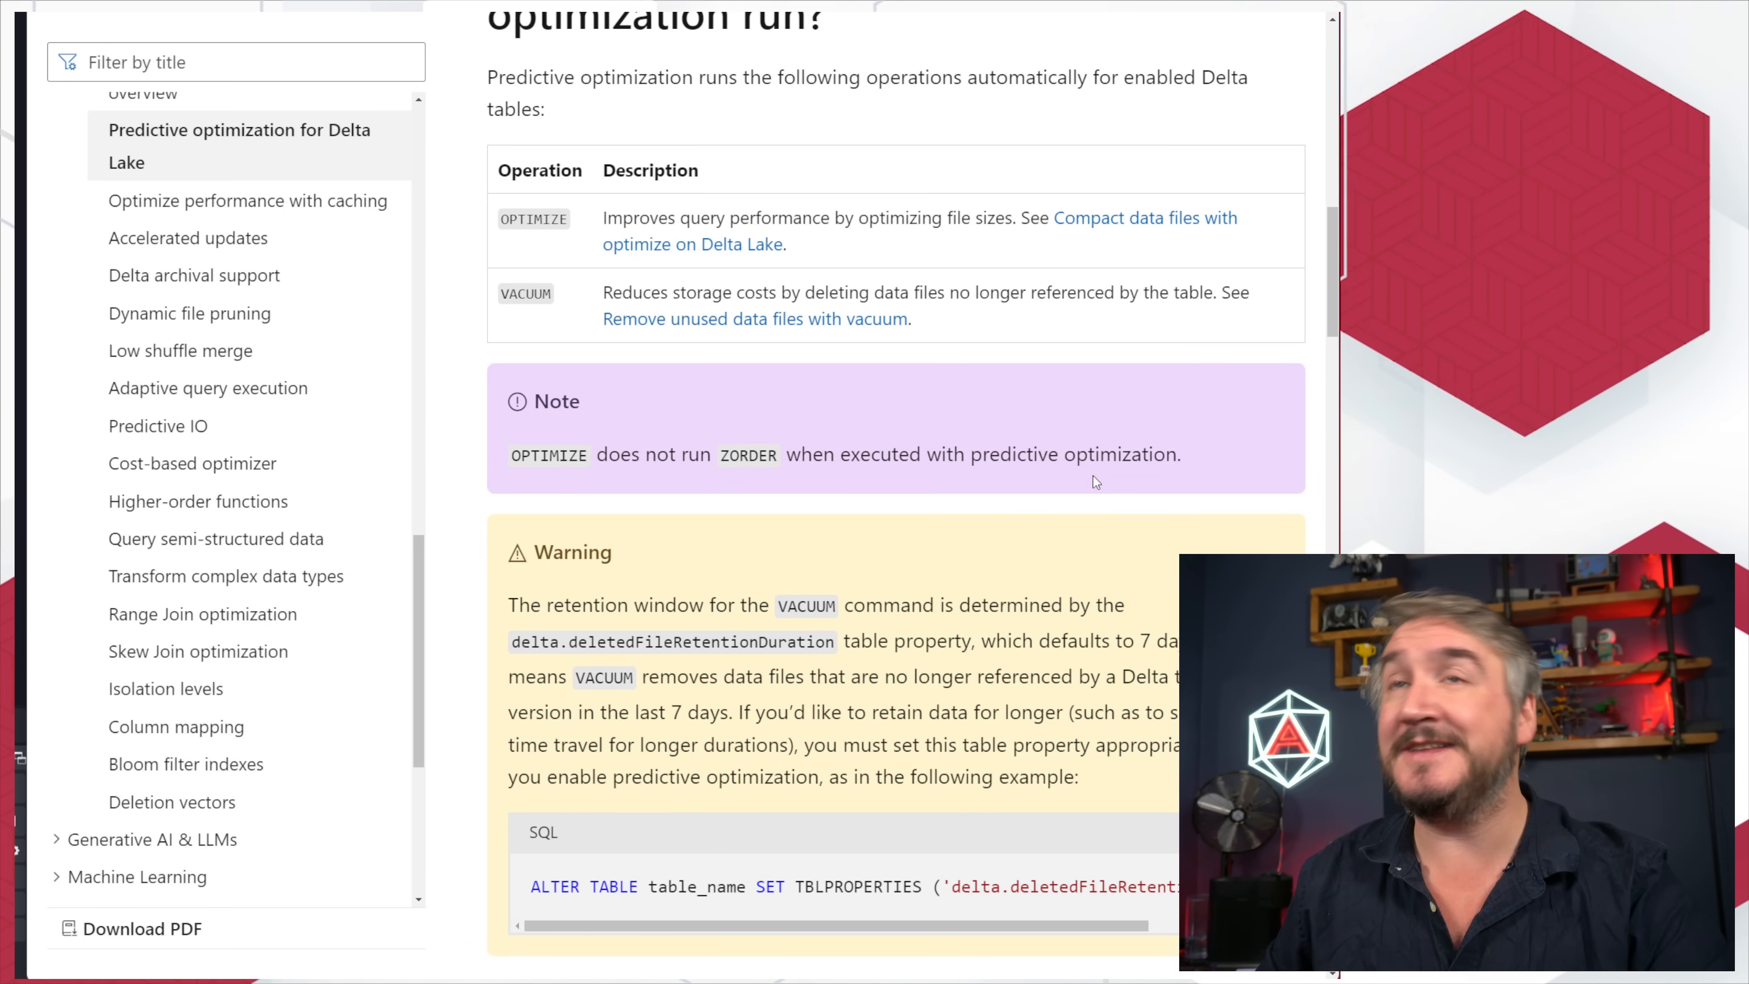
pyautogui.scroll(3)
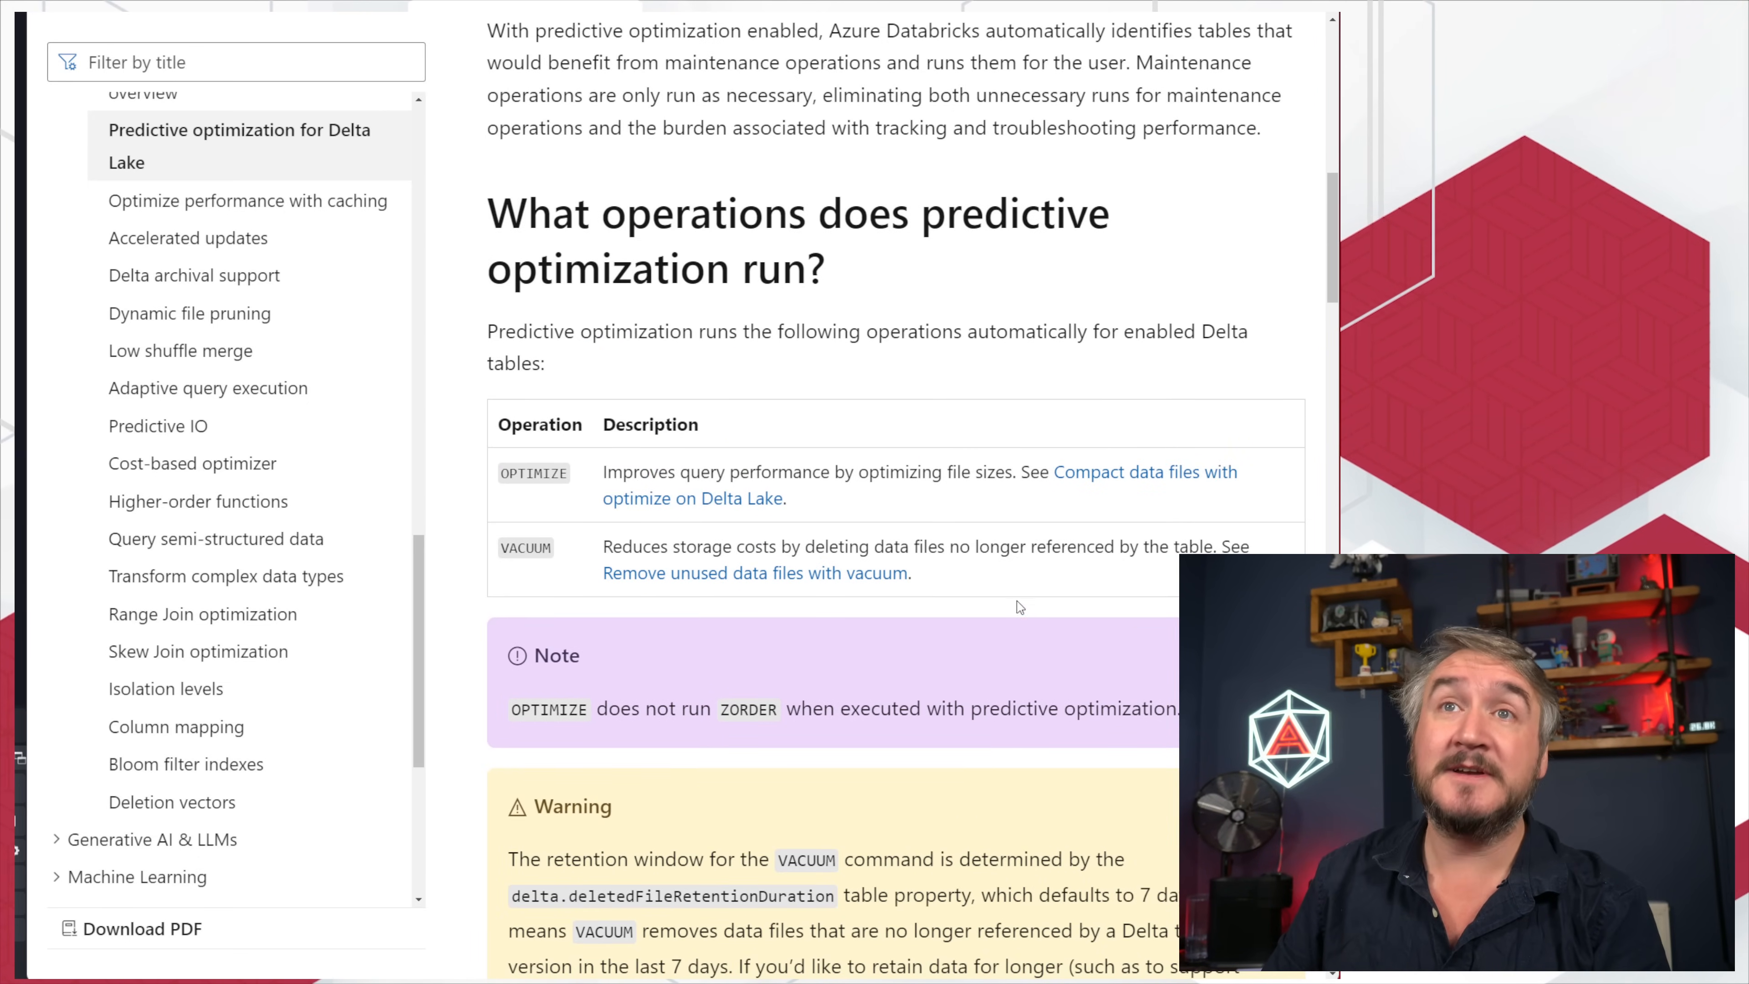
pyautogui.scroll(-3)
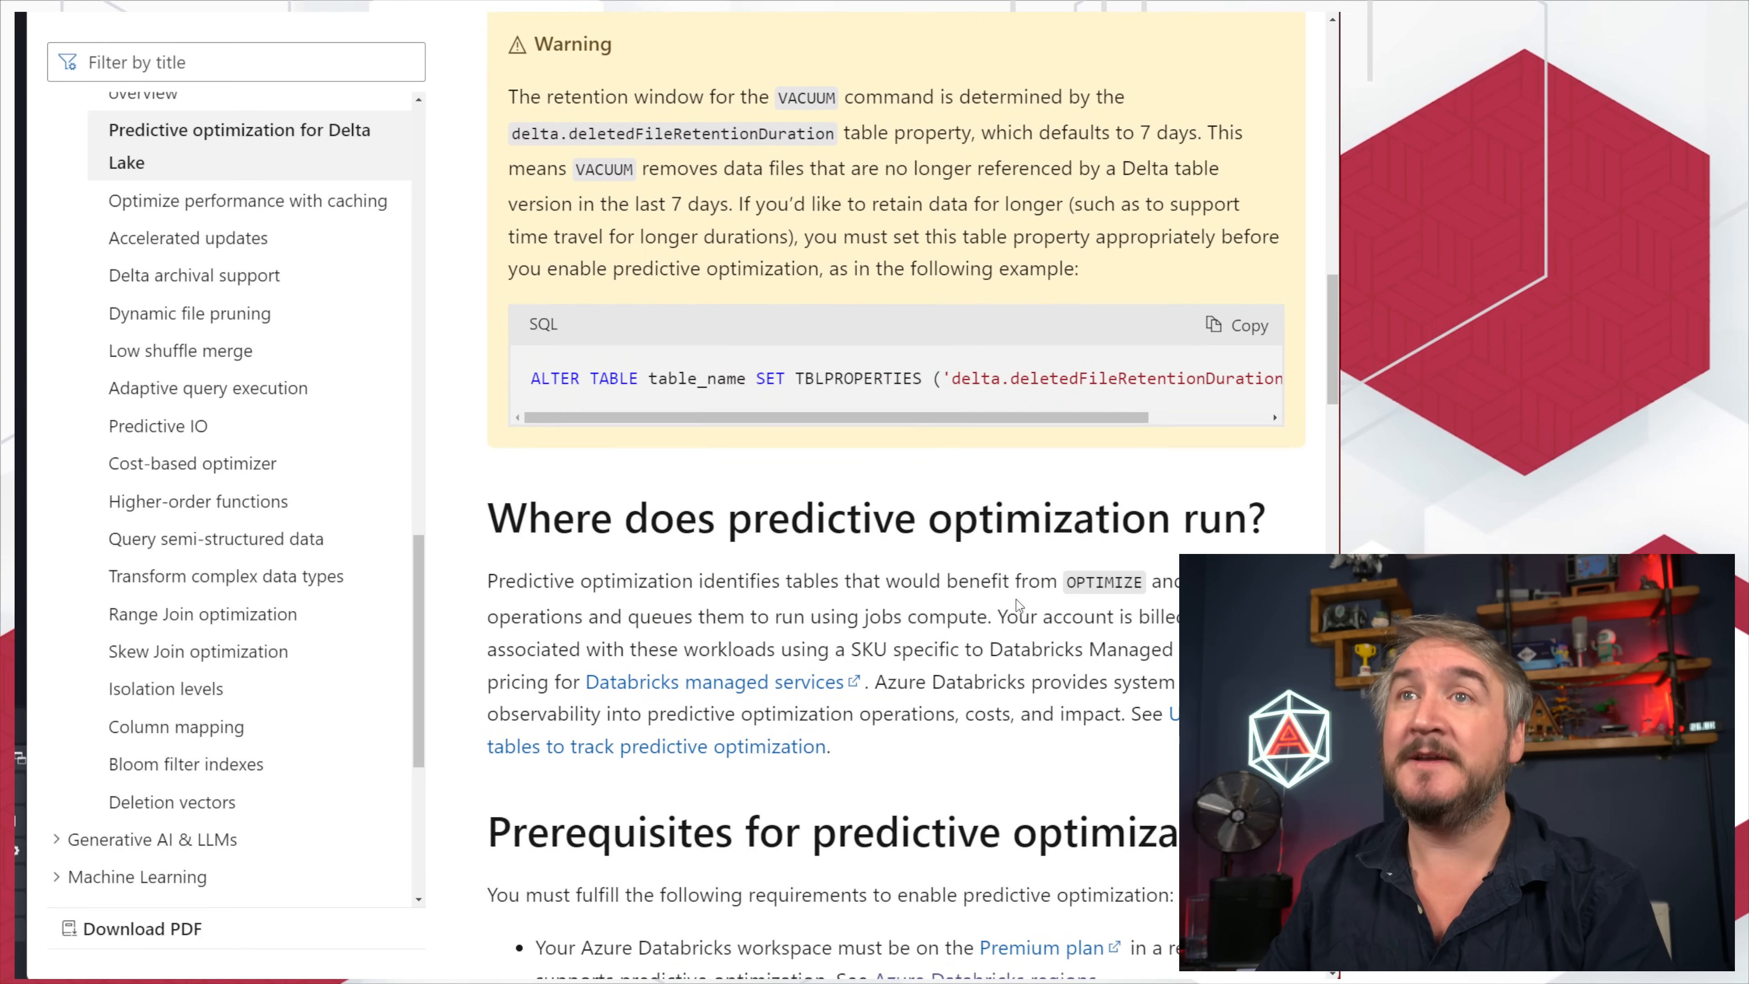
pyautogui.scroll(-3)
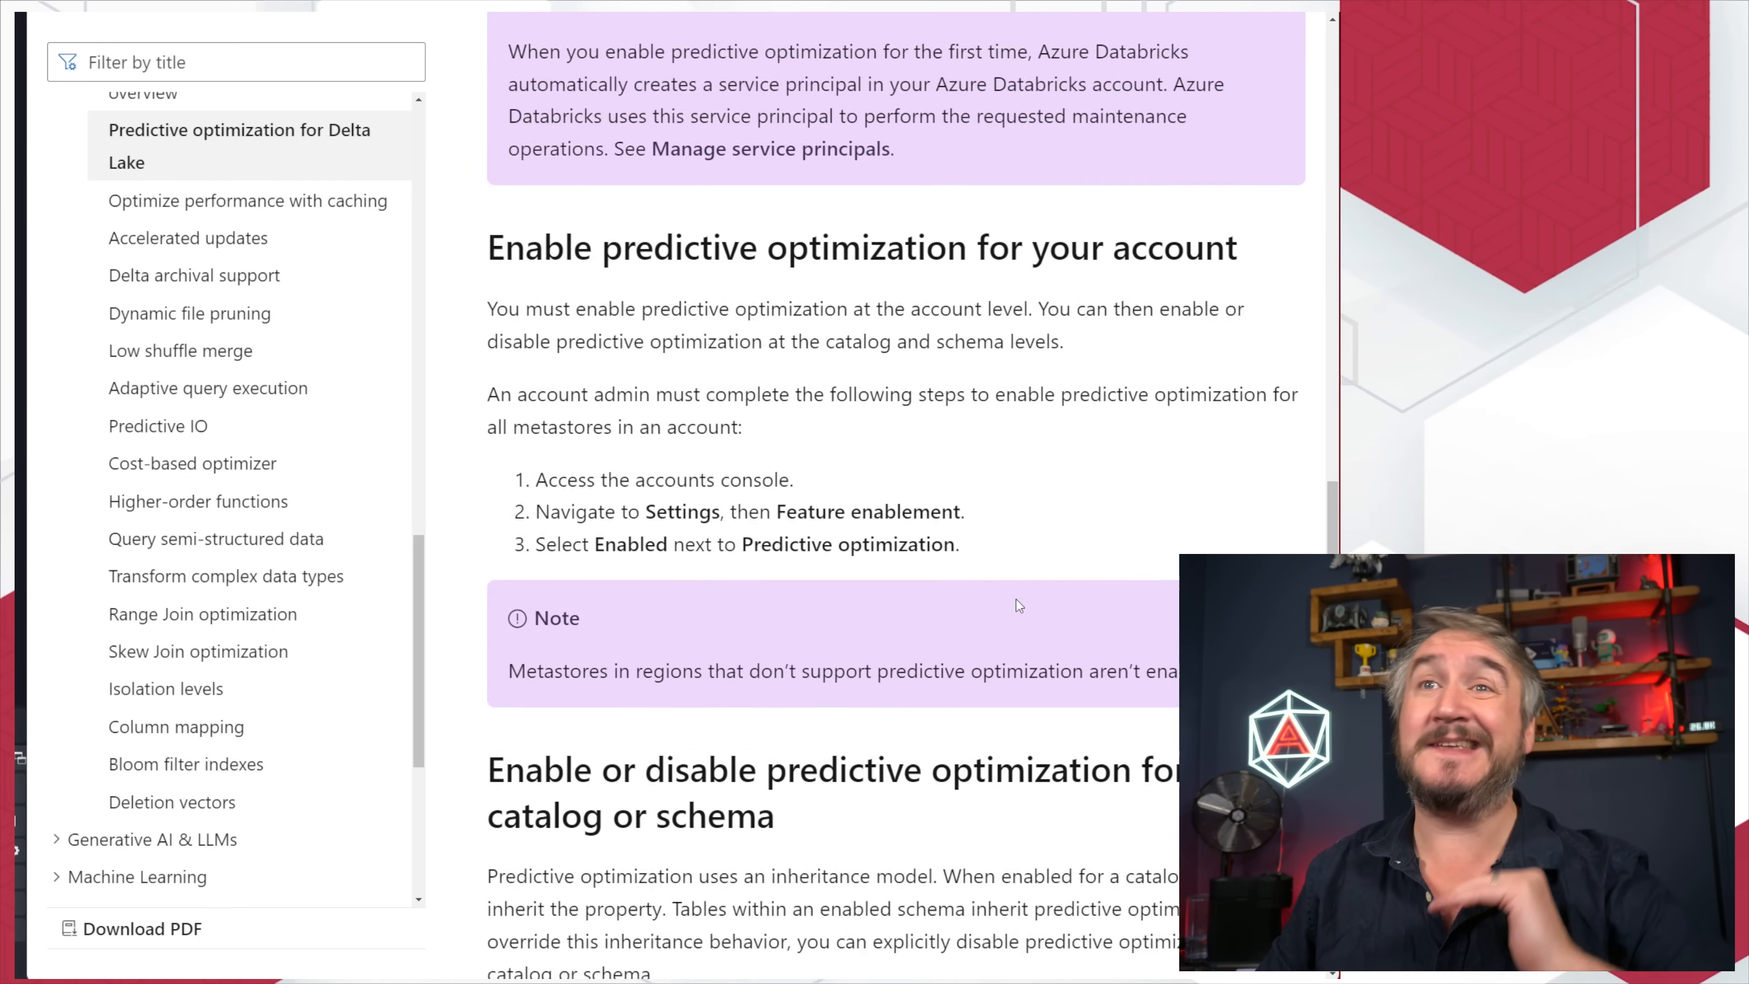
pyautogui.scroll(-3)
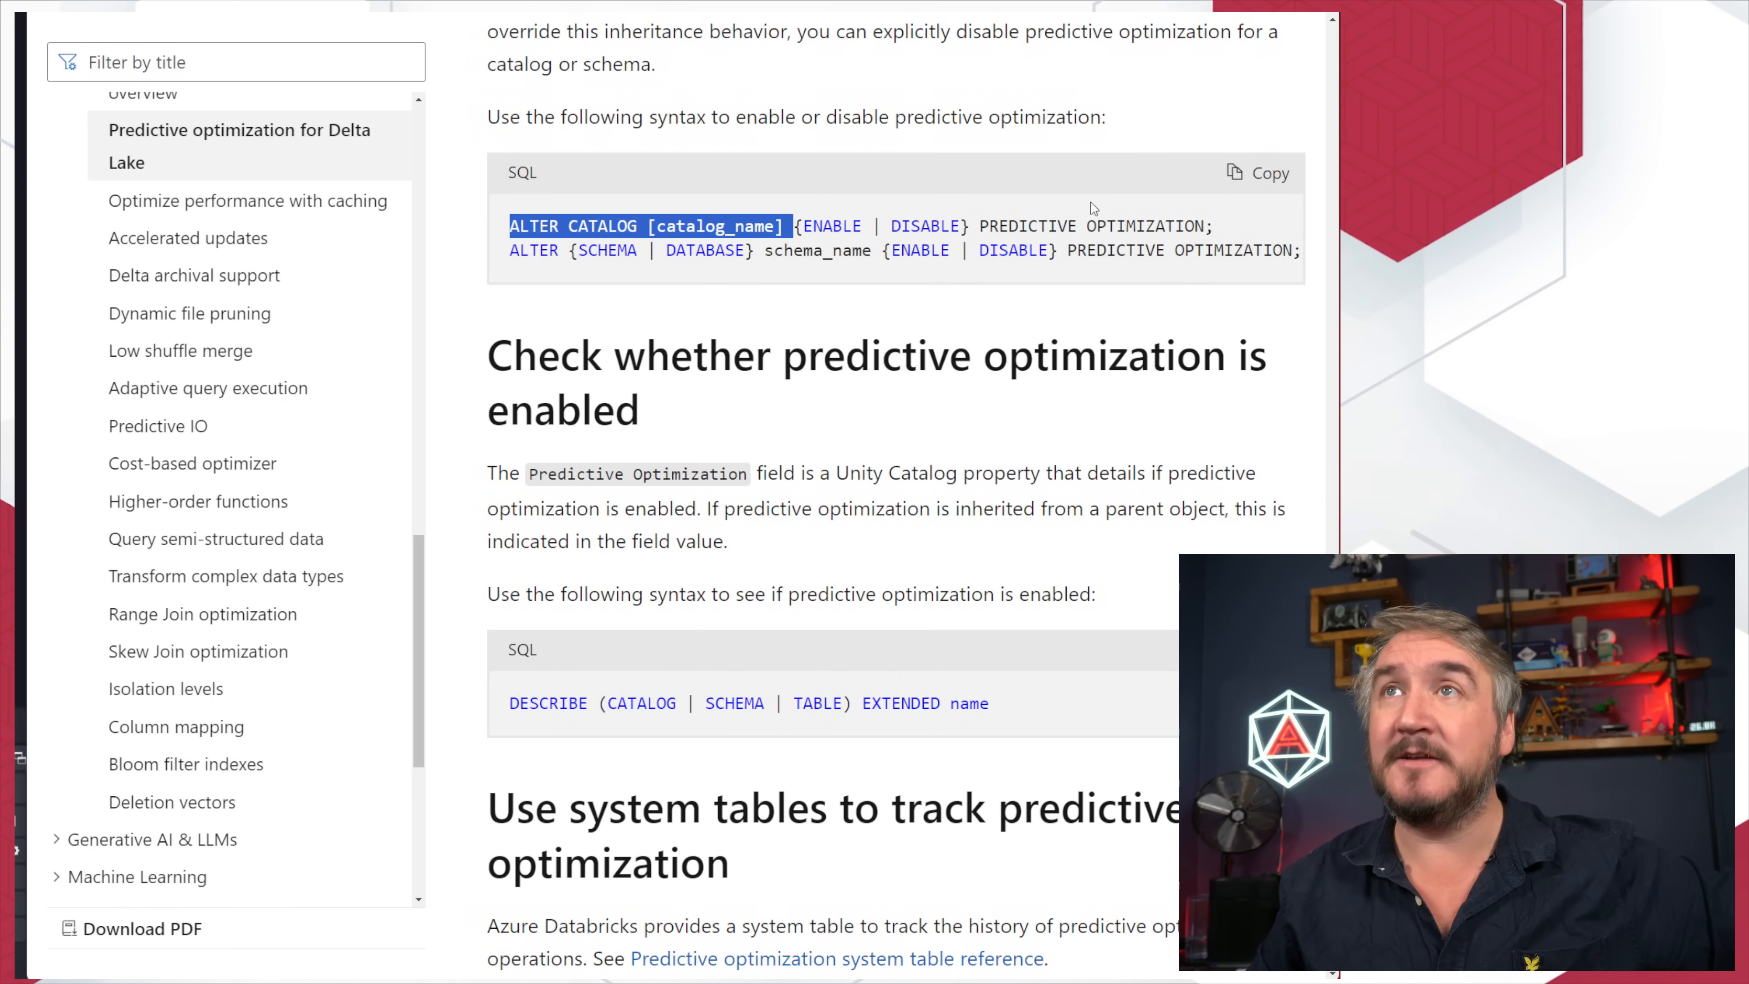
# Step: Clear the selection in the SQL example and scroll back up to the start of the article
pyautogui.click(1147, 235)
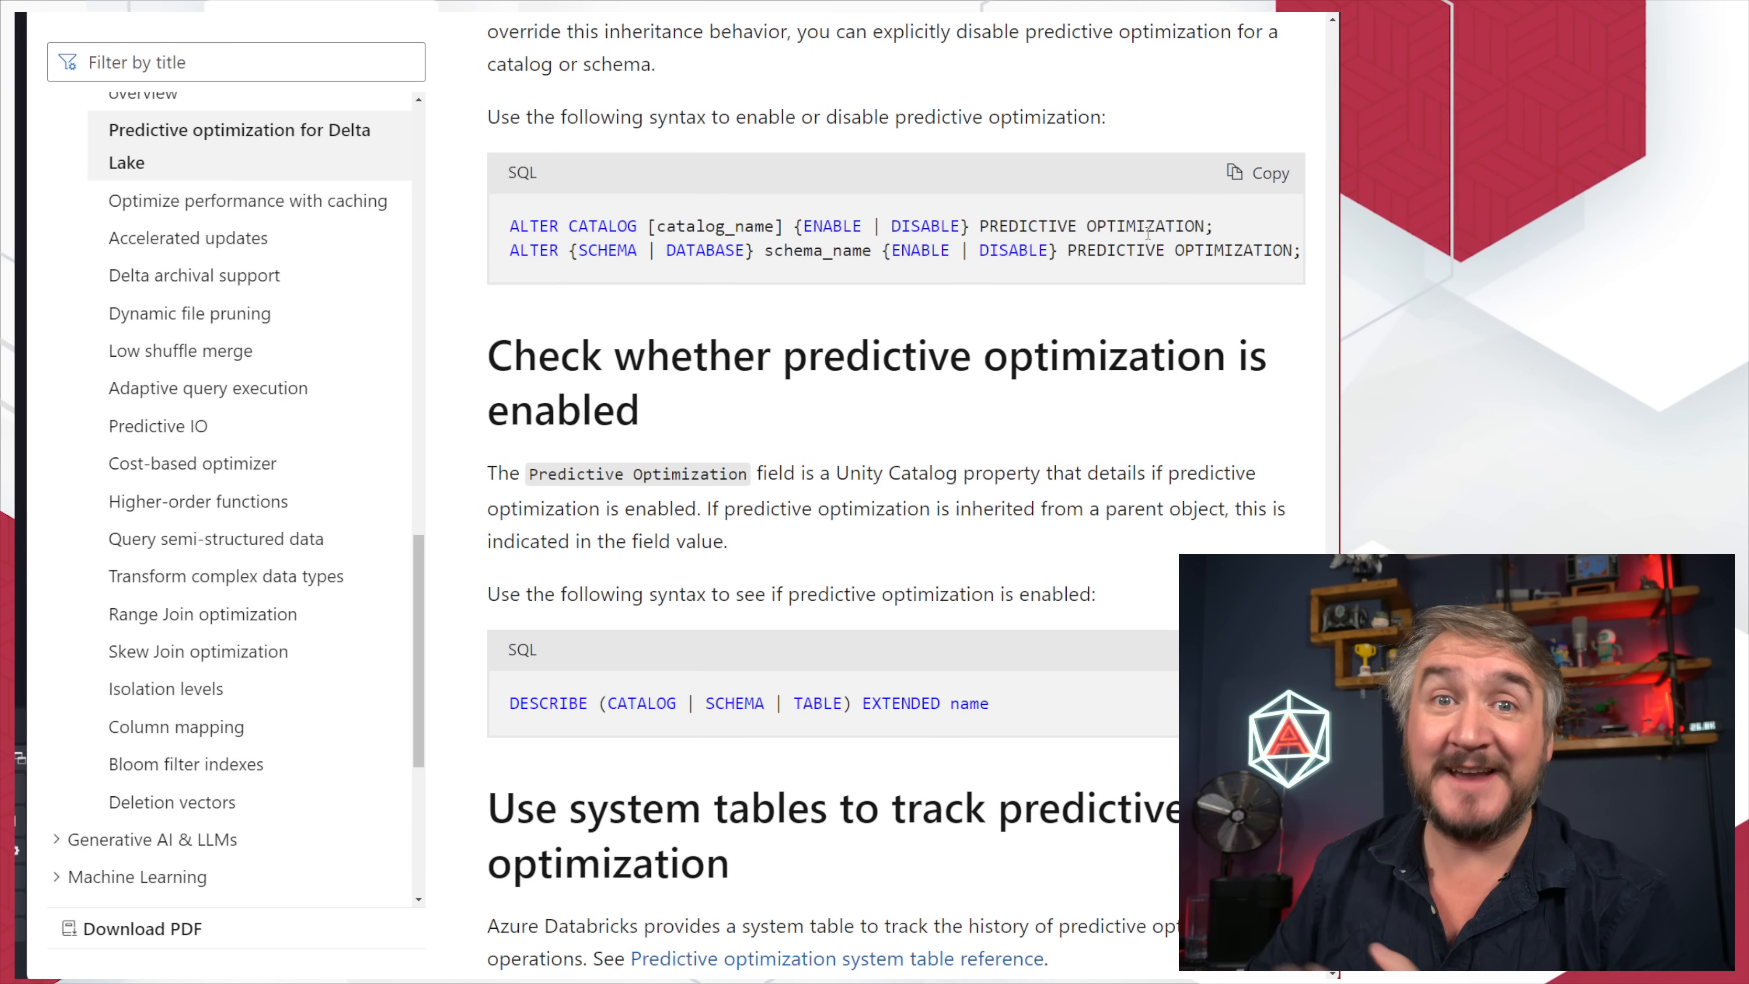
pyautogui.moveTo(1160, 207)
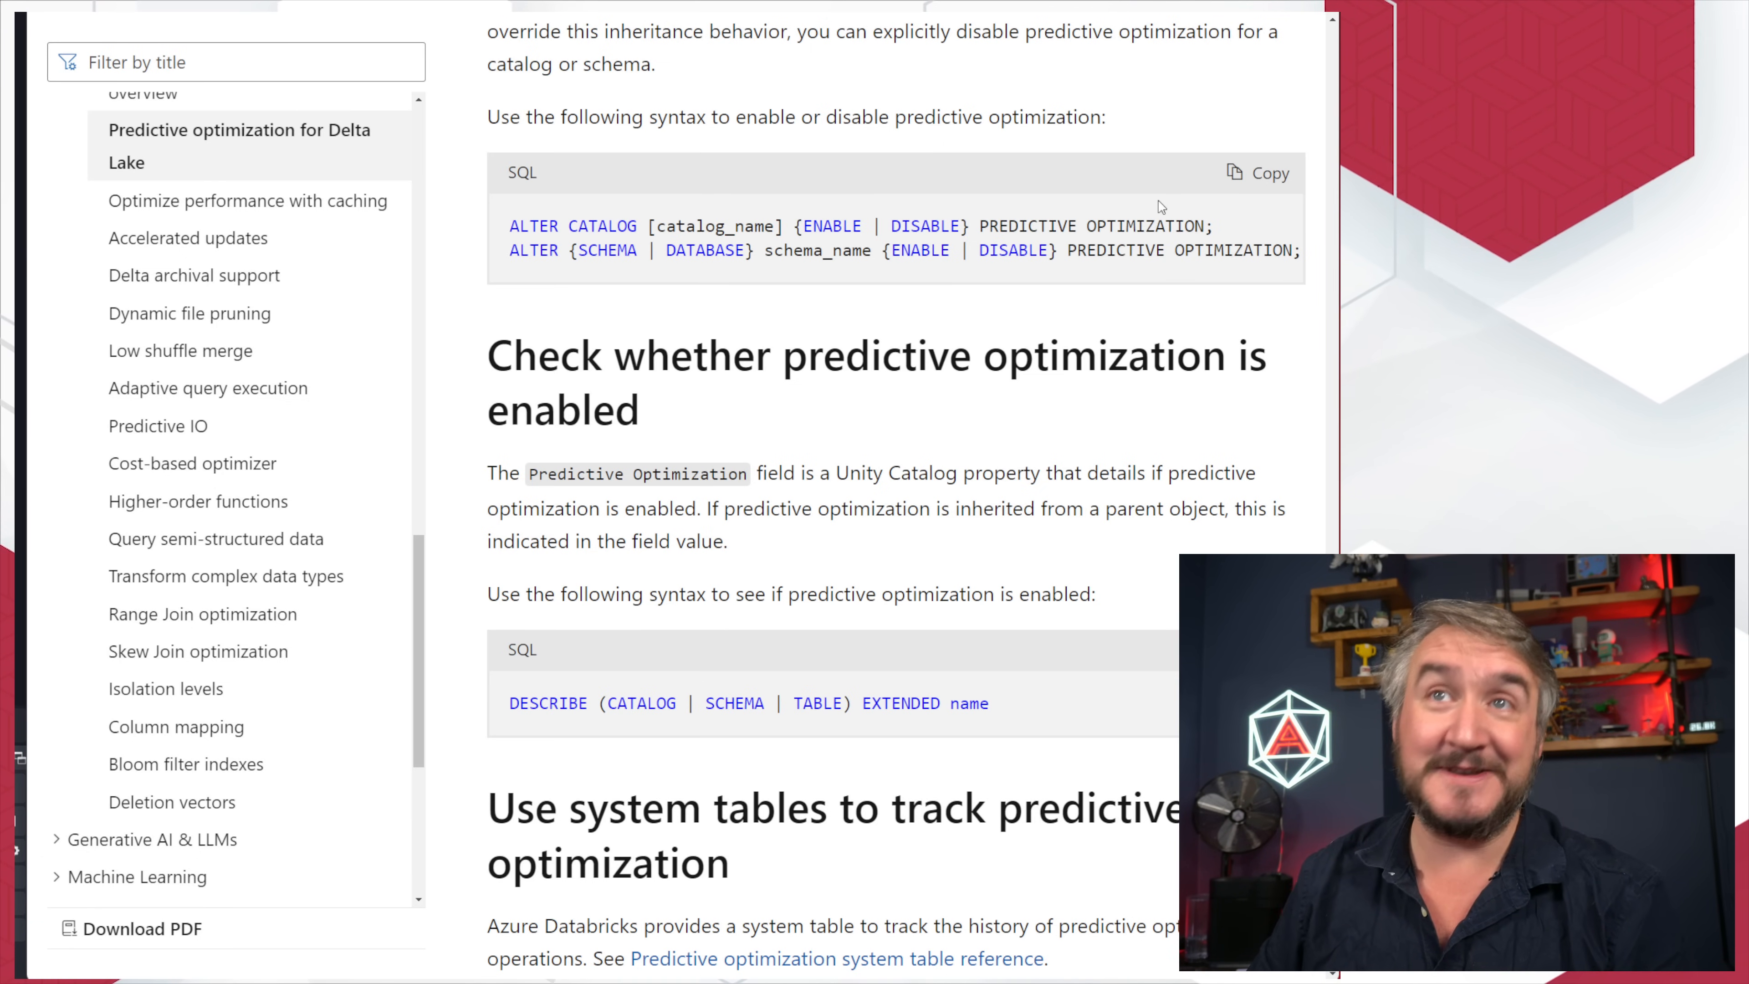
pyautogui.scroll(-3)
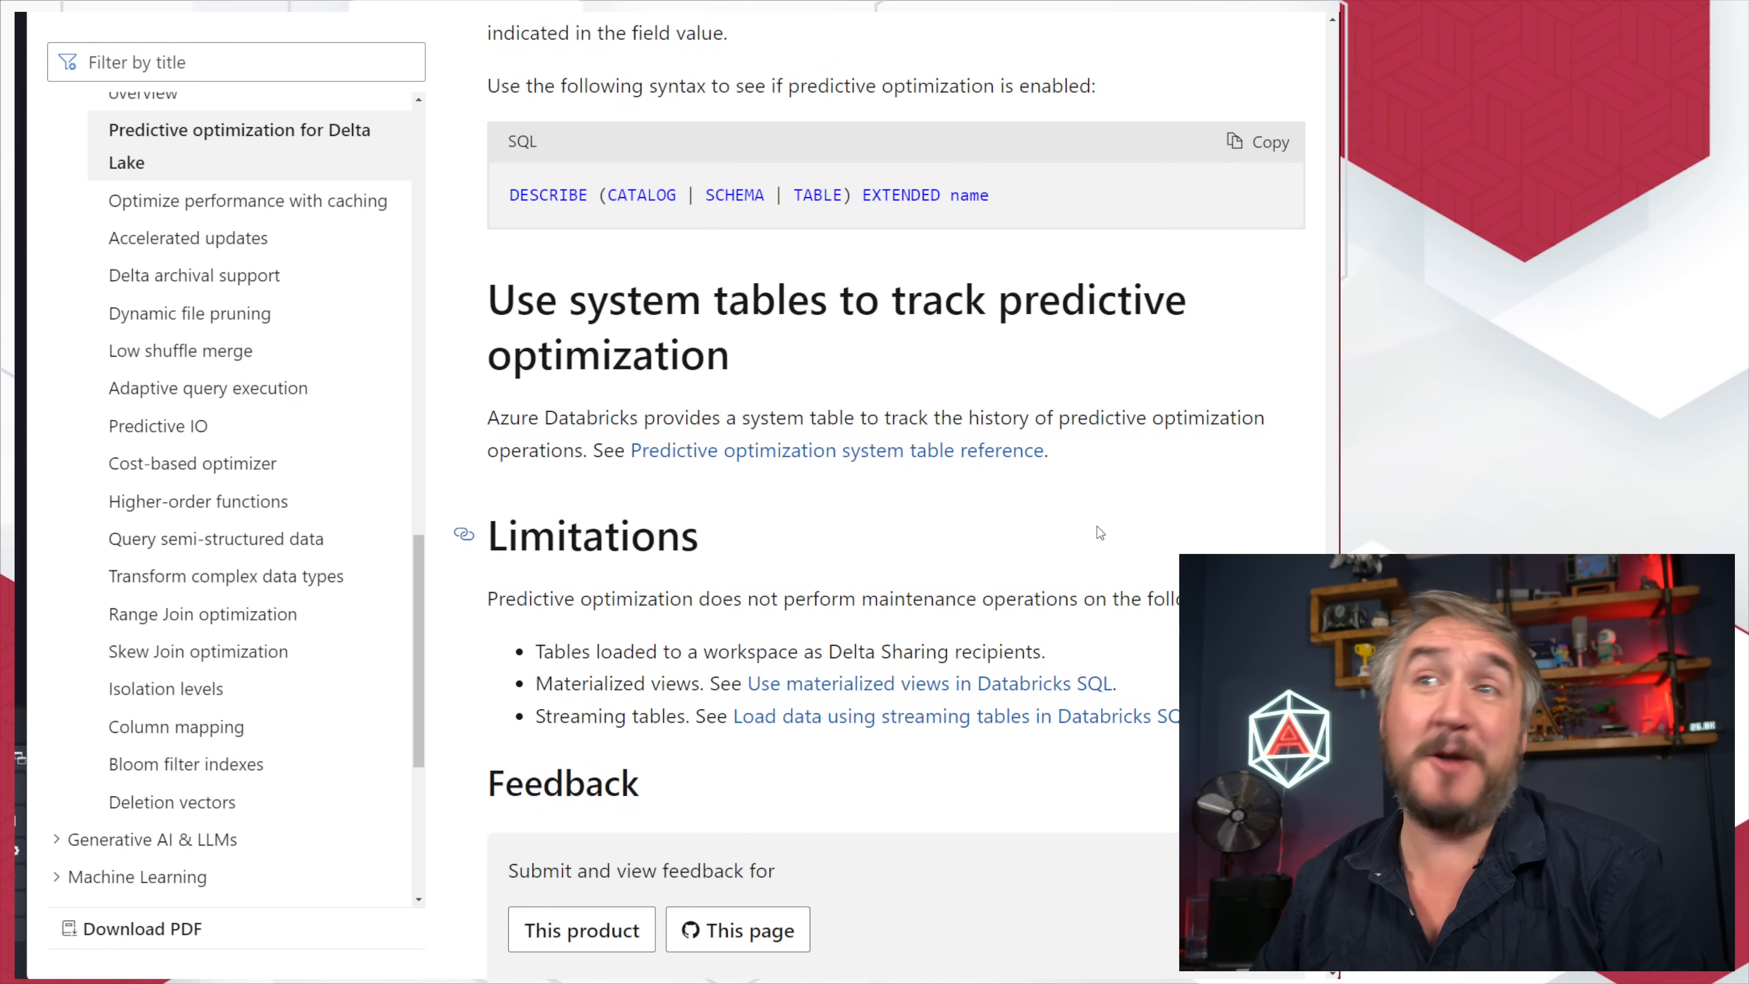
pyautogui.moveTo(1078, 529)
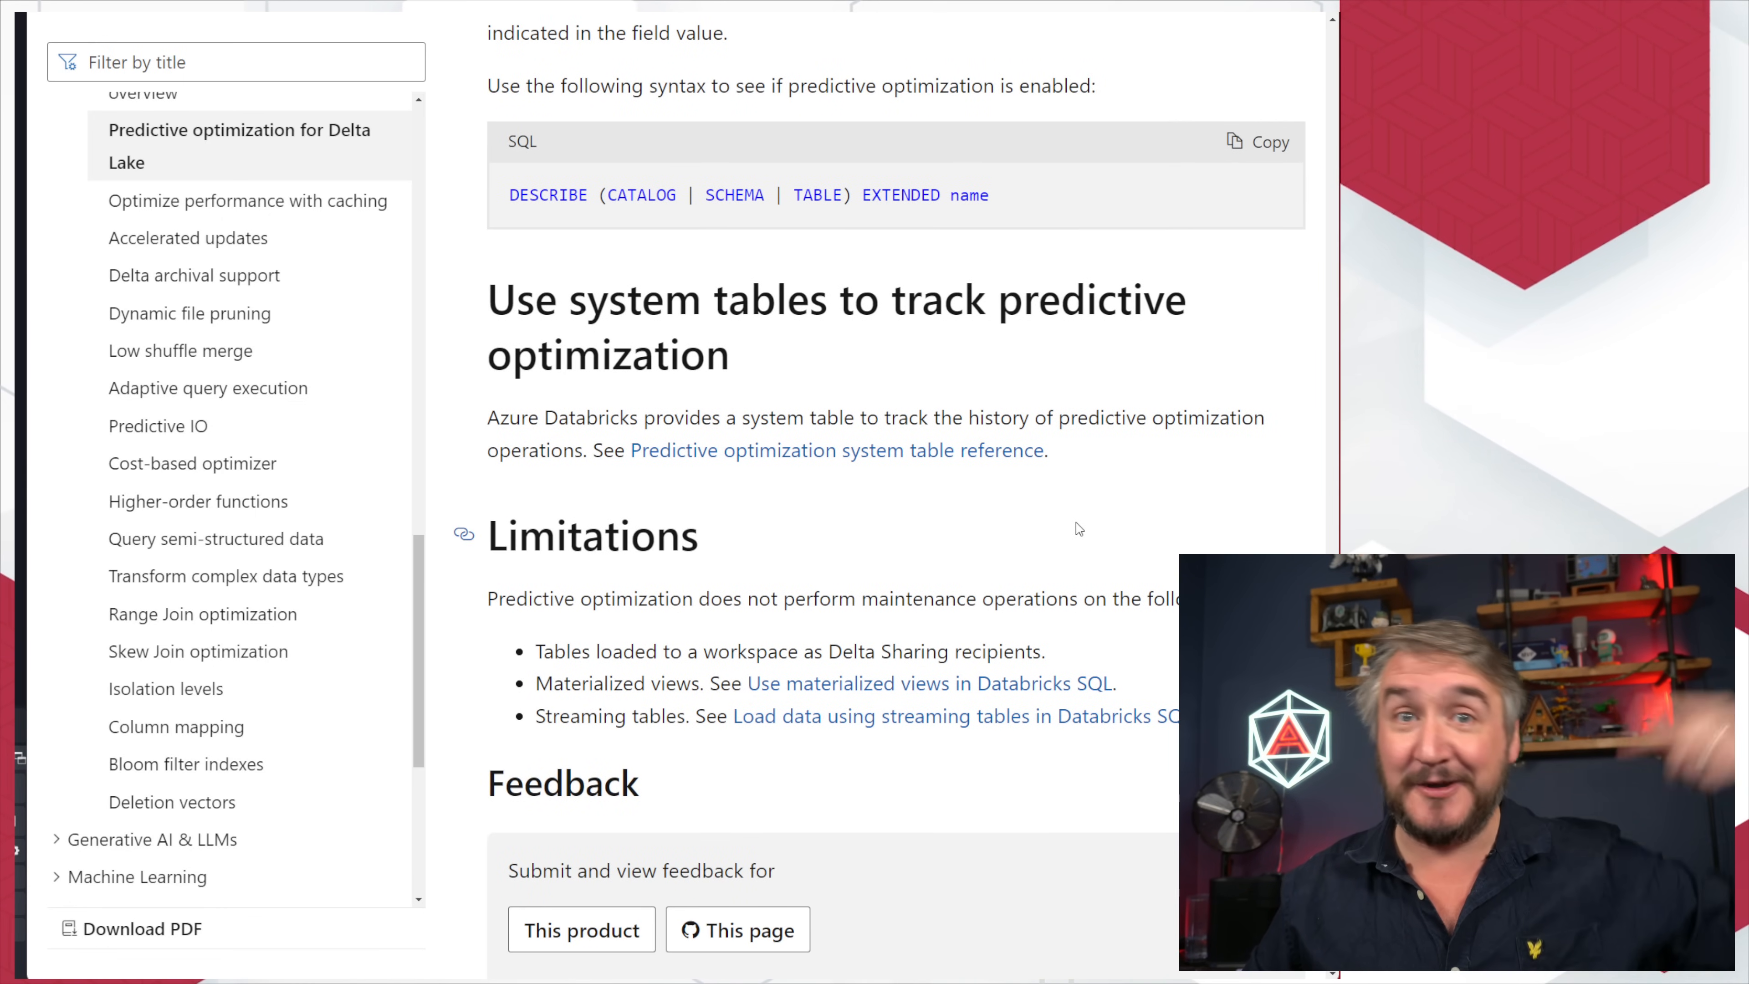
pyautogui.moveTo(1095, 538)
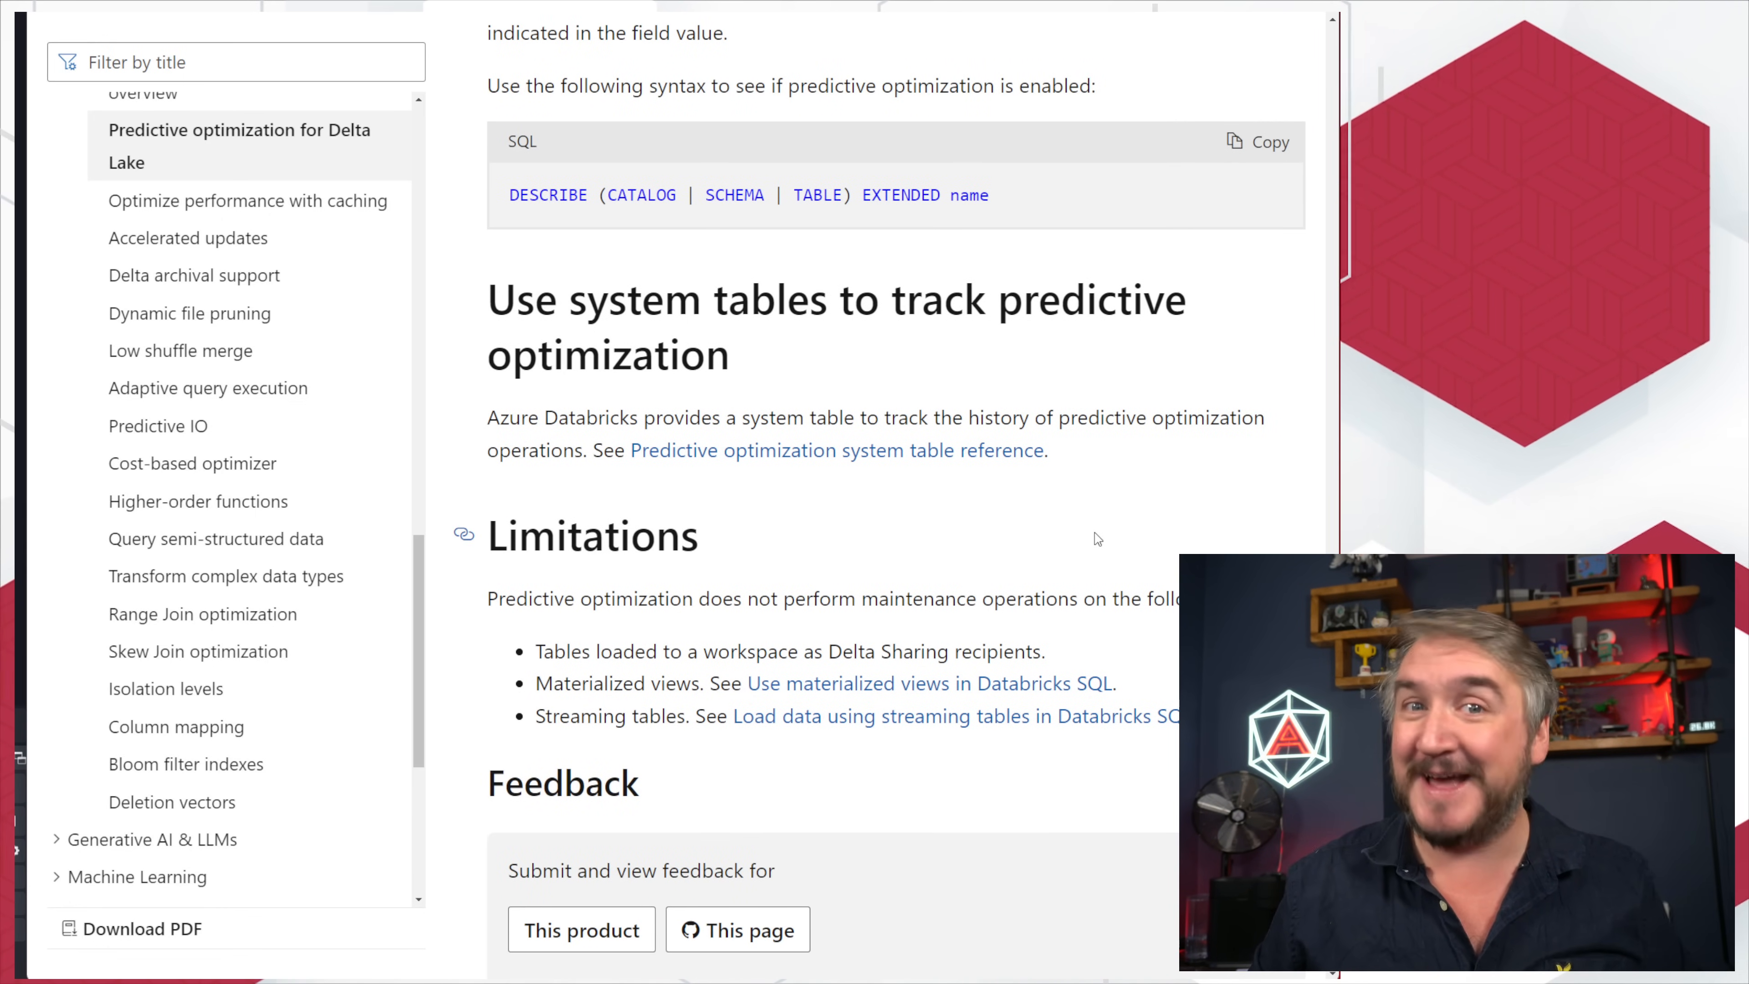
pyautogui.scroll(3)
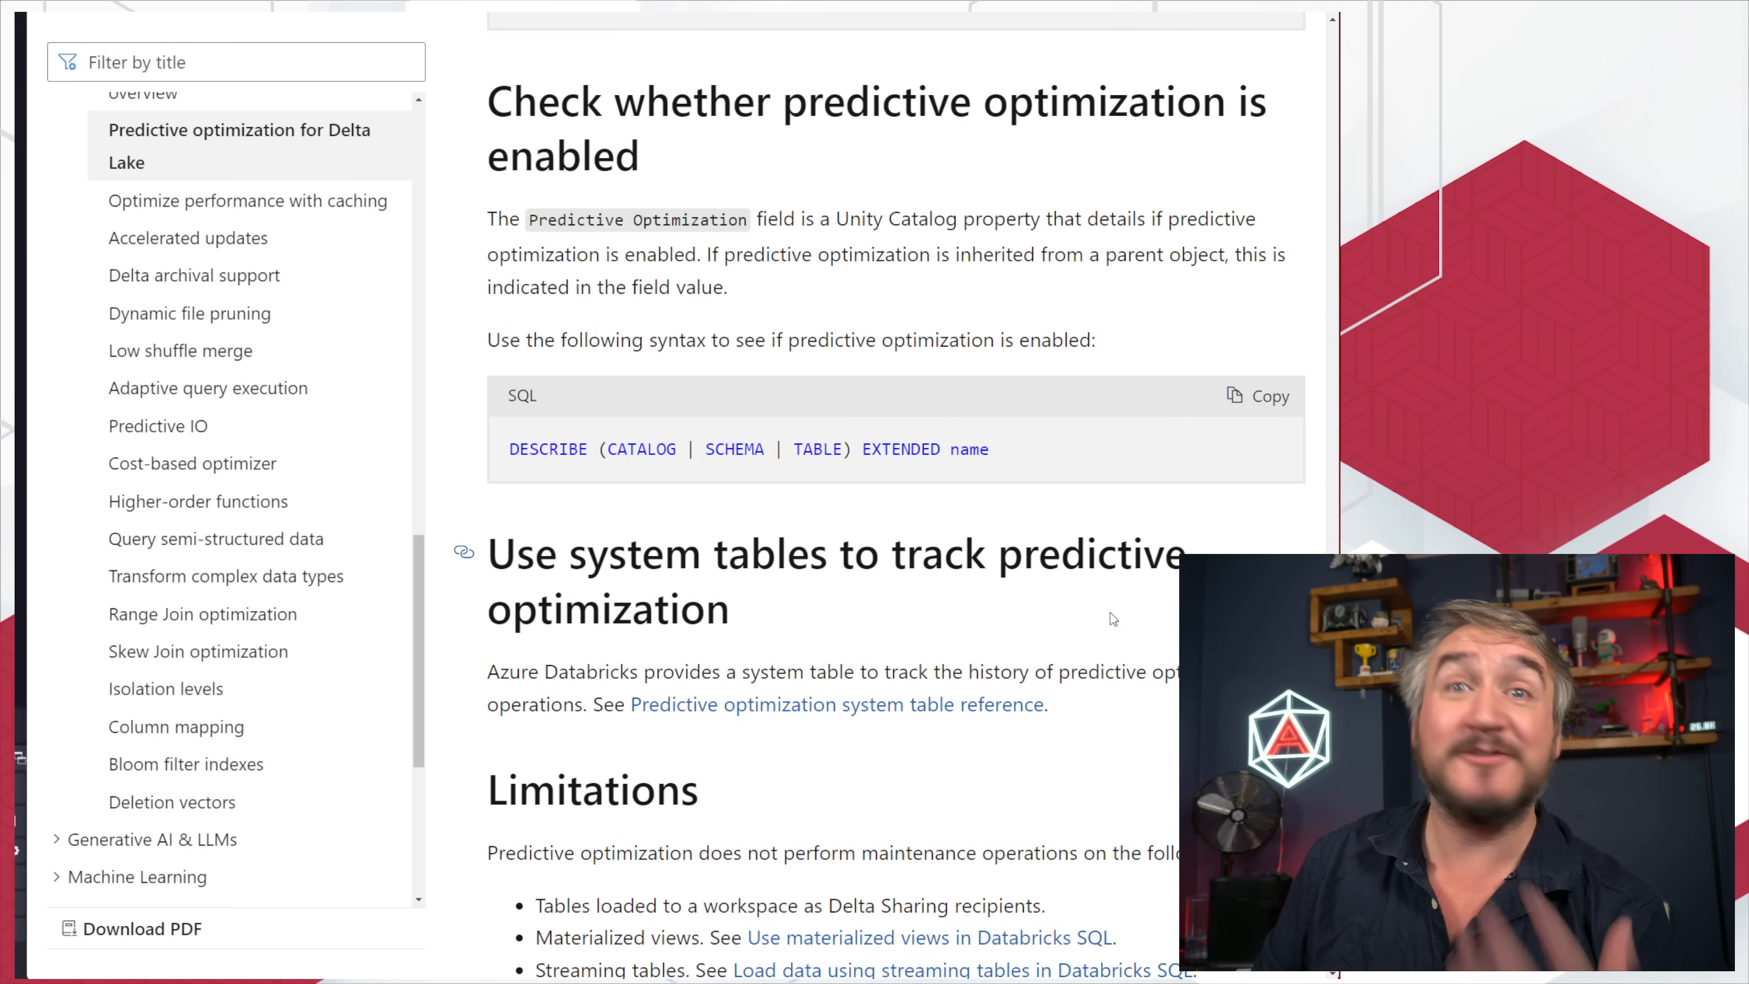
pyautogui.scroll(3)
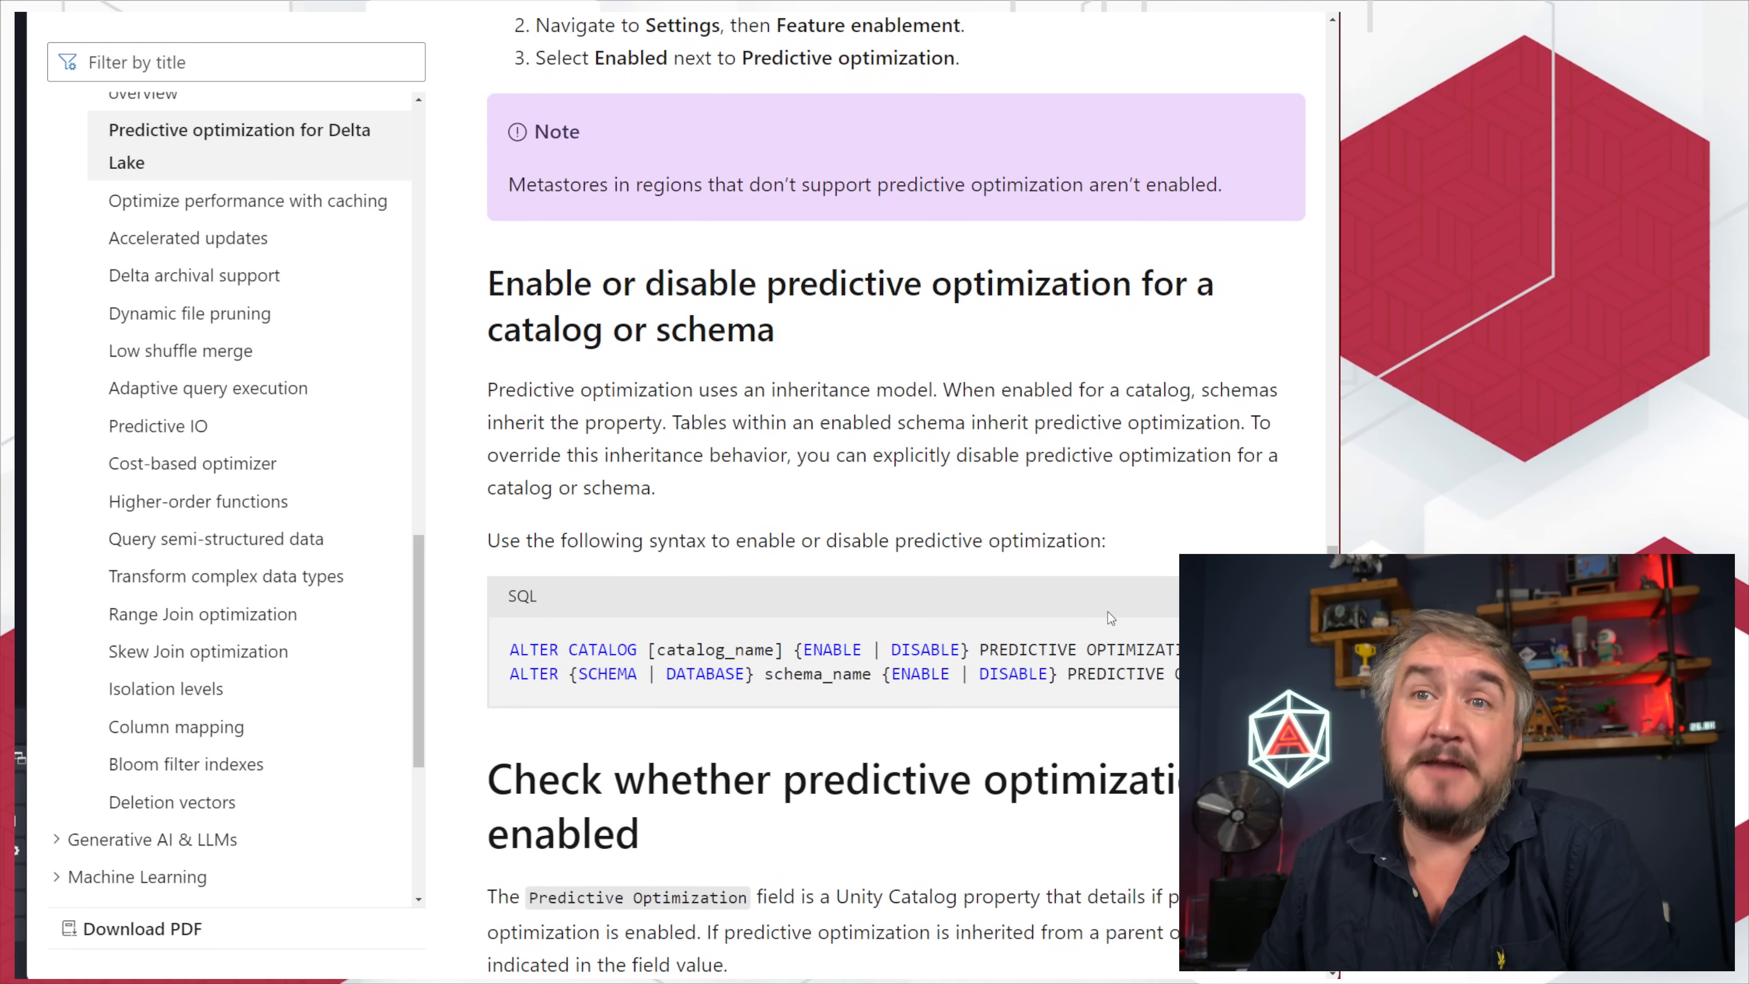
pyautogui.scroll(3)
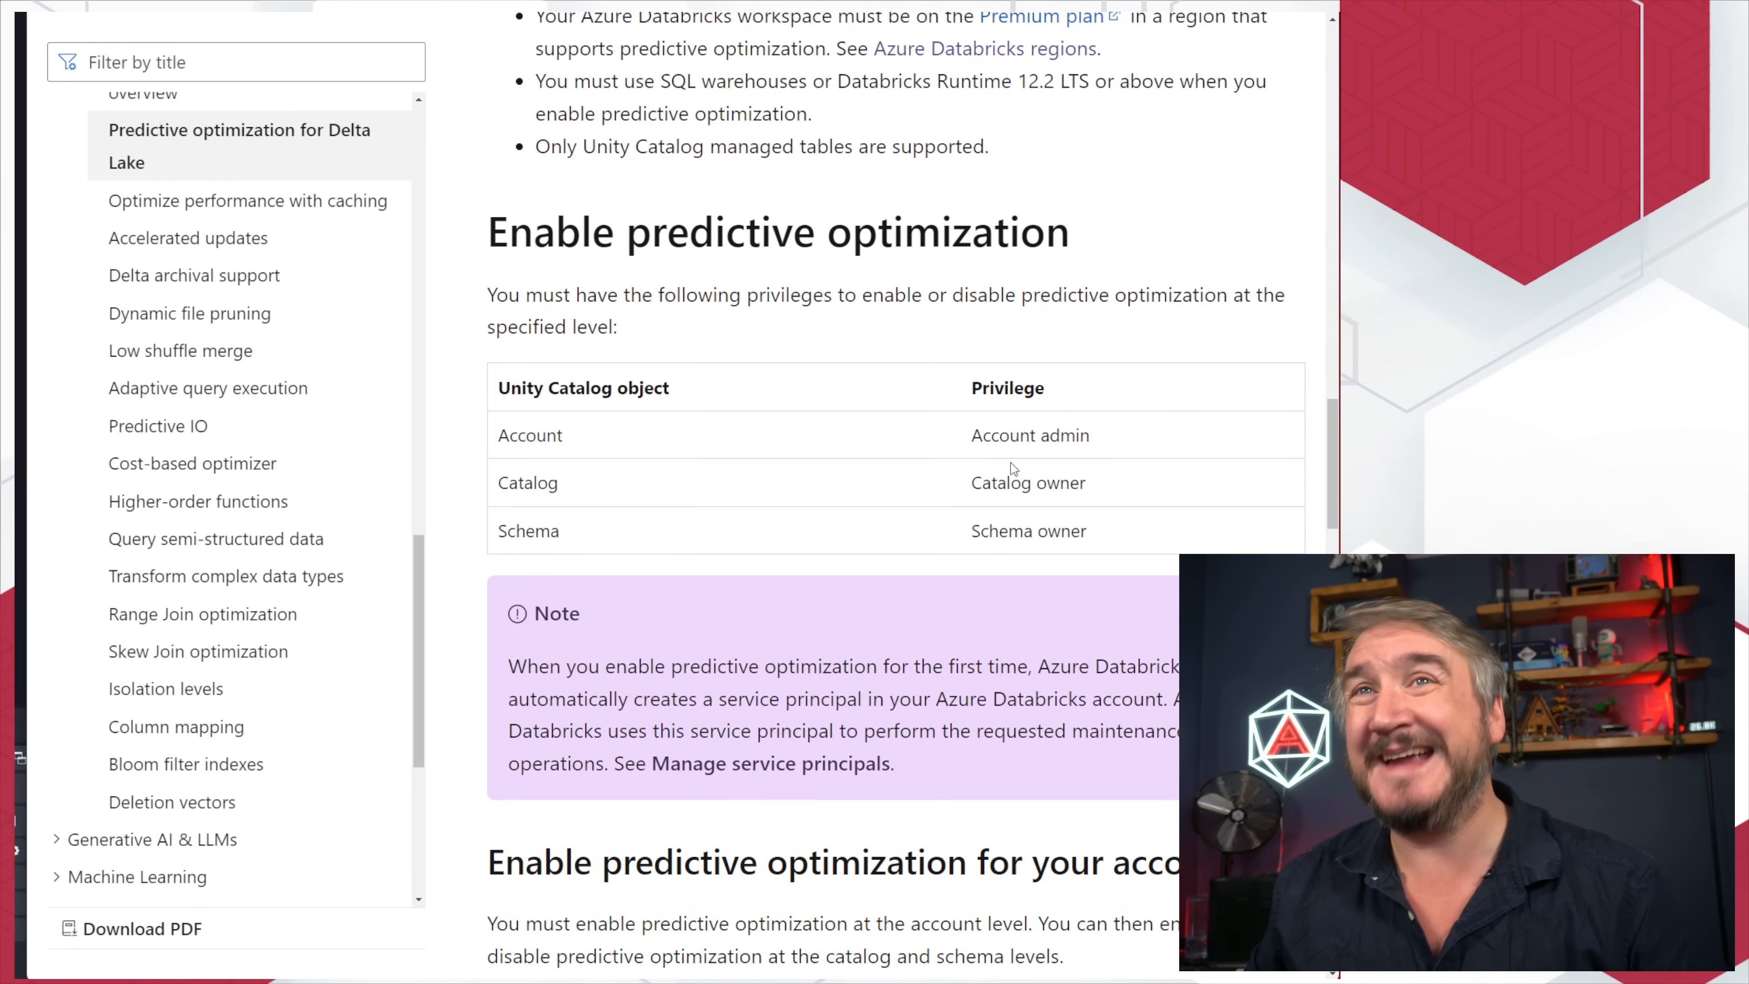
pyautogui.scroll(3)
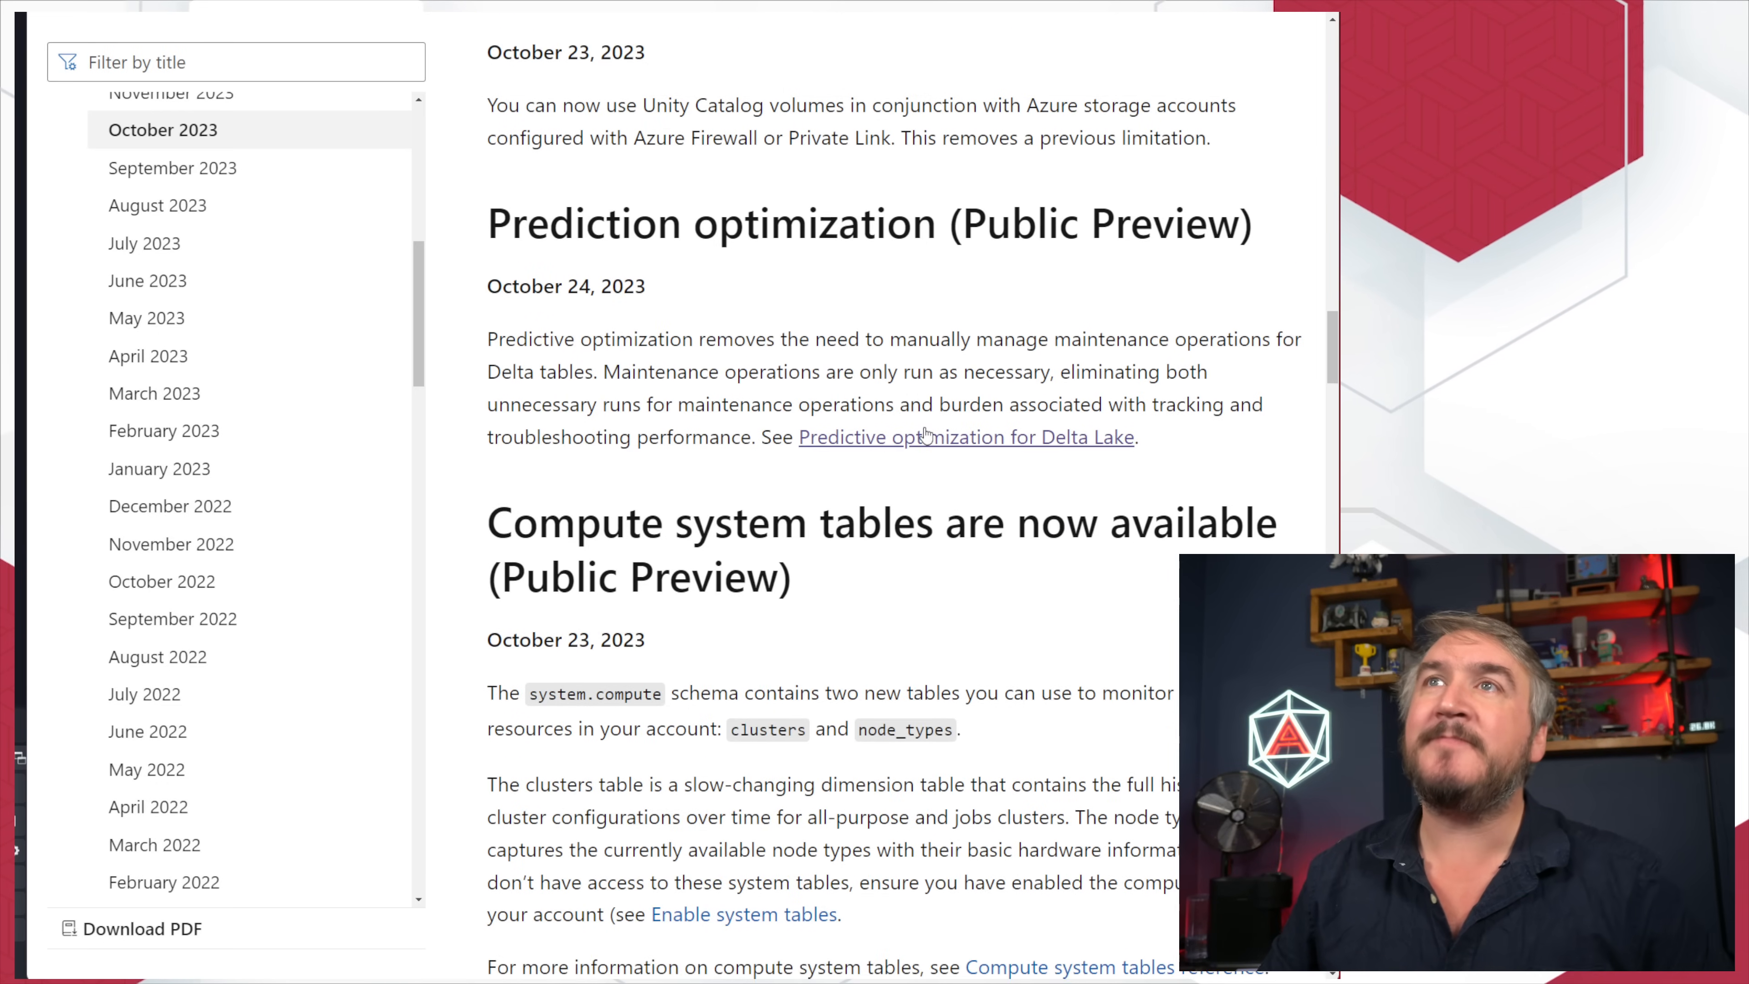
pyautogui.scroll(3)
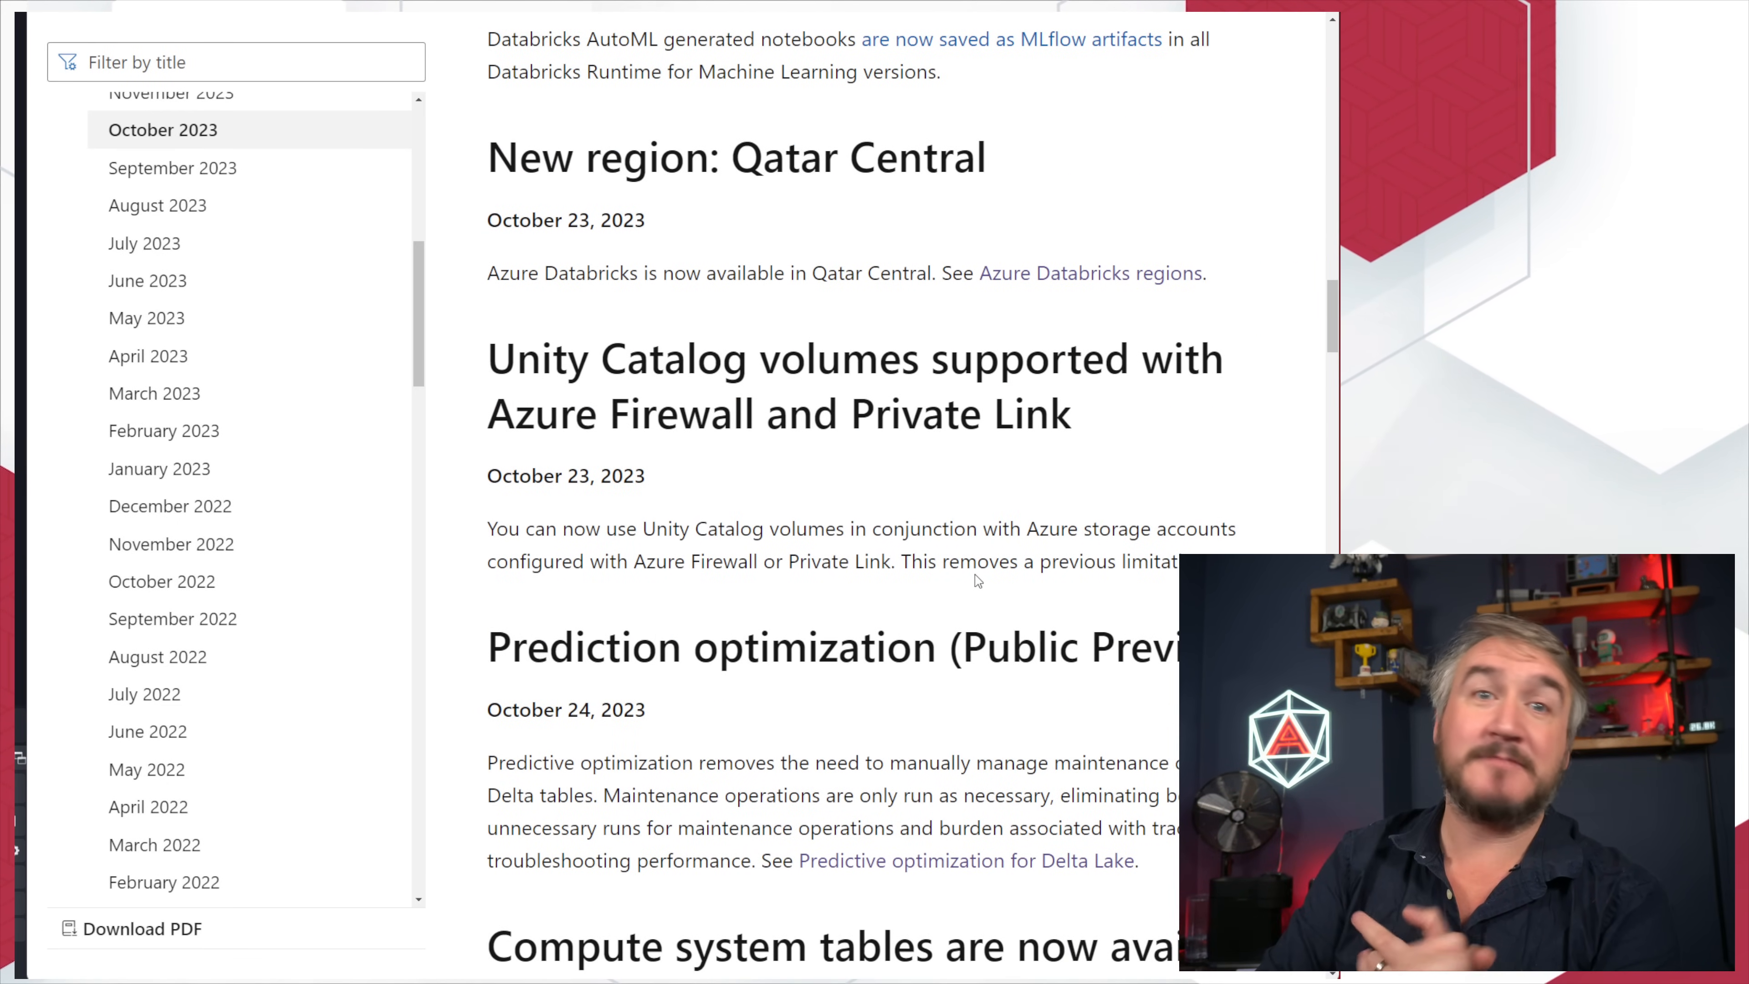
pyautogui.moveTo(950, 478)
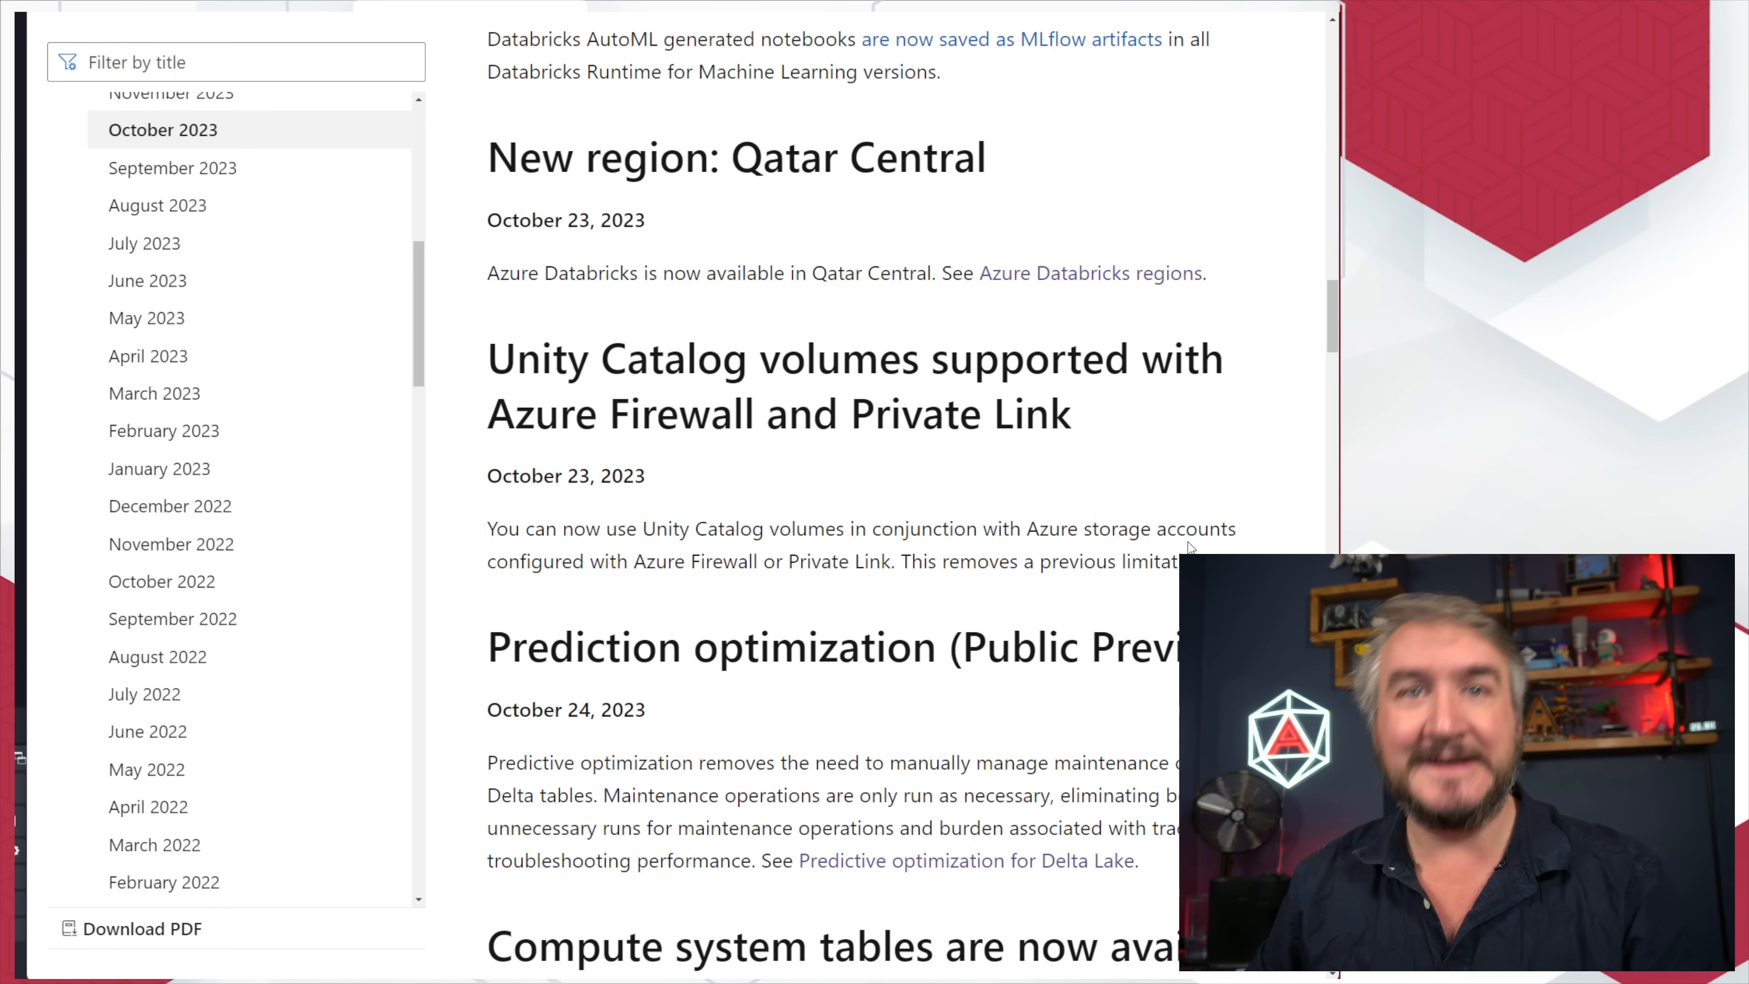
pyautogui.scroll(3)
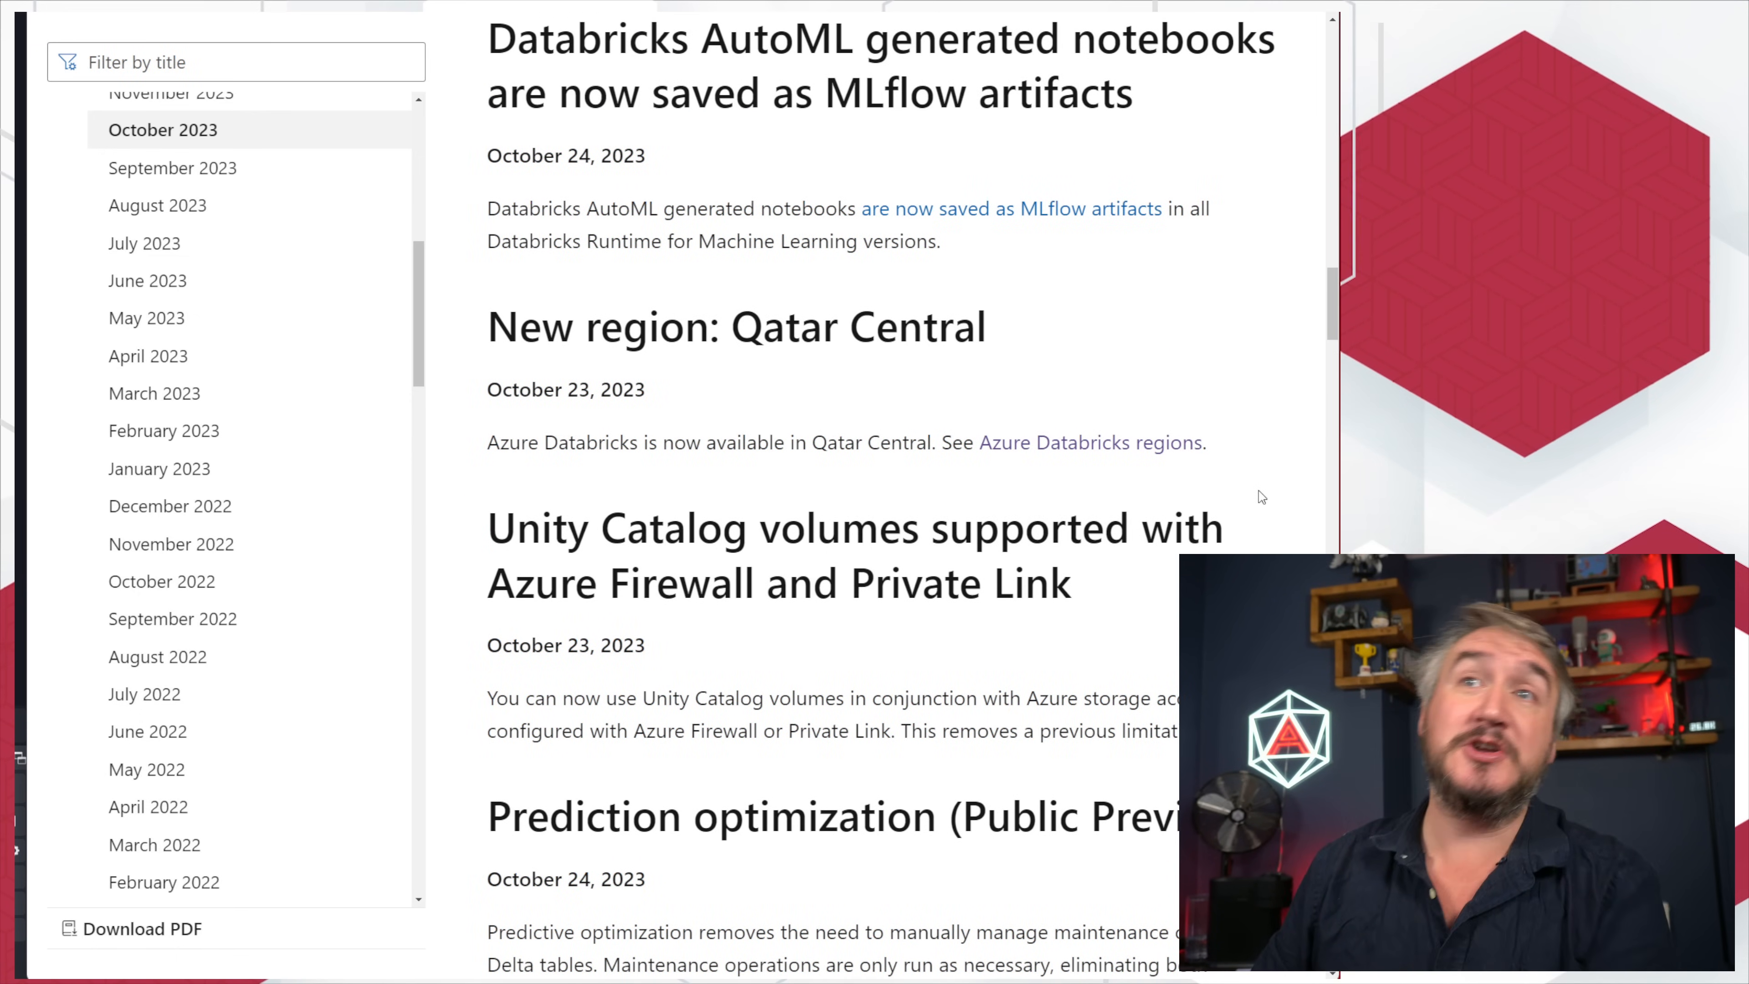
pyautogui.scroll(3)
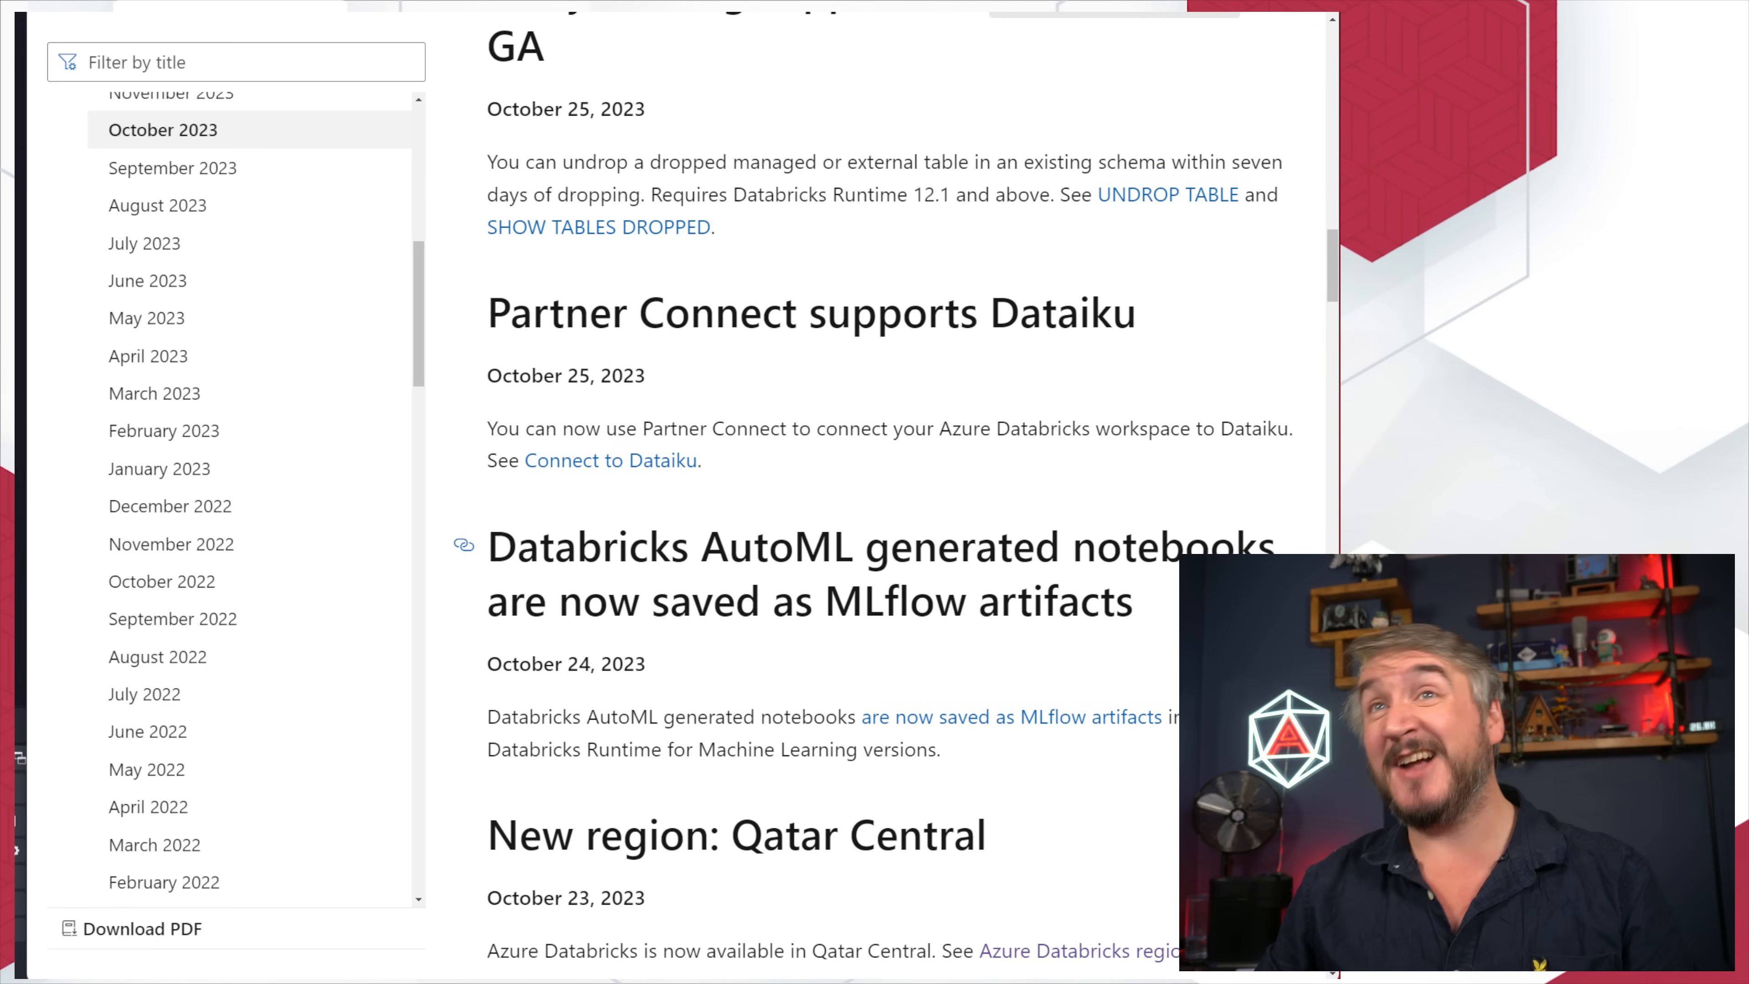
pyautogui.moveTo(1127, 508)
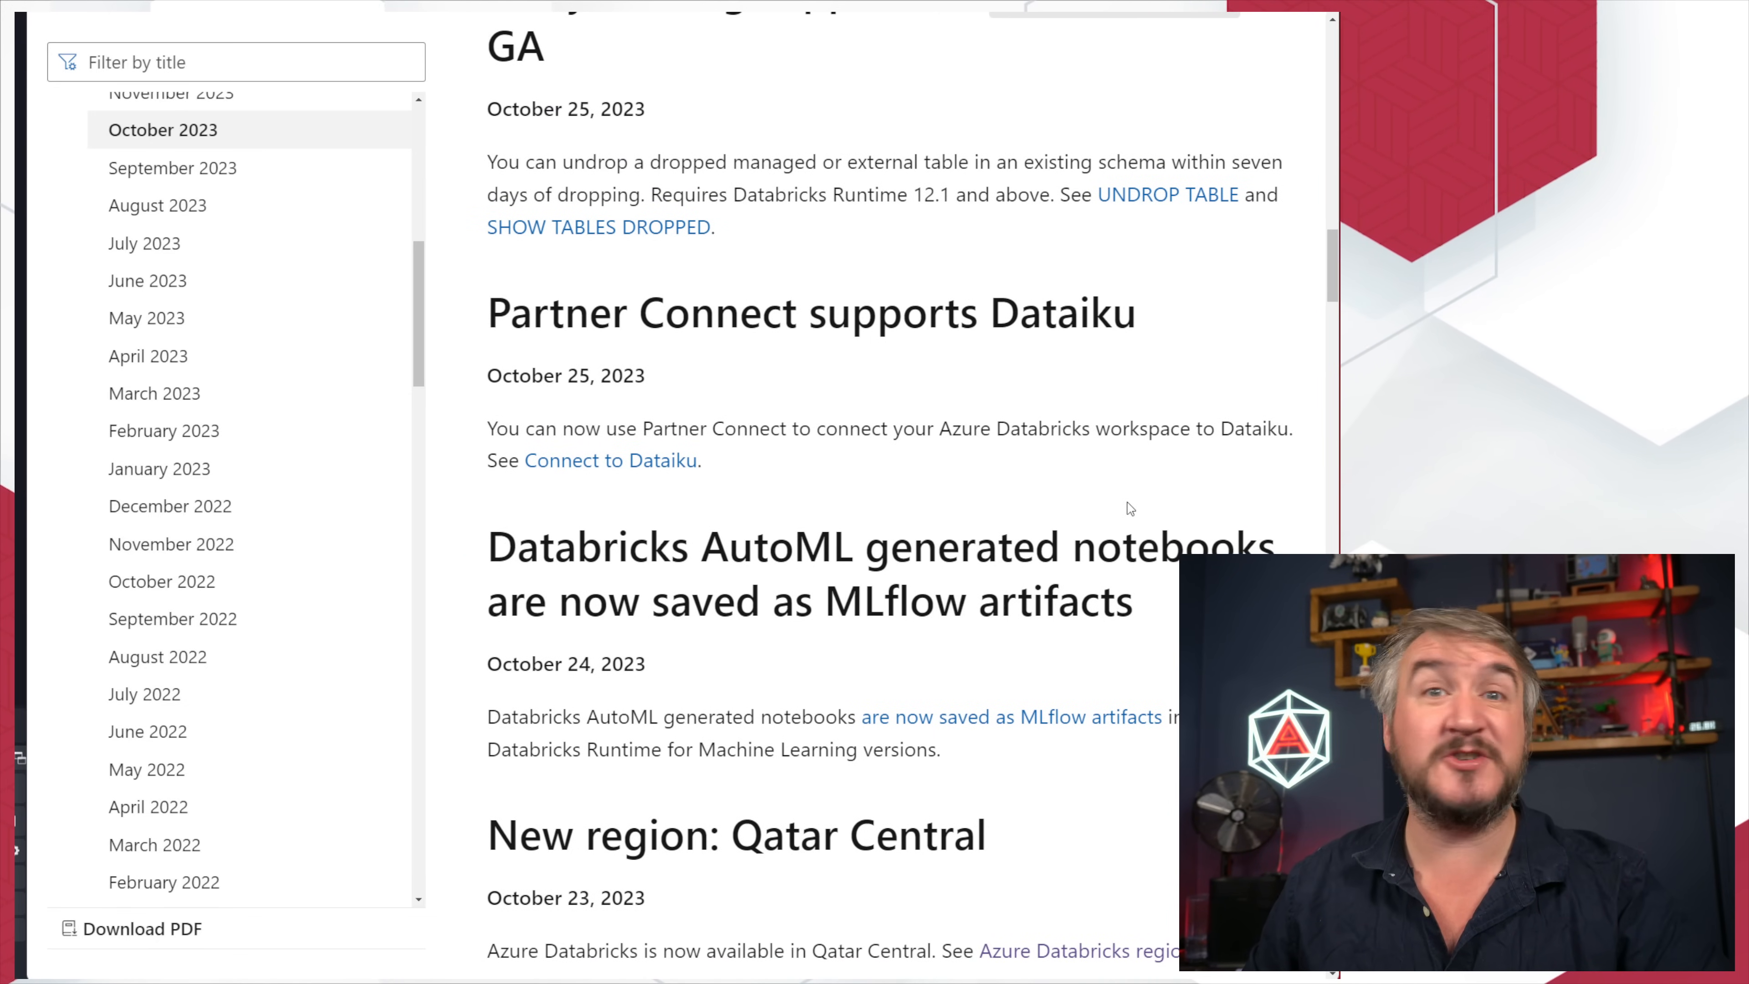
pyautogui.scroll(3)
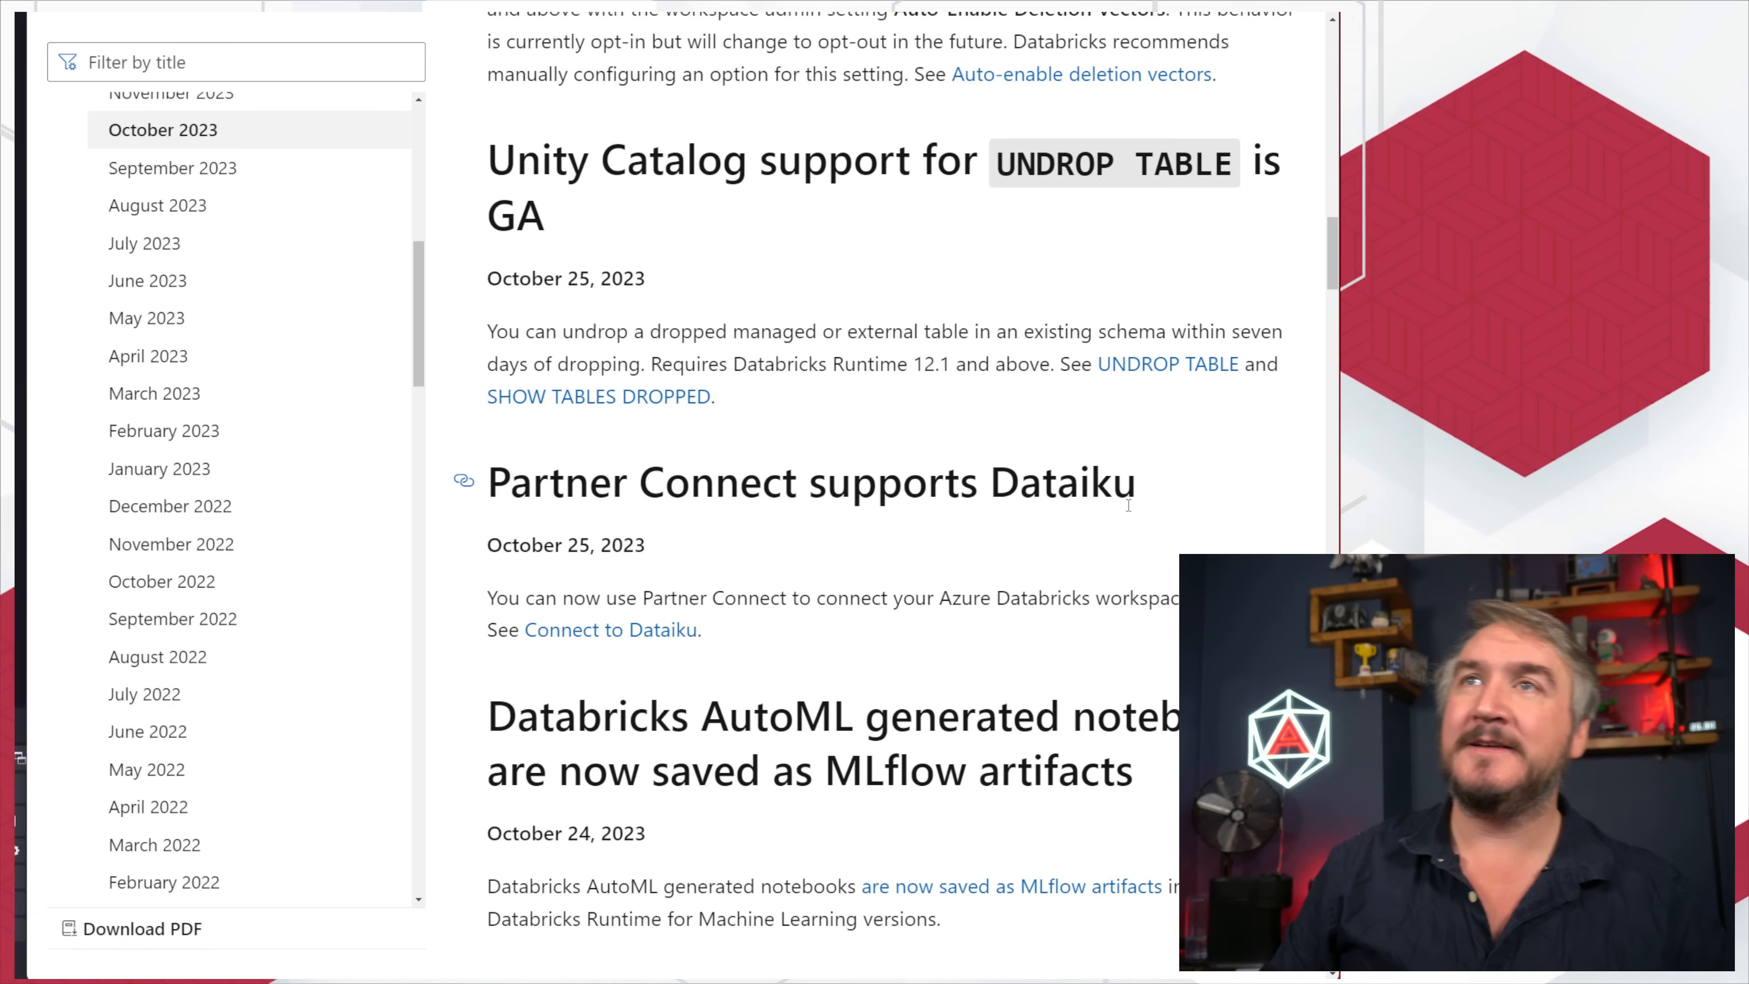
pyautogui.moveTo(959, 435)
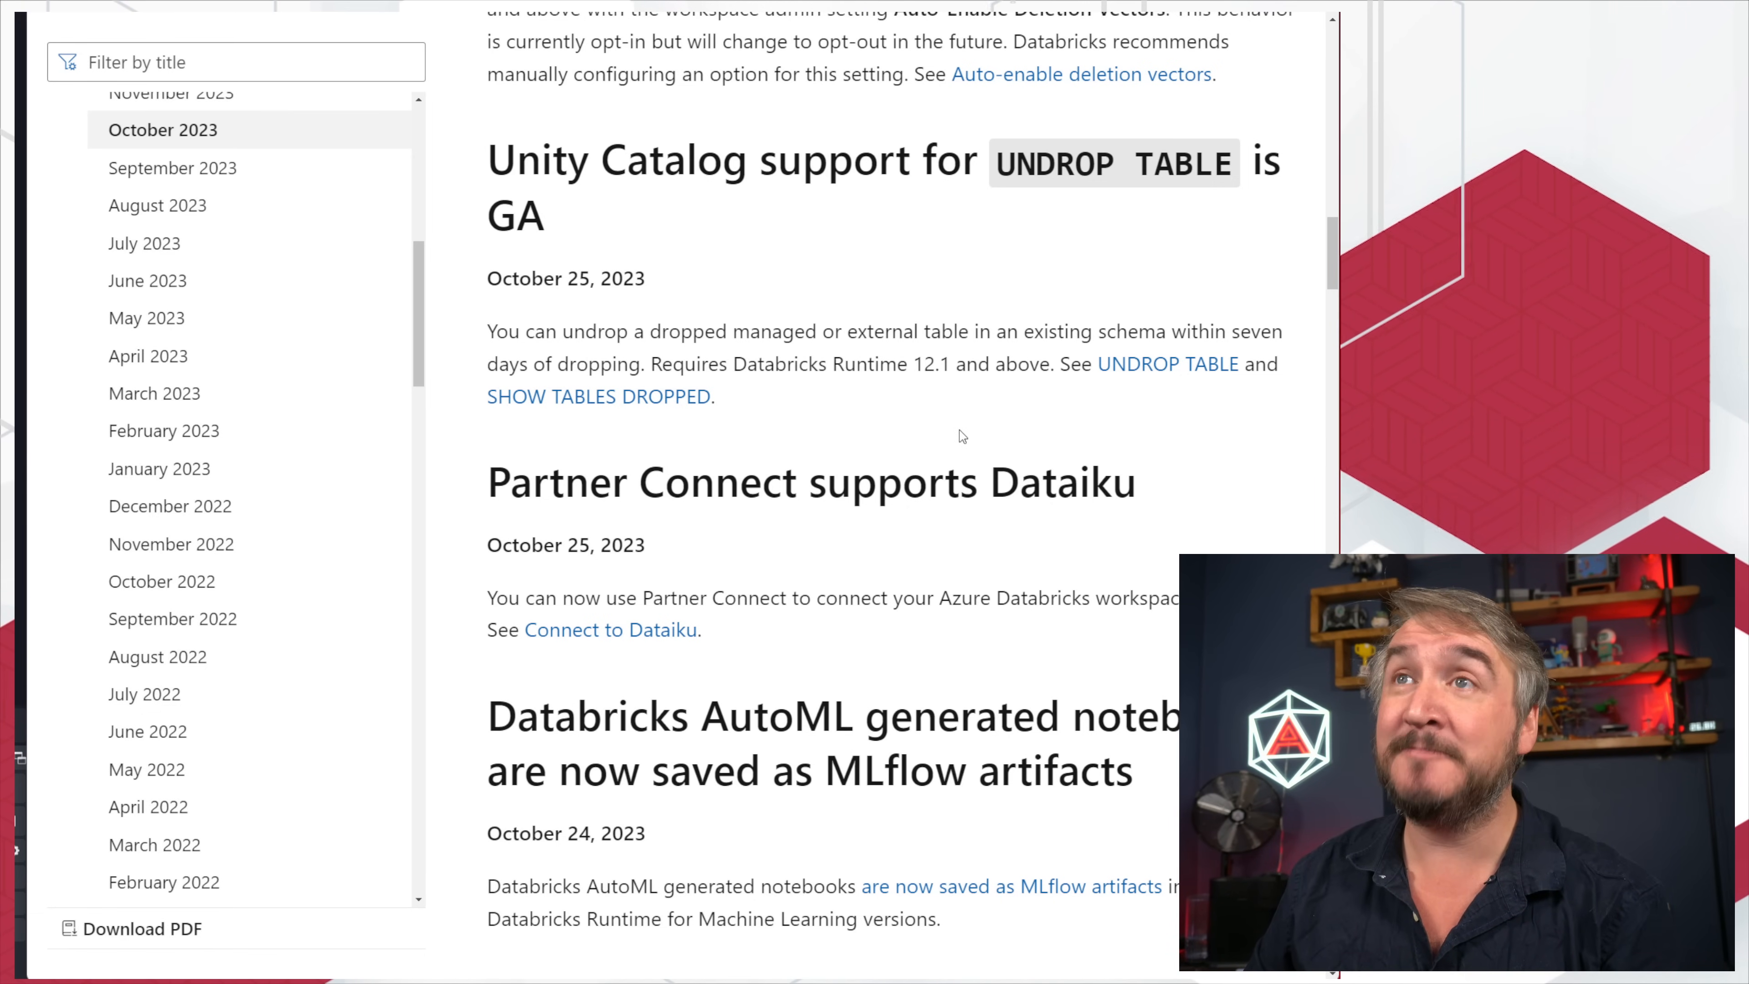
# Step: Scroll up past the October 30–31 entries, including serverless secure connectivity, to the top of the notes
pyautogui.scroll(3)
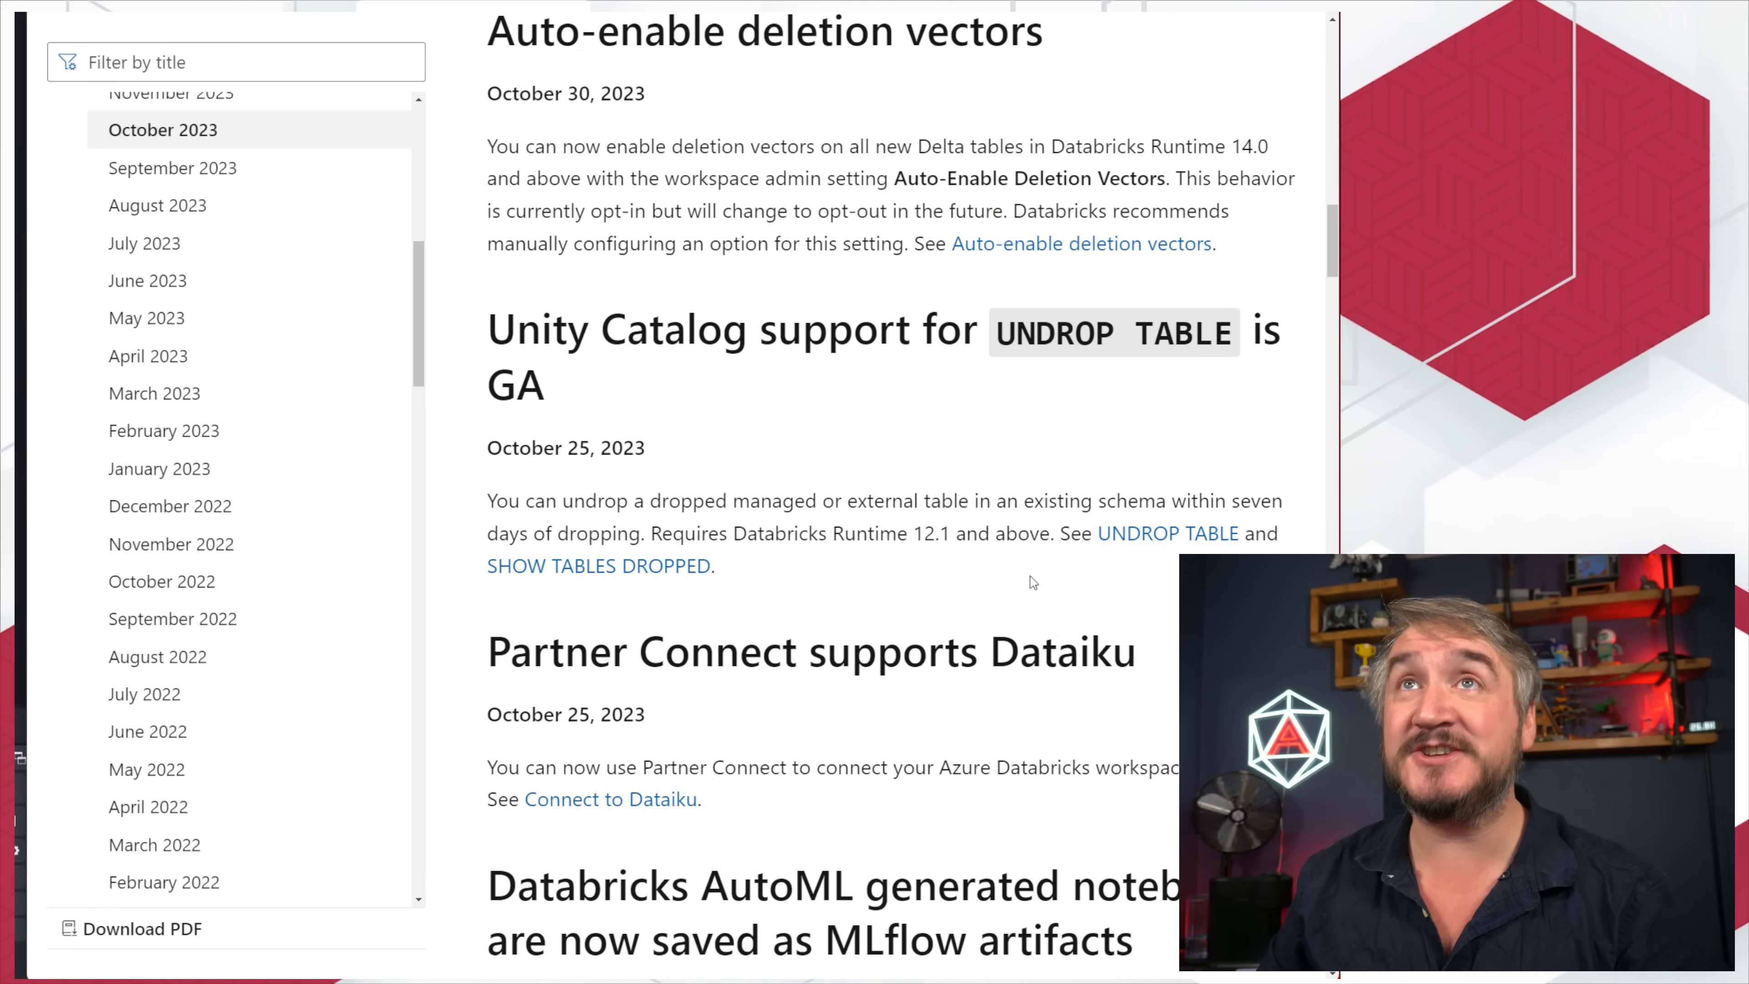
pyautogui.scroll(3)
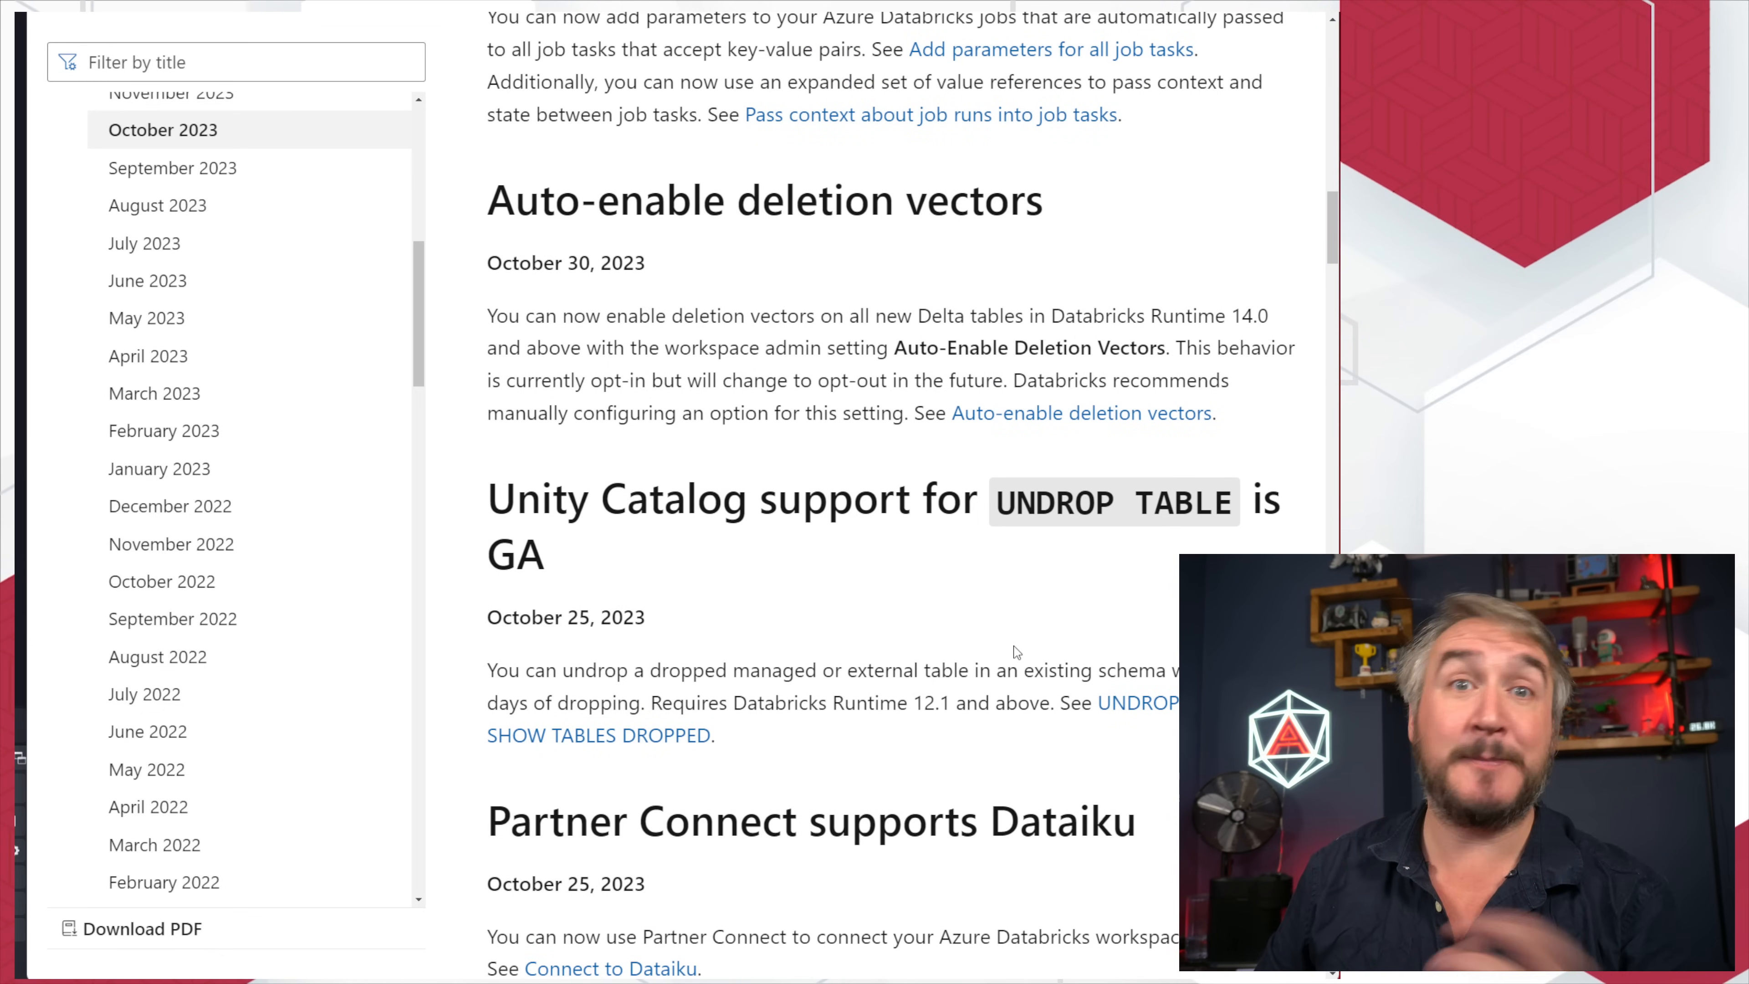
pyautogui.moveTo(984, 637)
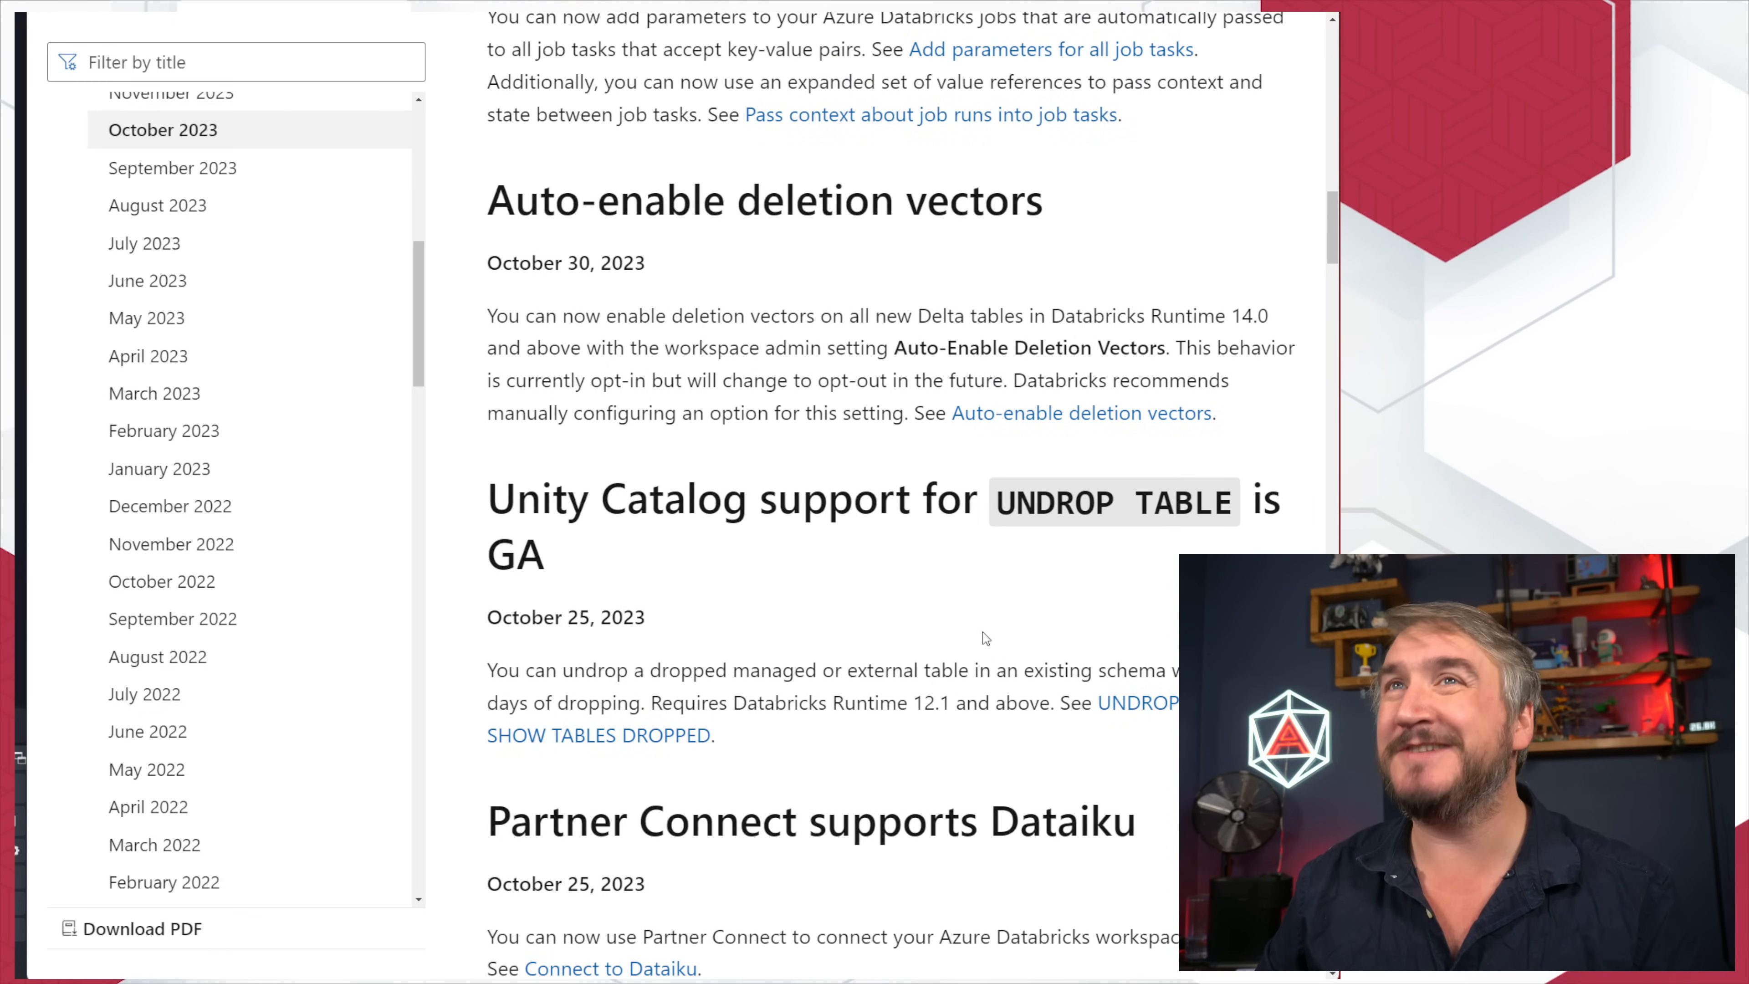
pyautogui.moveTo(874, 579)
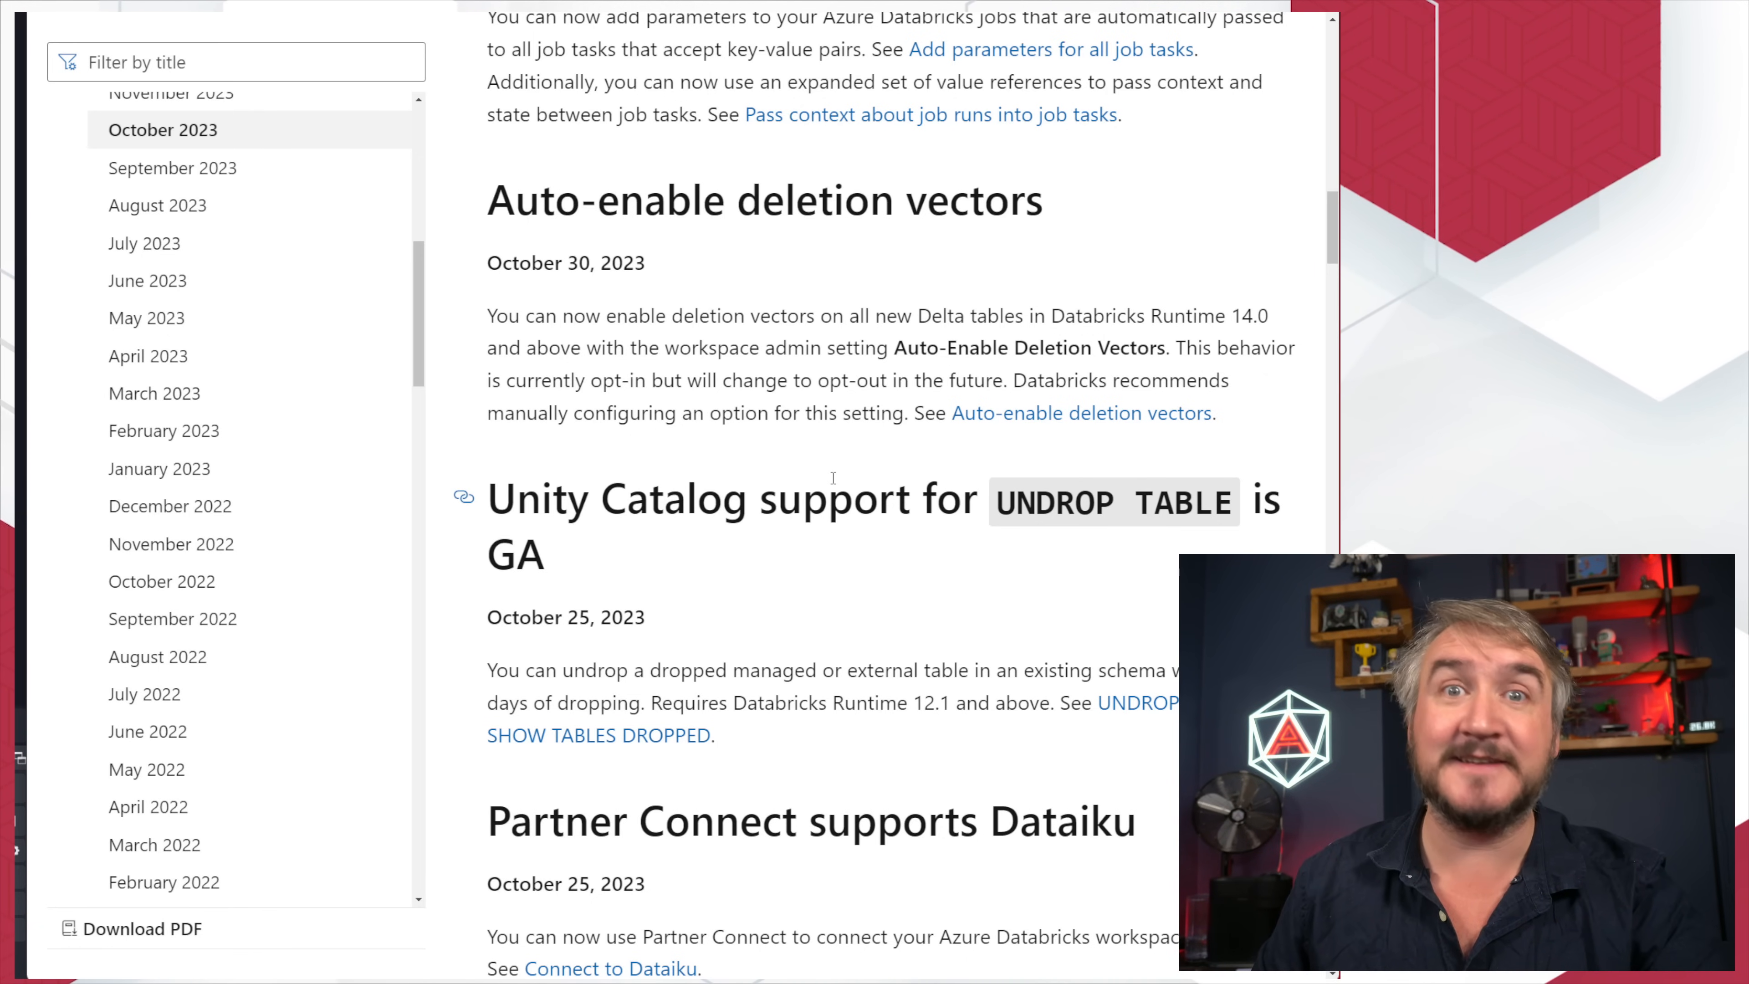
pyautogui.scroll(3)
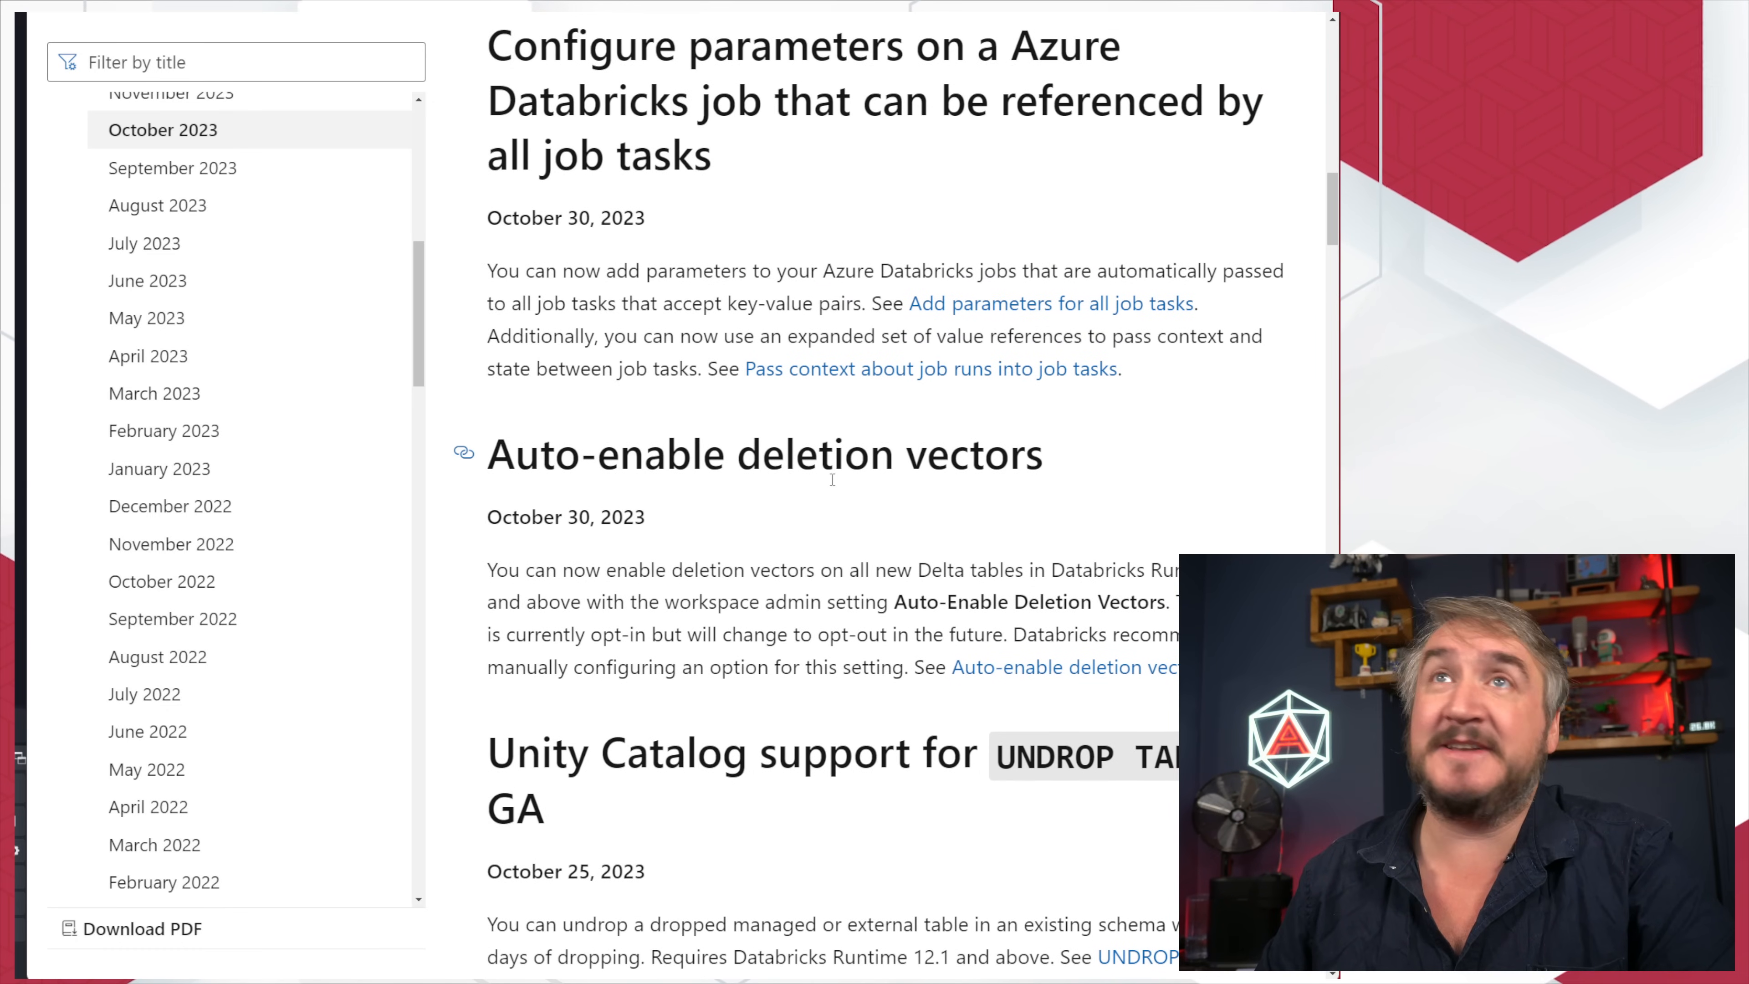
pyautogui.scroll(3)
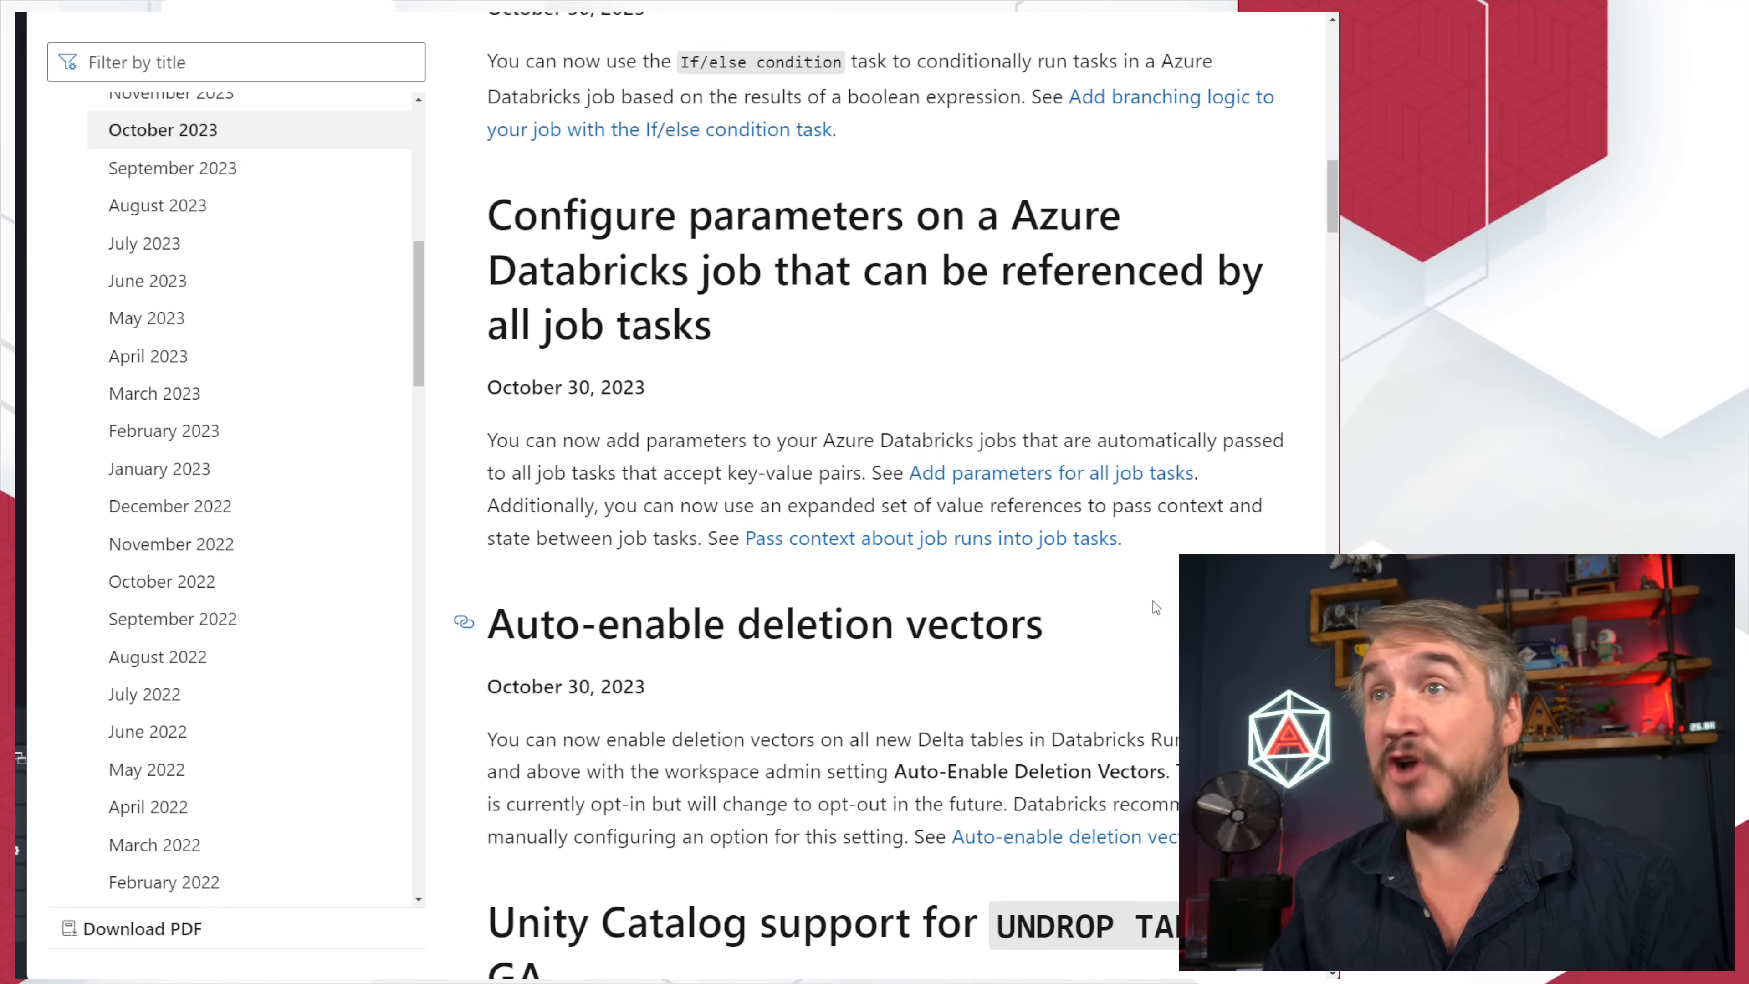
pyautogui.scroll(3)
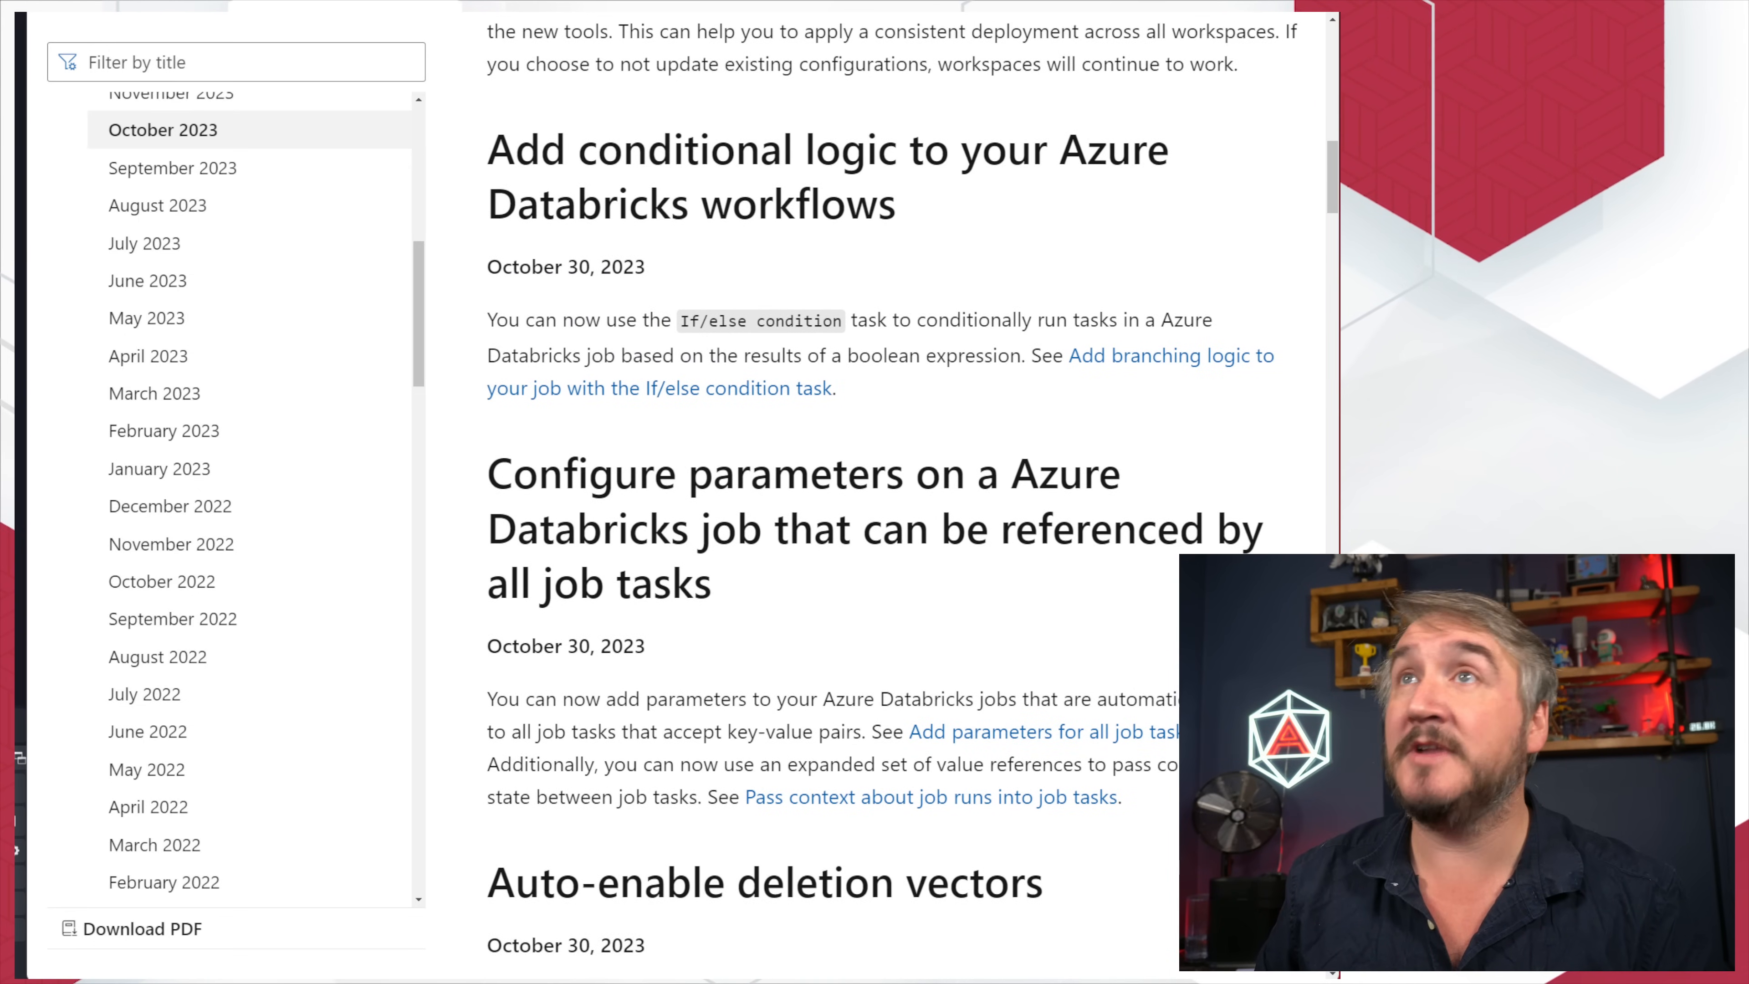
pyautogui.scroll(3)
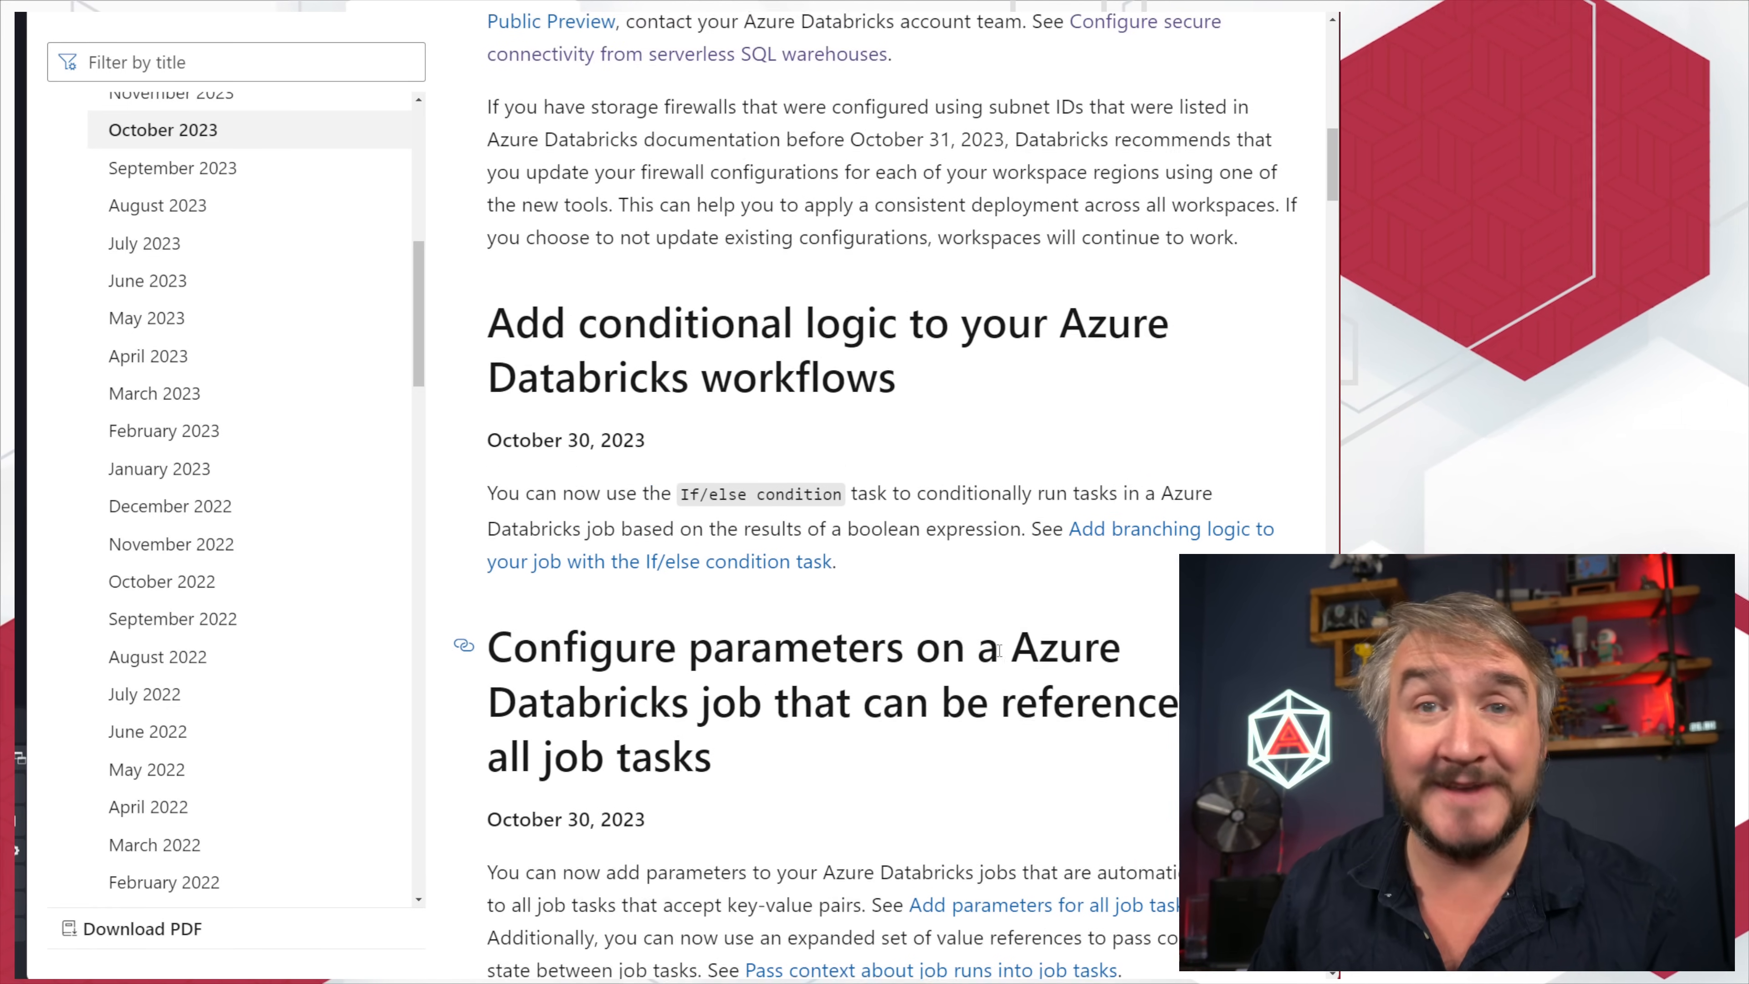
pyautogui.scroll(3)
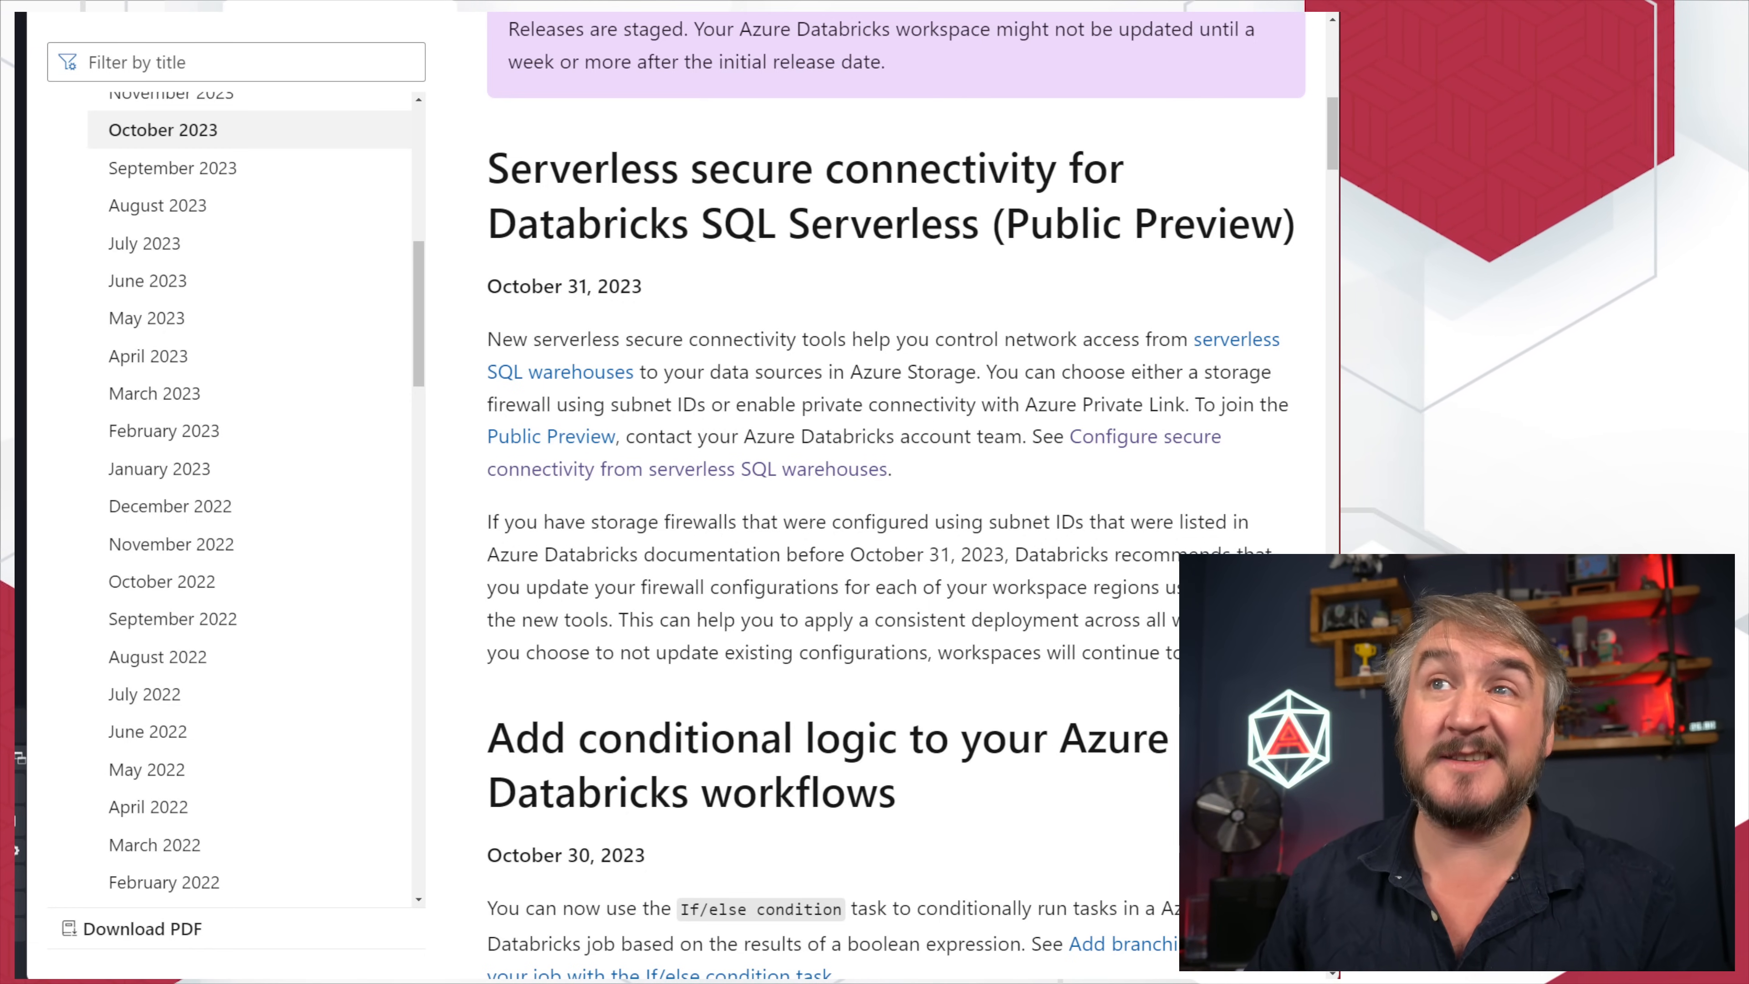
pyautogui.scroll(3)
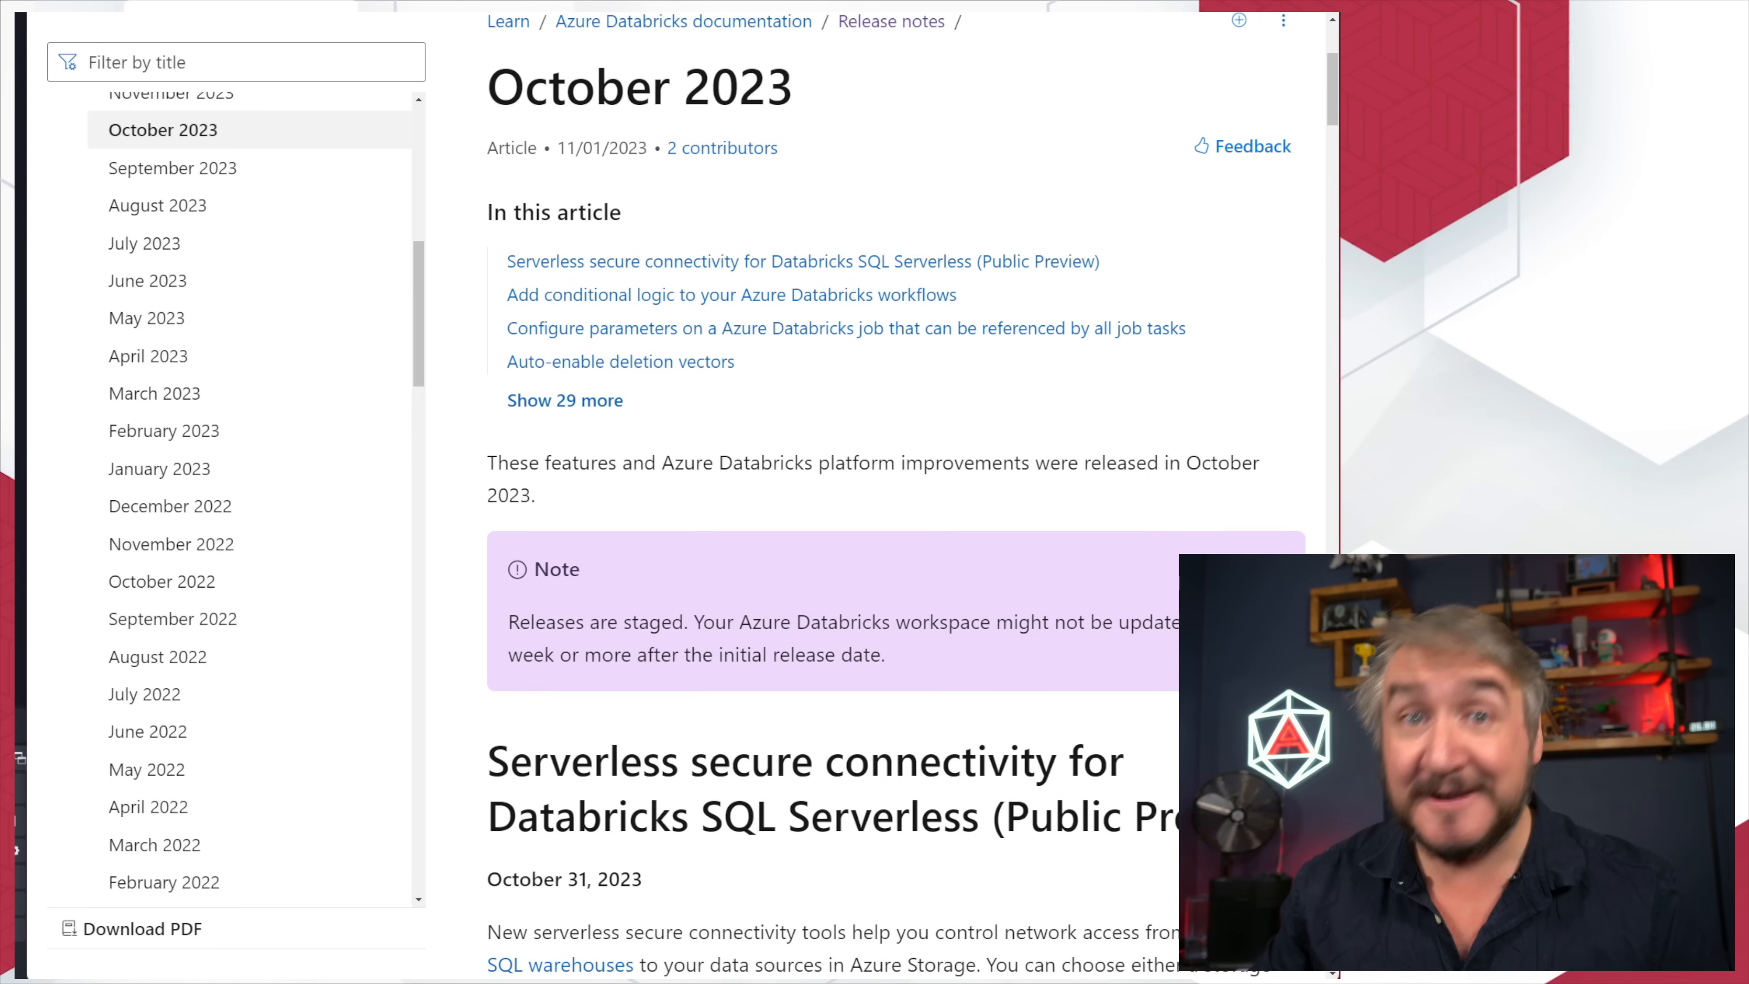
pyautogui.moveTo(1130, 346)
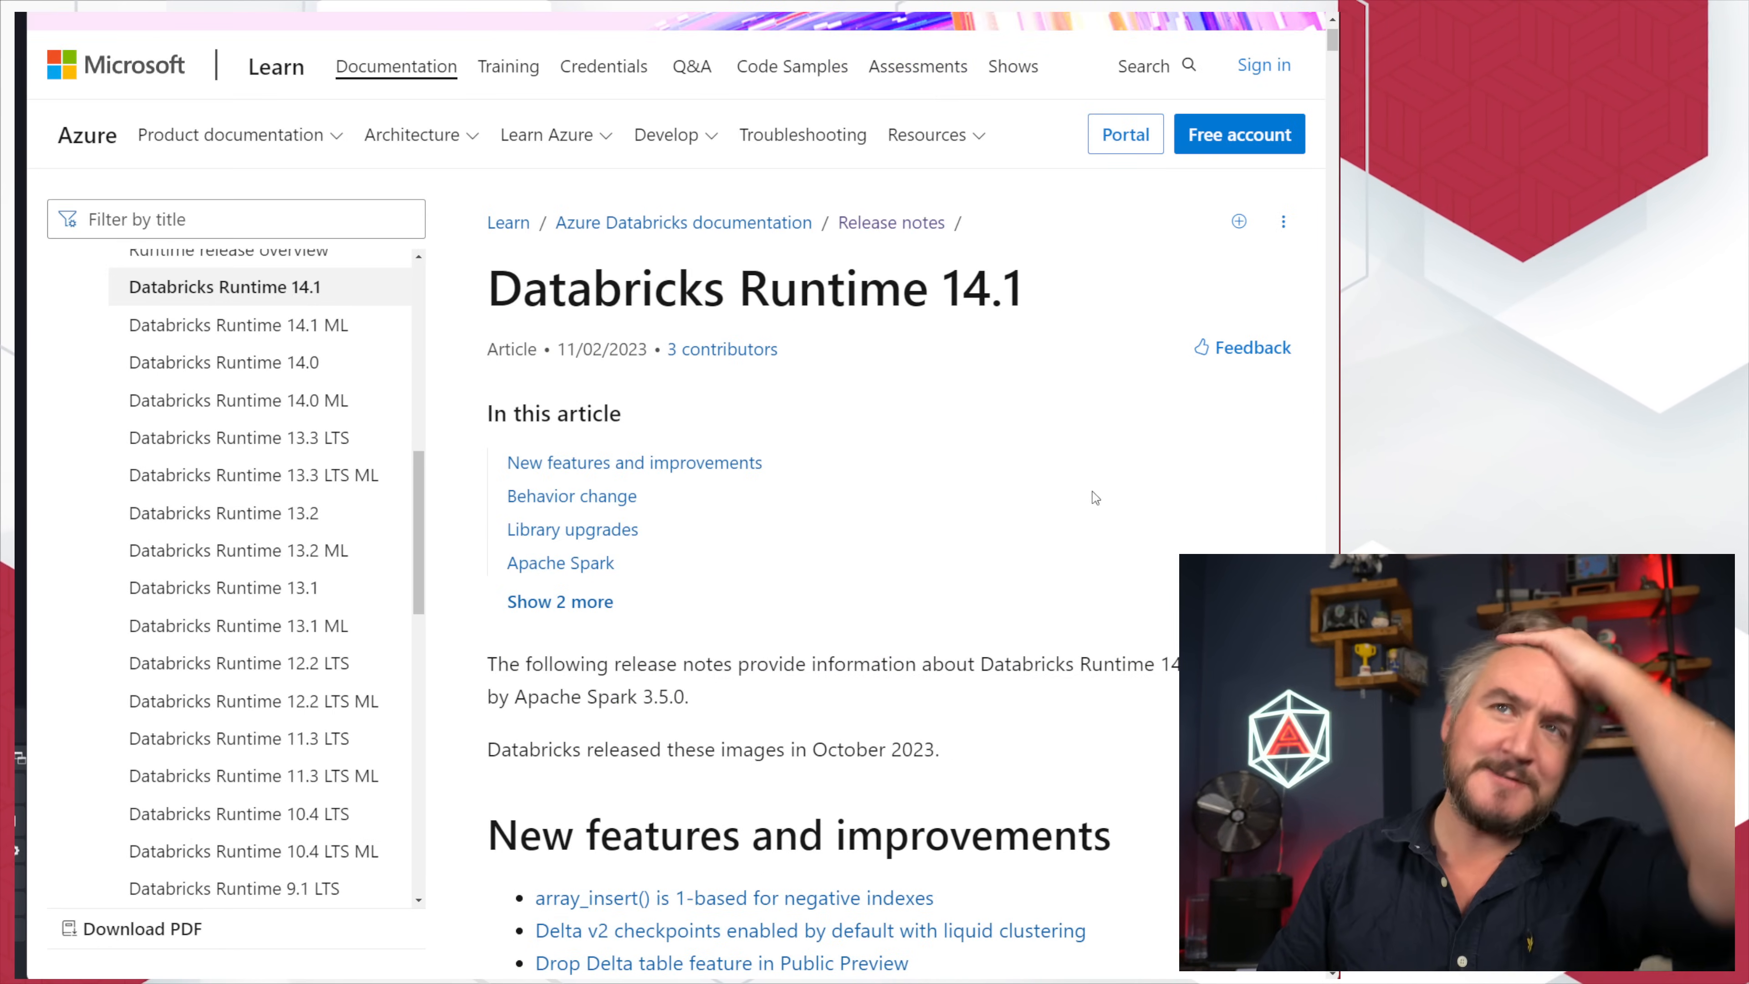
# Step: Scroll through the Delta v2 checkpoints and dropping table features notes down to Stream from Unity Catalog views
pyautogui.scroll(-3)
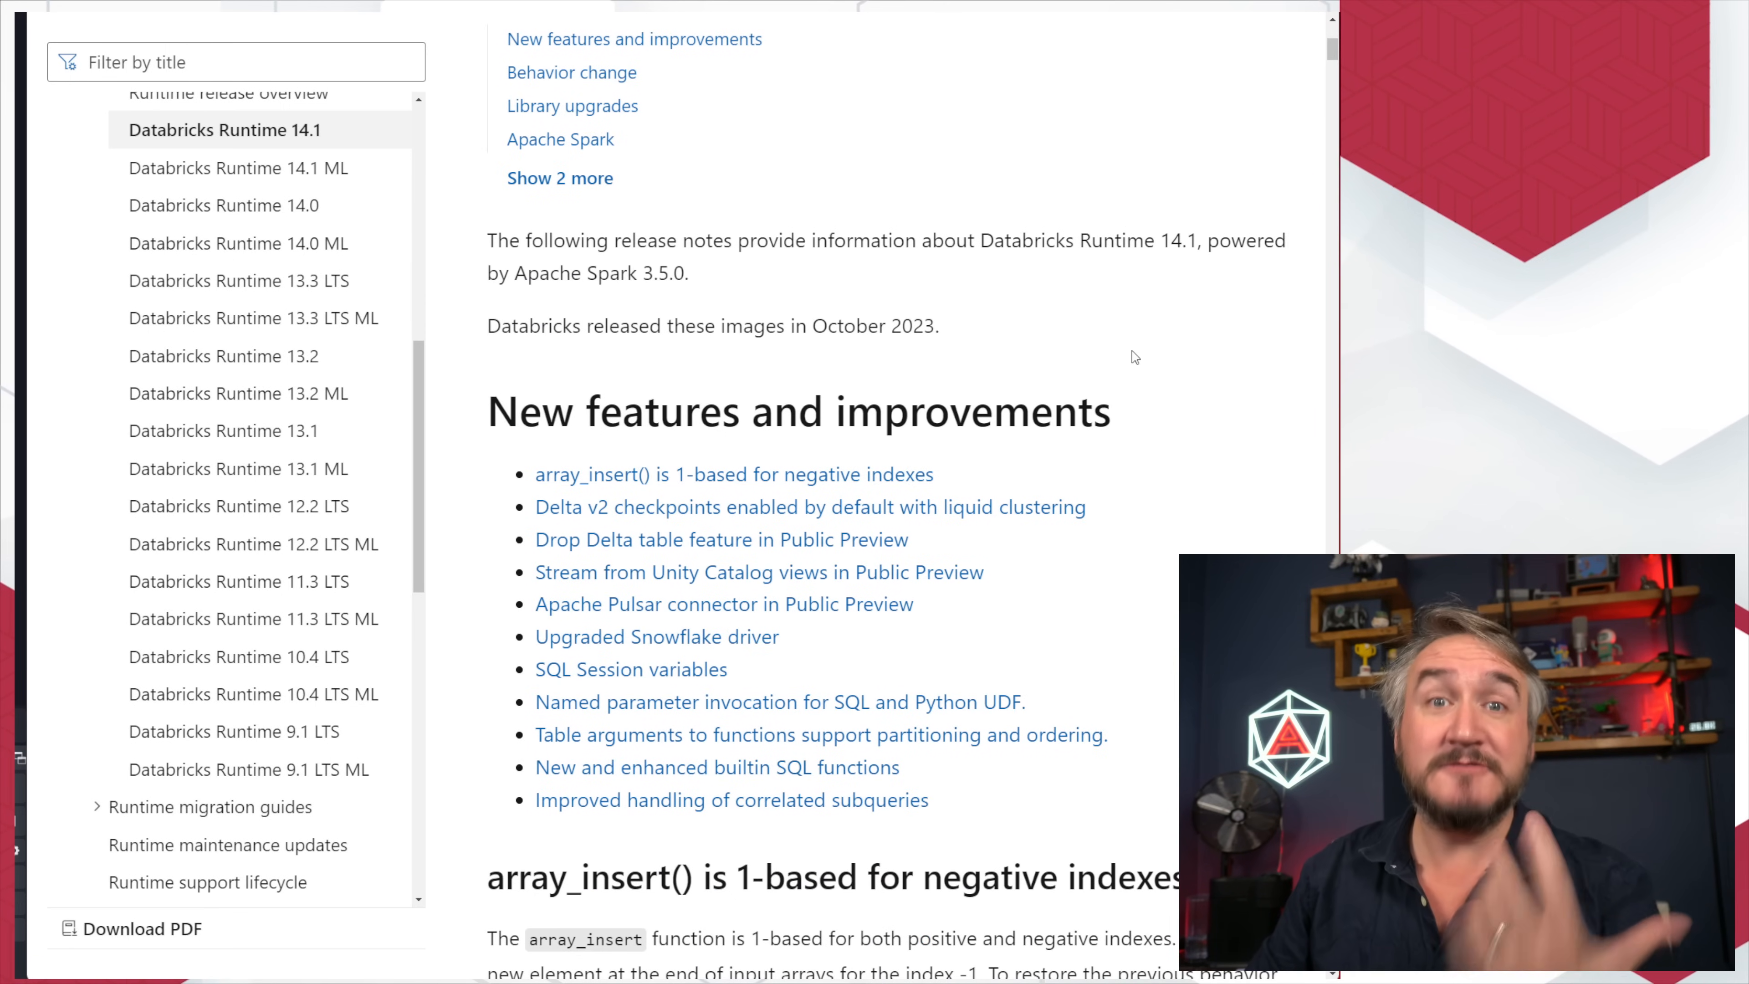
pyautogui.scroll(-3)
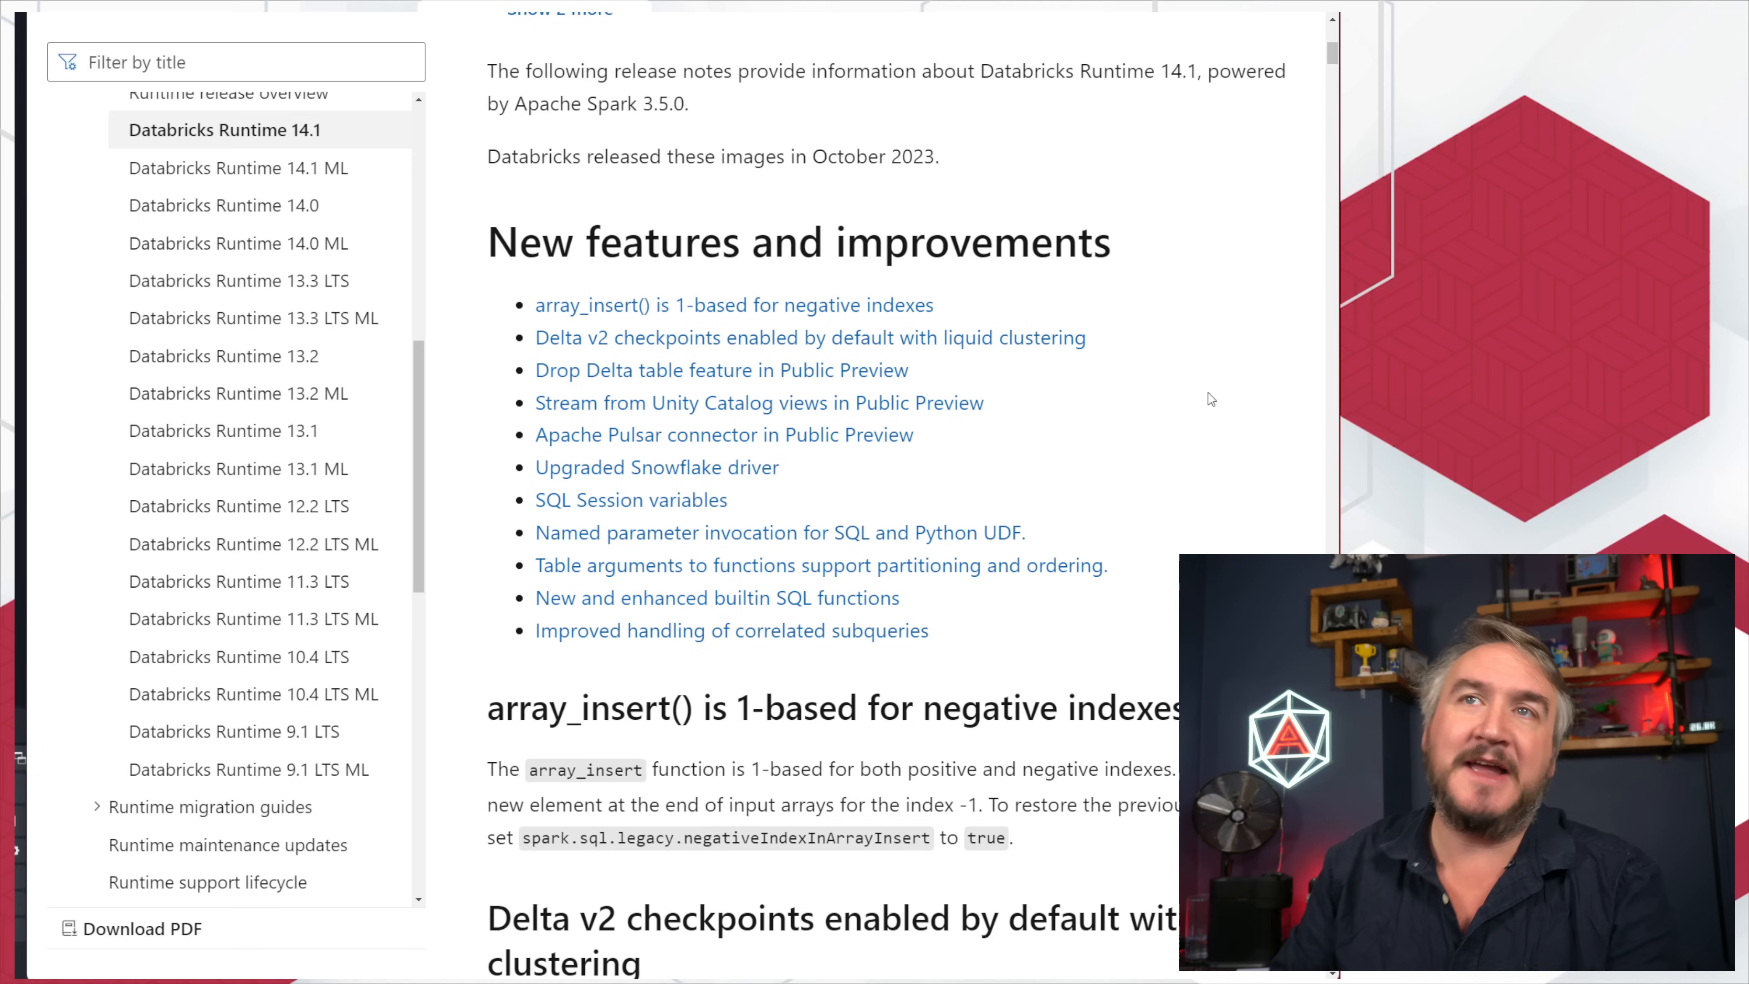
pyautogui.moveTo(1159, 463)
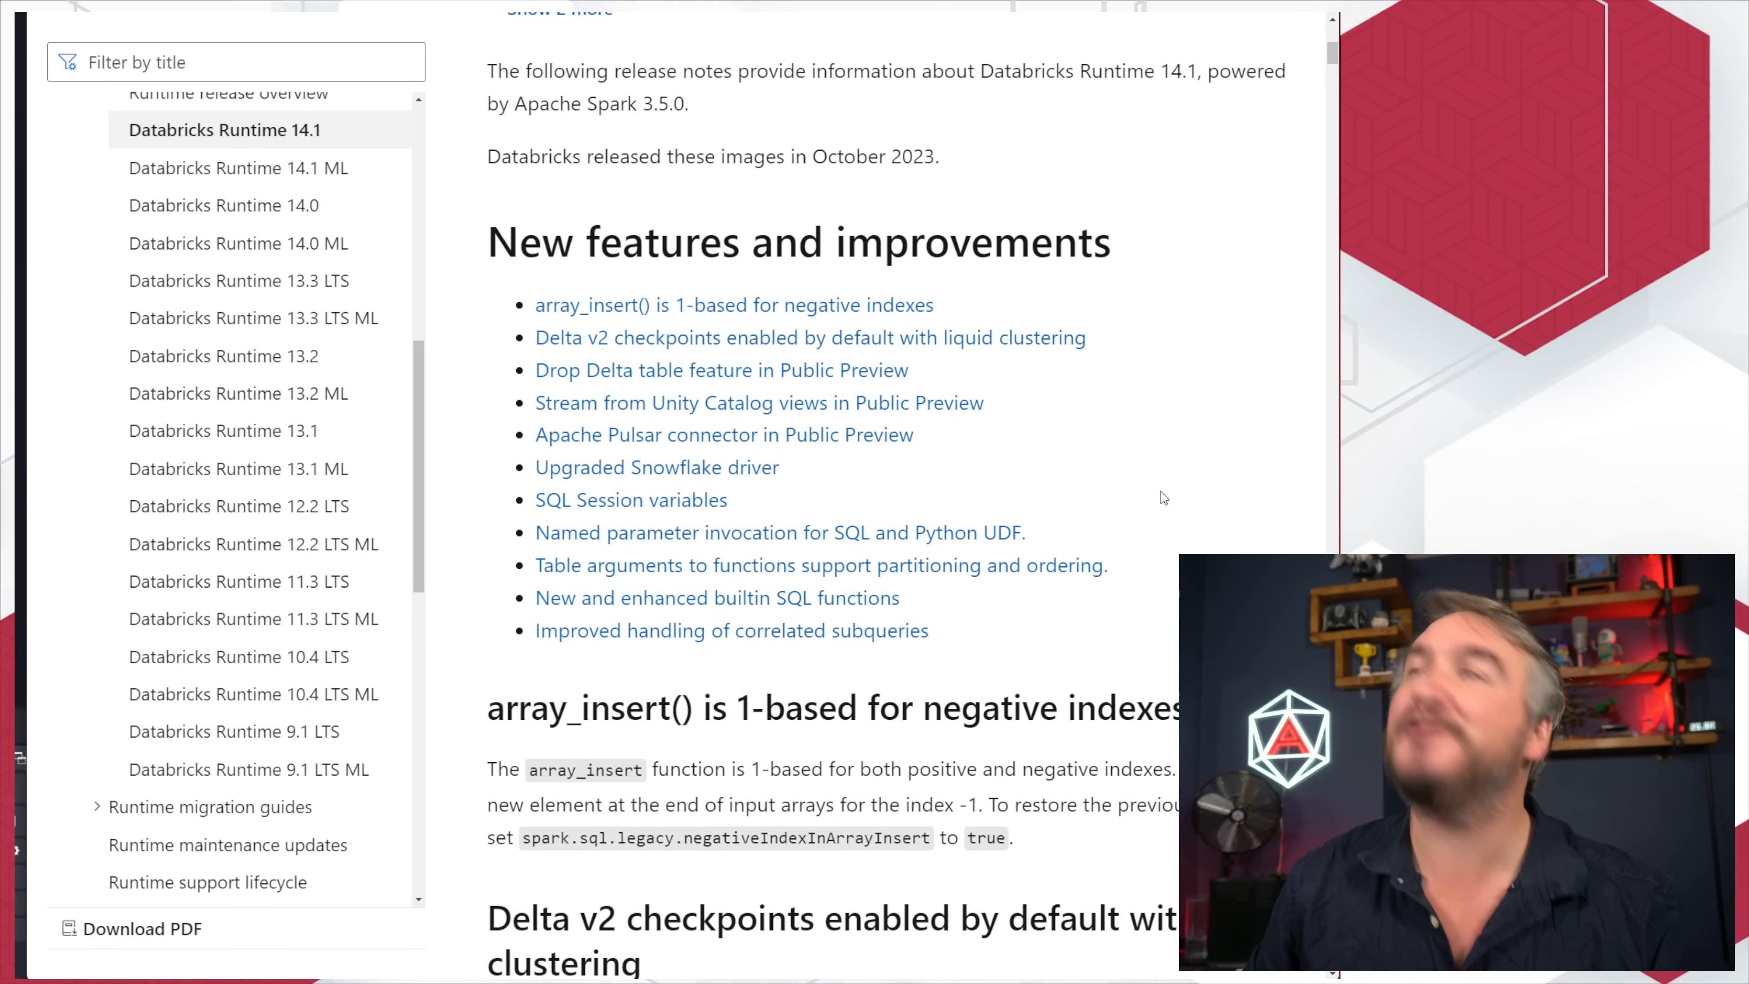
pyautogui.scroll(-3)
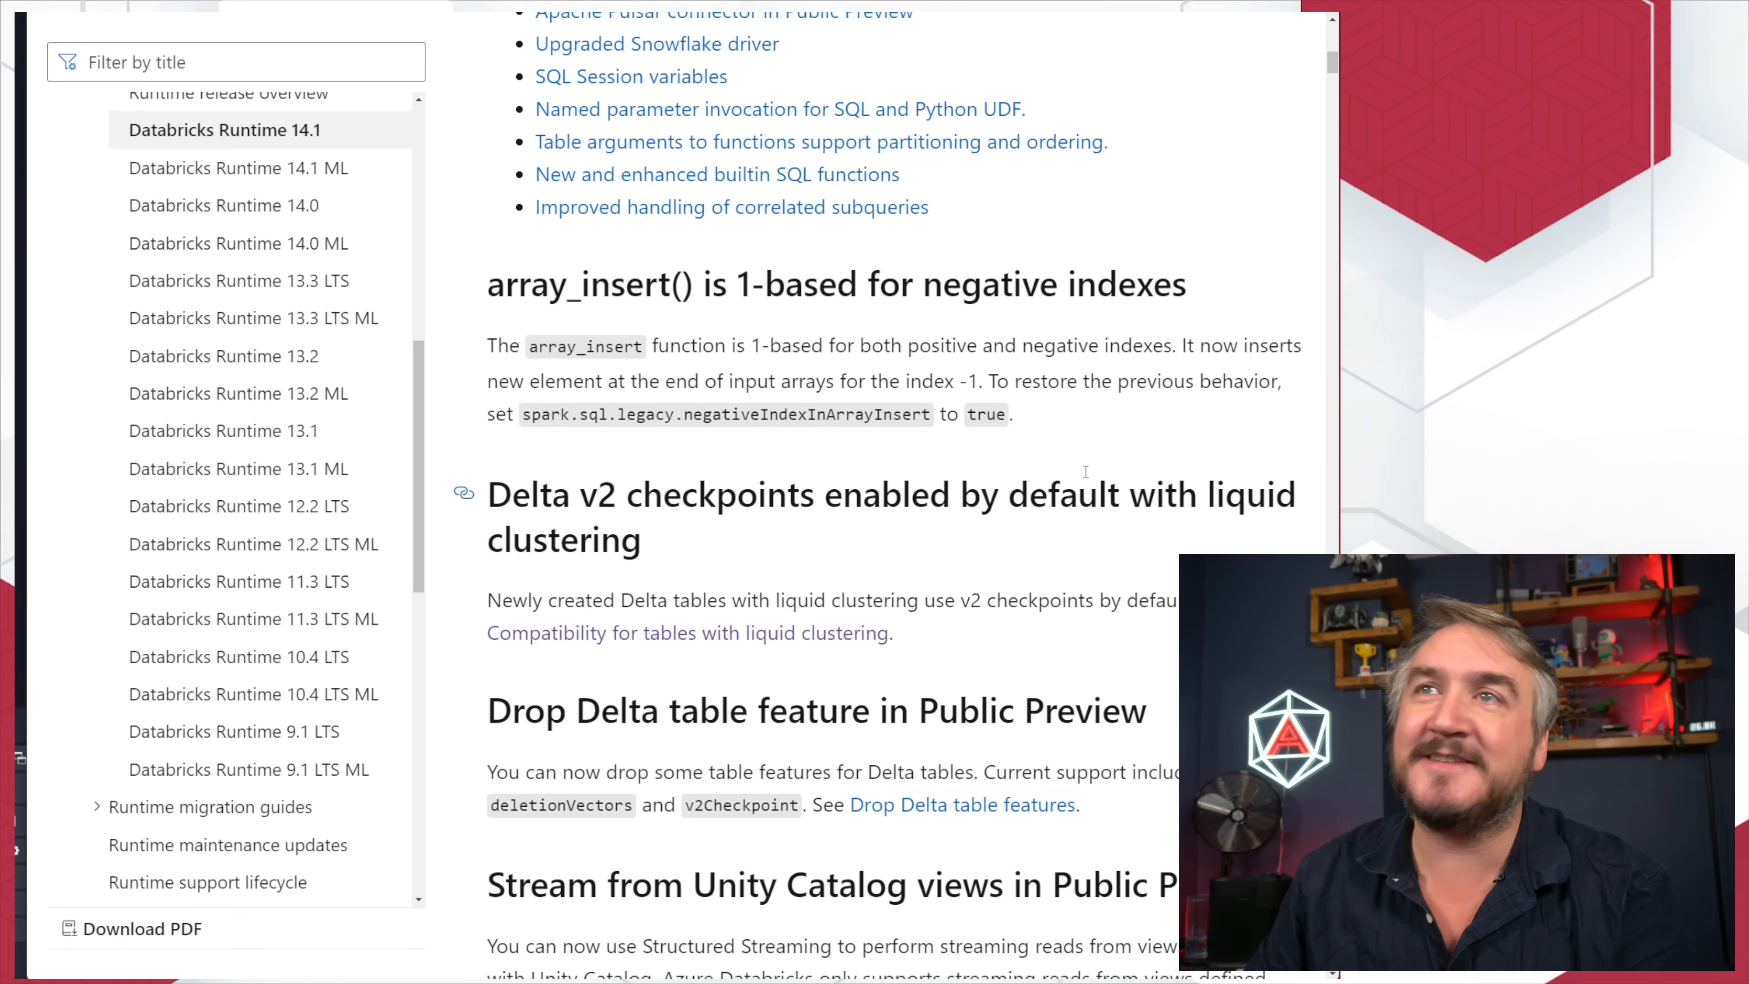
pyautogui.moveTo(1068, 438)
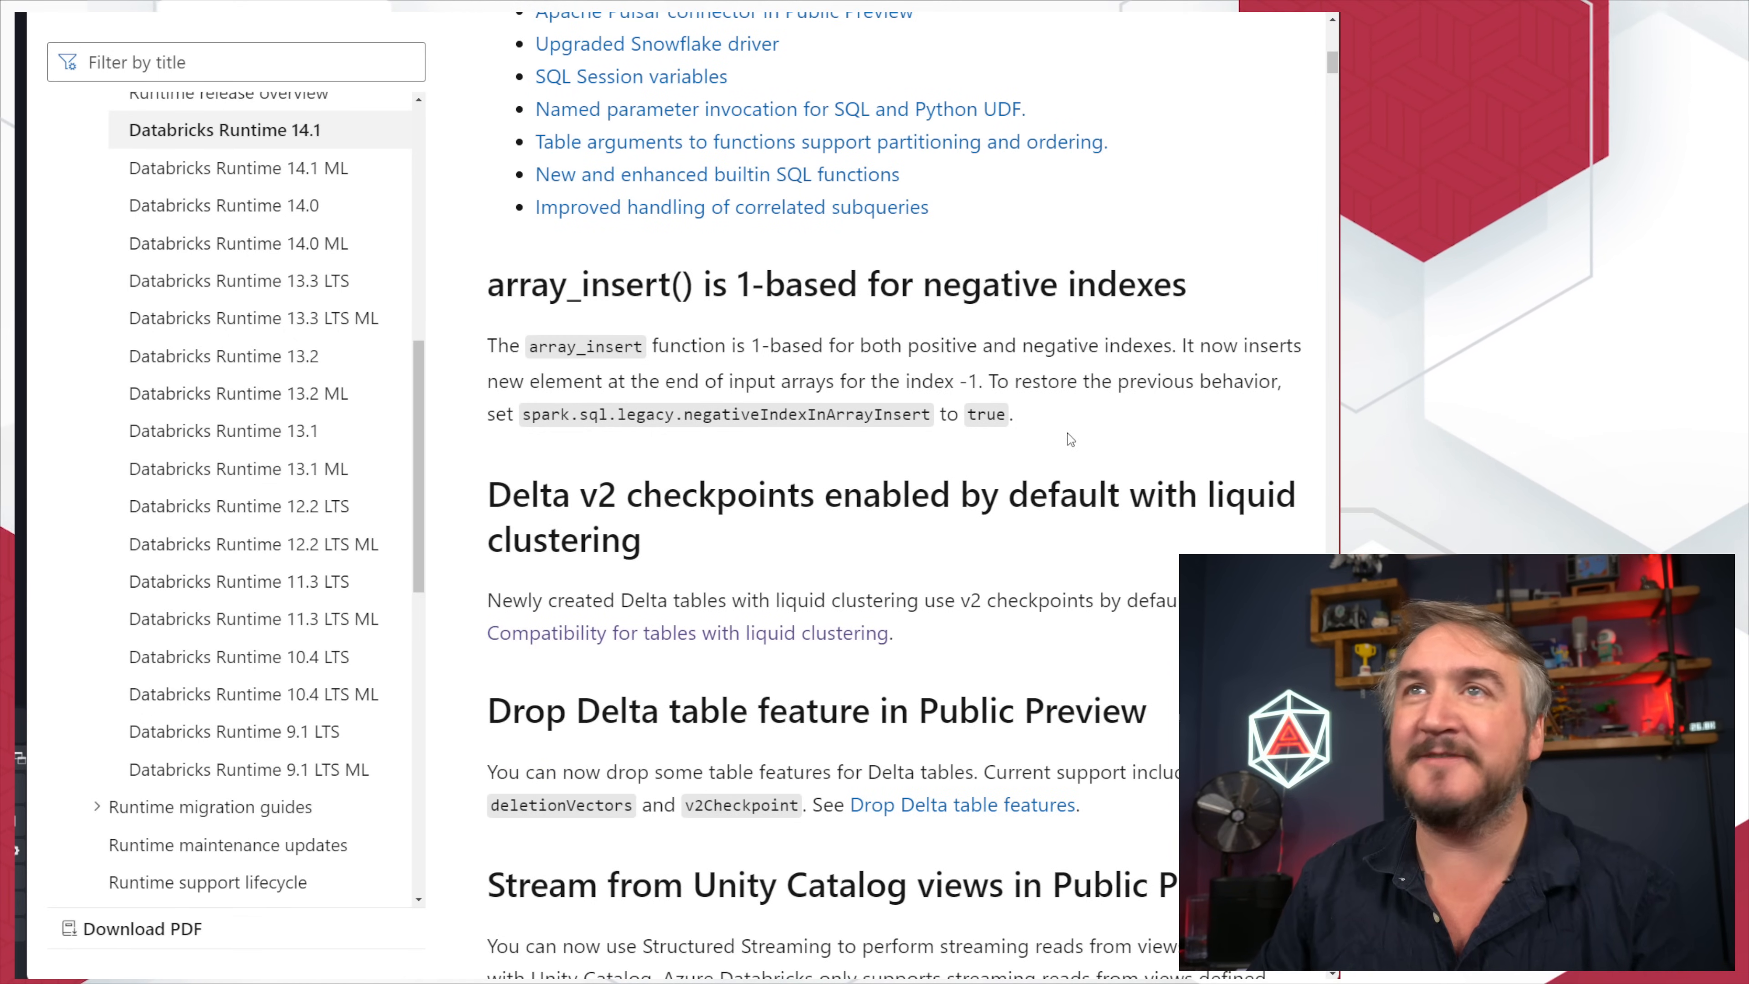
pyautogui.scroll(-3)
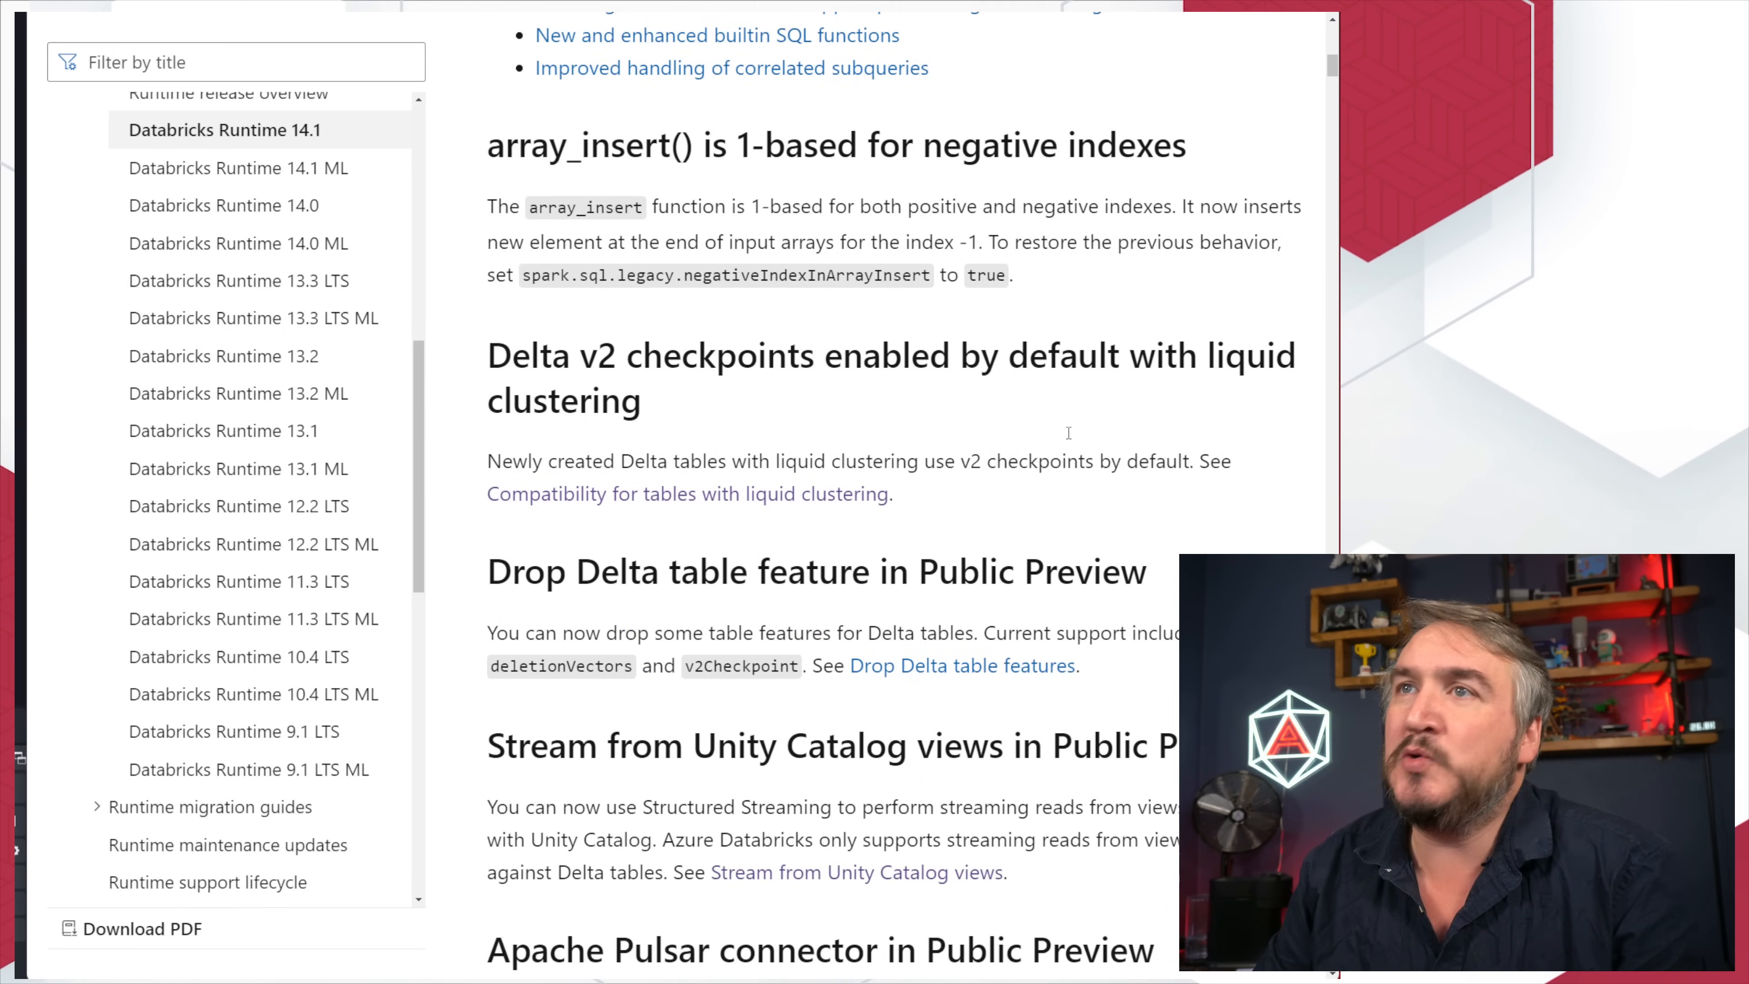
pyautogui.scroll(-3)
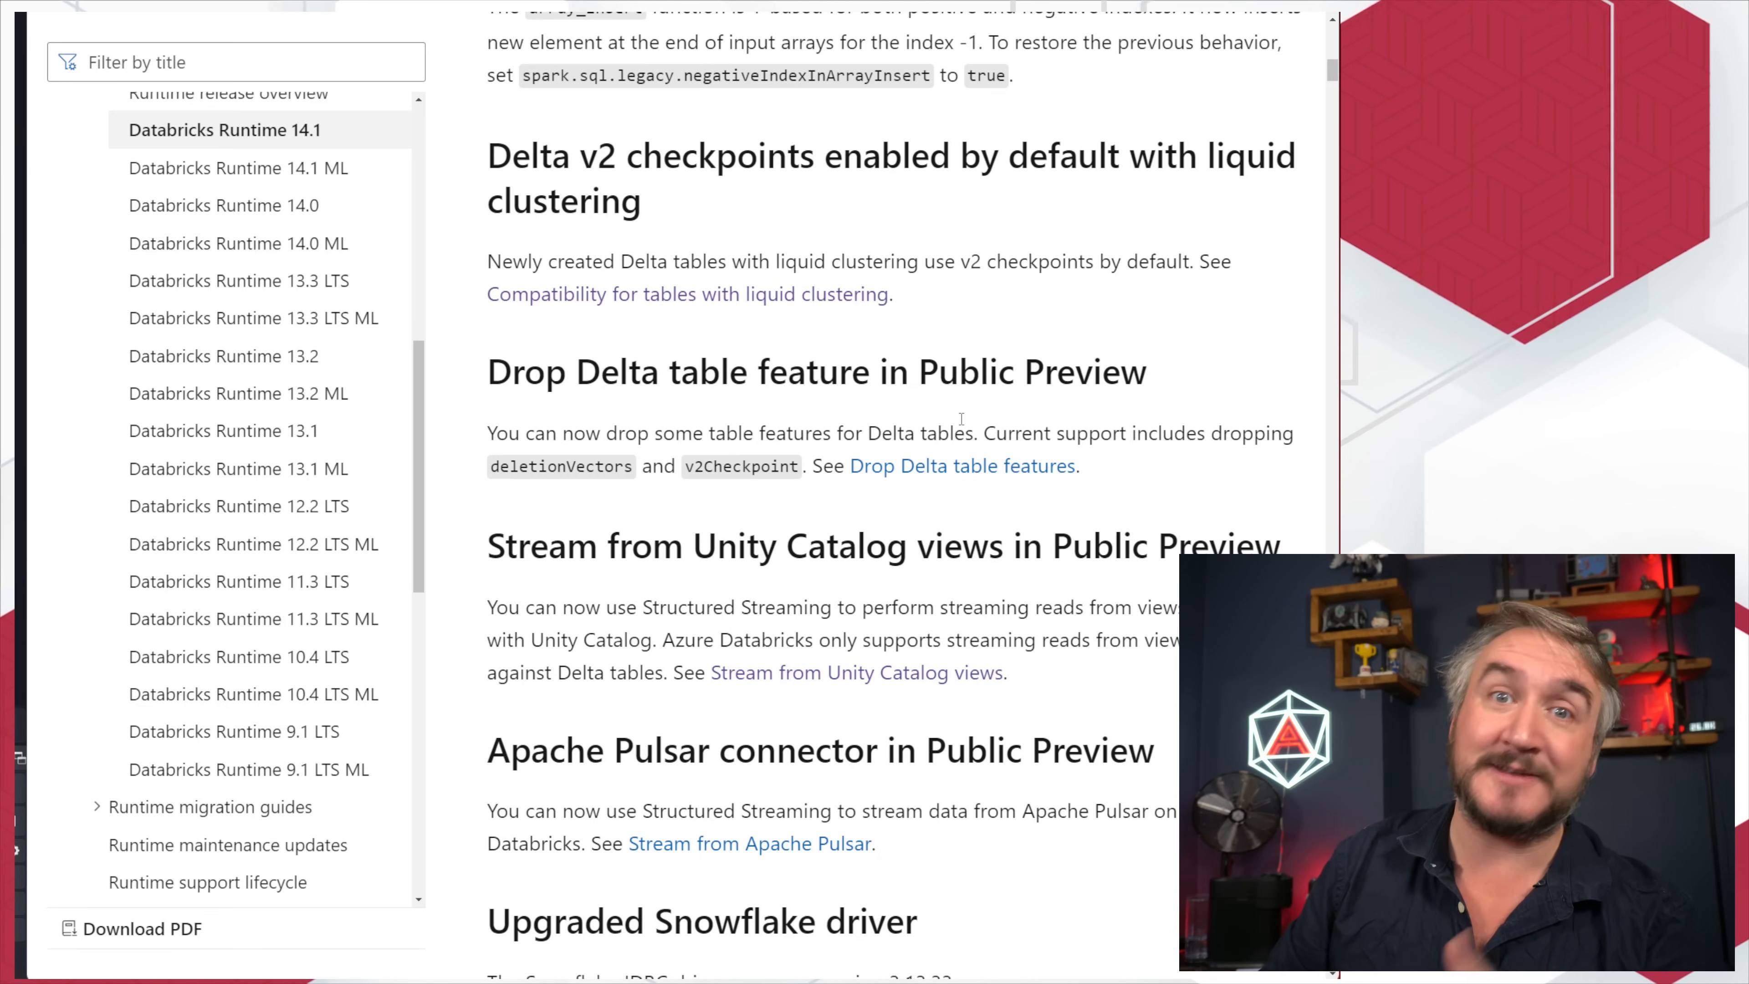
pyautogui.moveTo(948, 329)
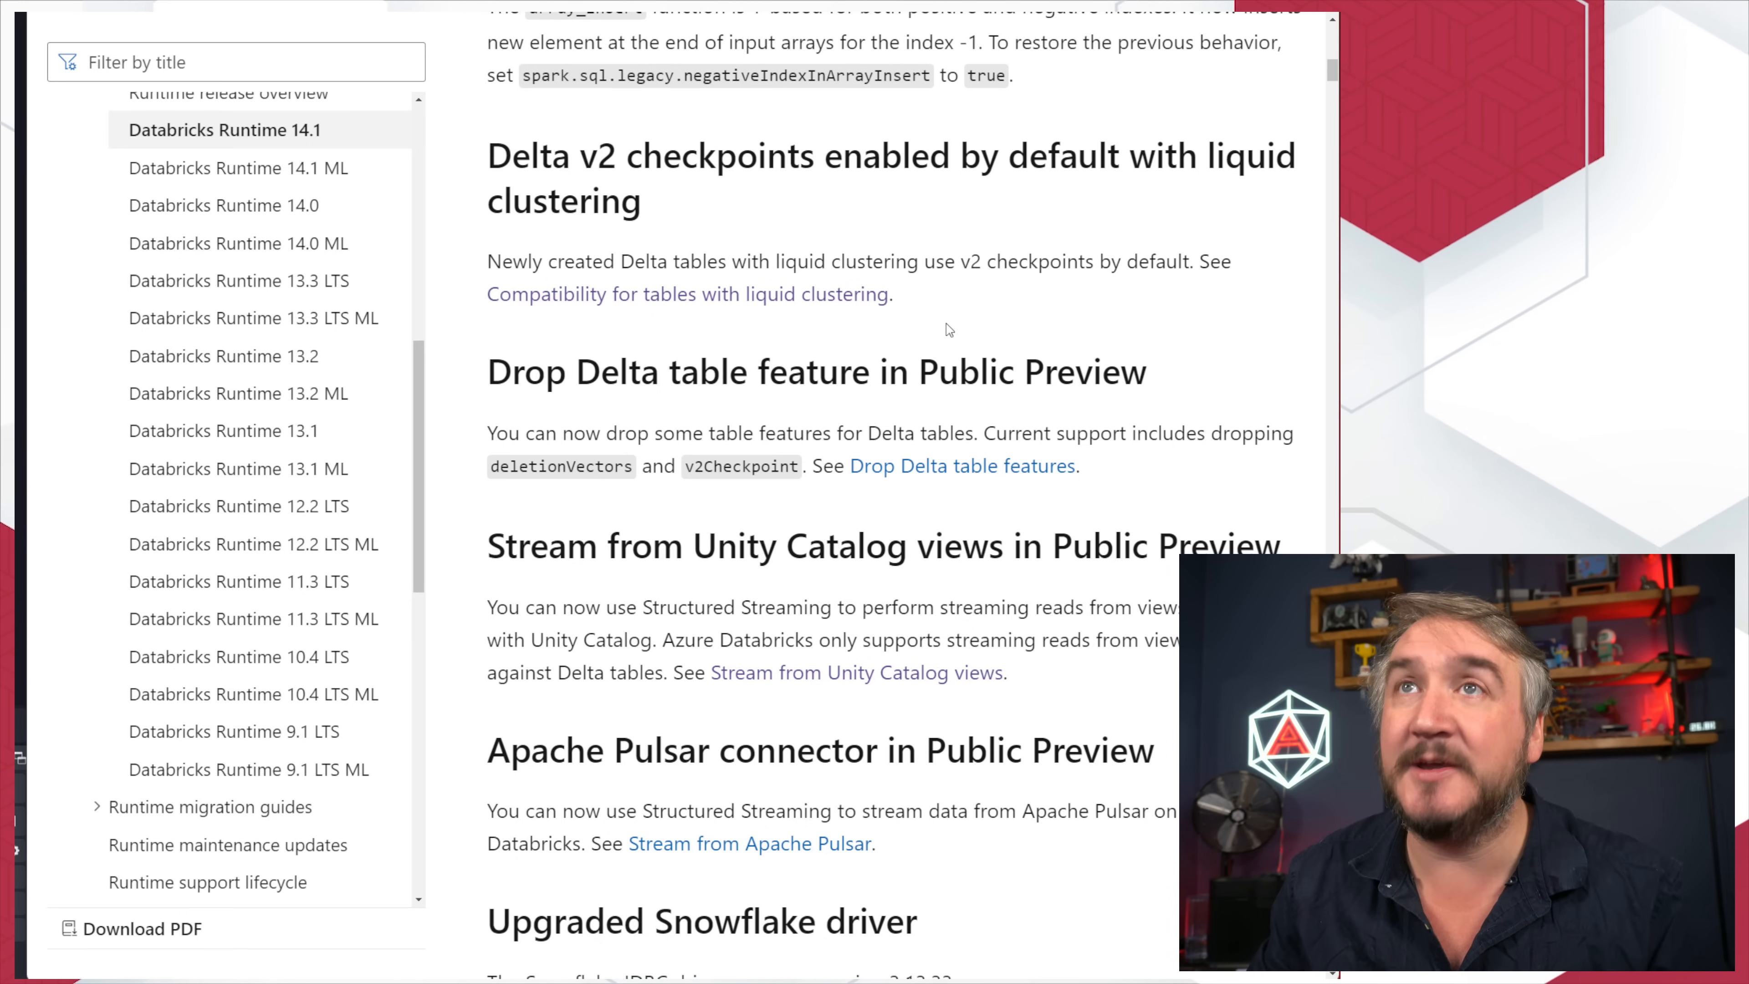
pyautogui.moveTo(1235, 342)
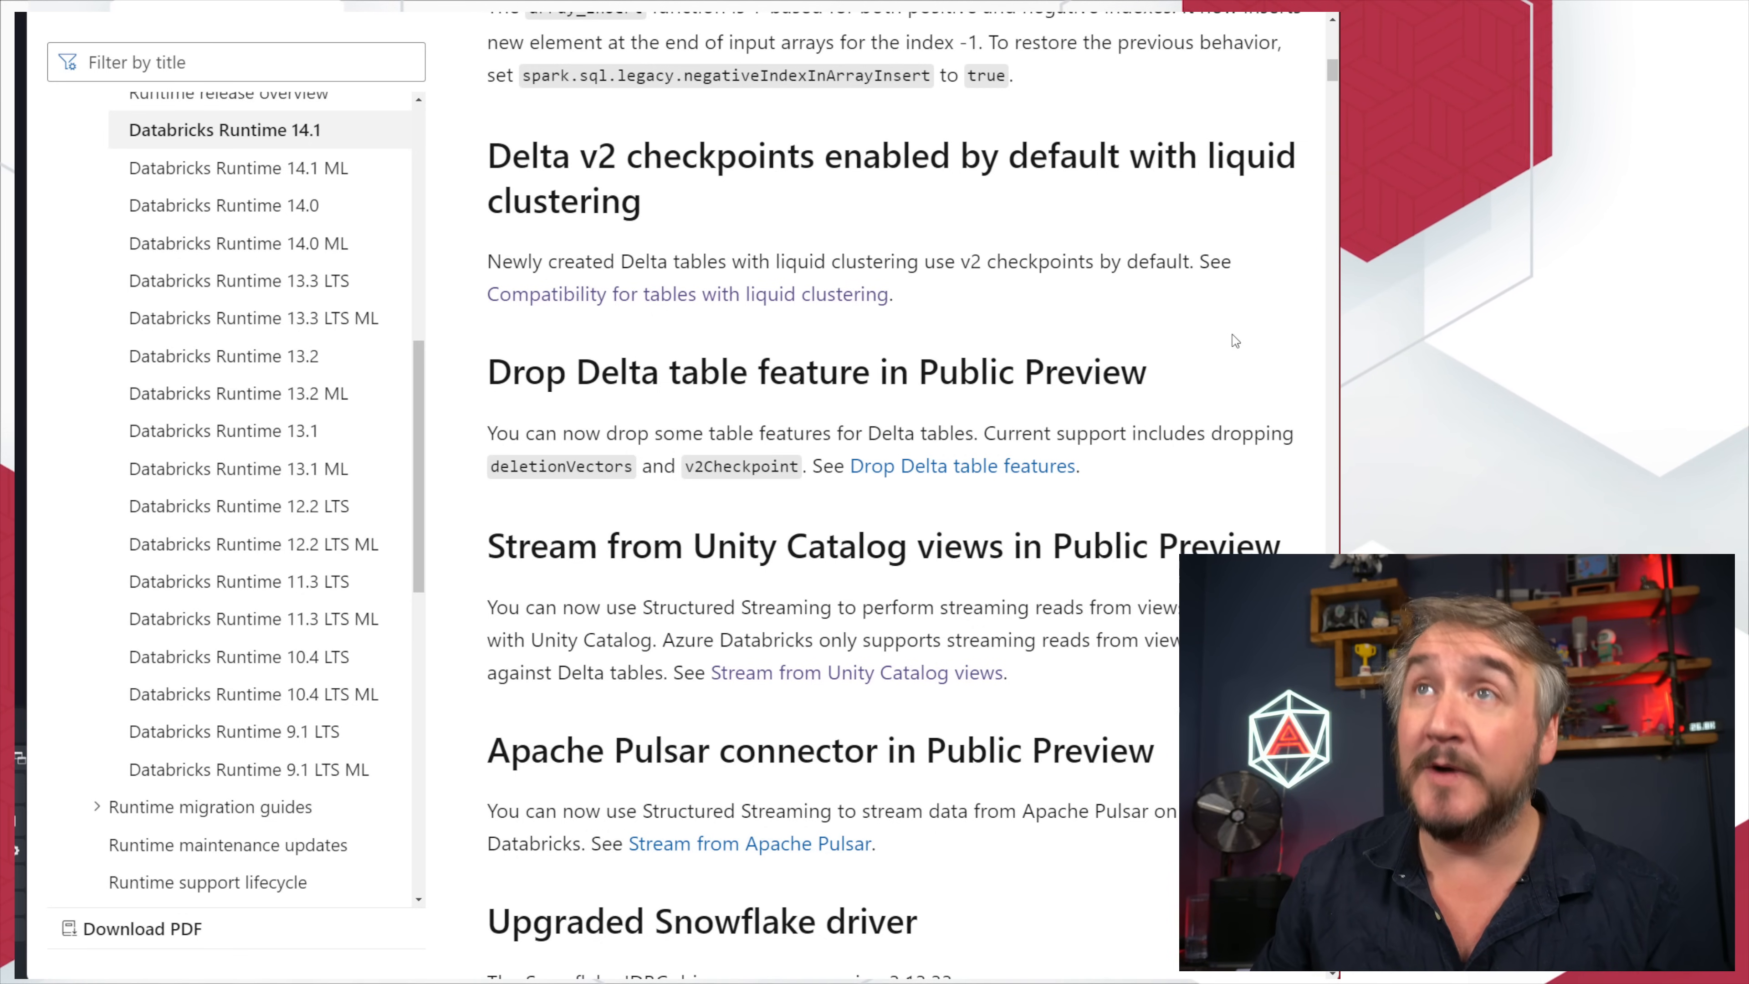
pyautogui.scroll(-3)
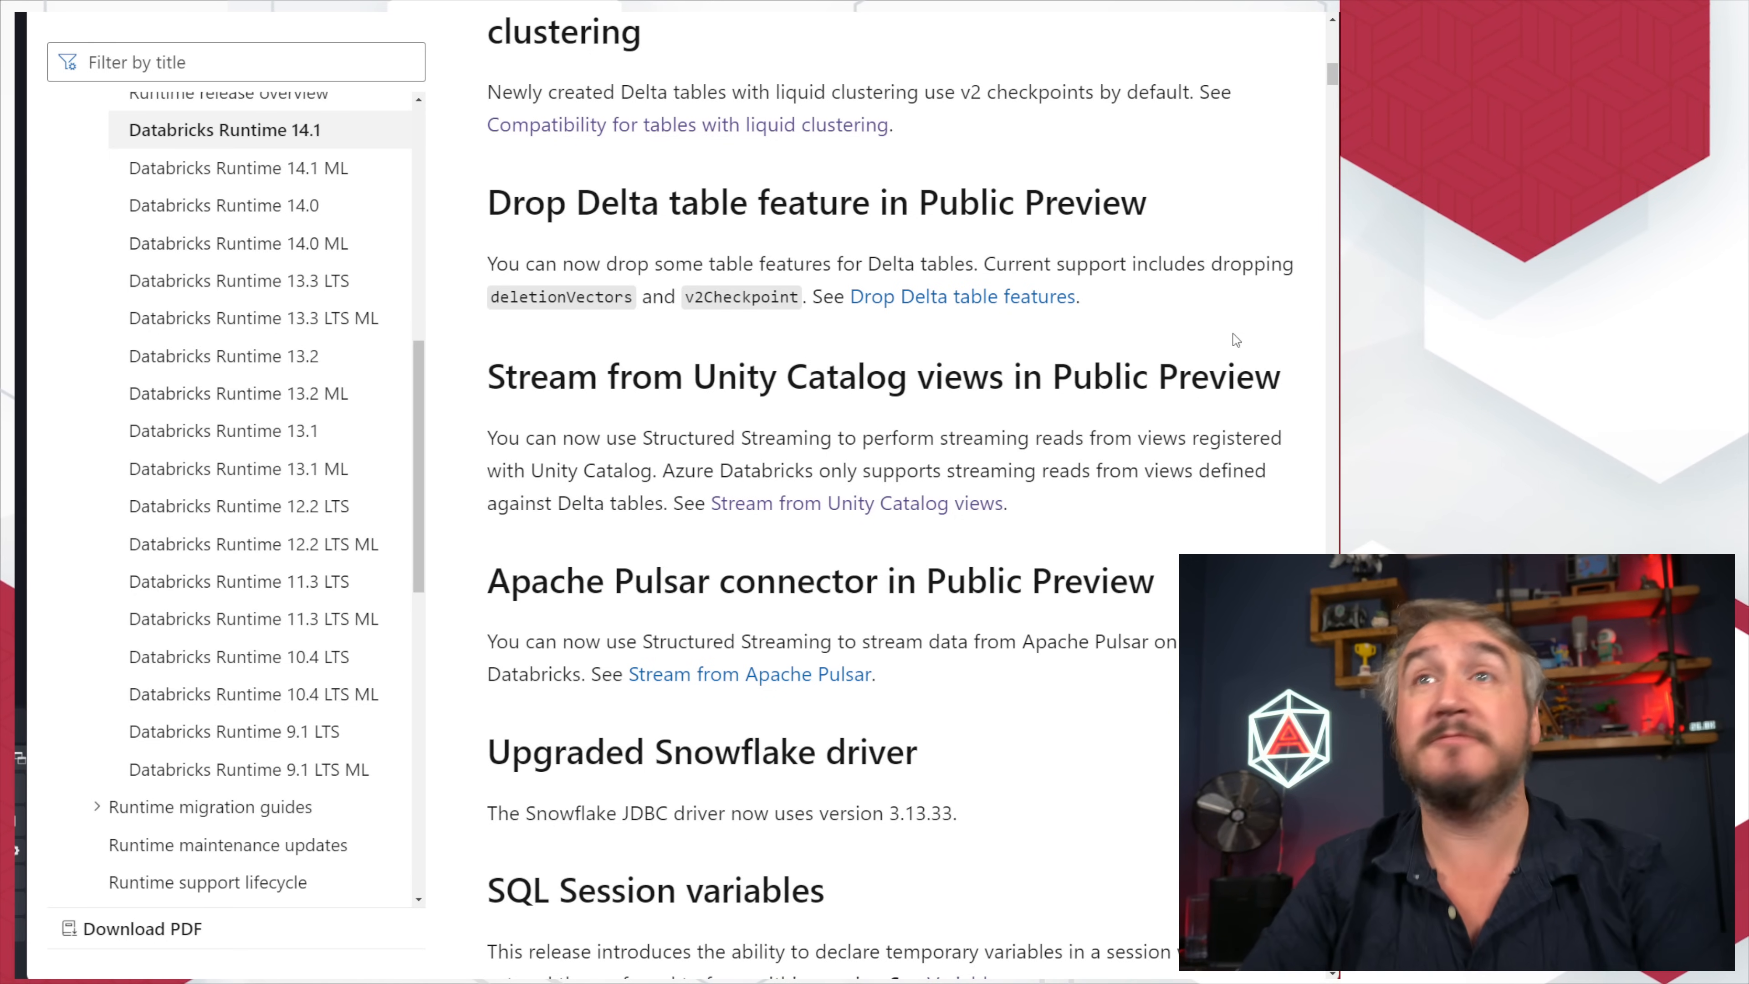
pyautogui.moveTo(1174, 338)
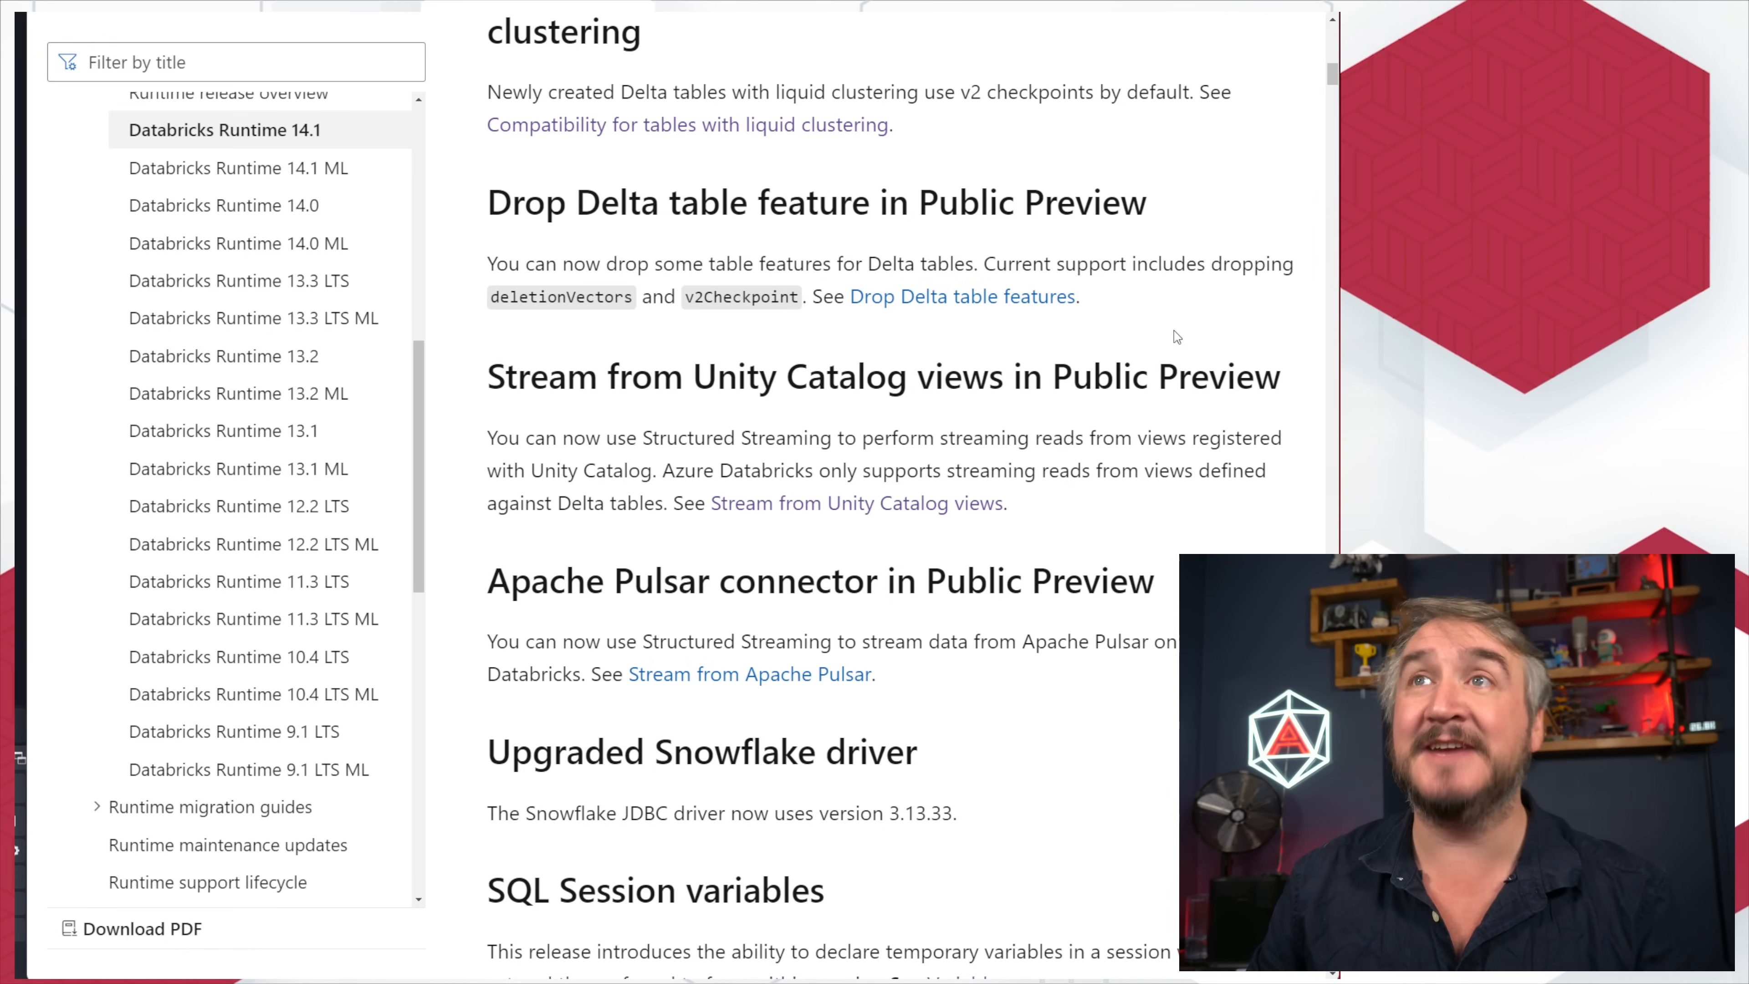
pyautogui.moveTo(1160, 357)
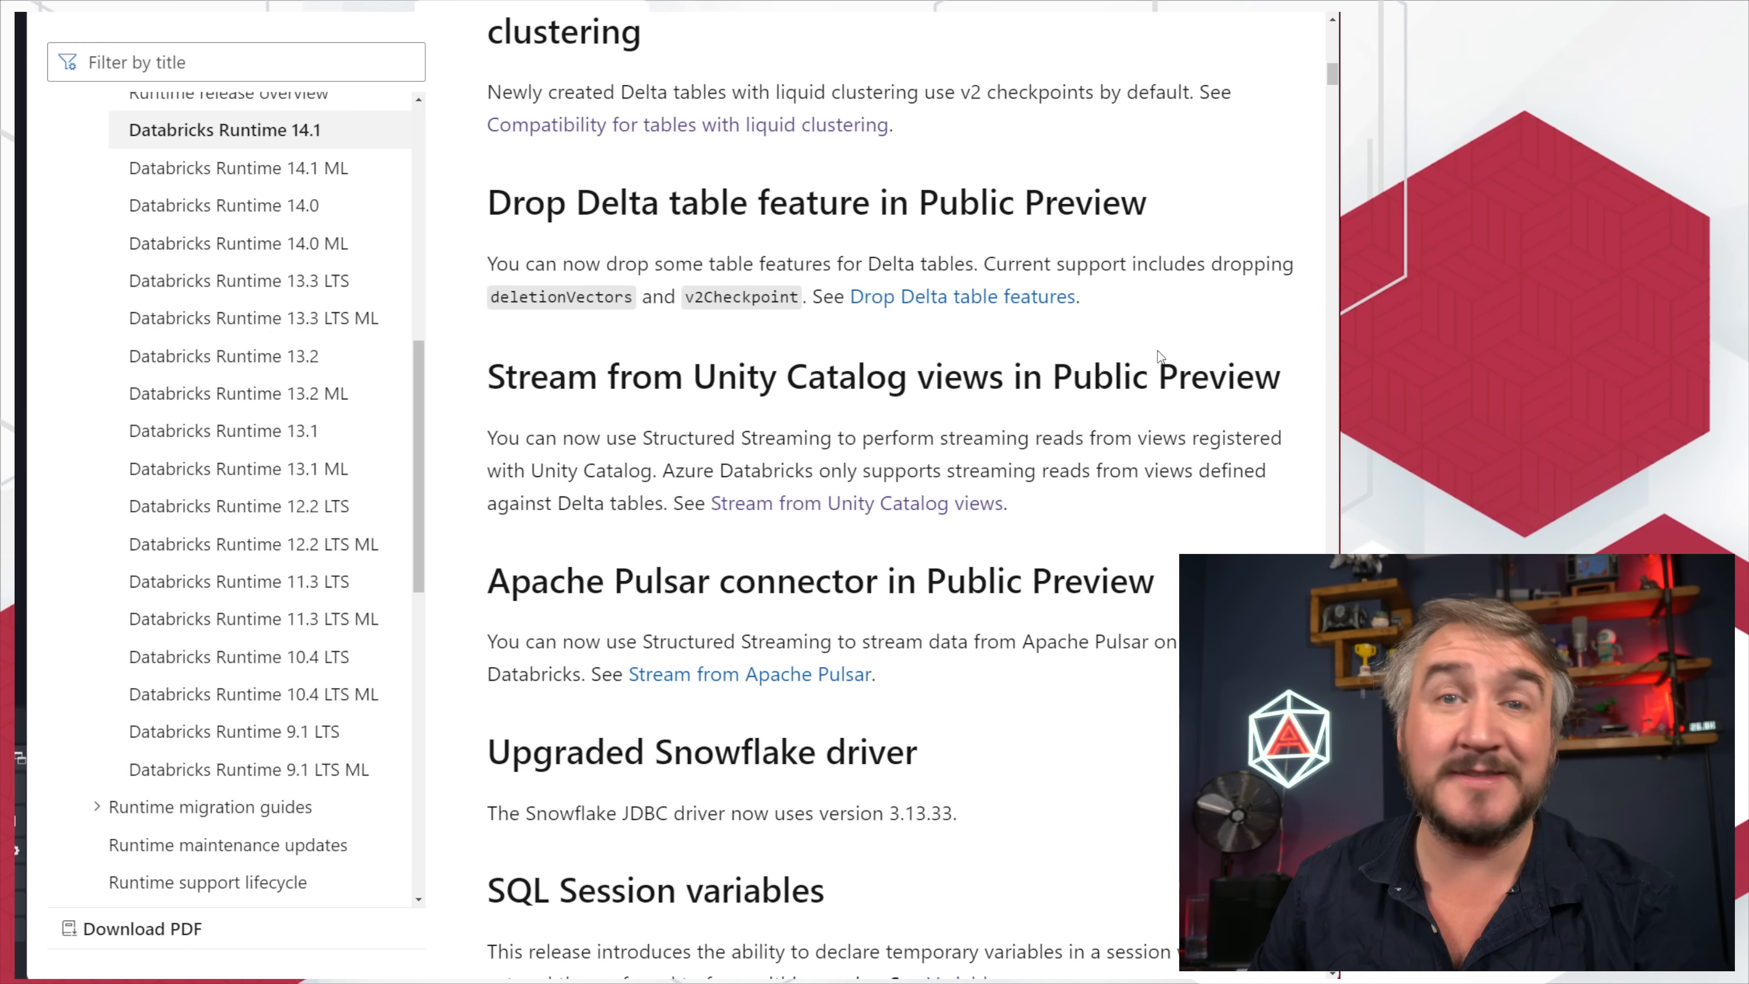
pyautogui.scroll(-3)
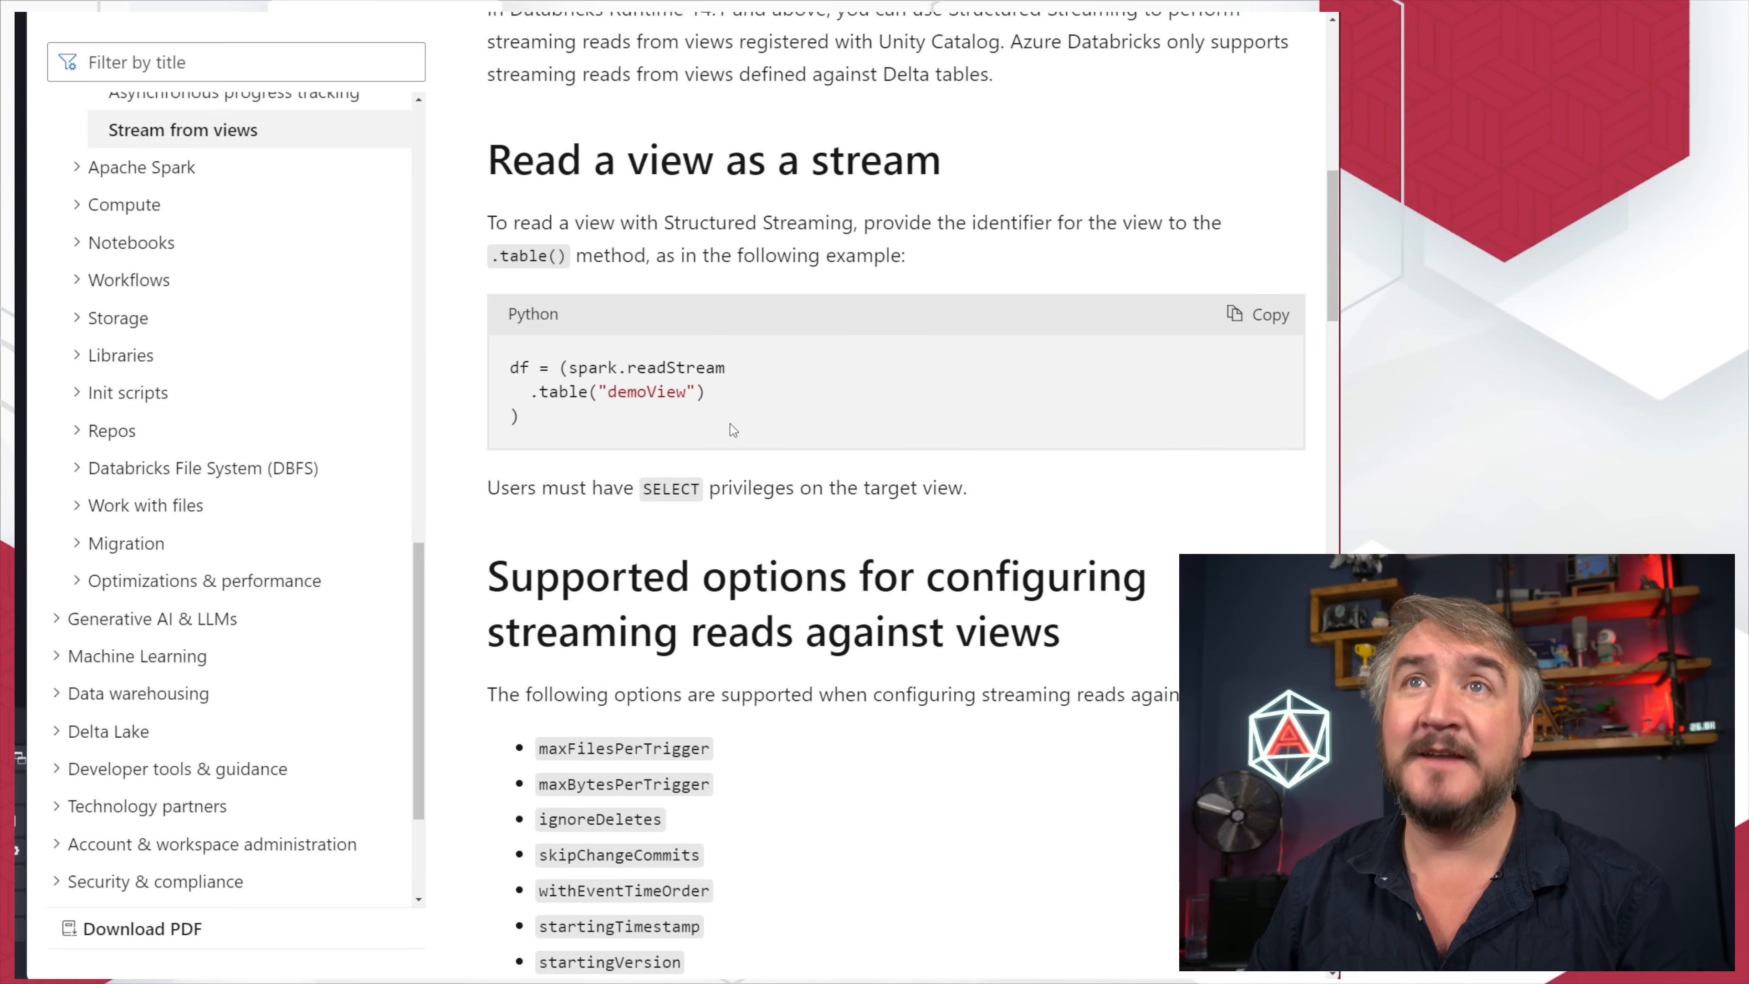
pyautogui.moveTo(633, 378)
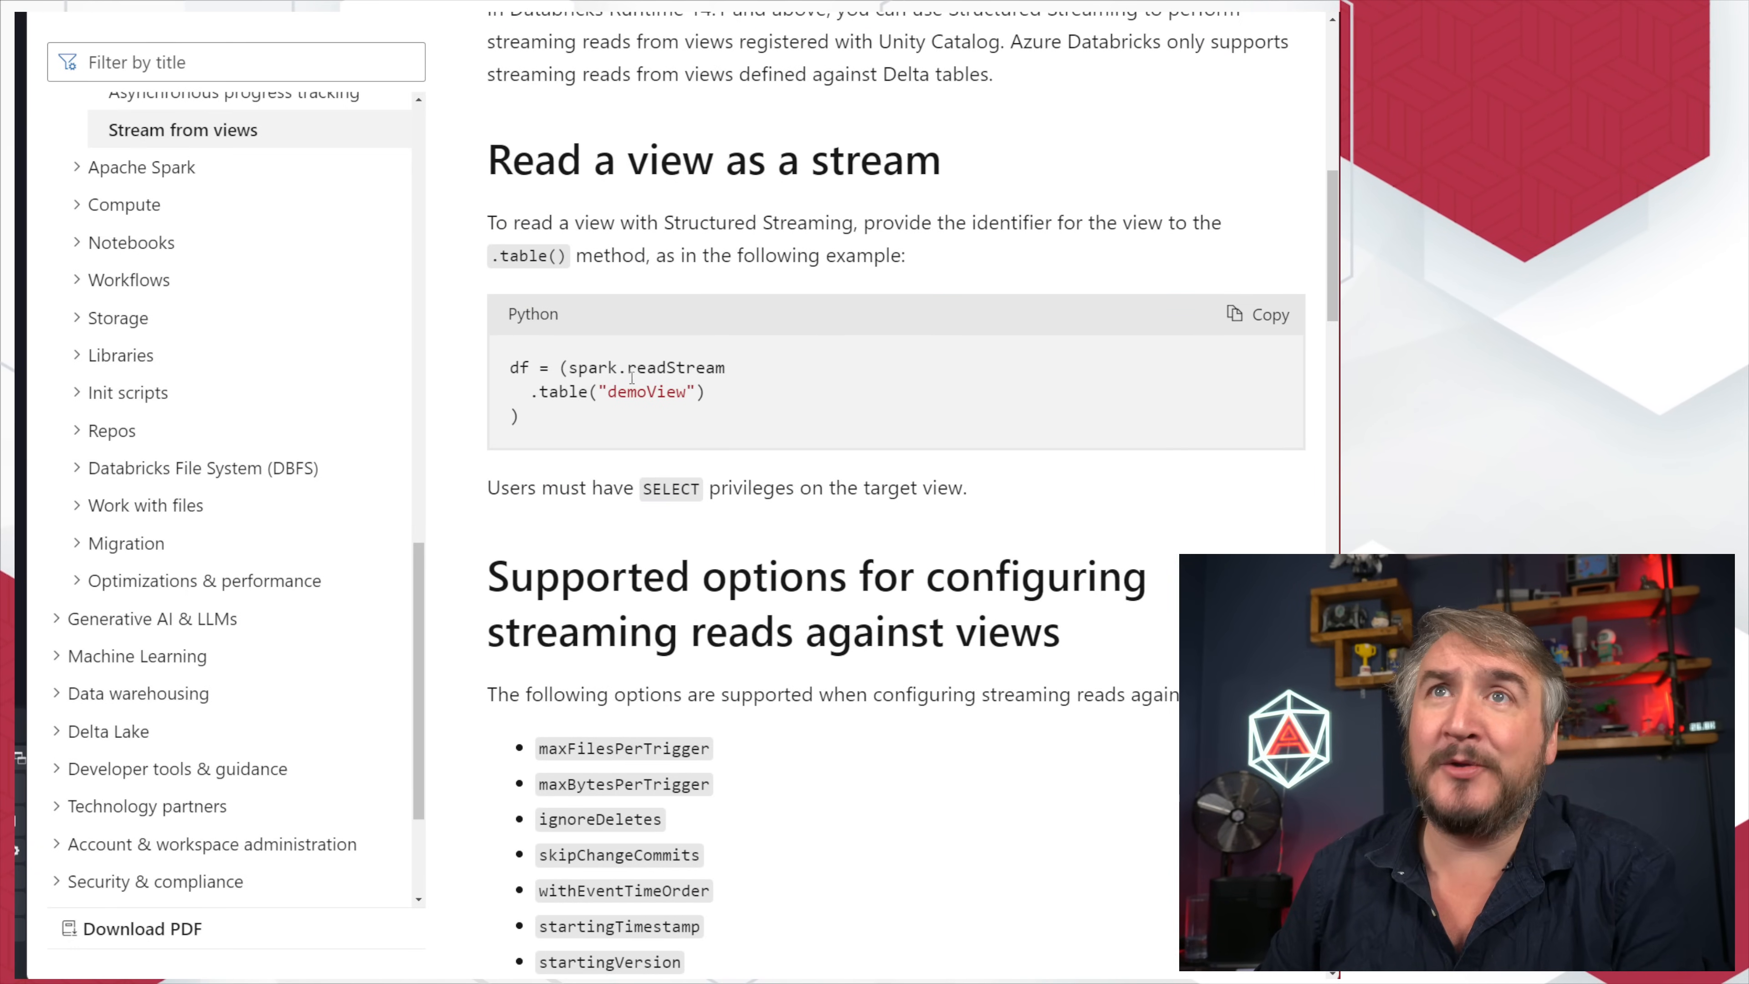
pyautogui.doubleClick(645, 392)
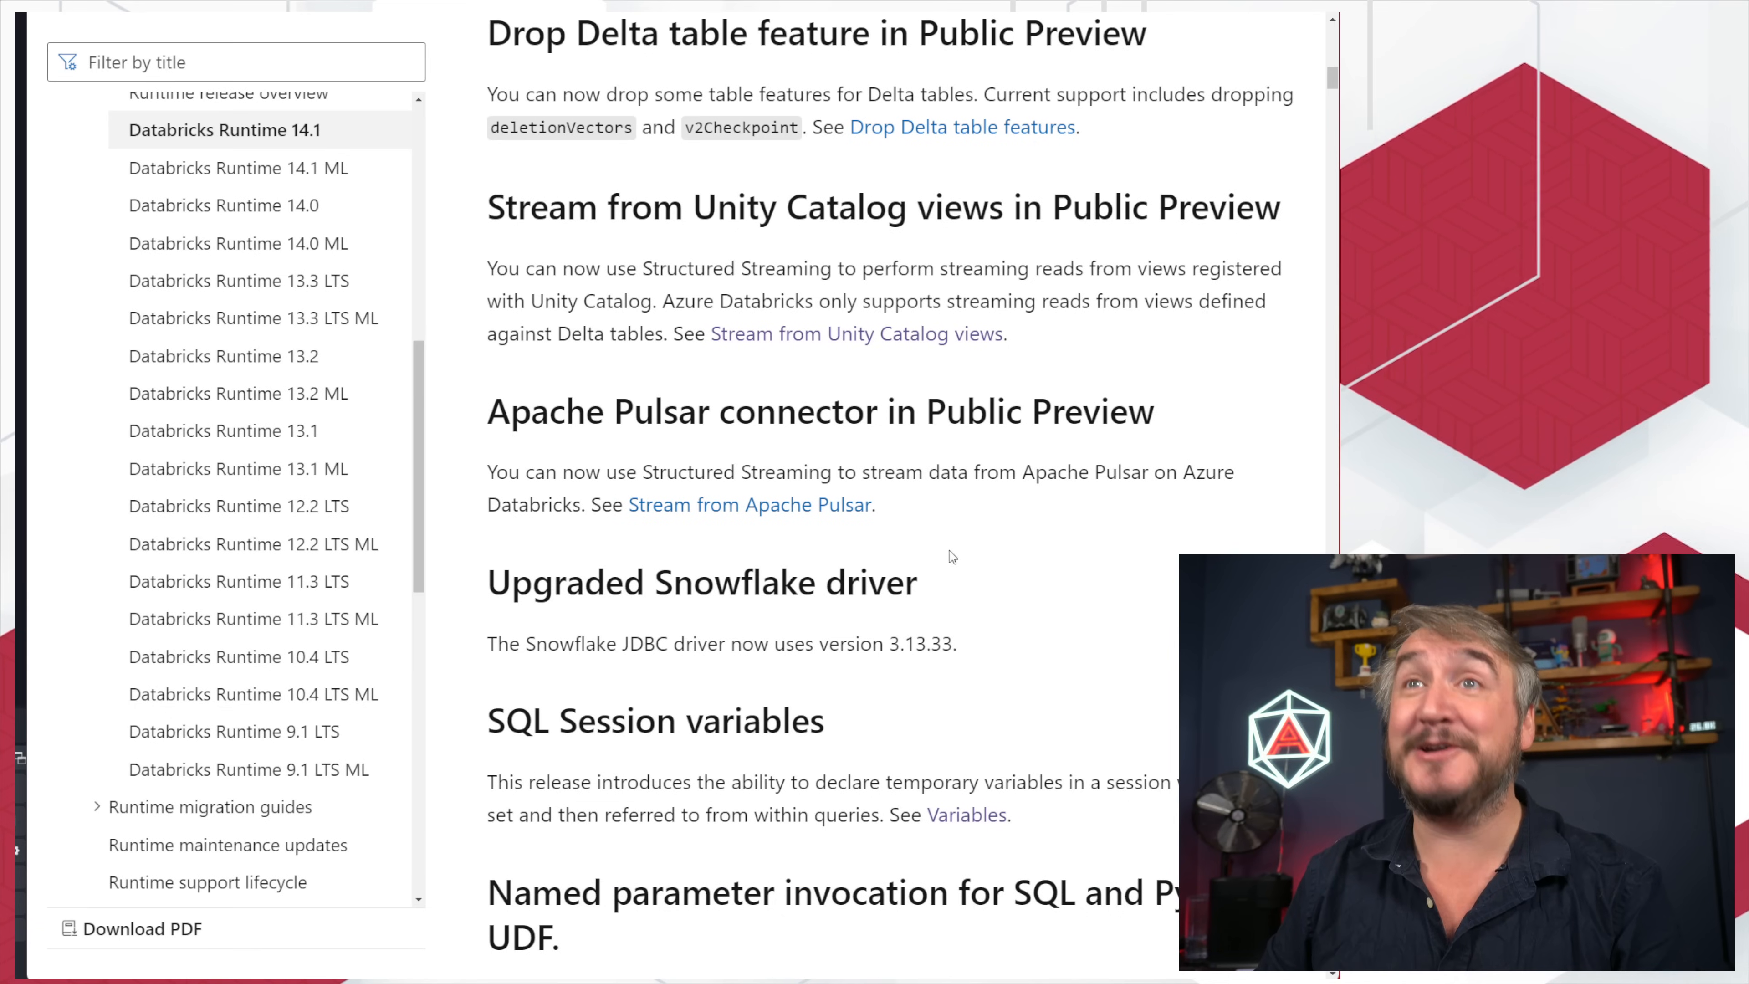
# Step: Scroll down the Runtime 14.1 notes until the SQL Session variables entry is in view
pyautogui.scroll(-3)
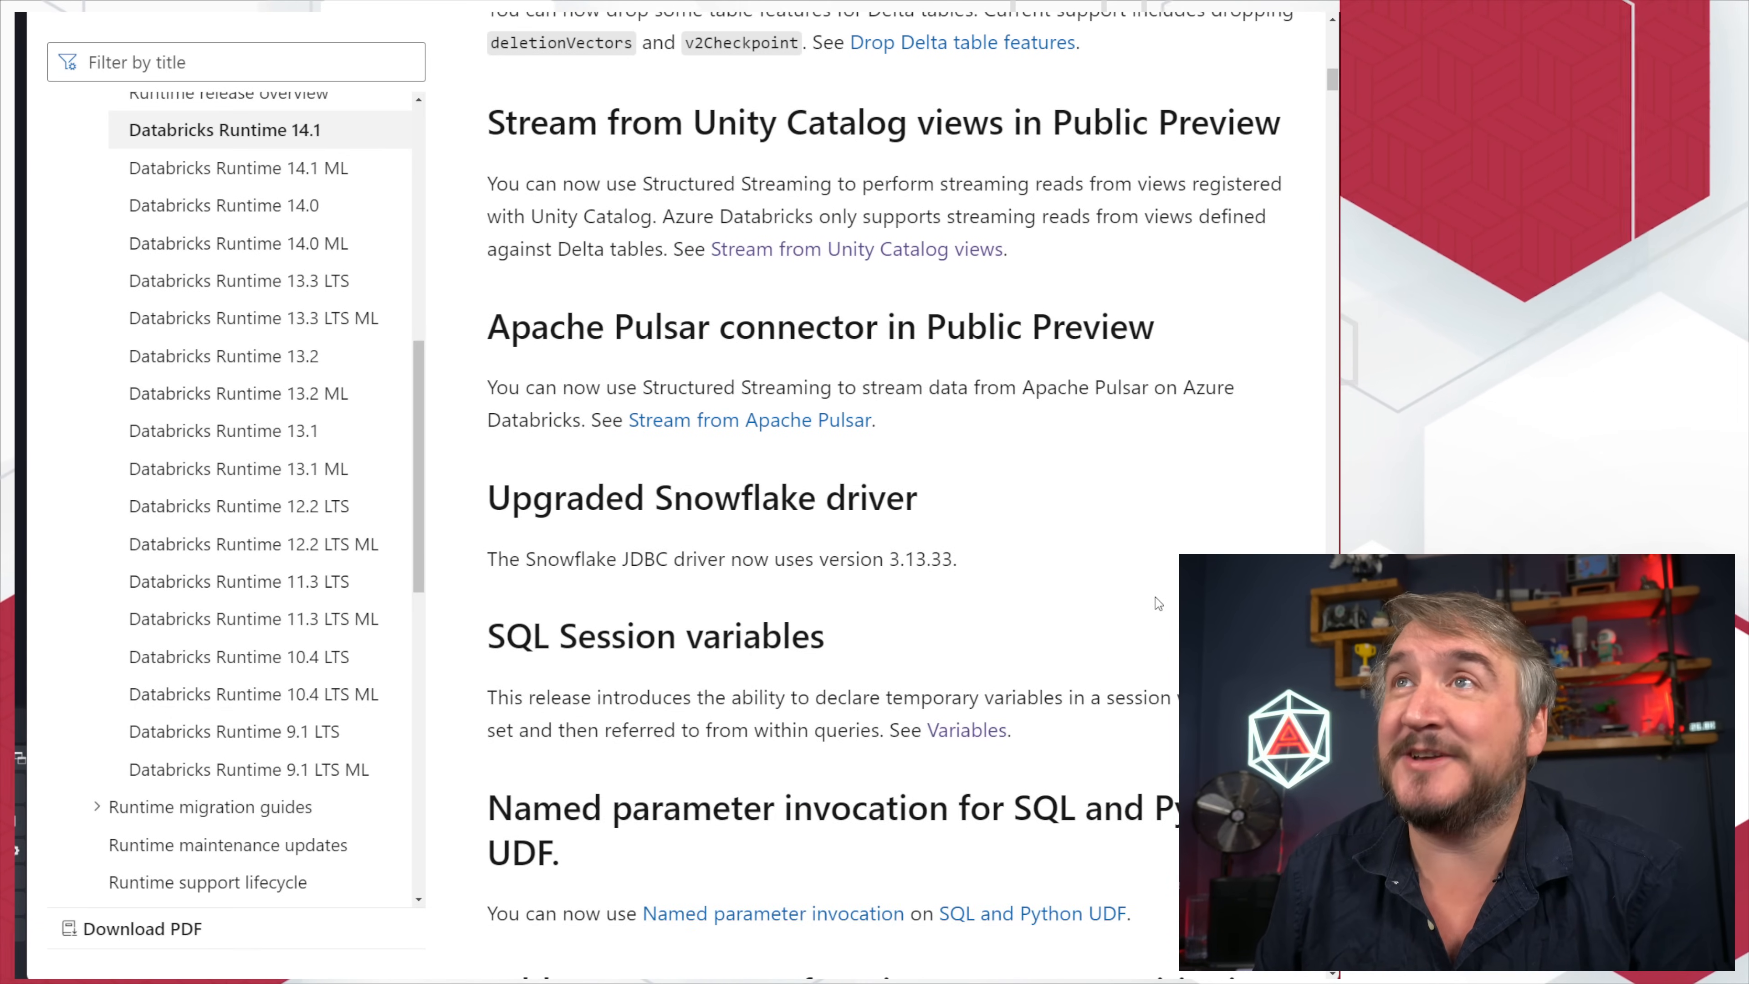
pyautogui.scroll(-3)
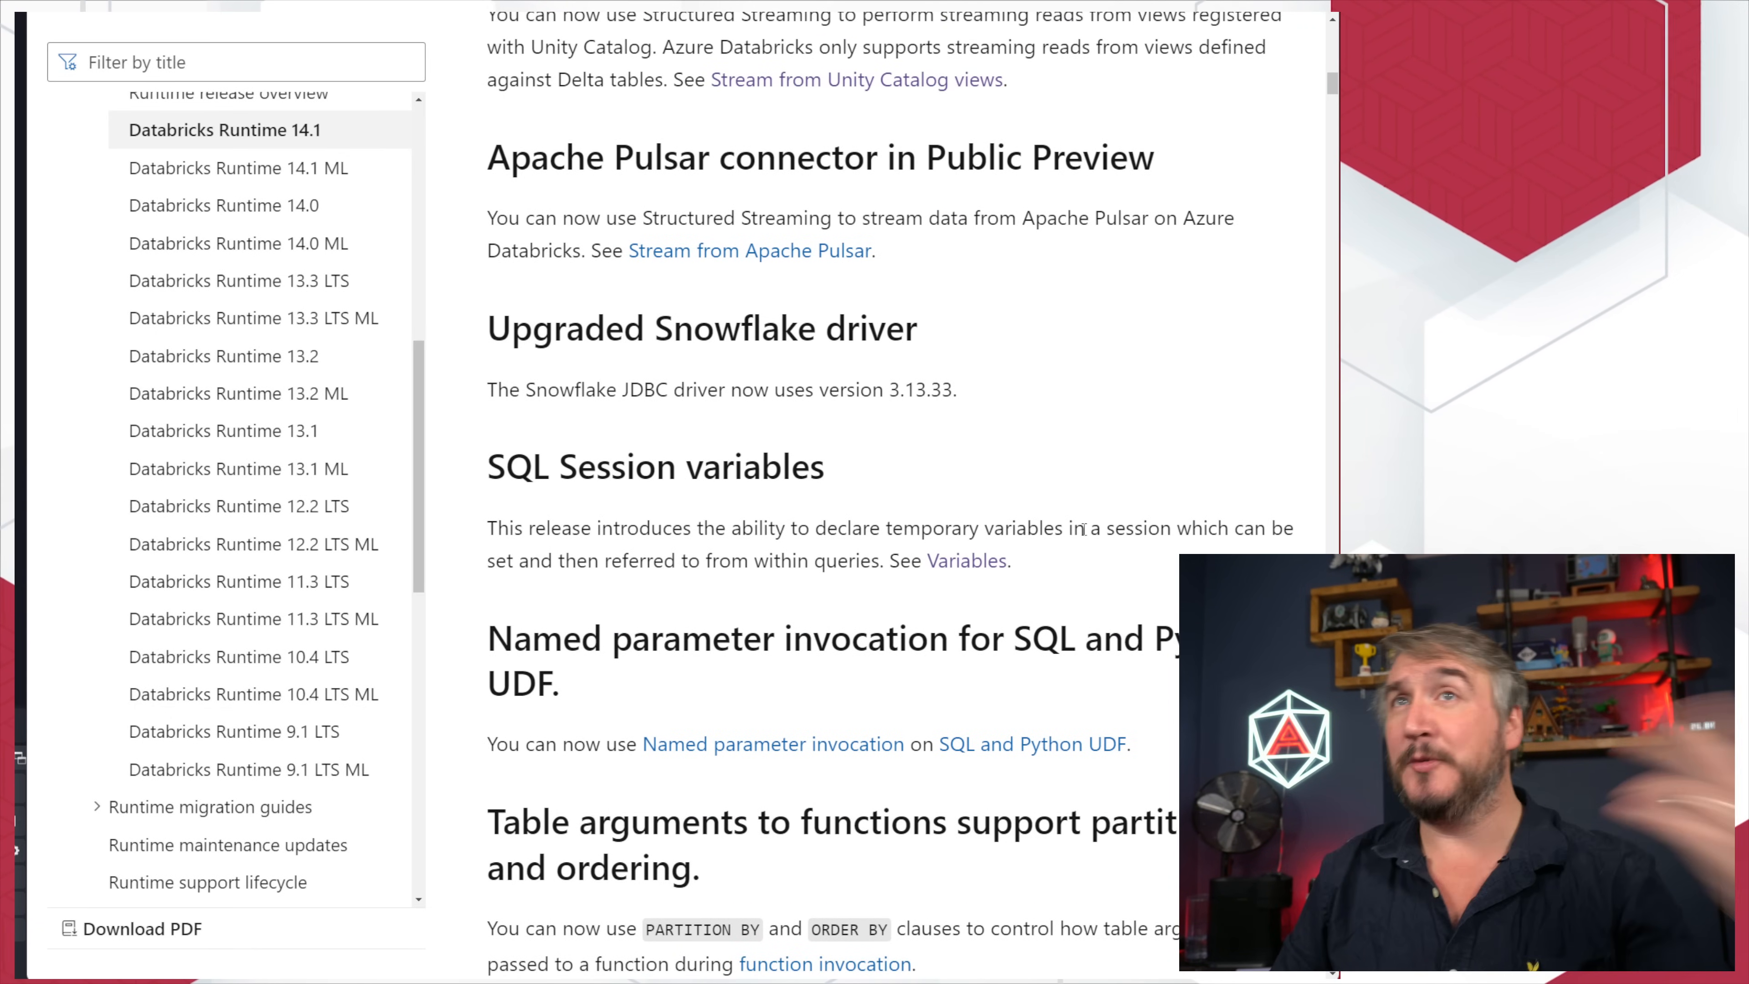
pyautogui.moveTo(1071, 371)
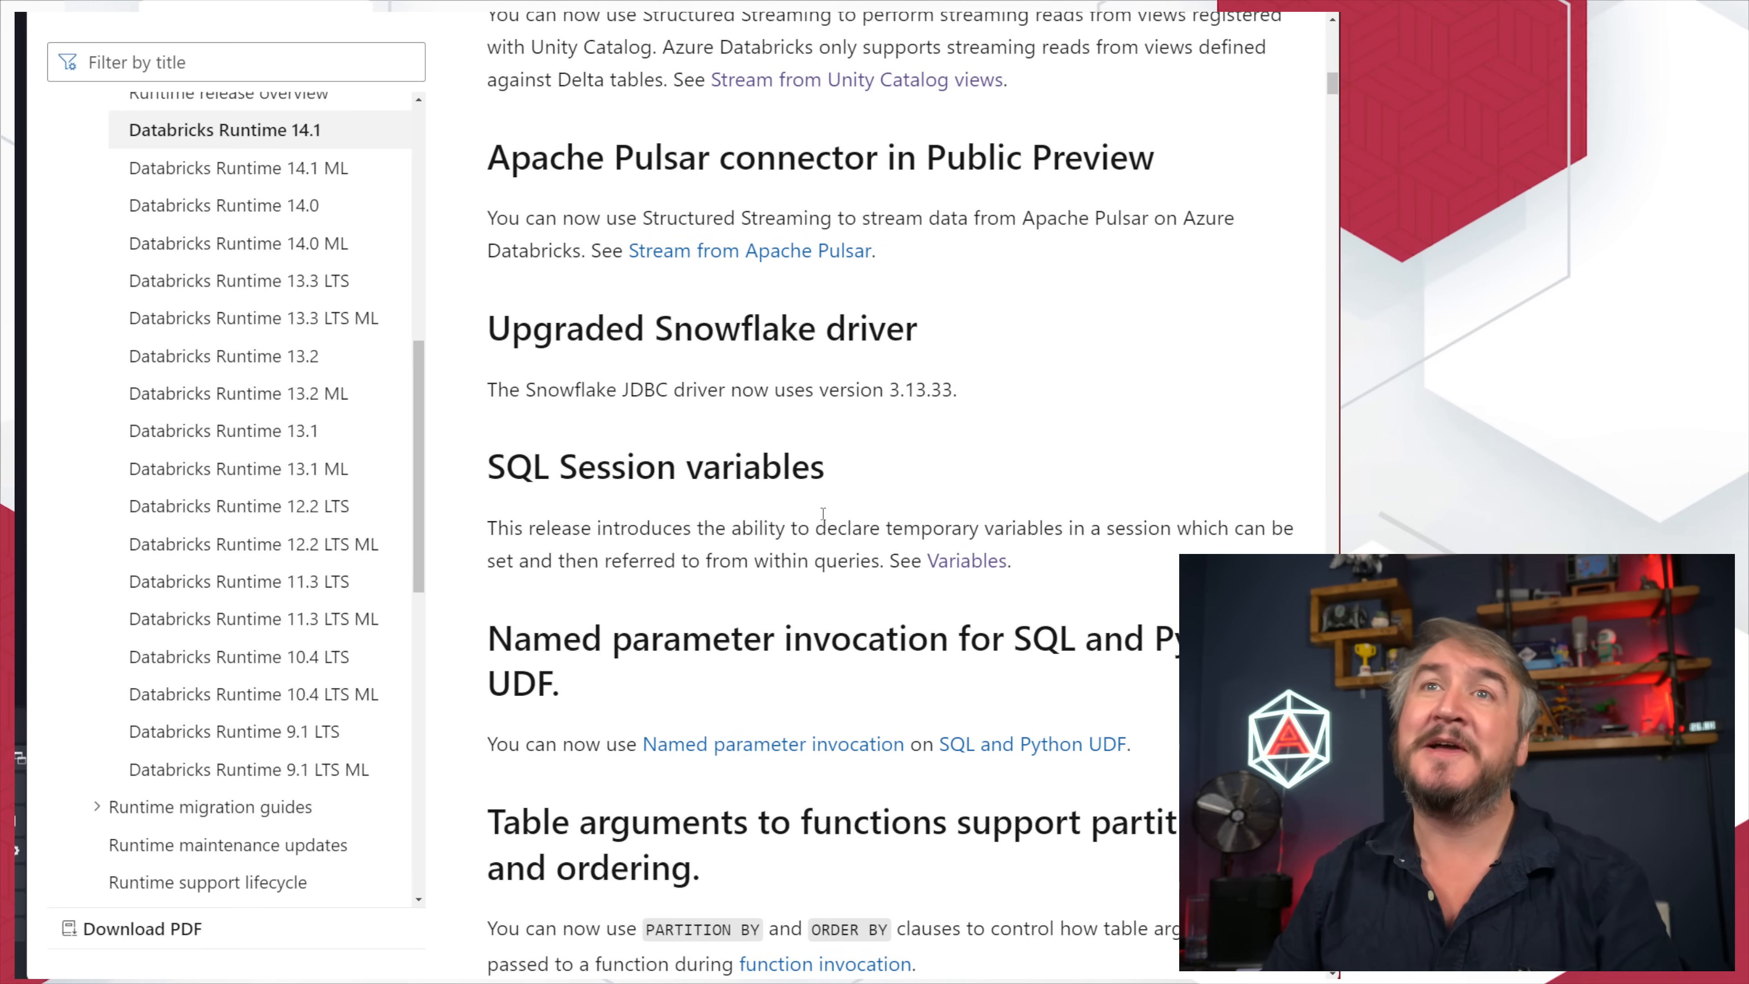
pyautogui.moveTo(1033, 422)
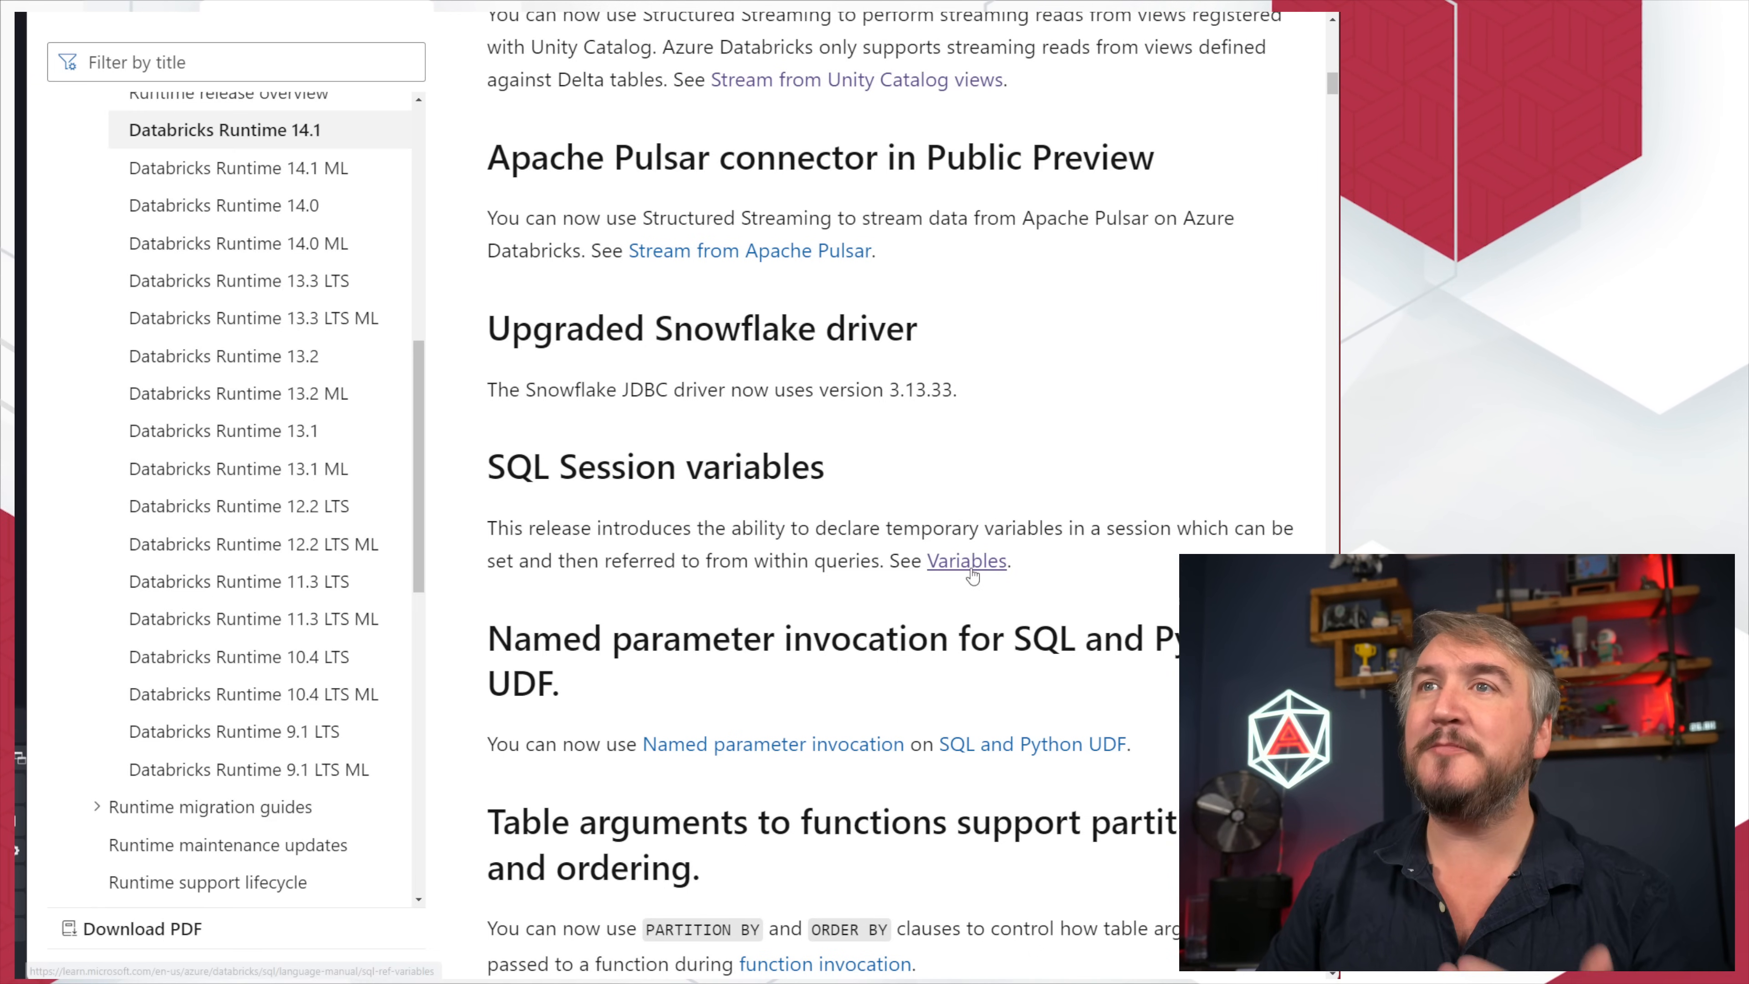
pyautogui.click(965, 561)
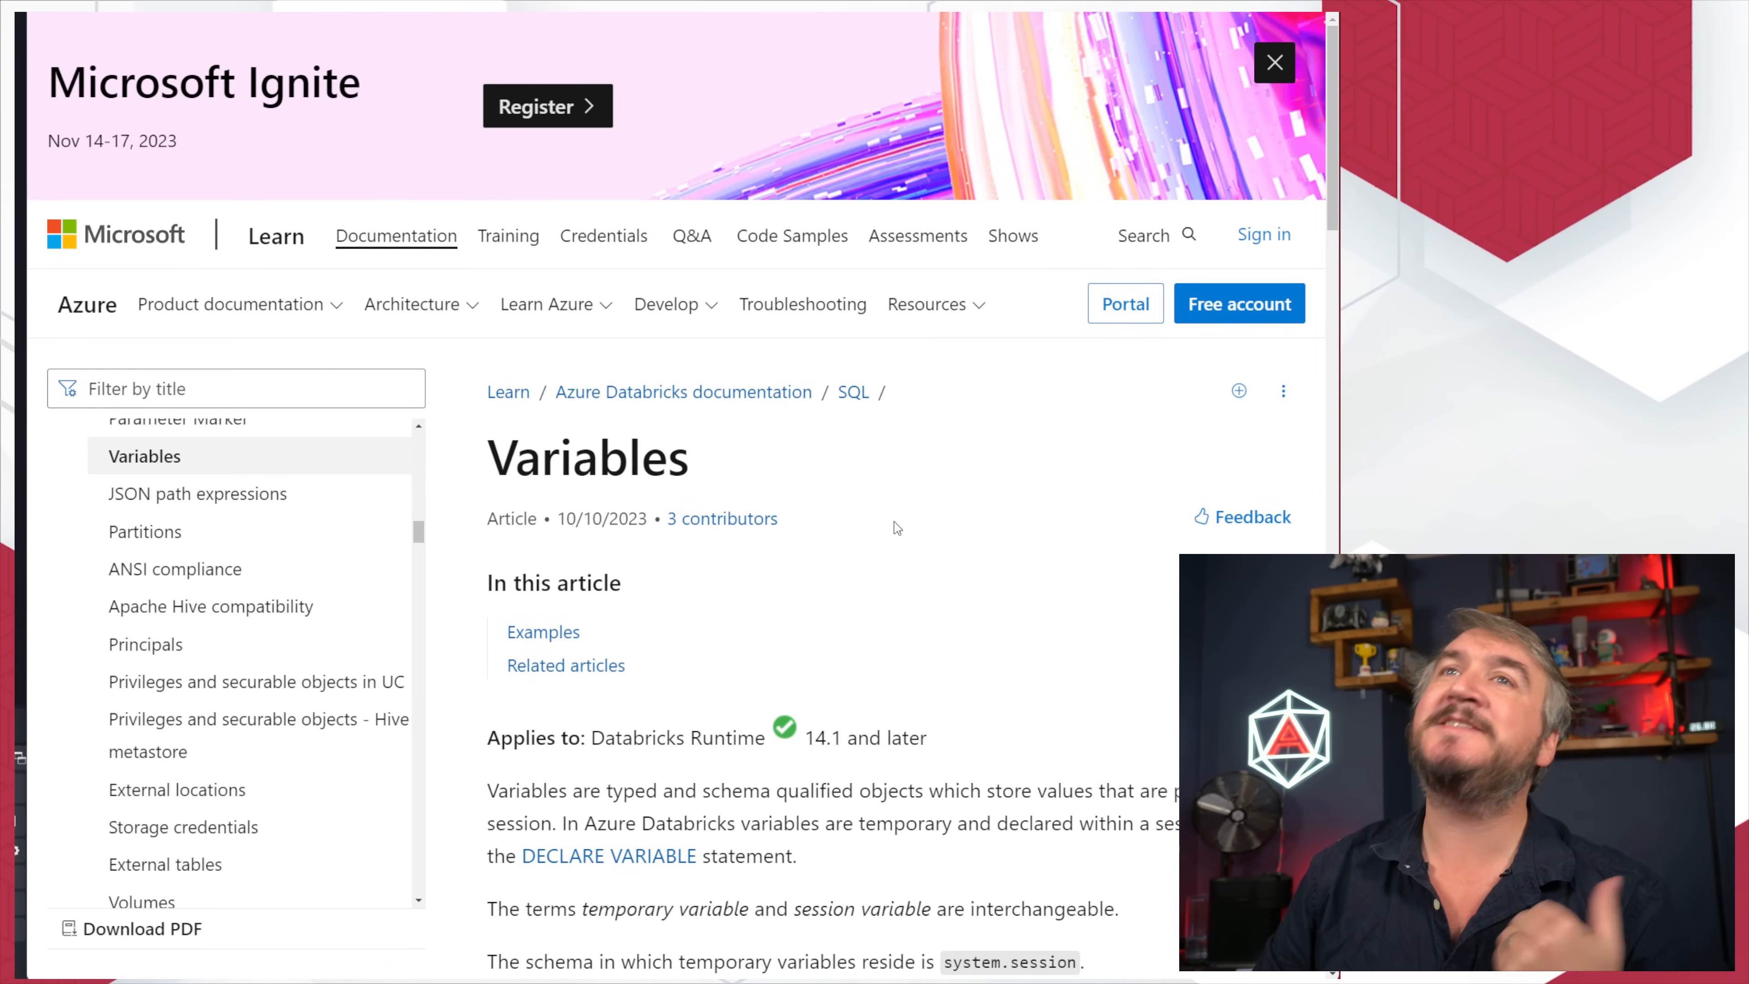
pyautogui.scroll(-3)
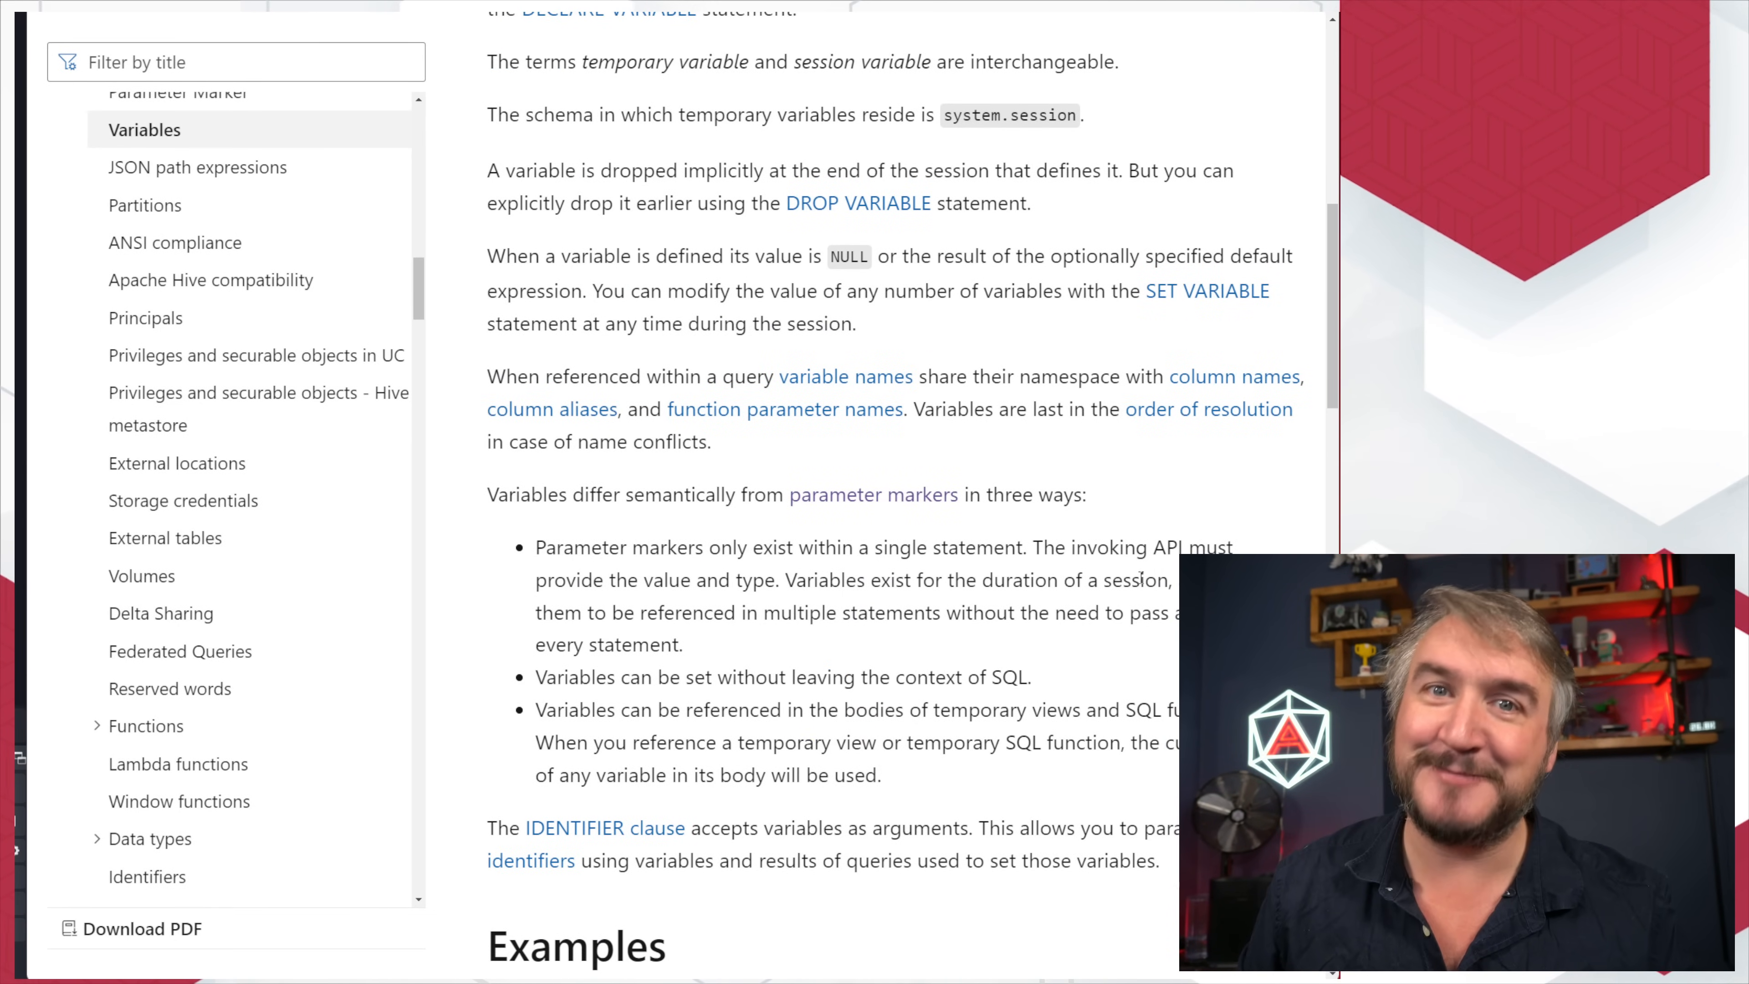
pyautogui.scroll(-3)
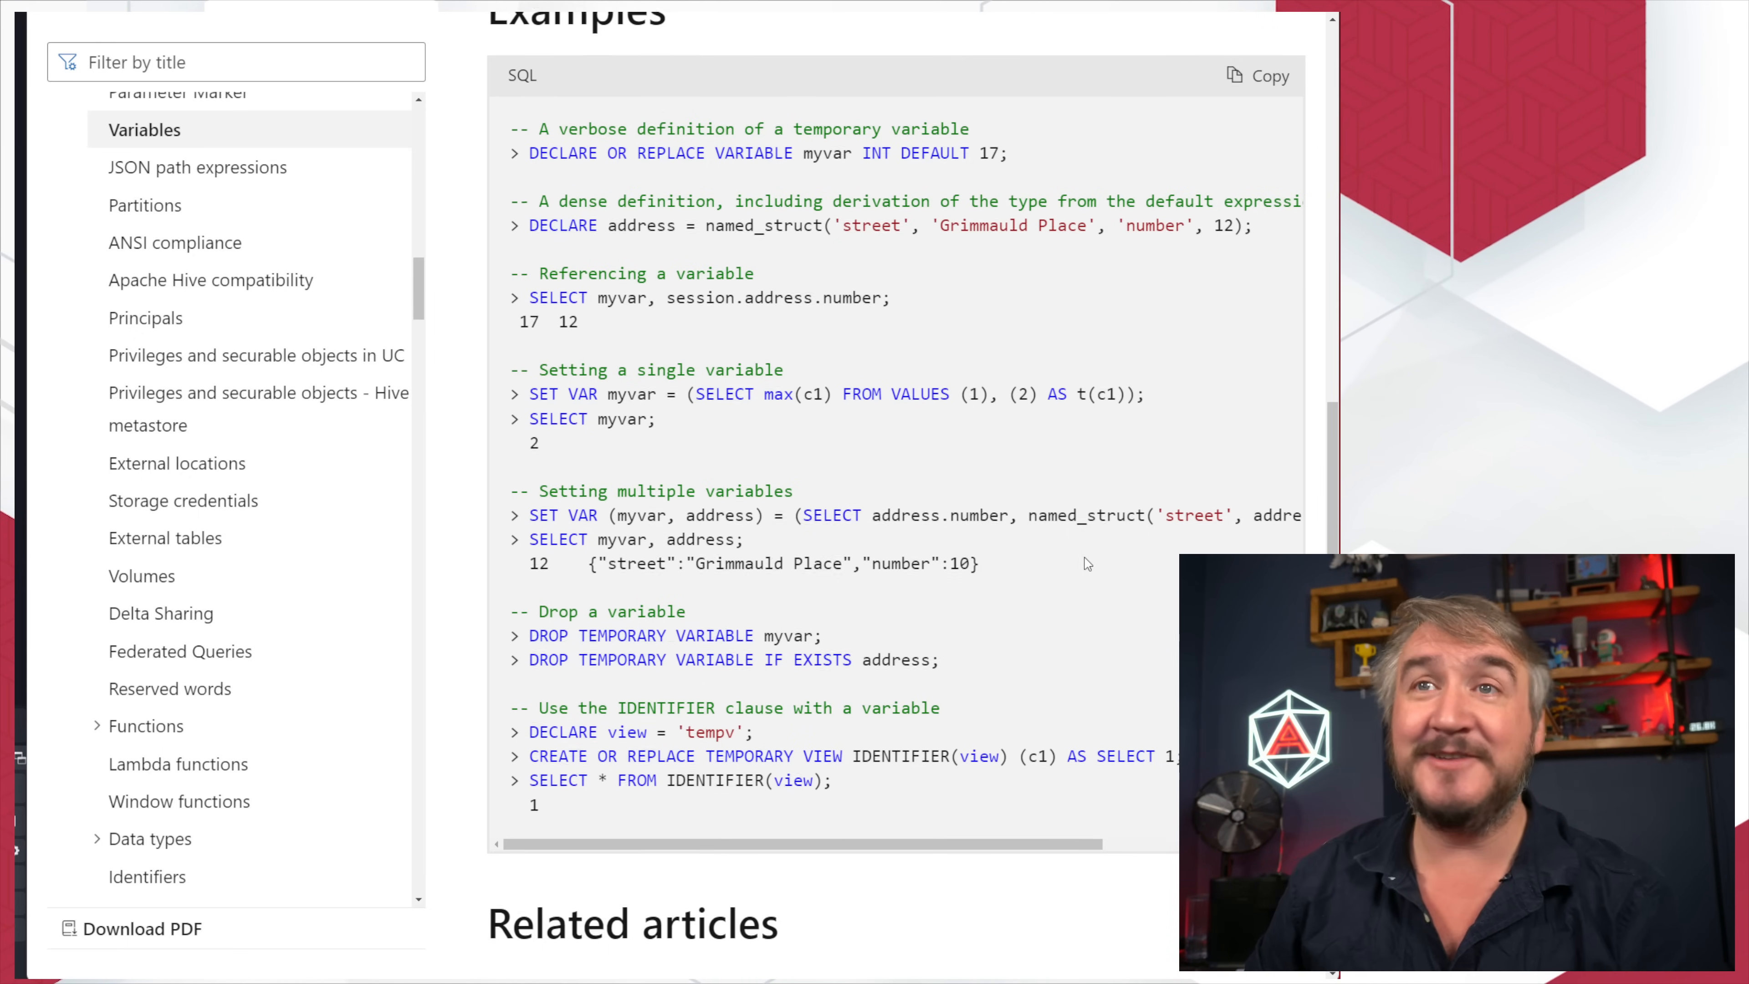
pyautogui.scroll(-3)
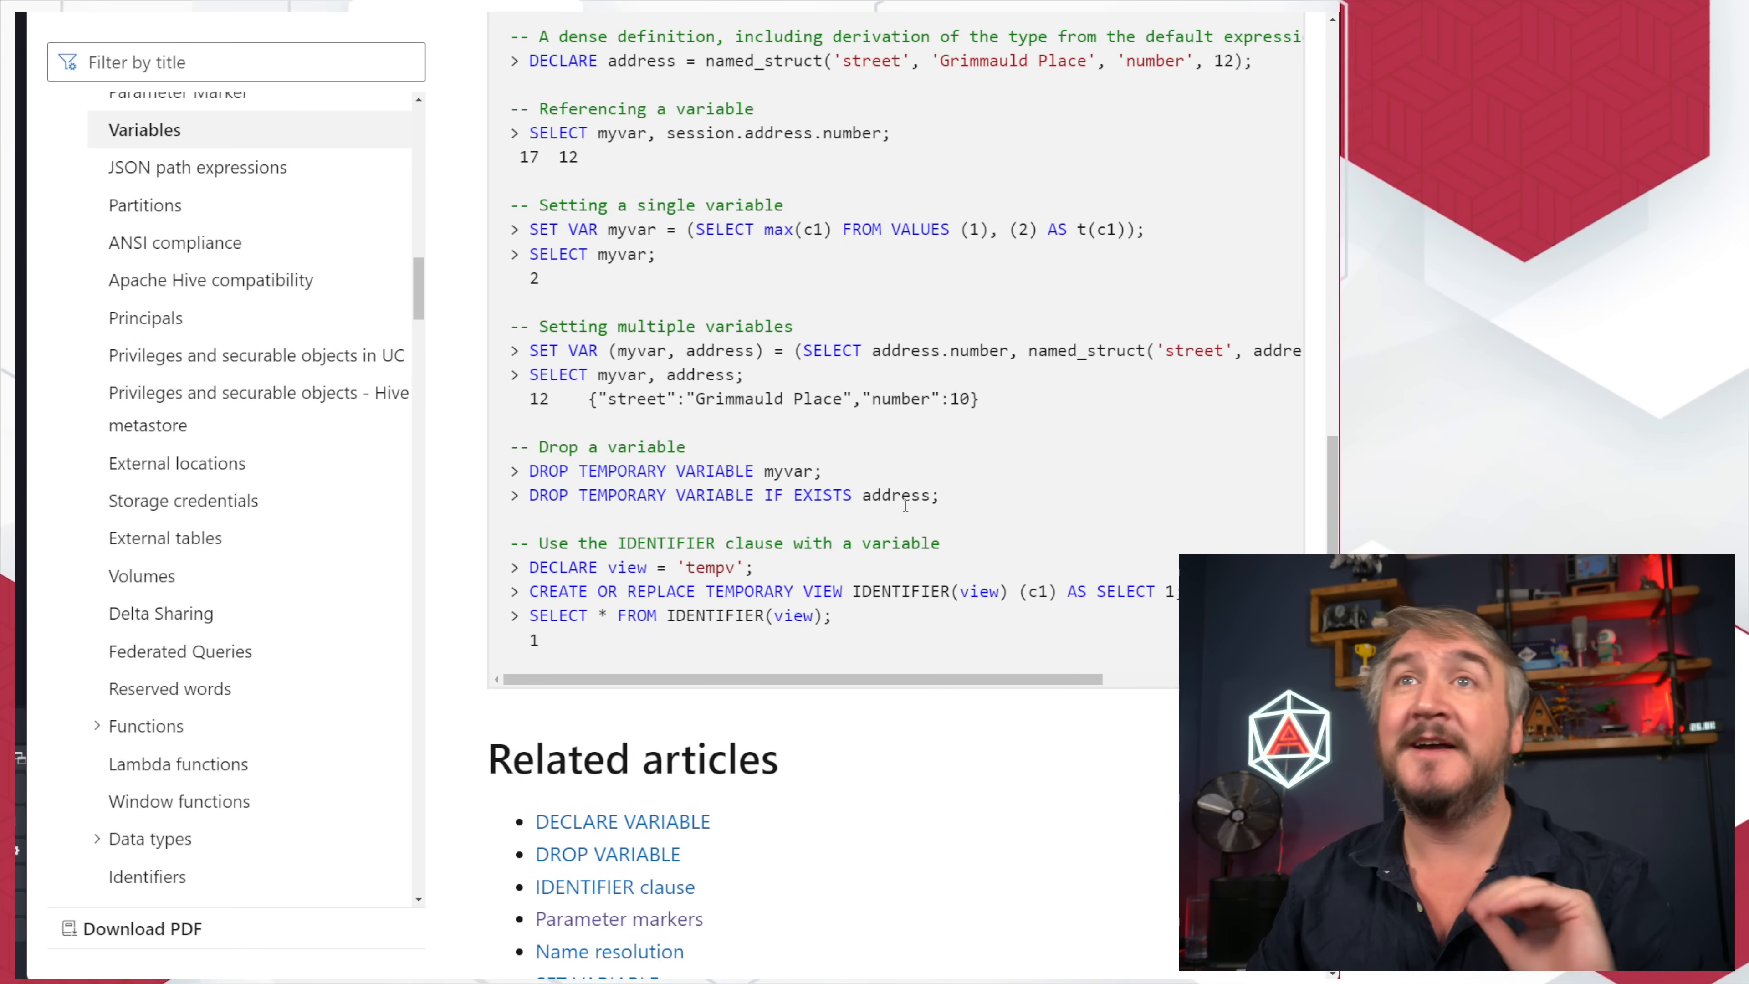
pyautogui.moveTo(1029, 492)
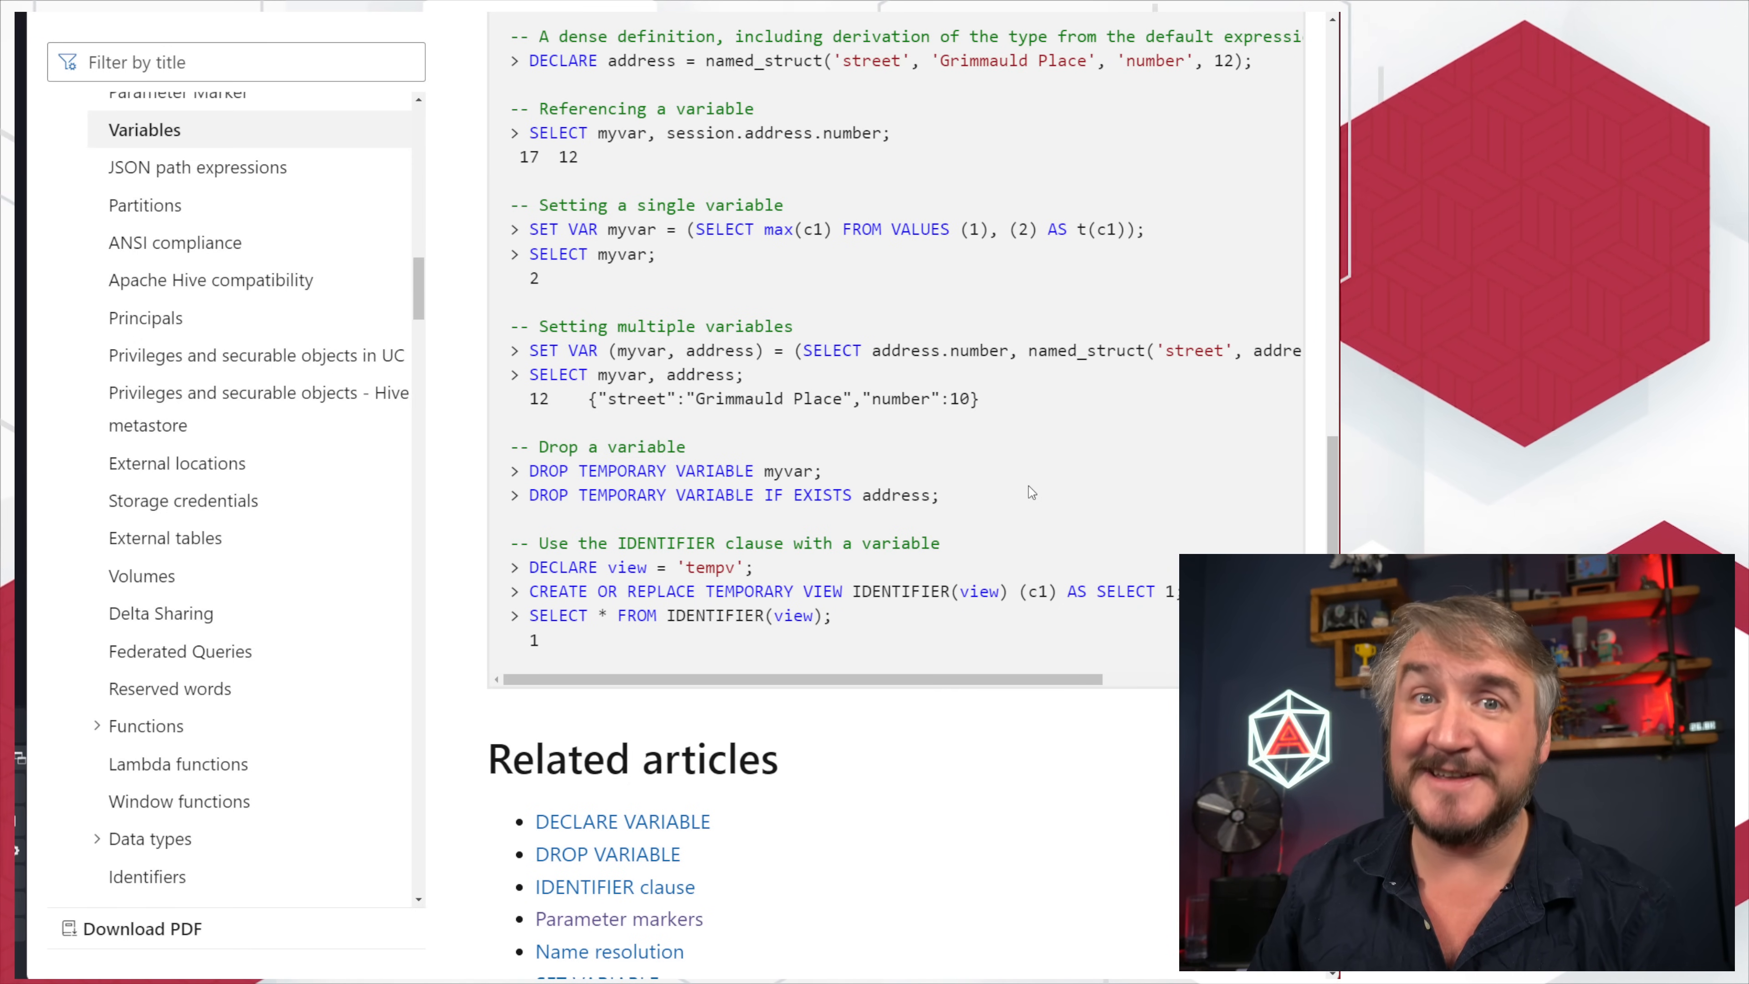
pyautogui.scroll(3)
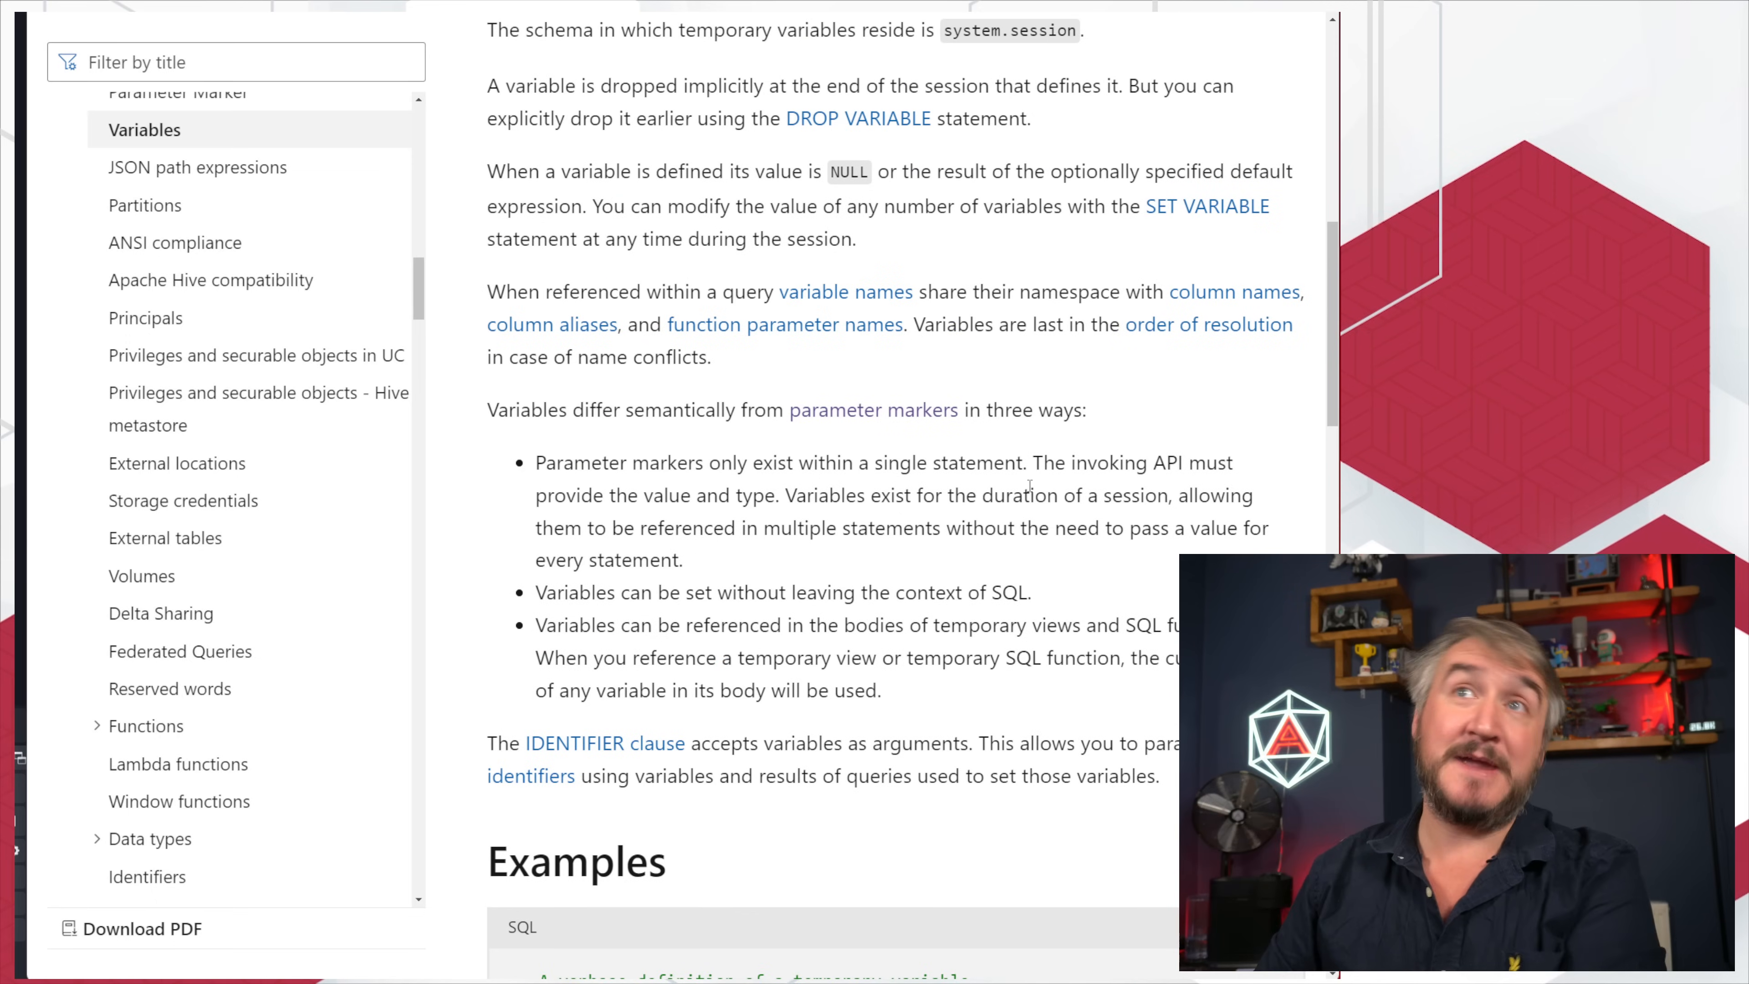
pyautogui.scroll(3)
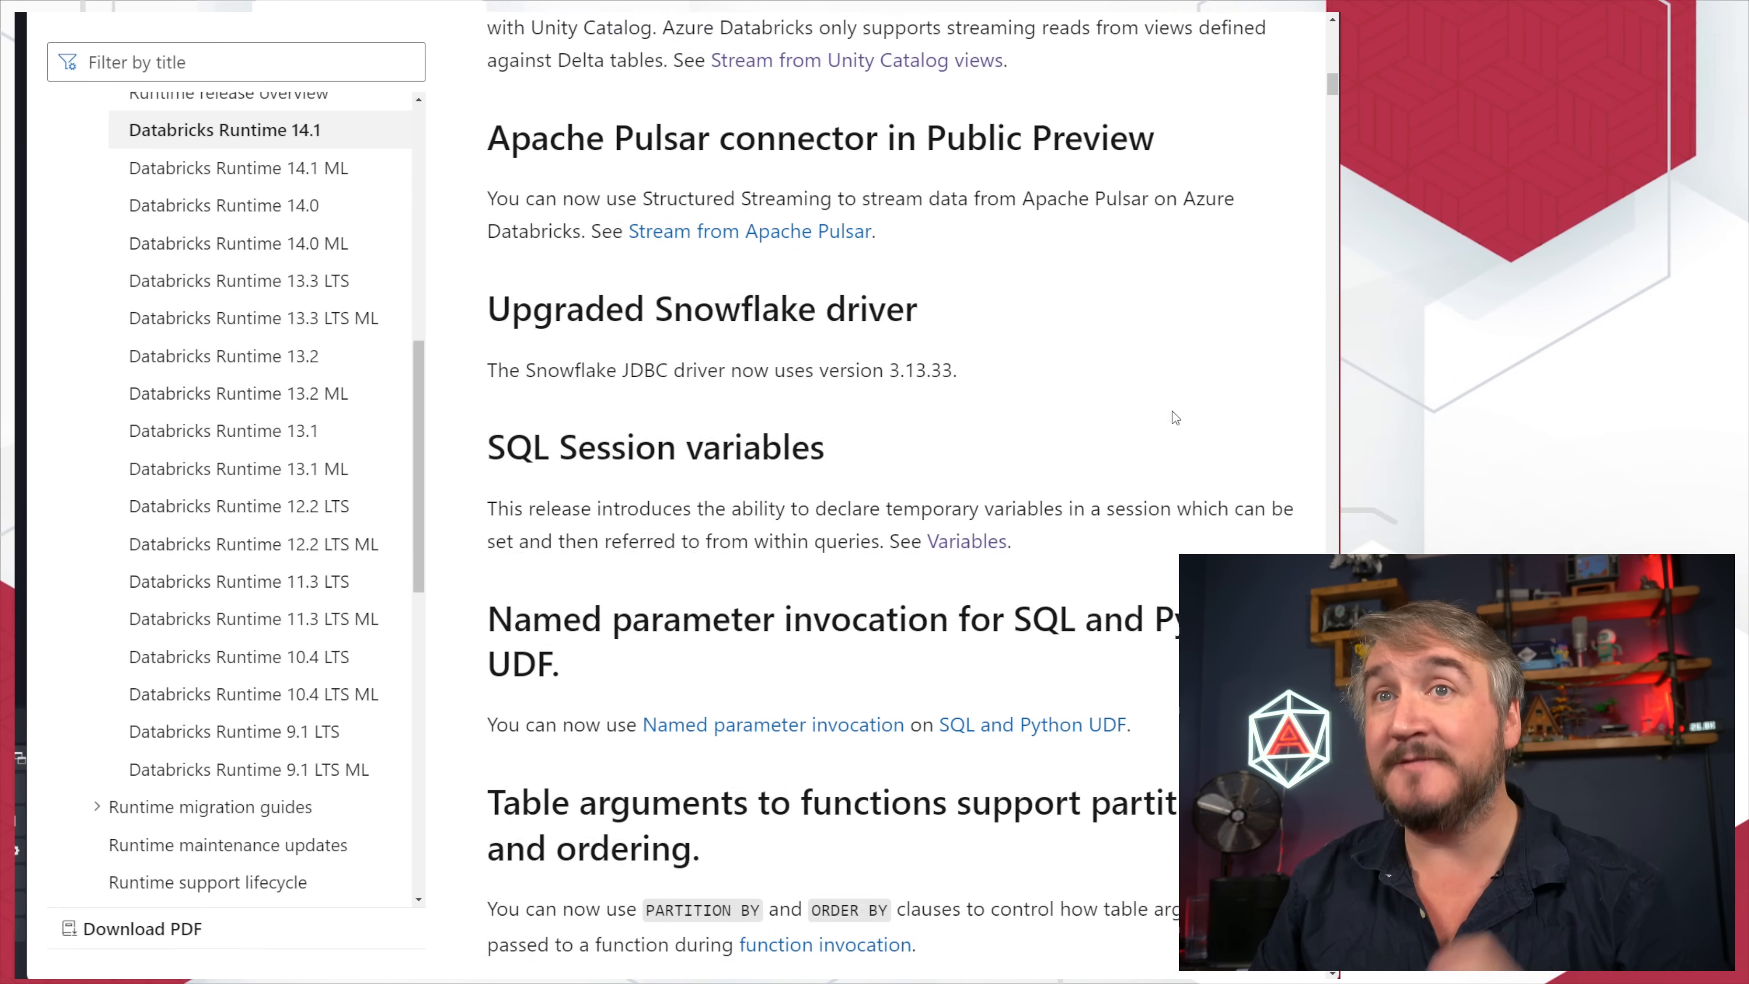
# Step: Scroll past named parameters and table arguments to the new builtin SQL functions like from_xml
pyautogui.scroll(-3)
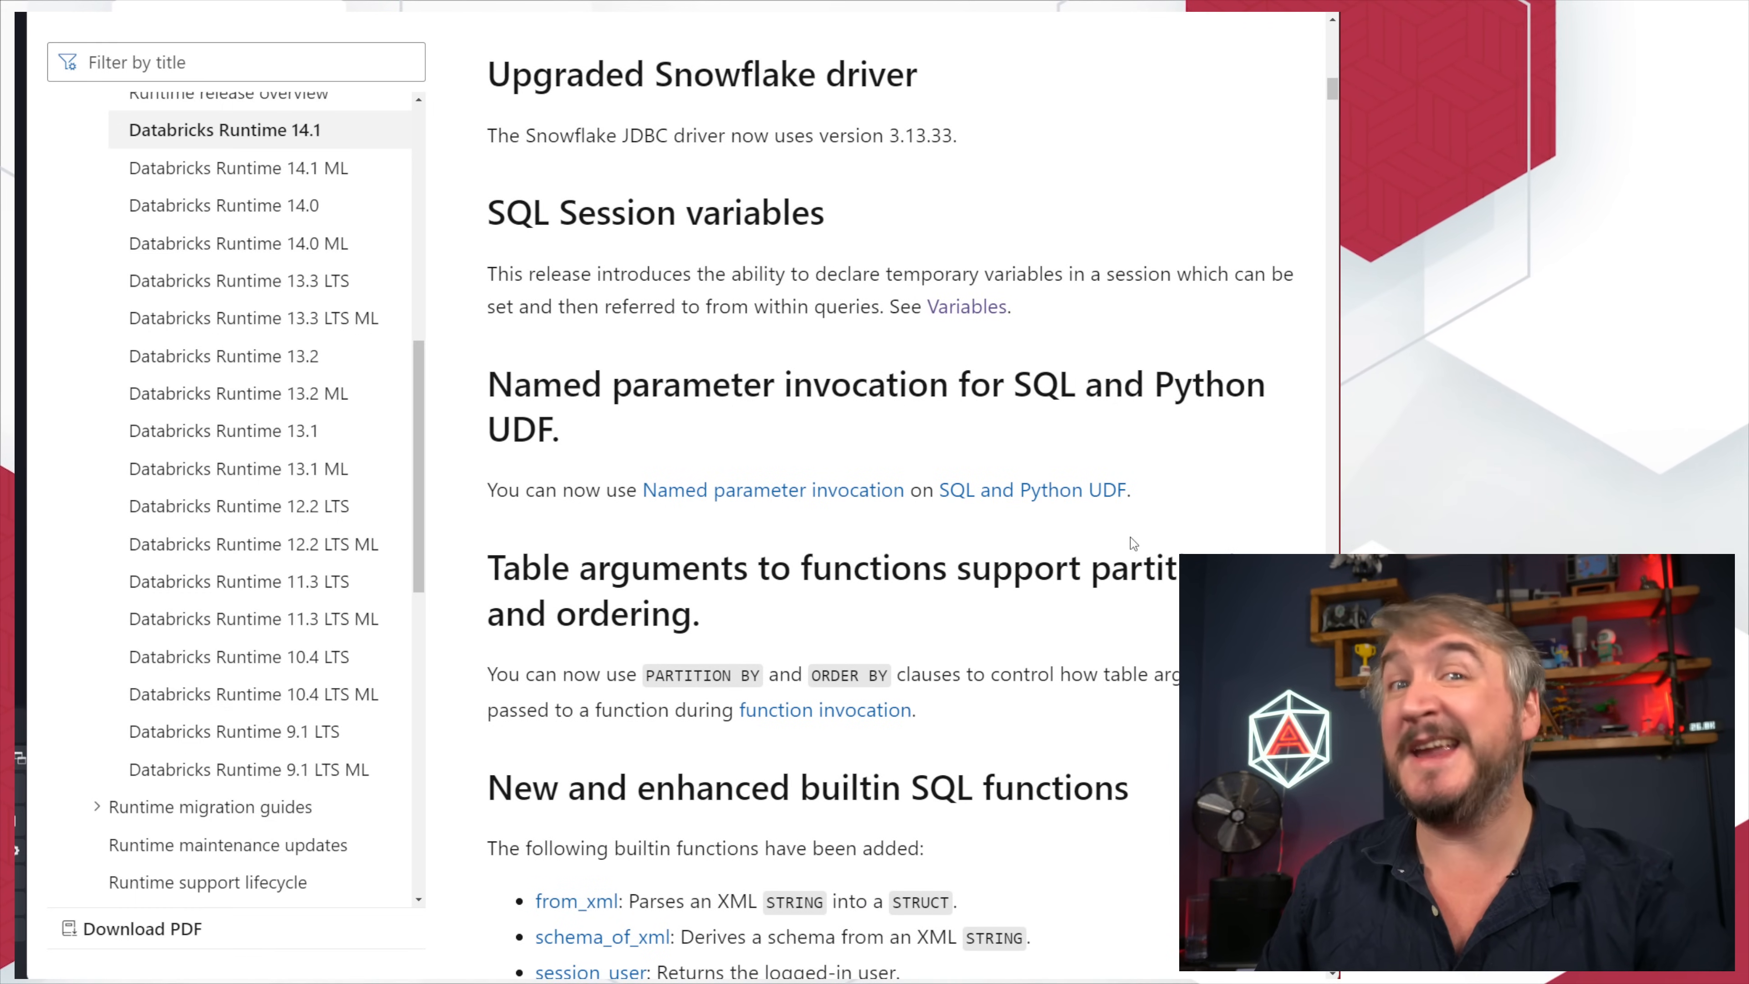
pyautogui.scroll(-3)
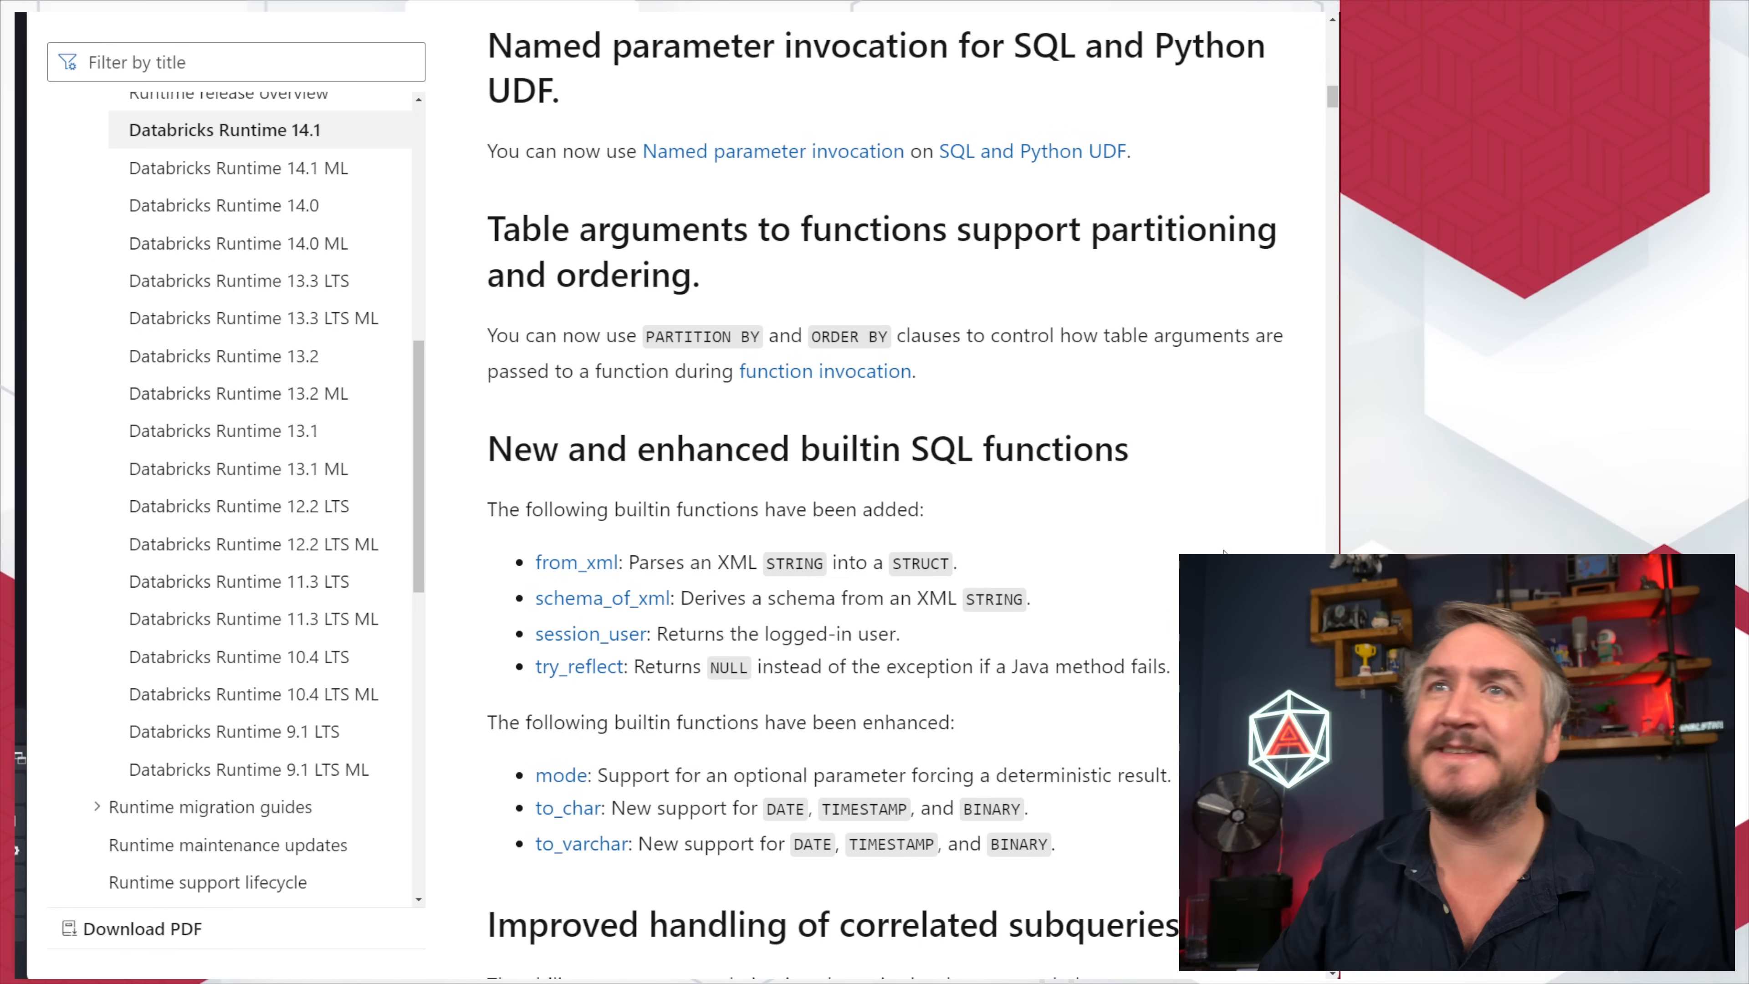
pyautogui.scroll(-3)
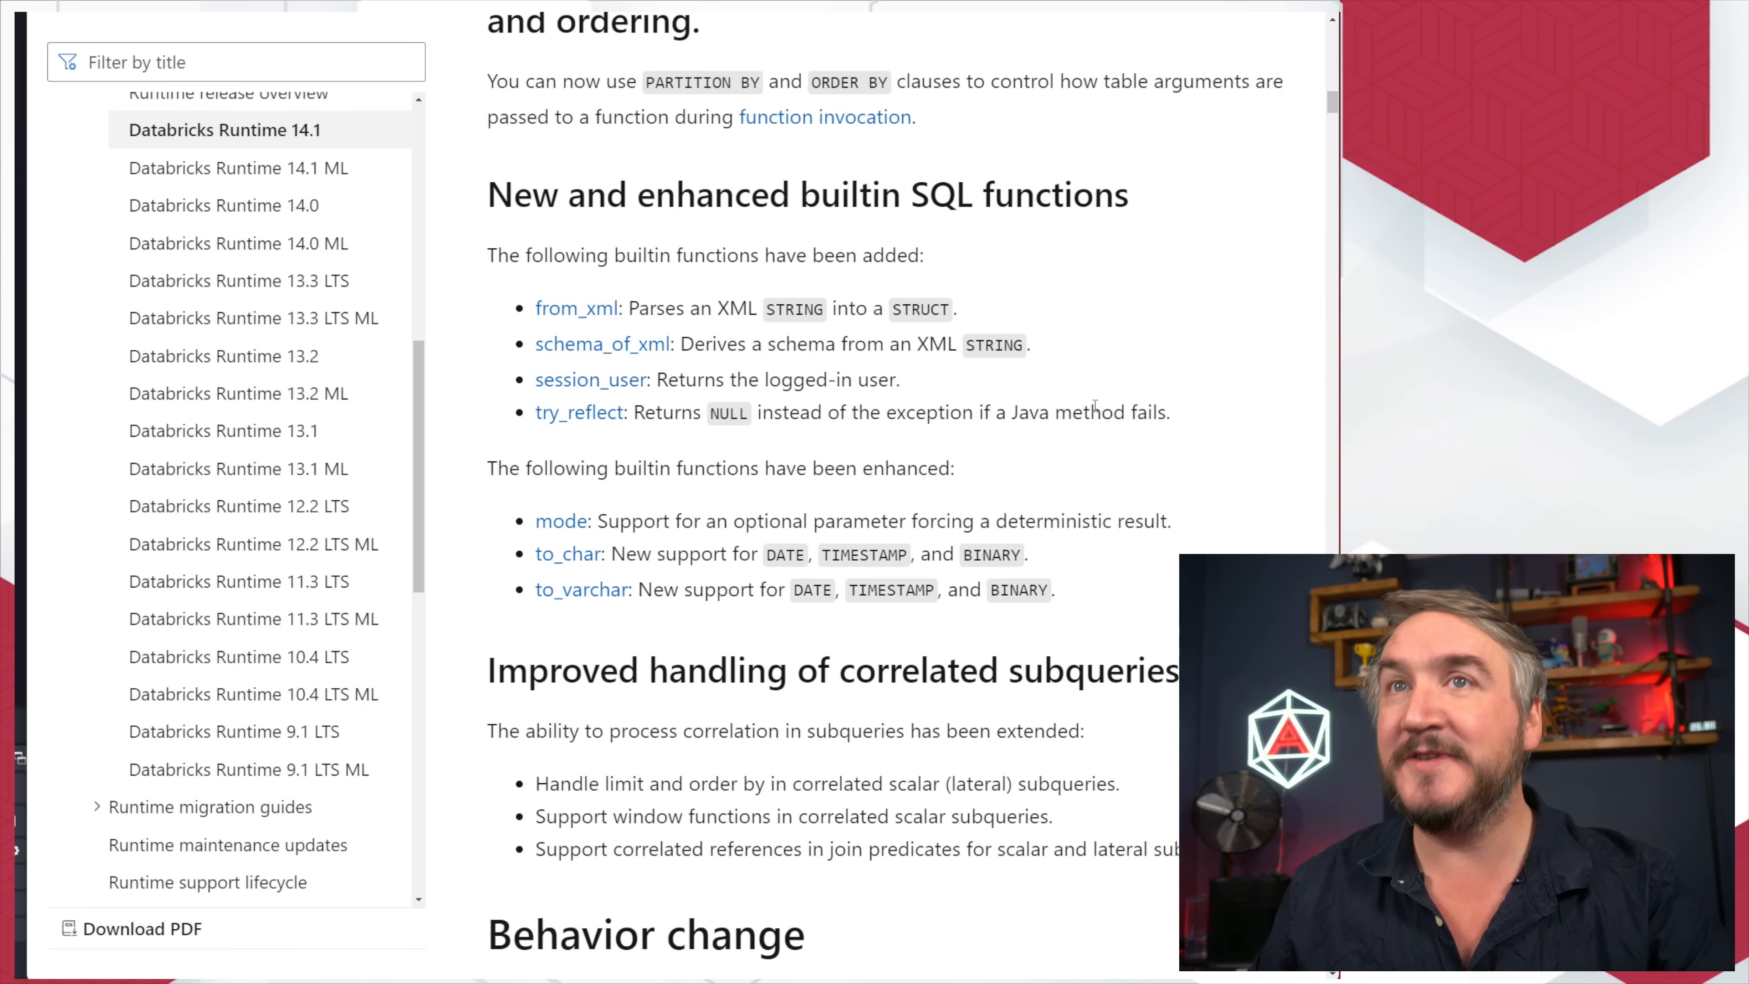
pyautogui.moveTo(1189, 461)
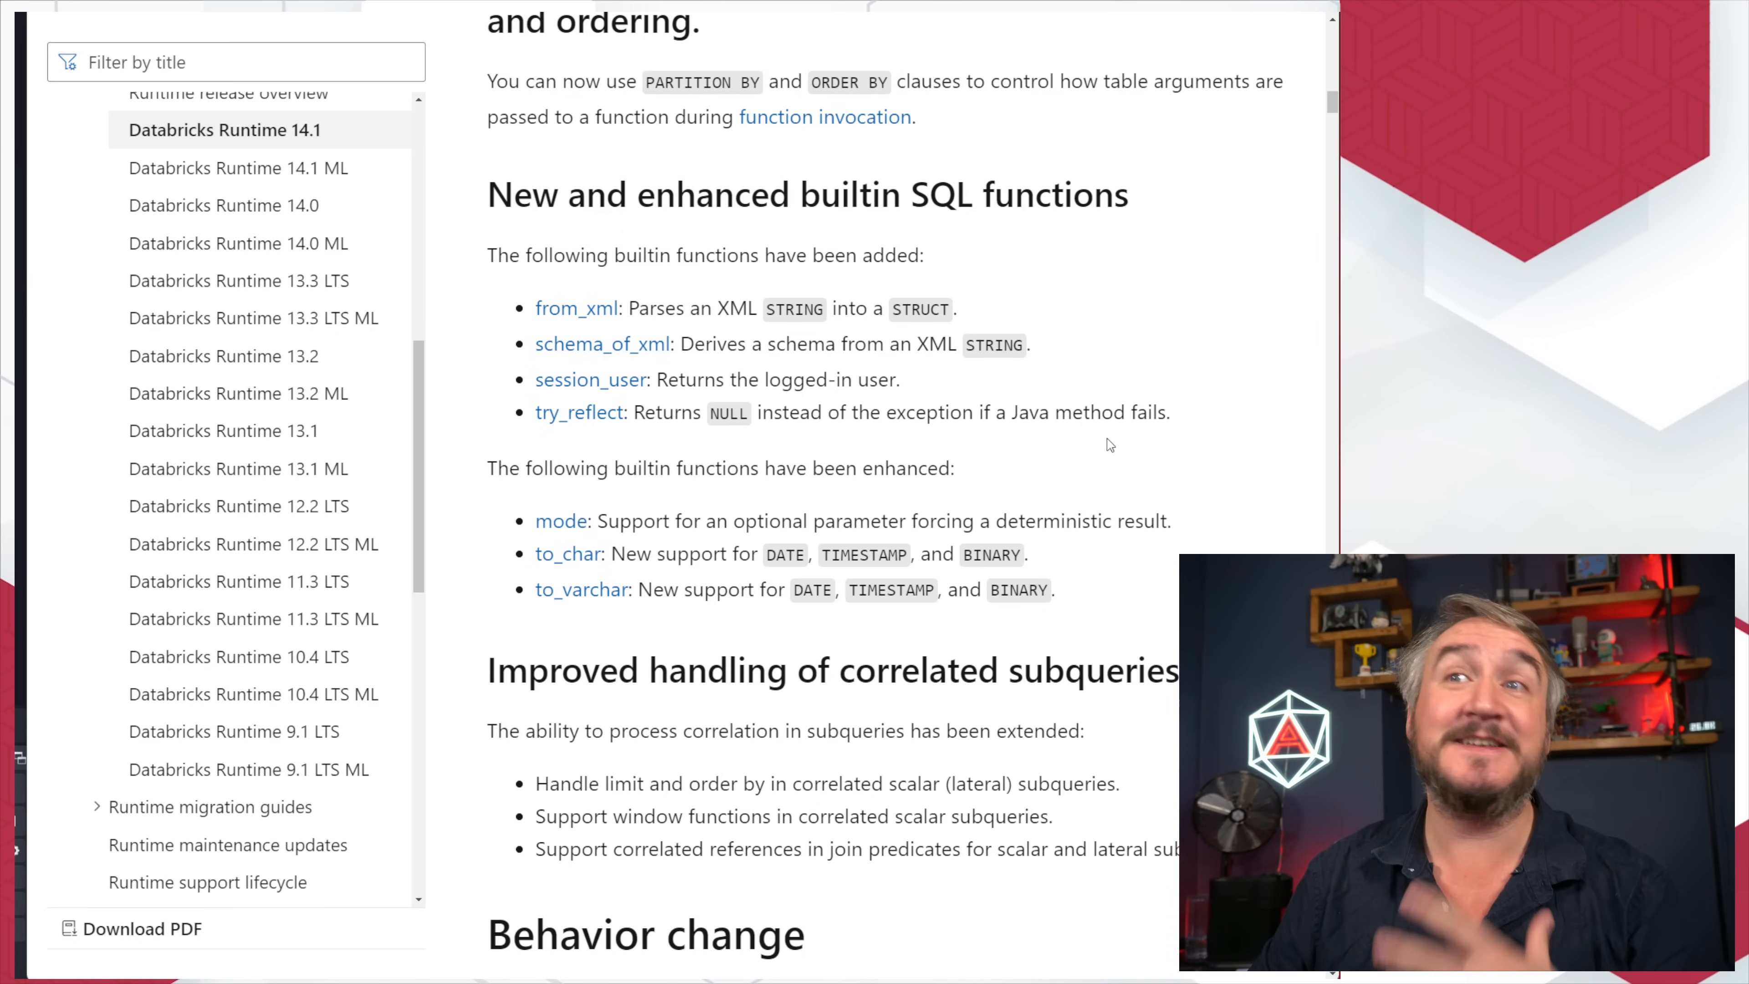
# Step: Scroll through Behavior change and Library upgrades, then return to the top of the article
pyautogui.scroll(-3)
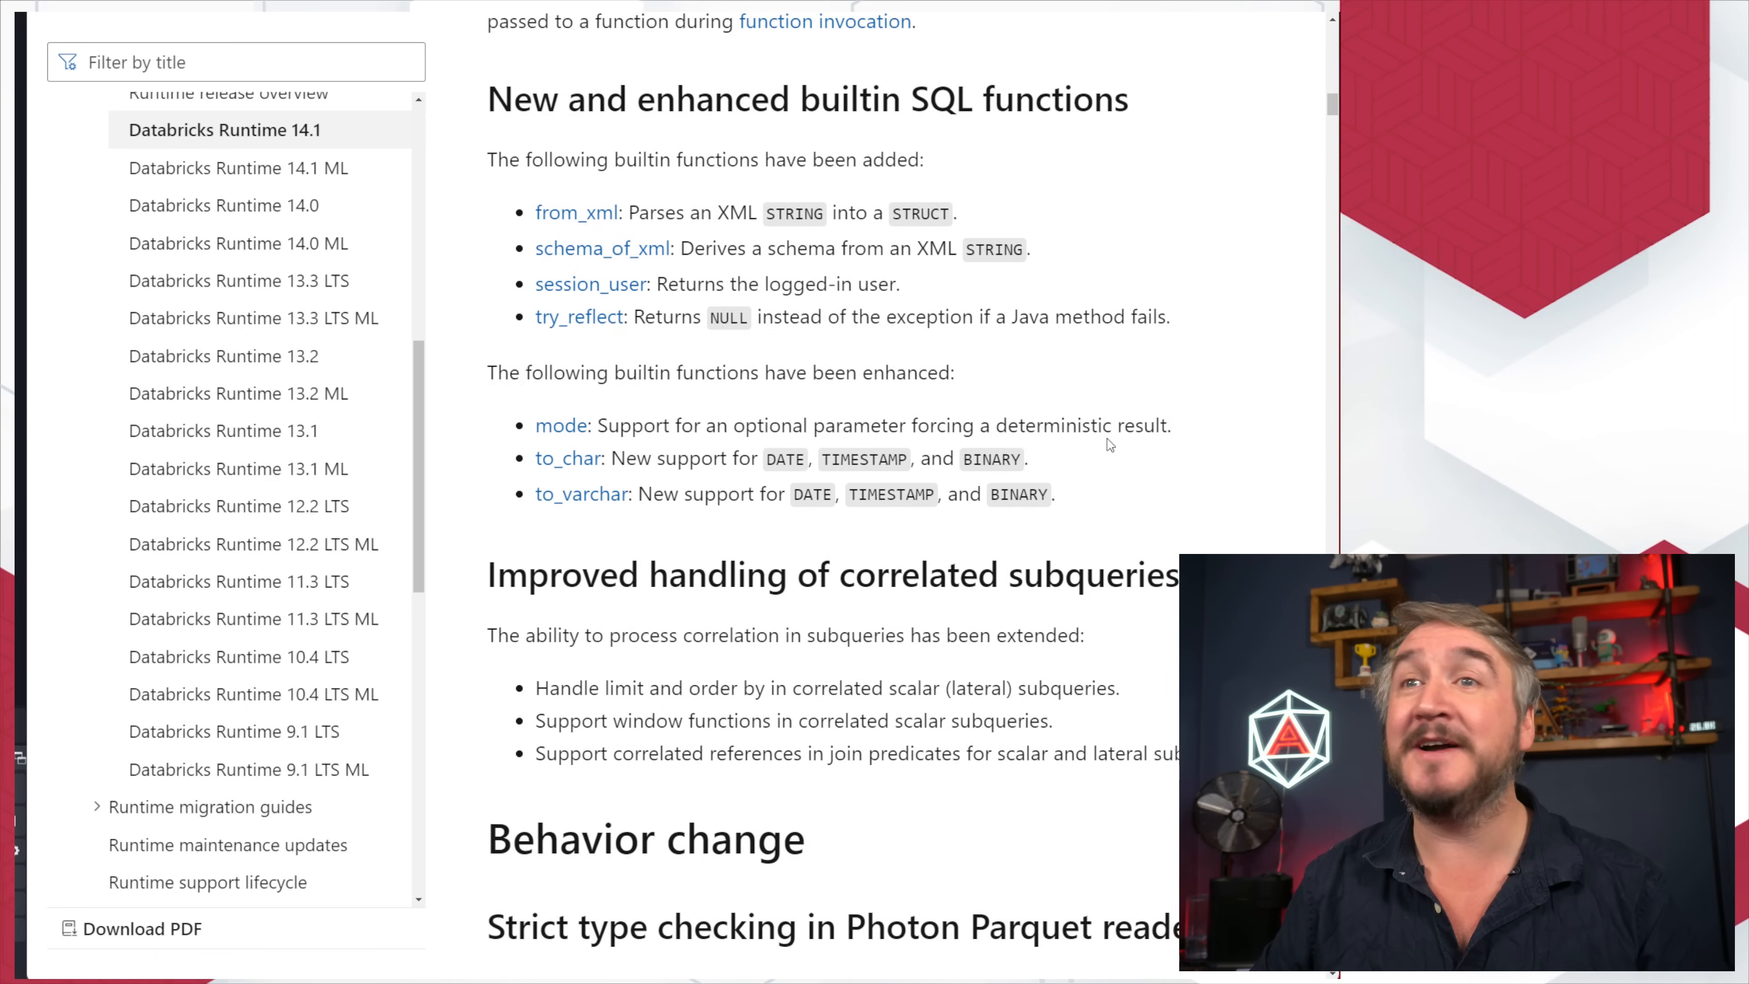
pyautogui.scroll(-3)
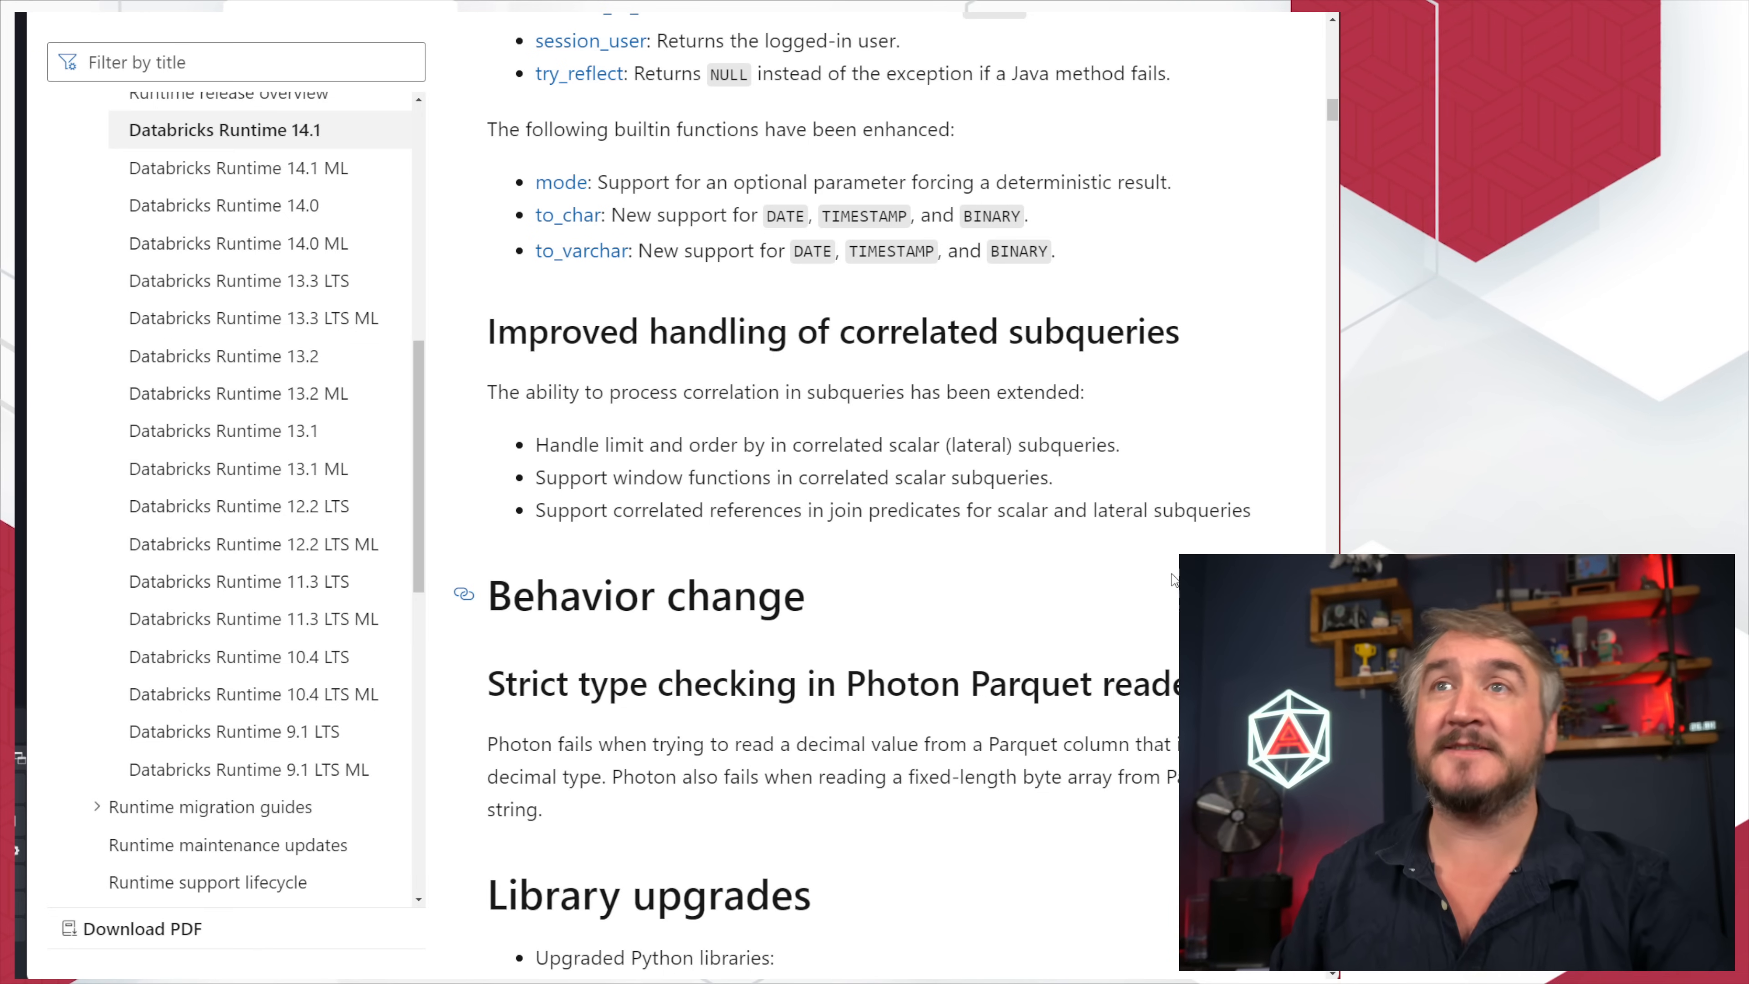
pyautogui.moveTo(1163, 577)
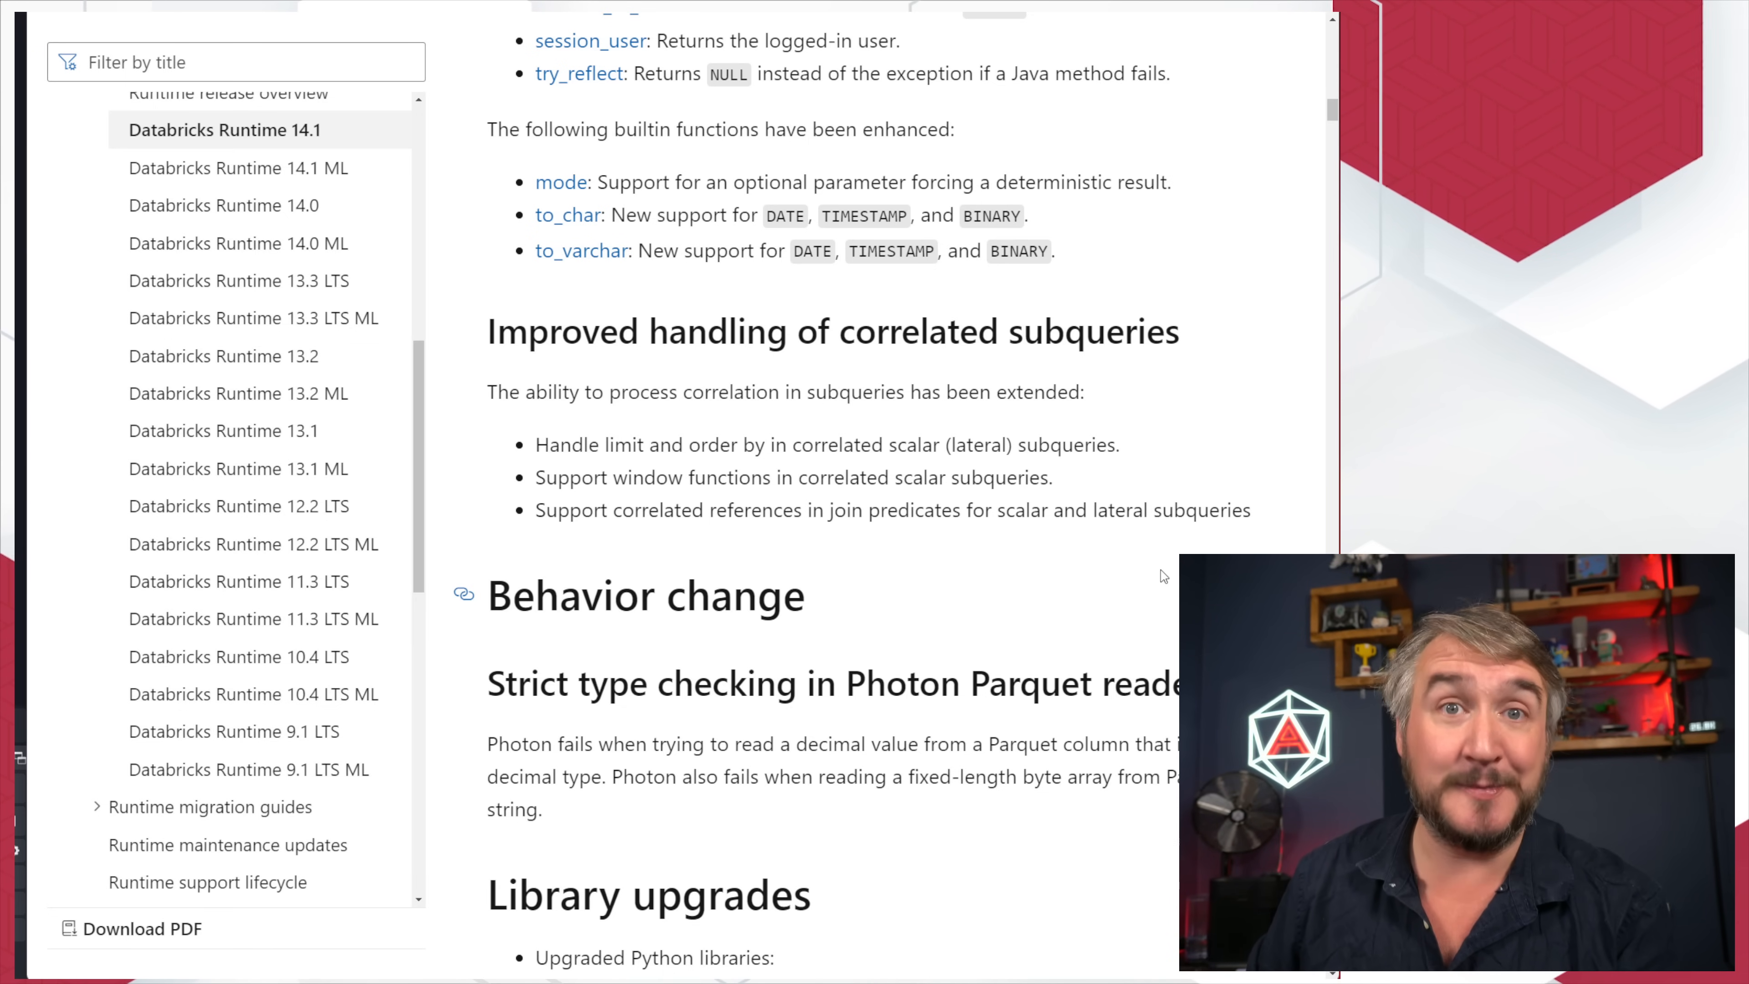
pyautogui.scroll(-3)
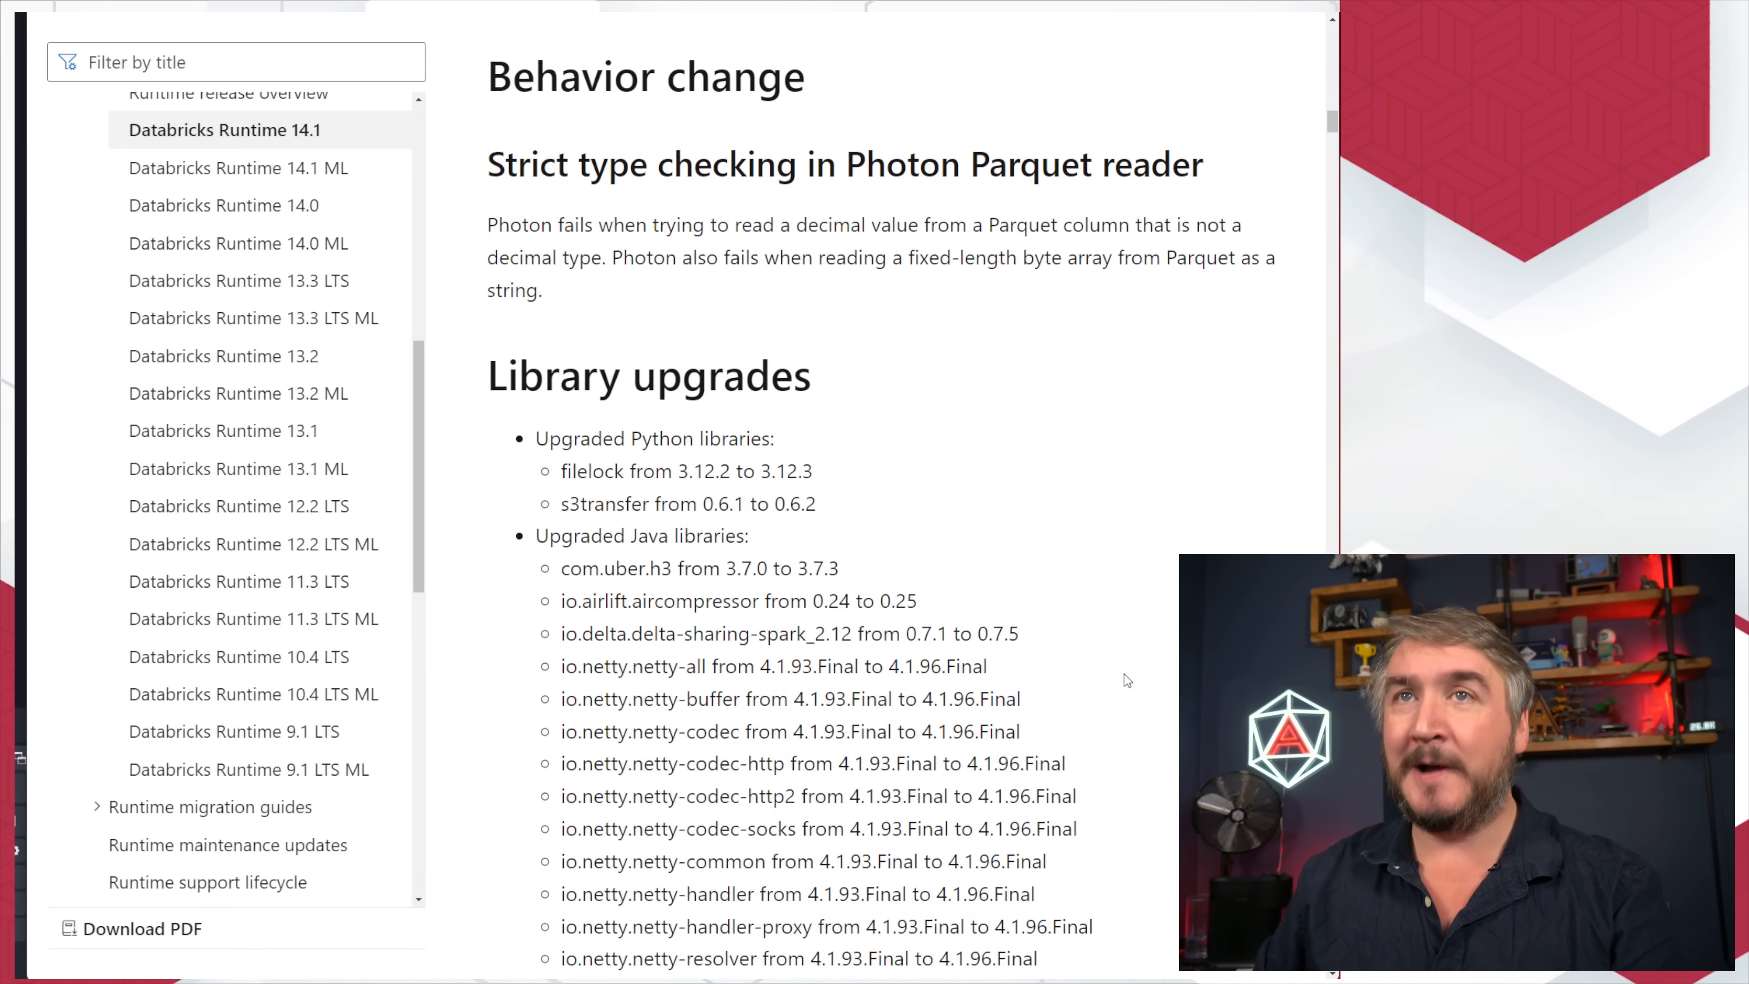
pyautogui.scroll(-3)
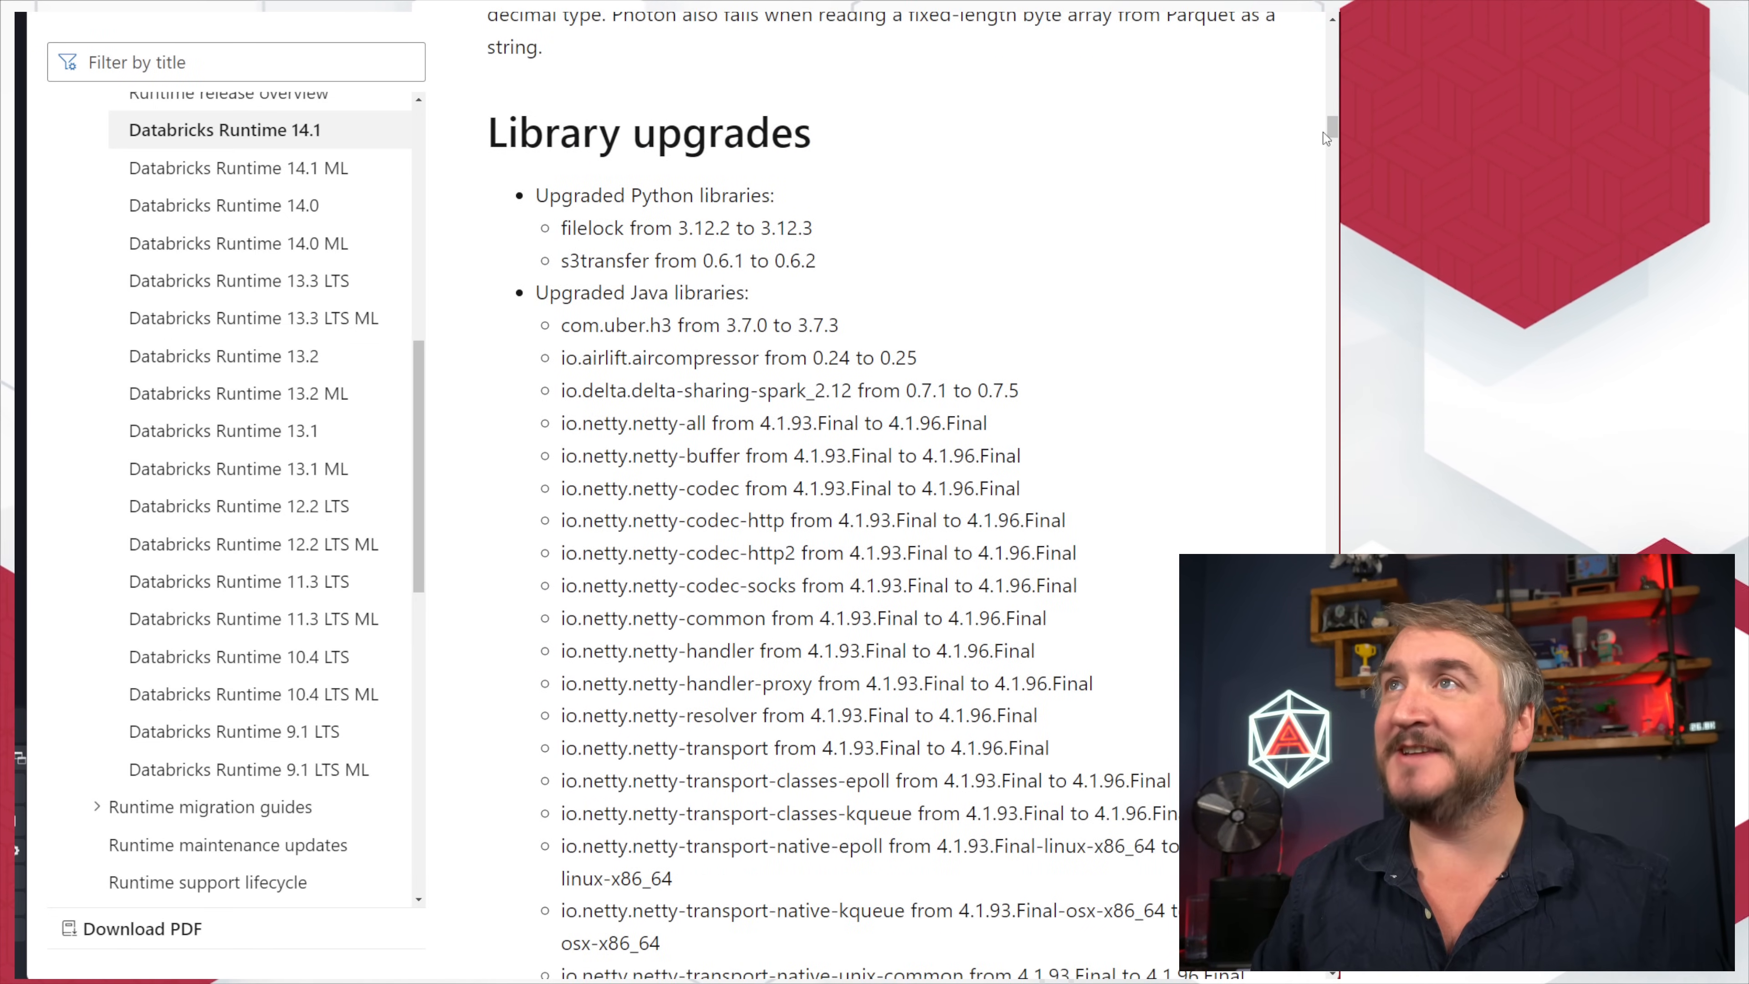
pyautogui.scroll(3)
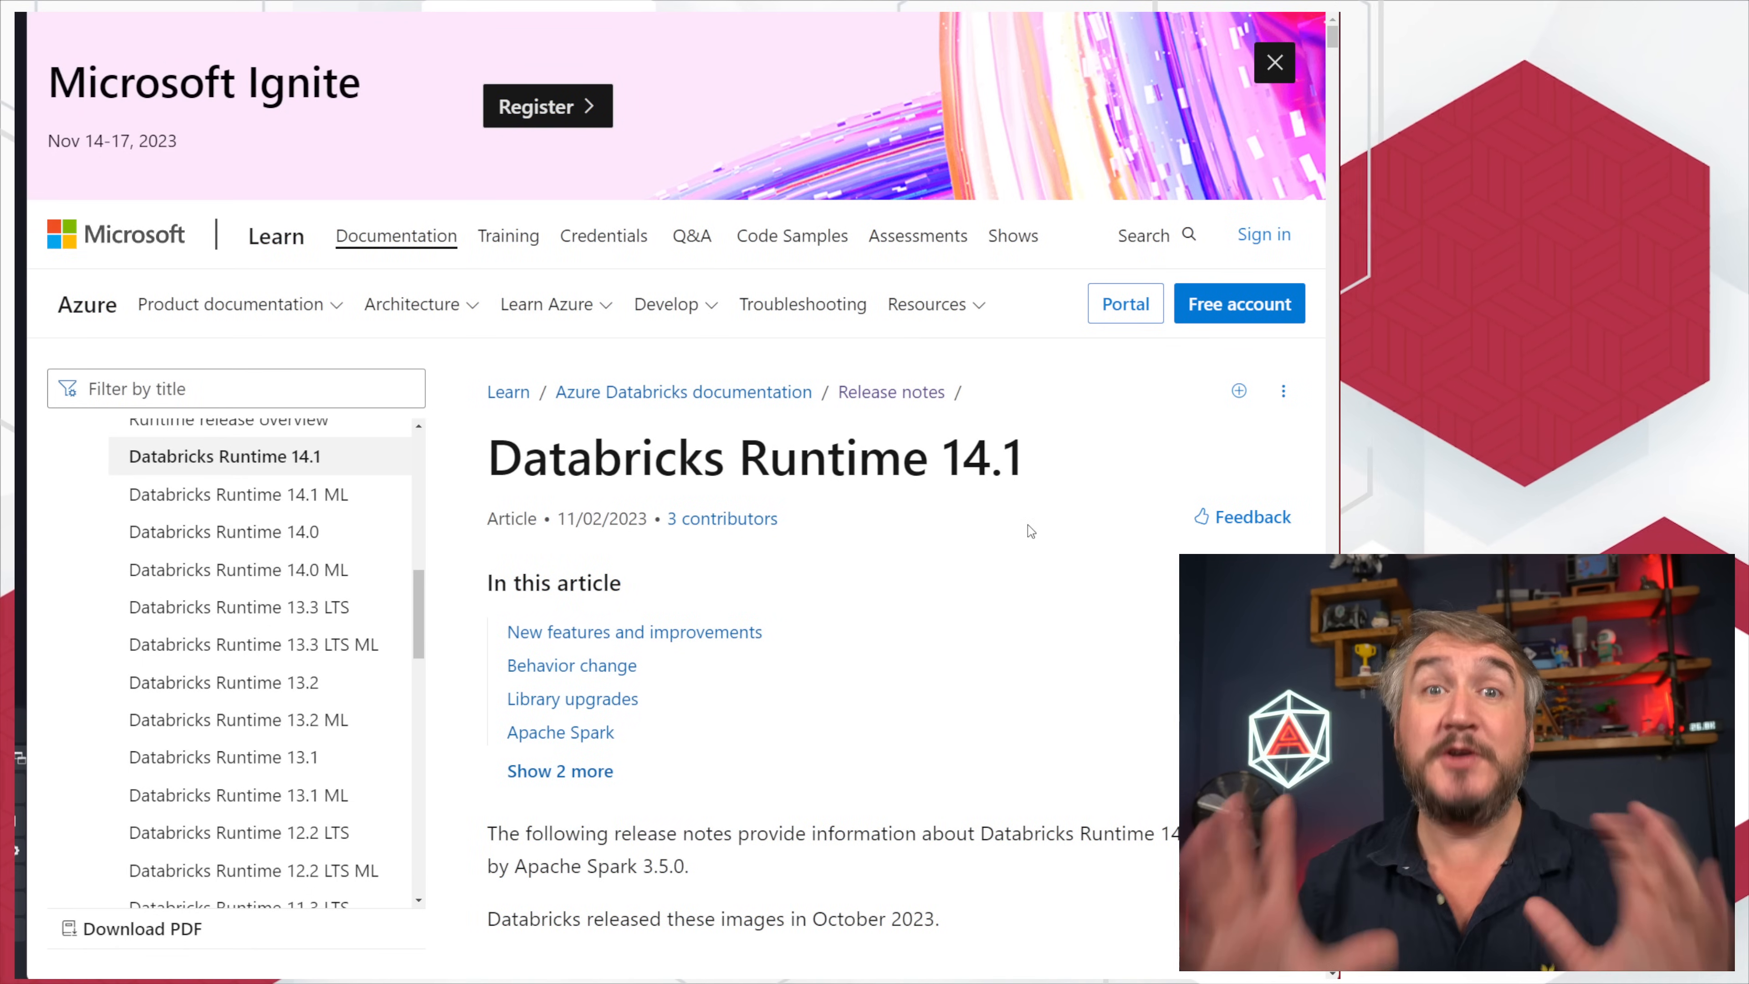